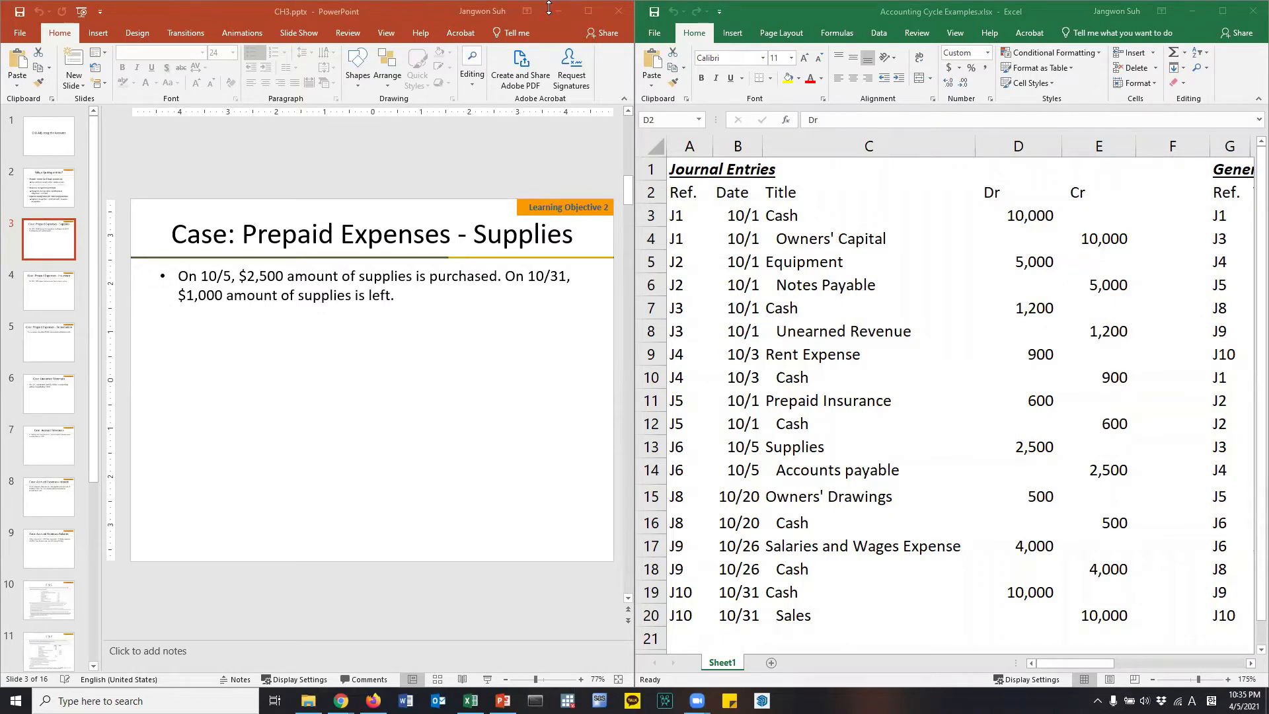
pyautogui.moveTo(549, 11)
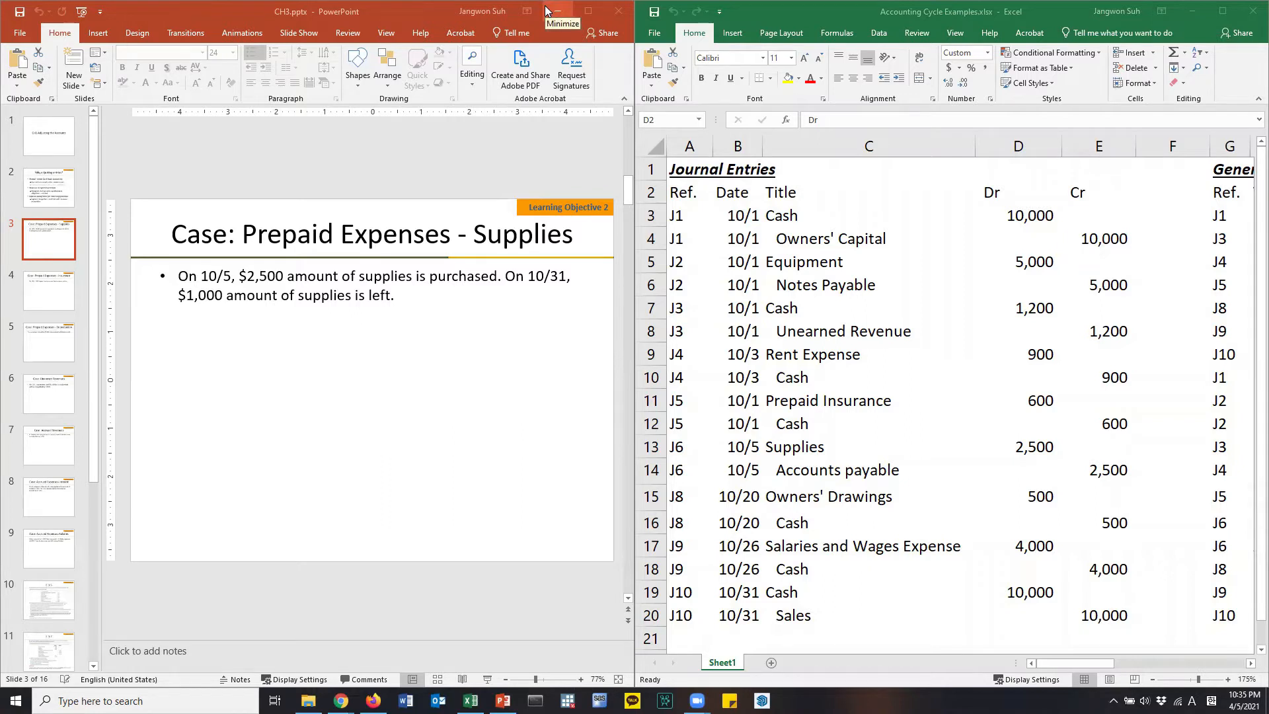
pyautogui.moveTo(448, 274)
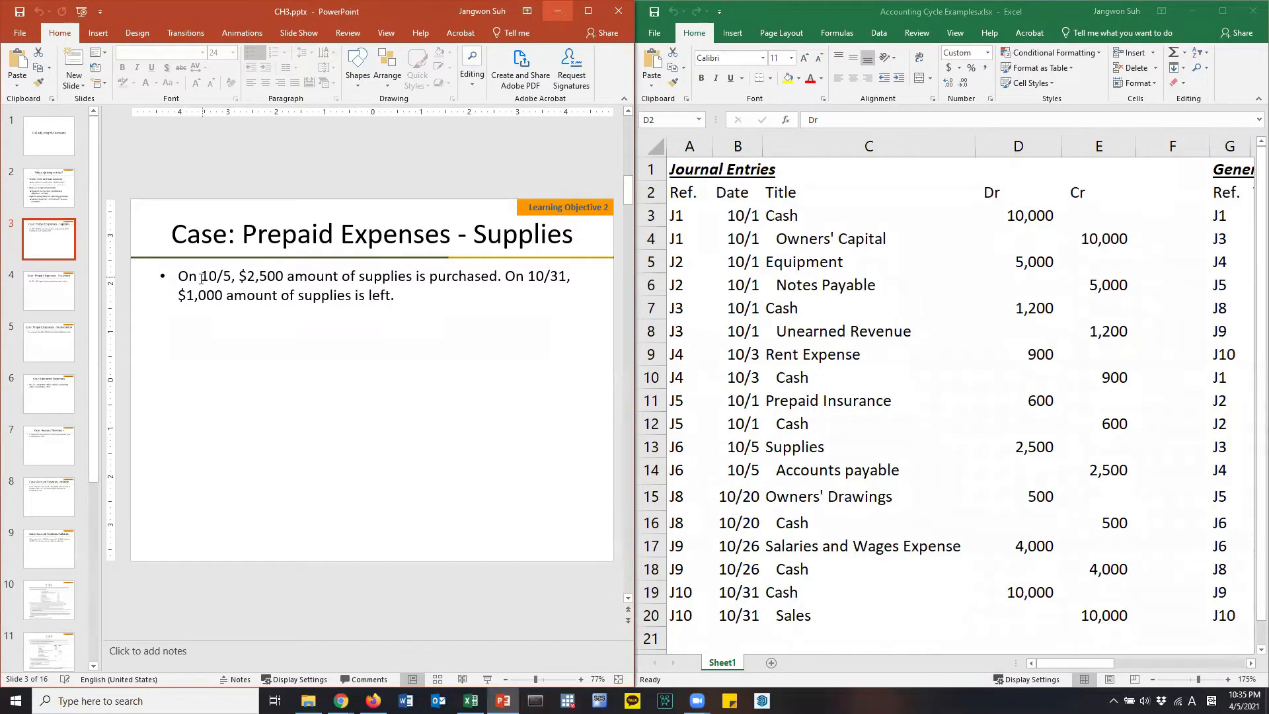
# Step: Trace the 2,500 supplies purchase on the slide to the Supplies and Accounts Payable journal lines
pyautogui.doubleClick(216, 276)
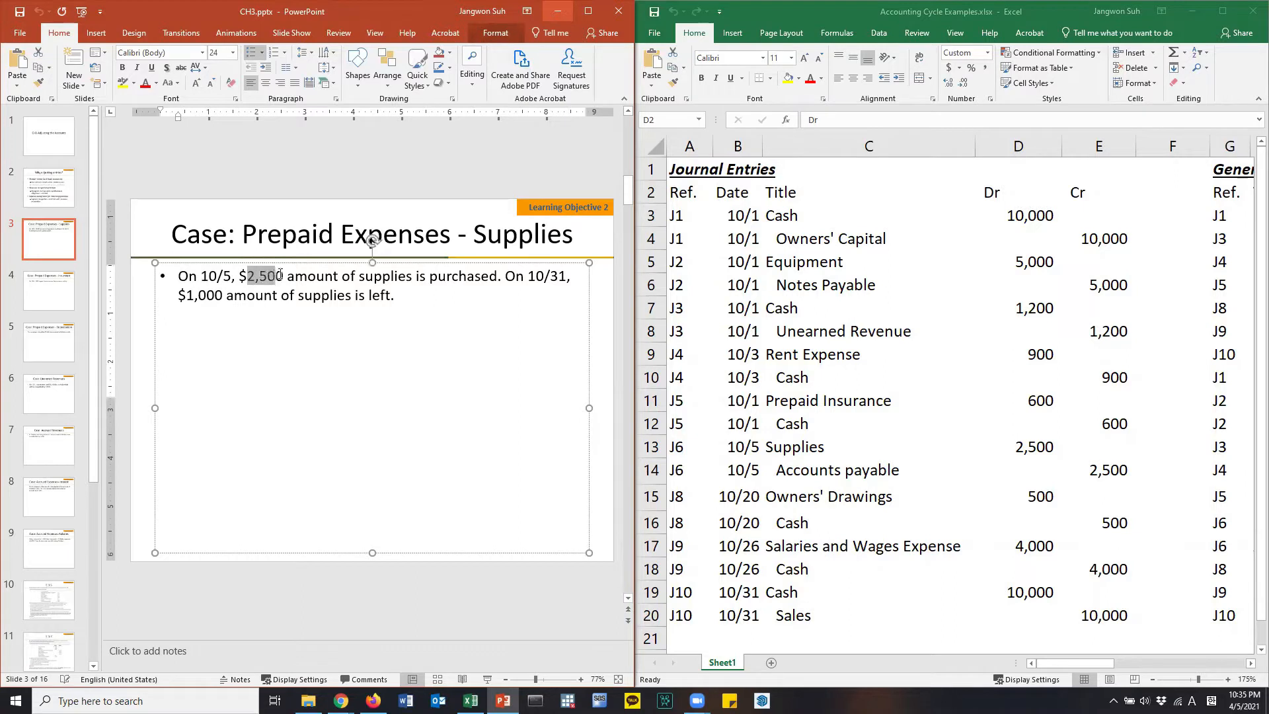
pyautogui.moveTo(251, 275); pyautogui.dragTo(500, 275)
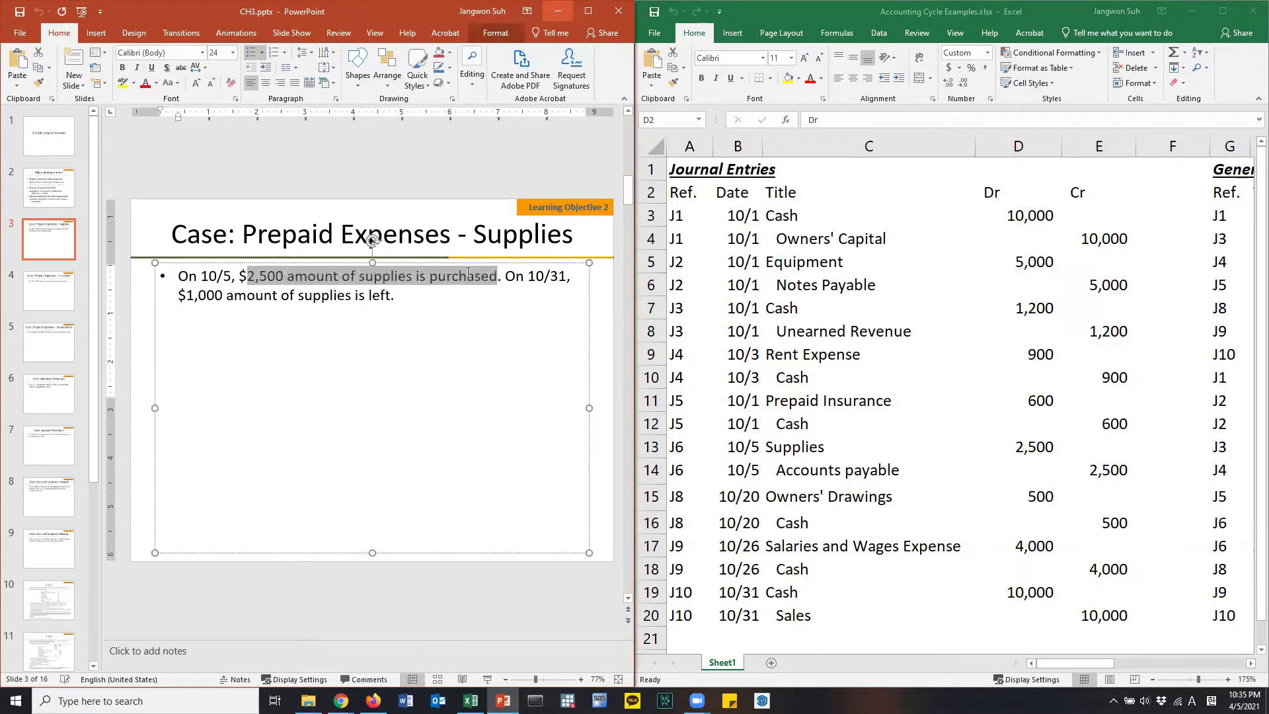
pyautogui.moveTo(767, 347)
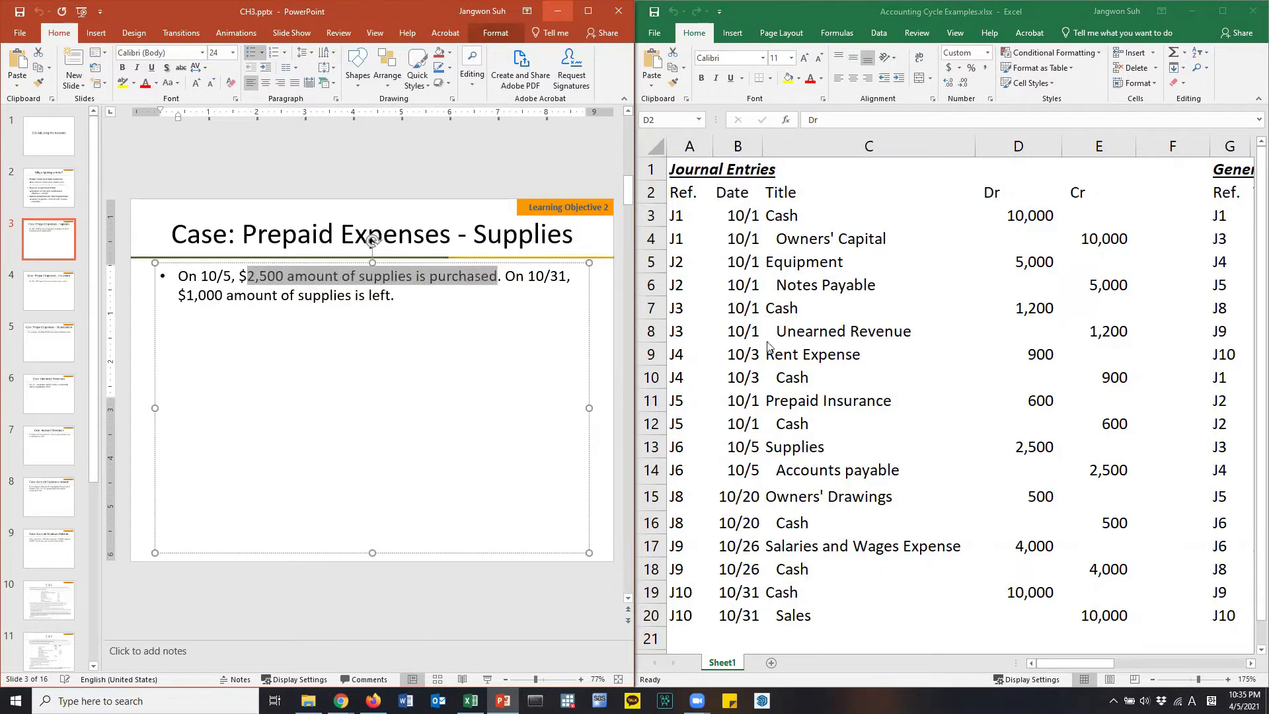
pyautogui.moveTo(781, 304)
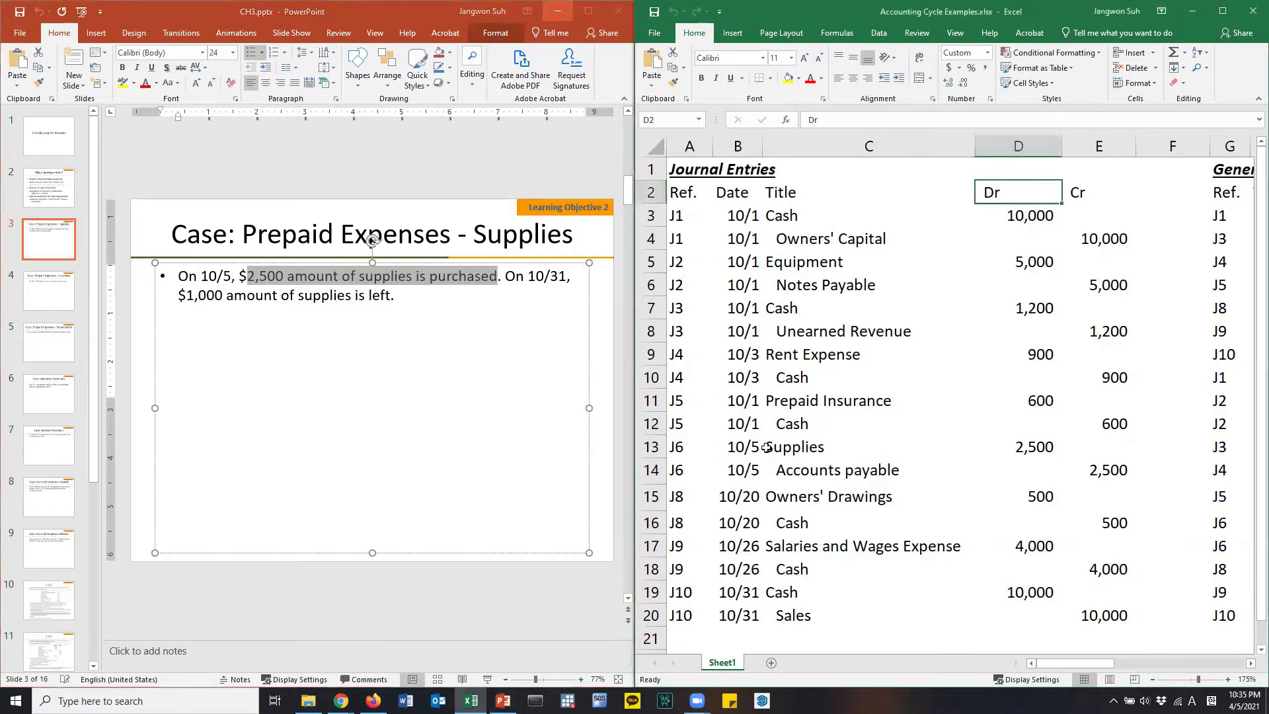
pyautogui.moveTo(689, 446); pyautogui.dragTo(1098, 470)
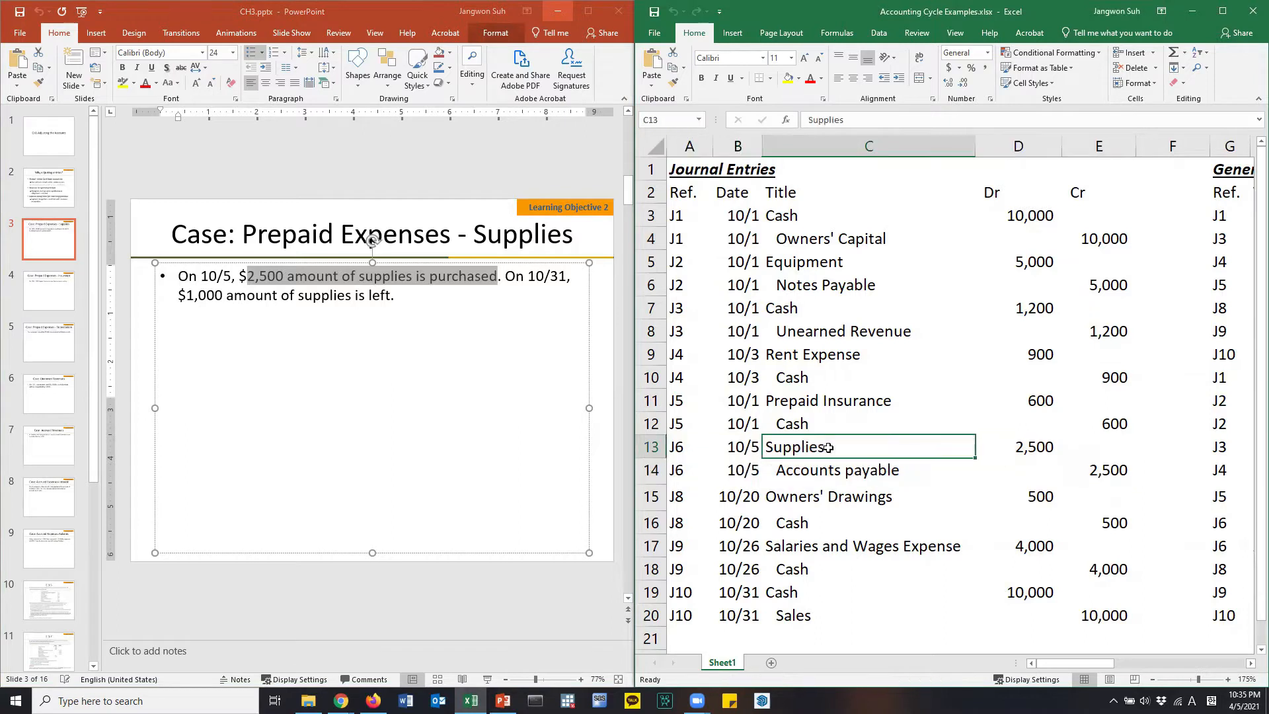
pyautogui.moveTo(421, 265)
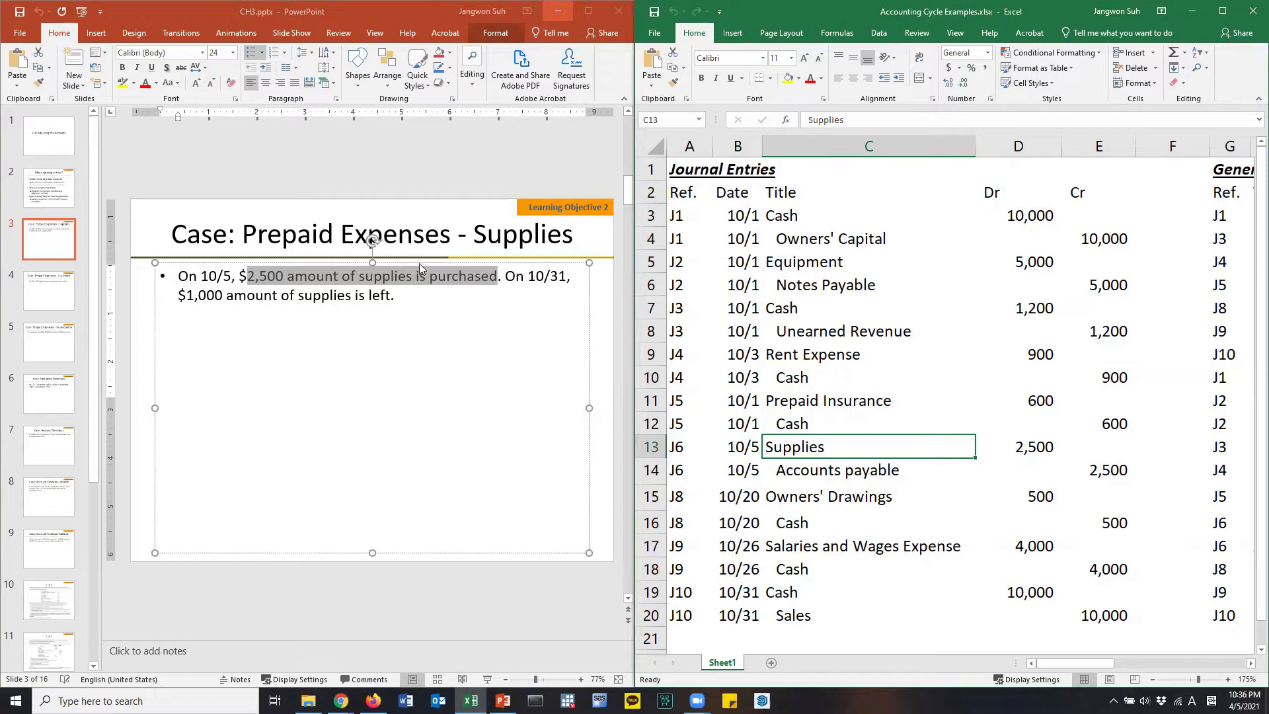
pyautogui.moveTo(830, 461)
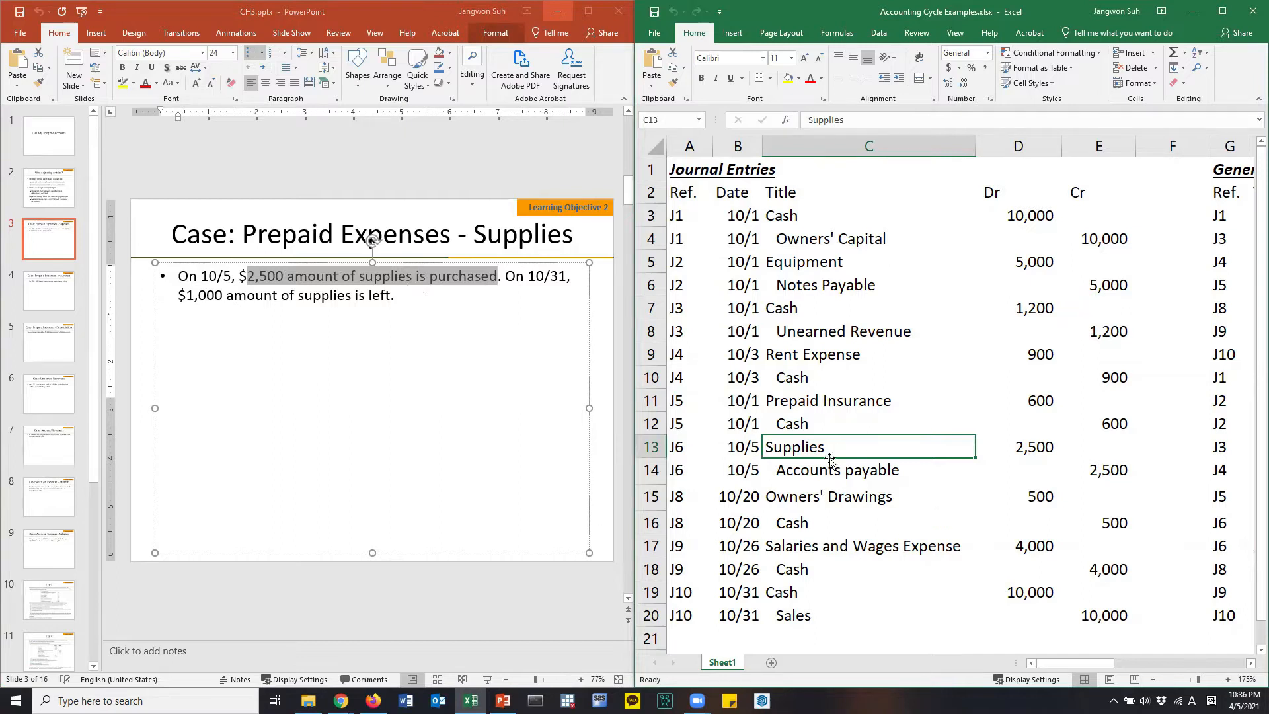
pyautogui.click(1017, 447)
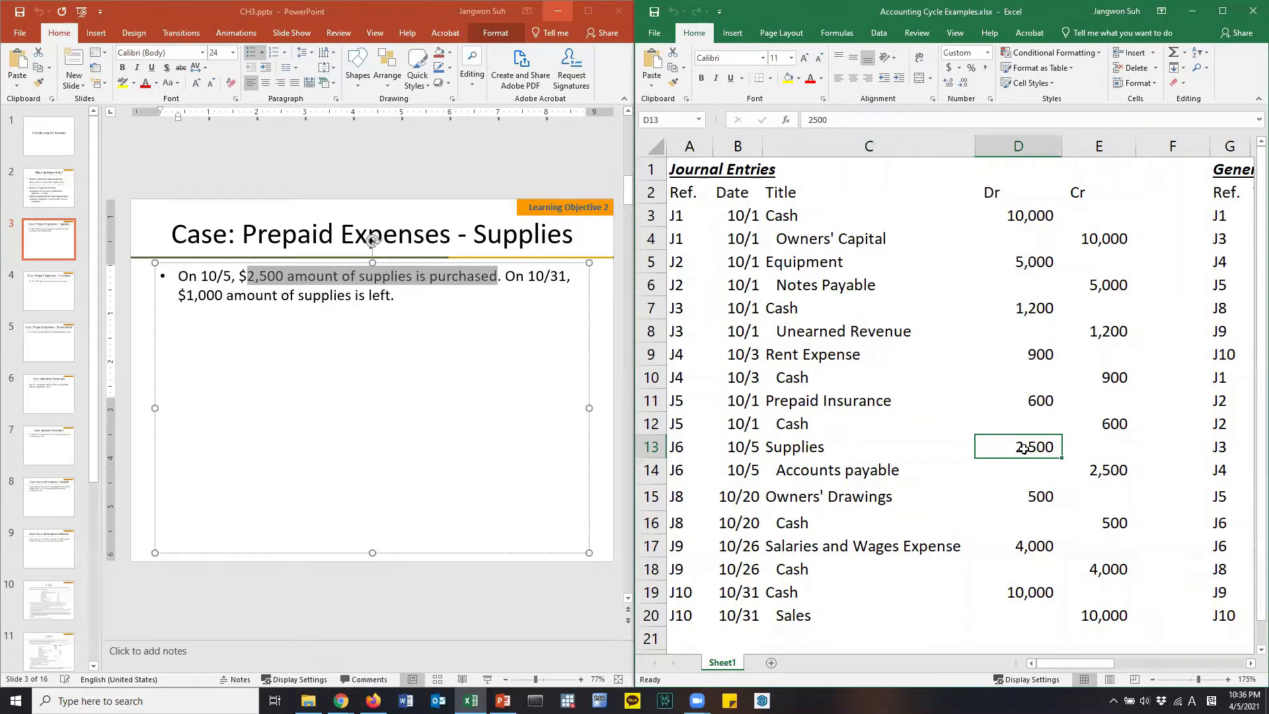
pyautogui.moveTo(583, 319)
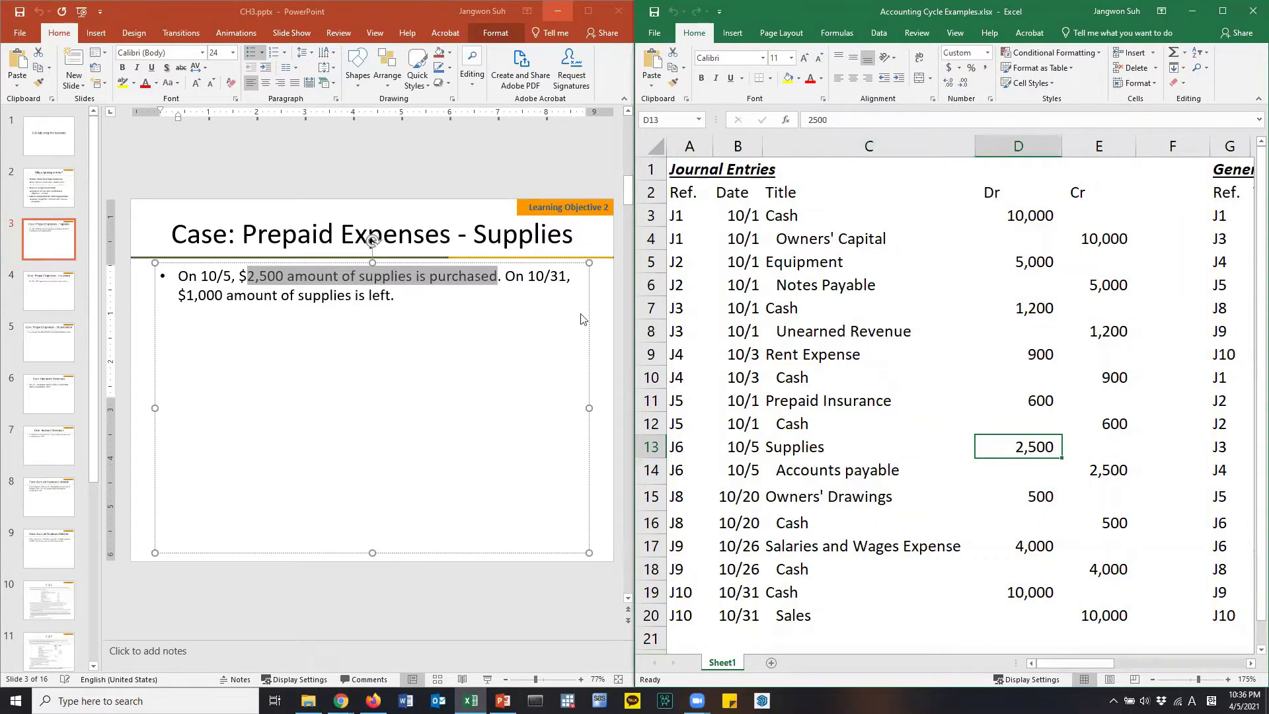
pyautogui.click(316, 276)
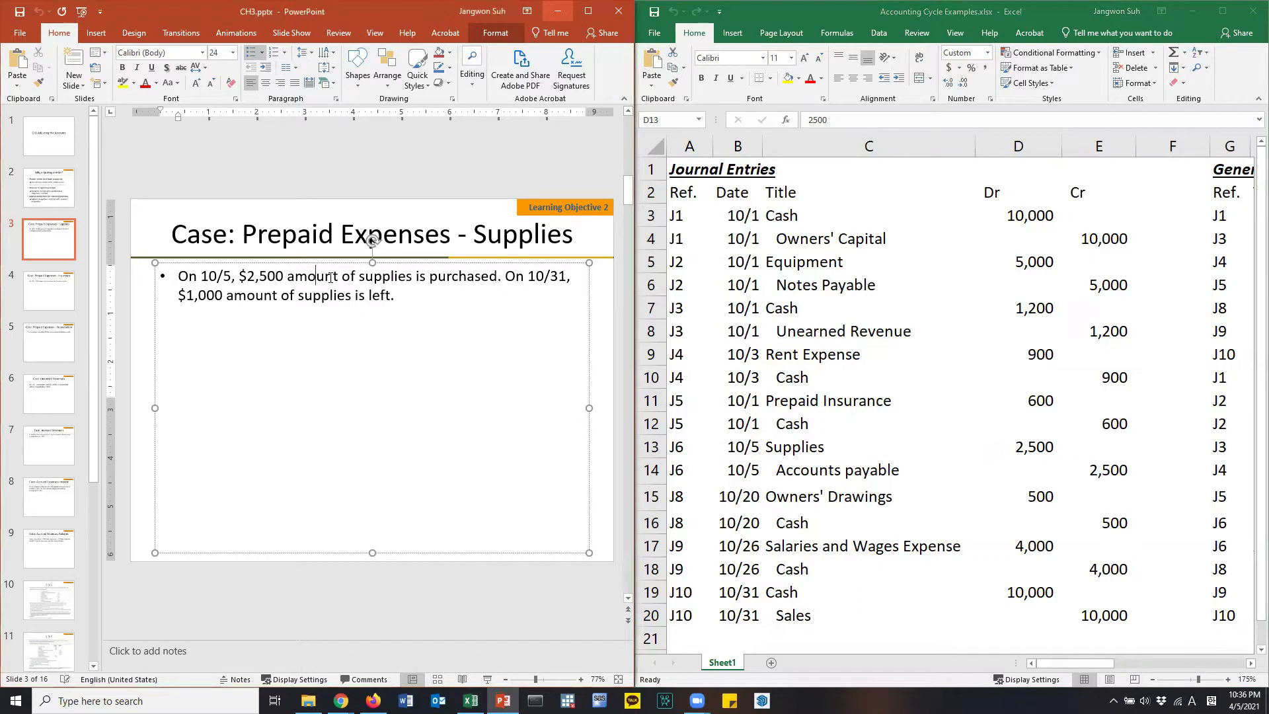
pyautogui.click(491, 277)
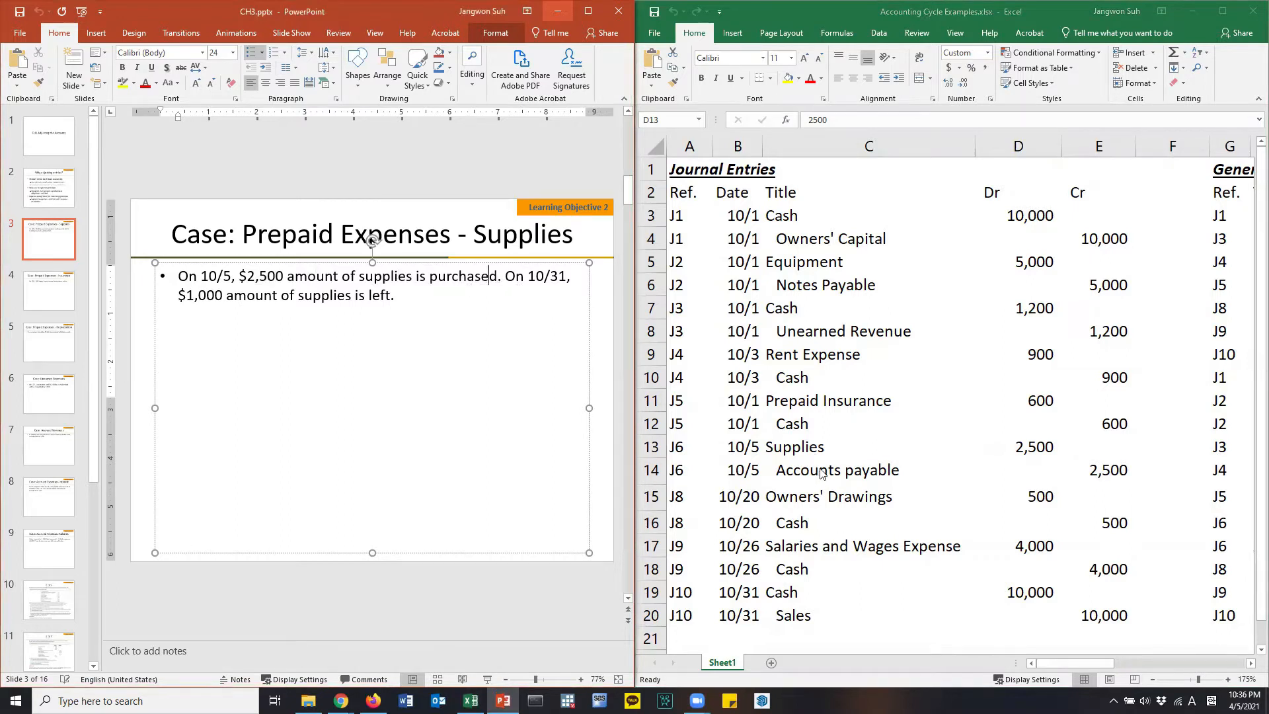
pyautogui.click(835, 469)
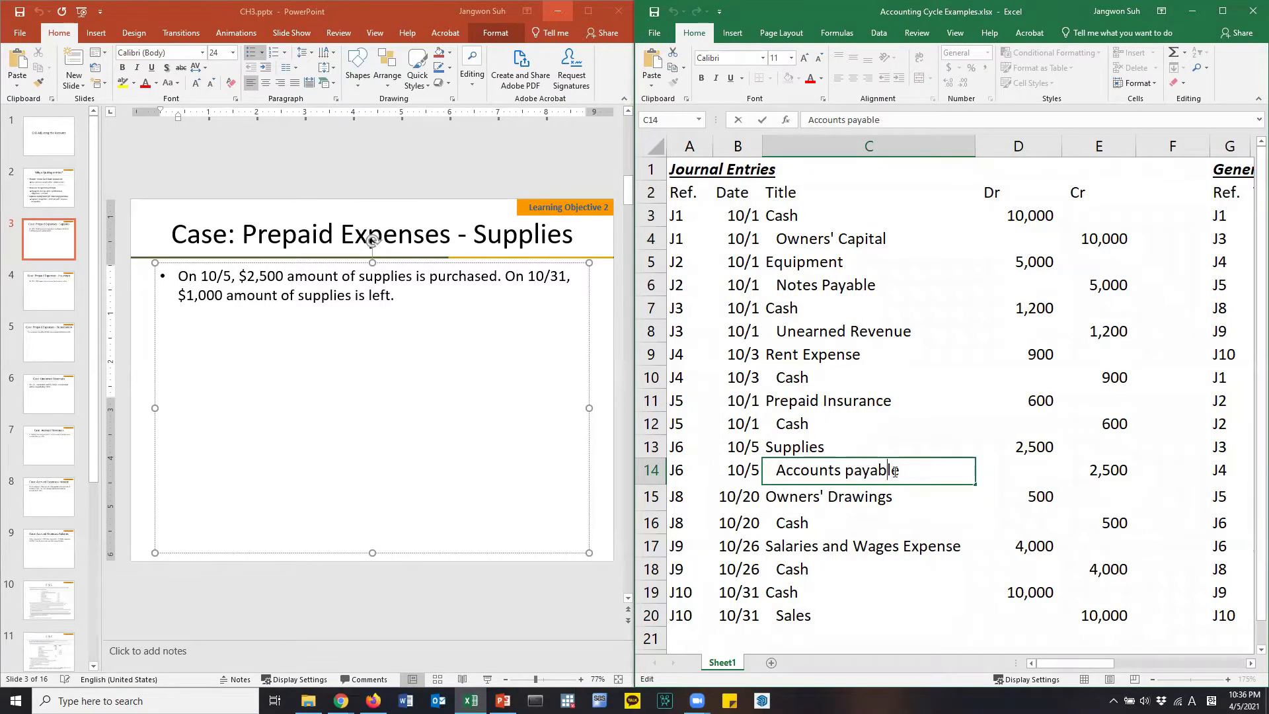
pyautogui.moveTo(1003, 469)
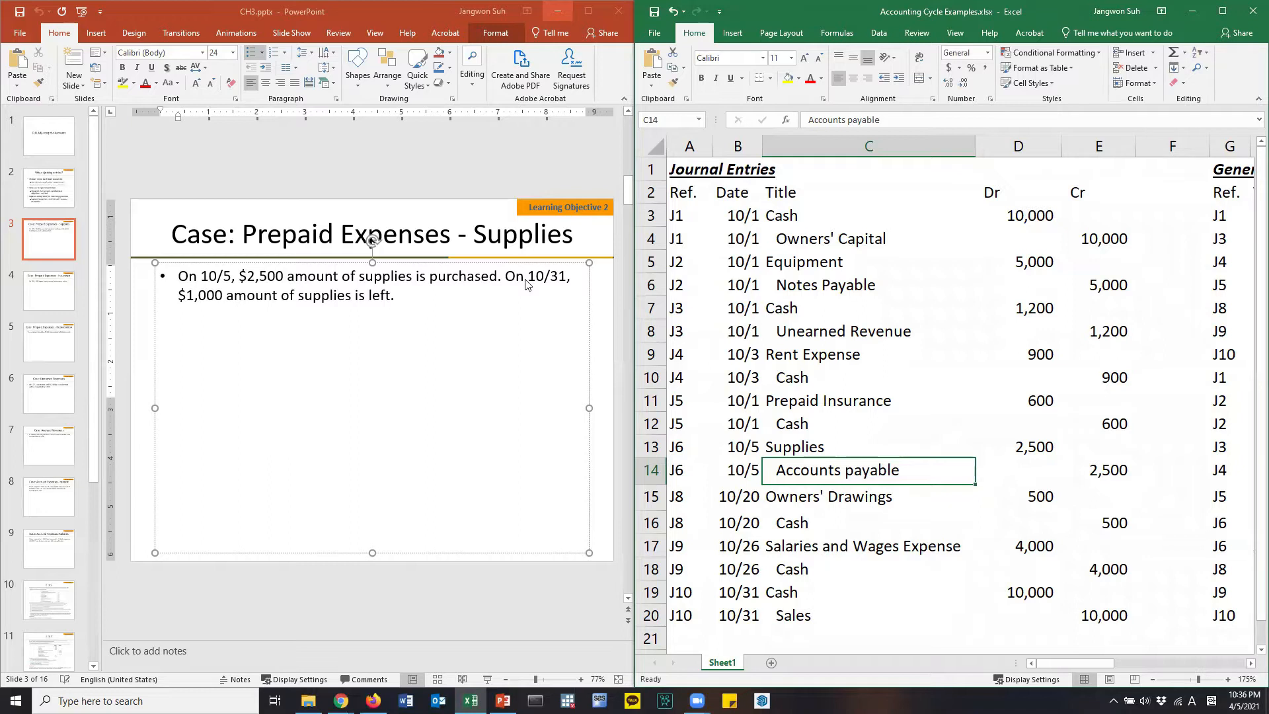
pyautogui.moveTo(846, 482)
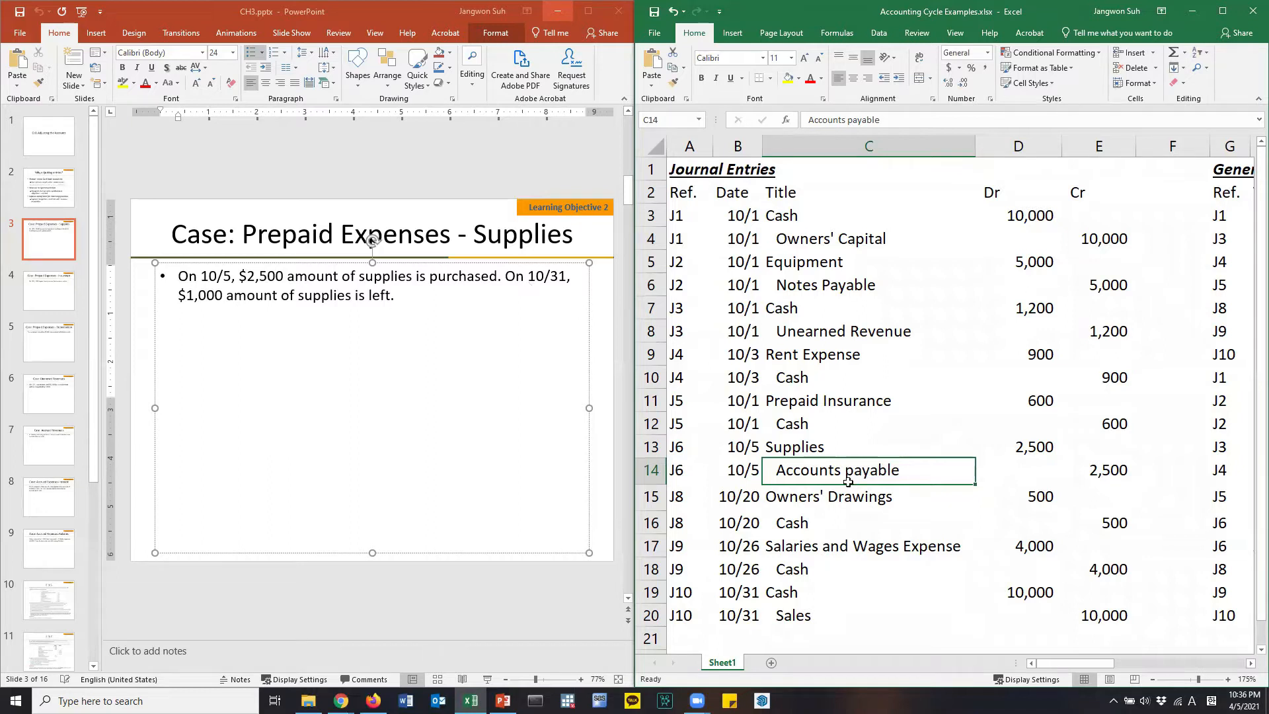
# Step: Label A22 'Adjusting Entries', copy the journal headings to row 23, and enter A1
pyautogui.click(497, 274)
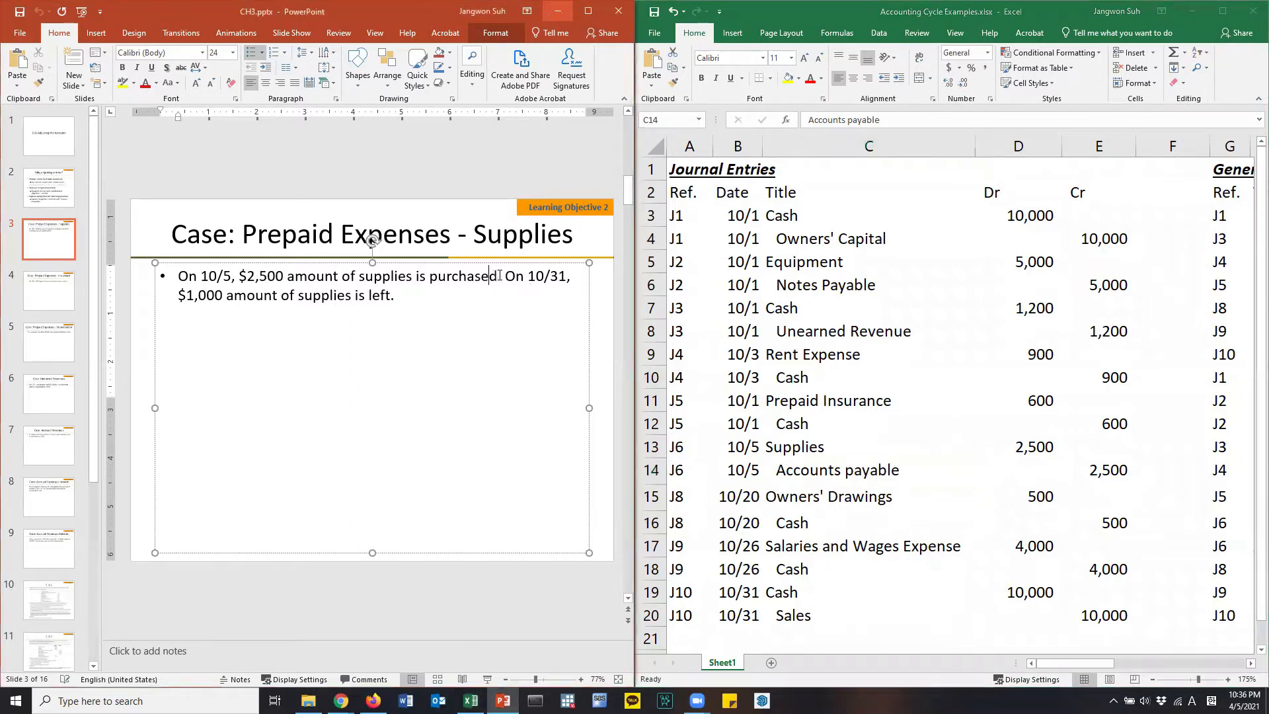
pyautogui.write('.')
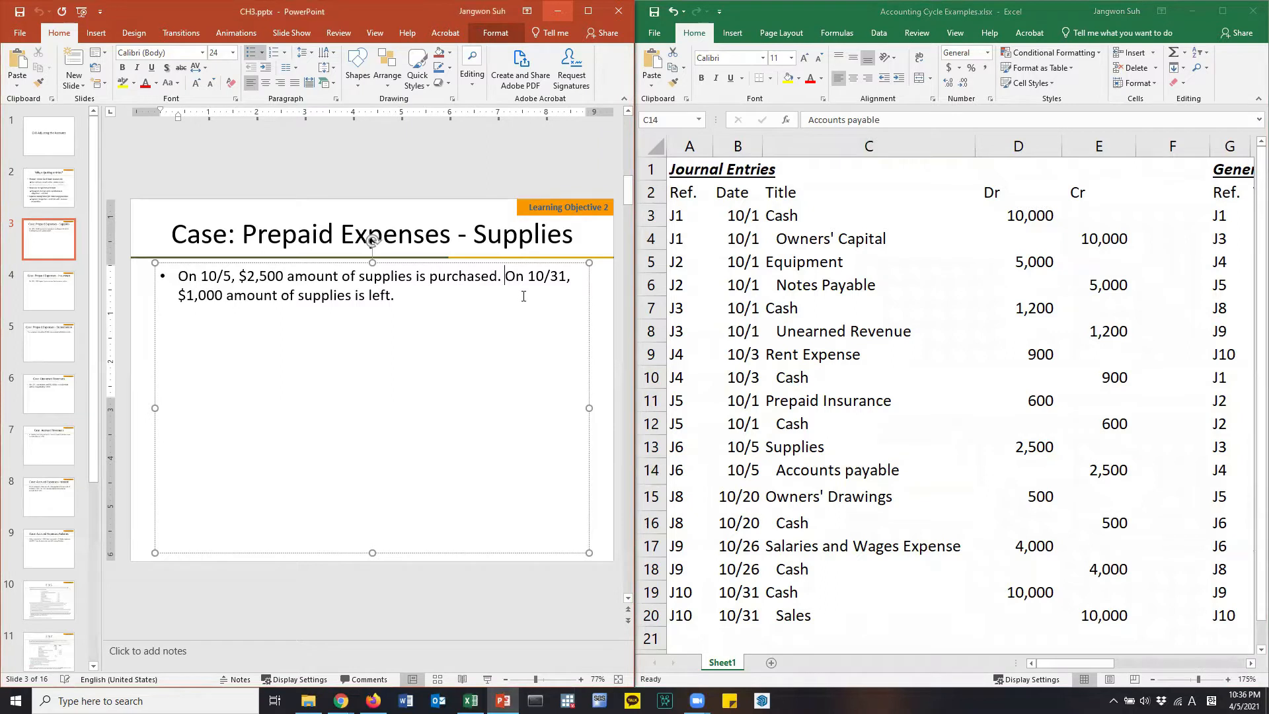
pyautogui.moveTo(504, 275); pyautogui.dragTo(393, 294)
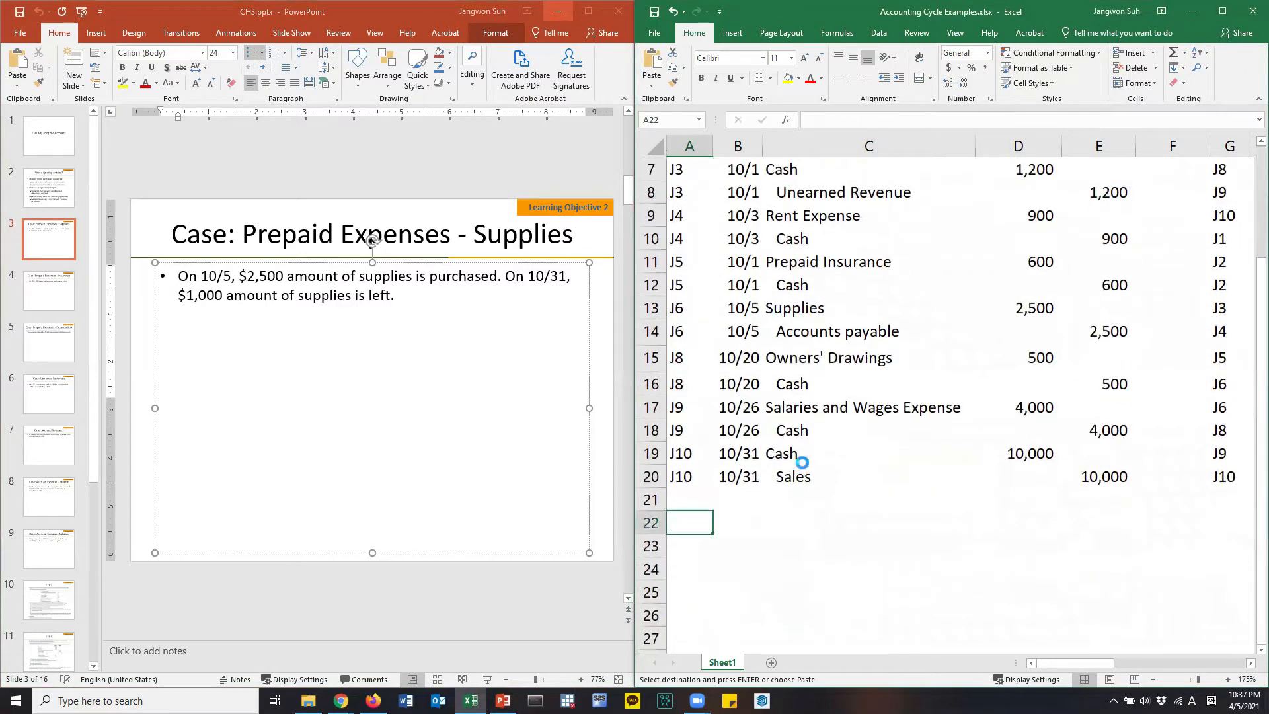
pyautogui.write('Ad')
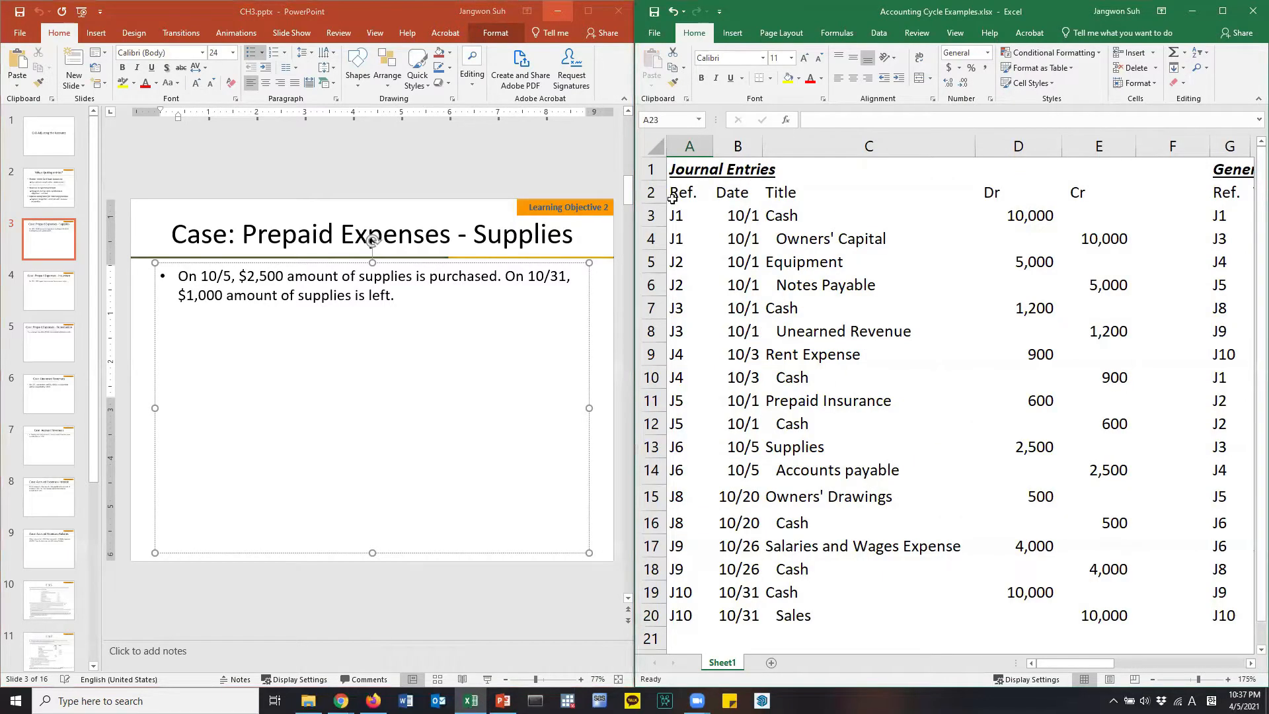
pyautogui.click(688, 191)
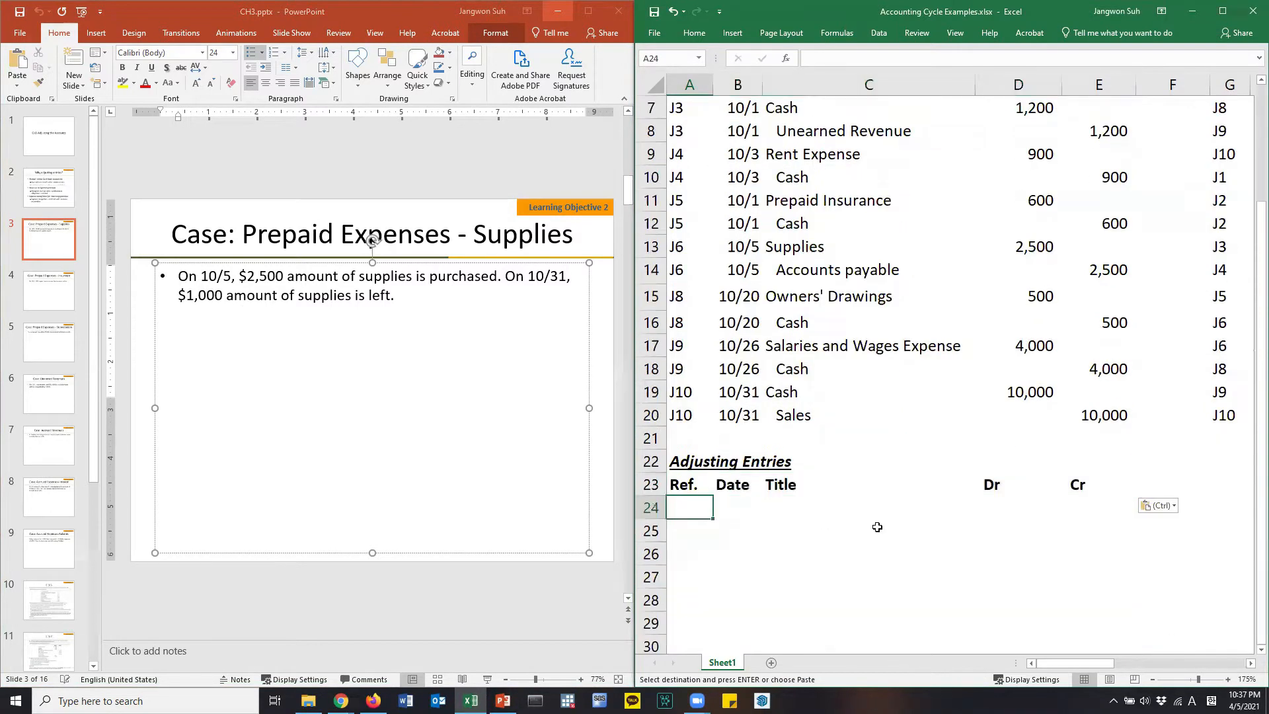
pyautogui.write('Aj')
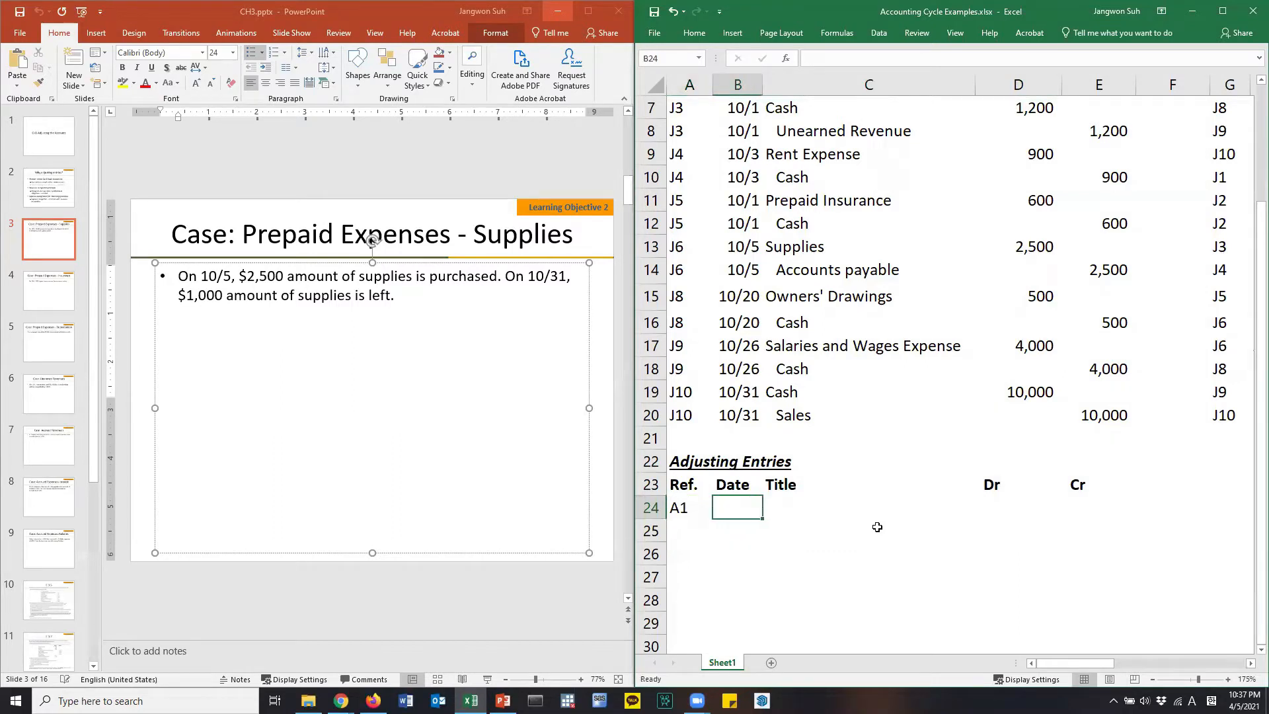
# Step: Date entry A1 as 10/31 in B24 after checking the original 10/5 supplies entry
pyautogui.write('10/5')
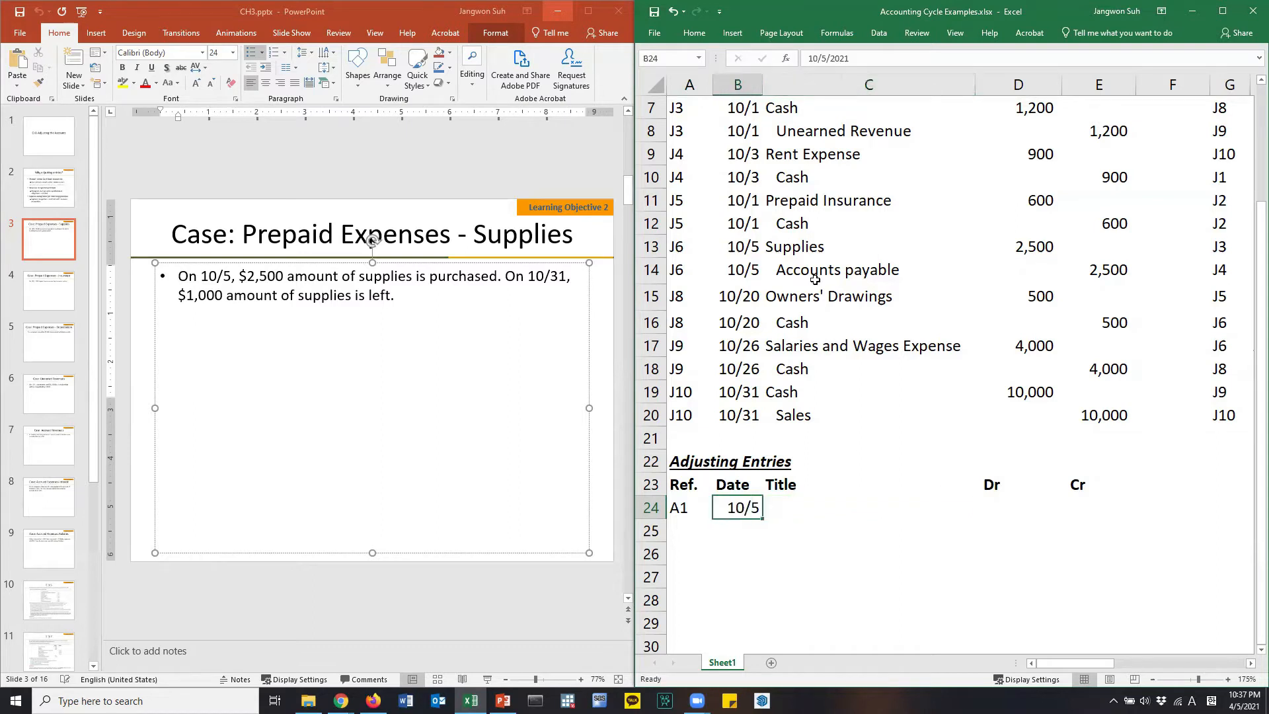
pyautogui.moveTo(738, 245); pyautogui.dragTo(868, 270)
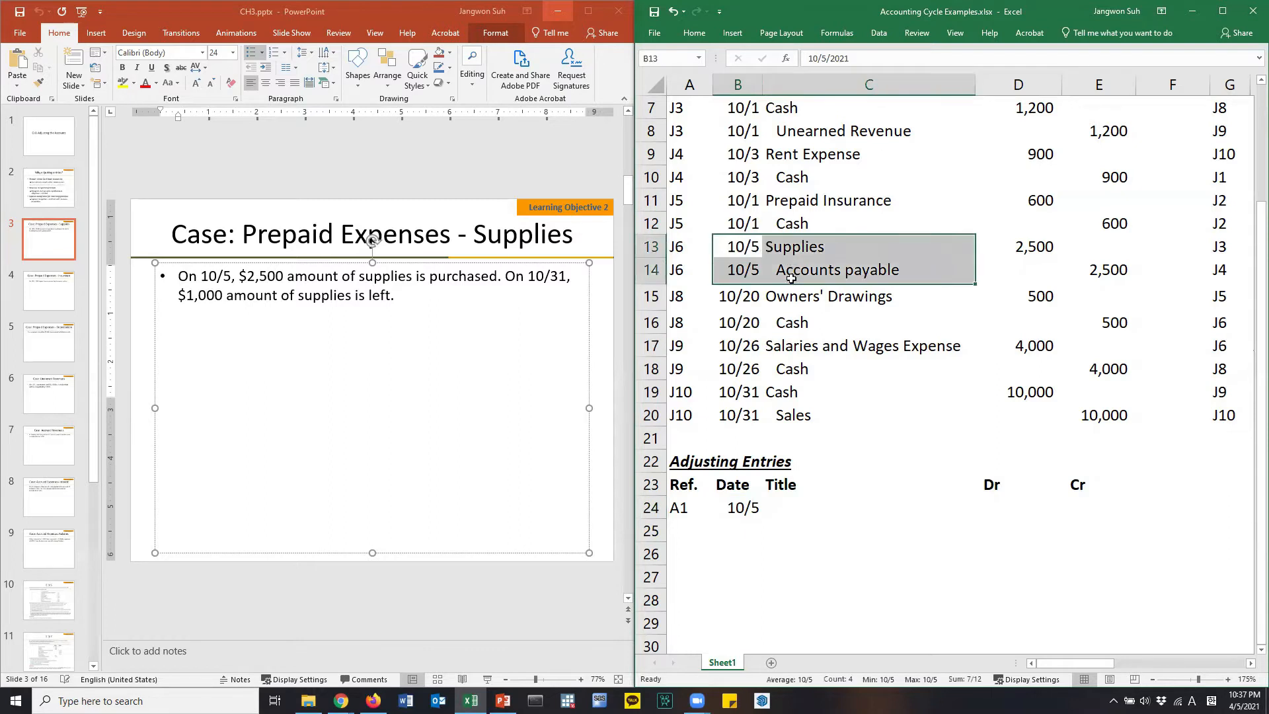
pyautogui.click(736, 508)
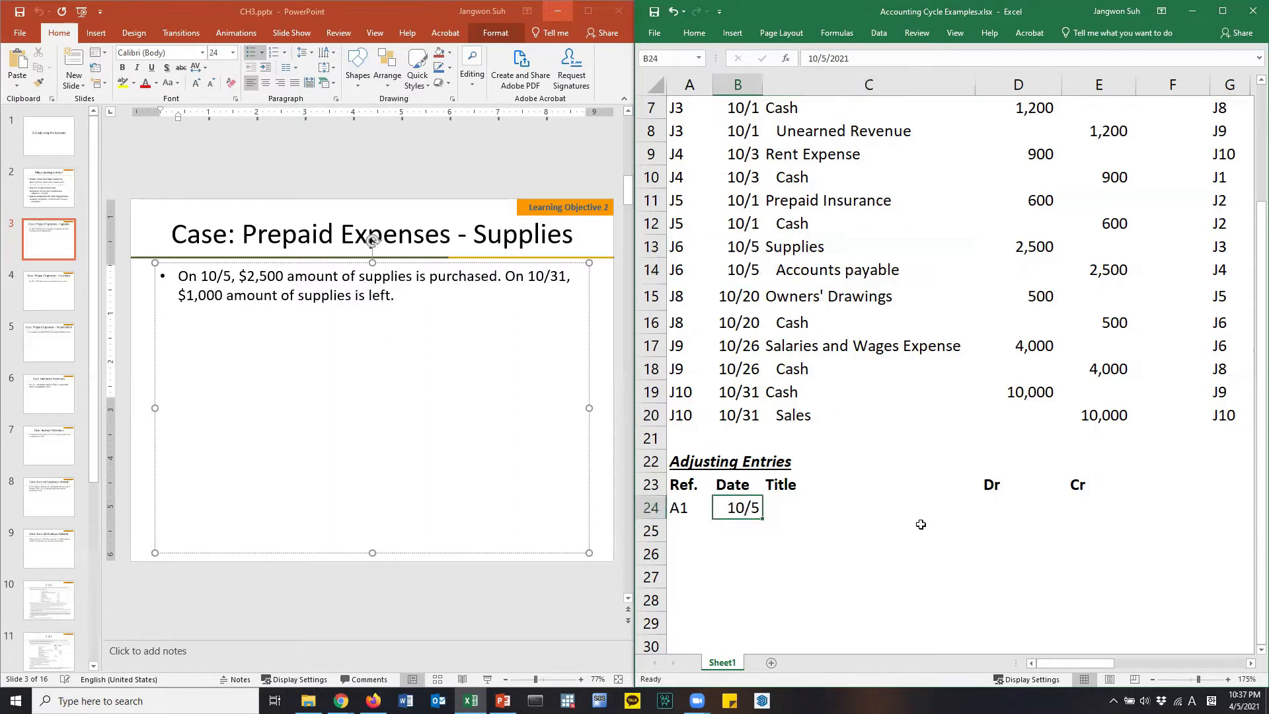
pyautogui.write('10')
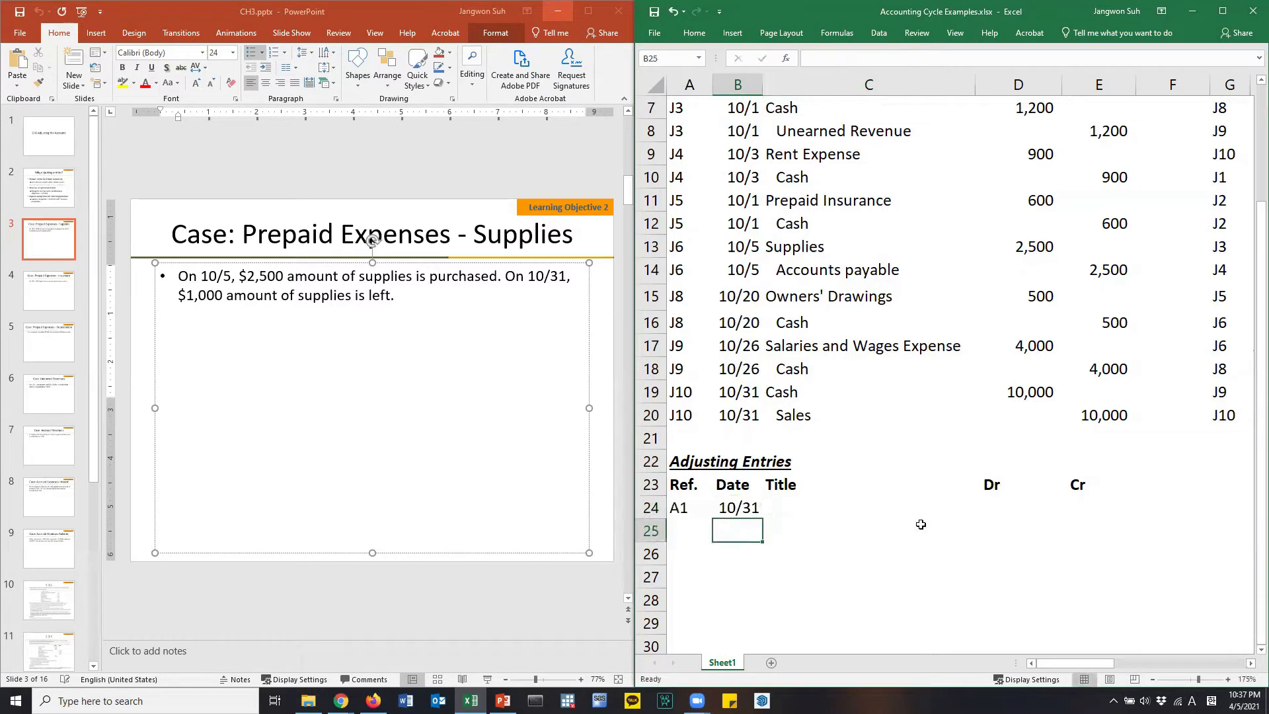
pyautogui.click(736, 507)
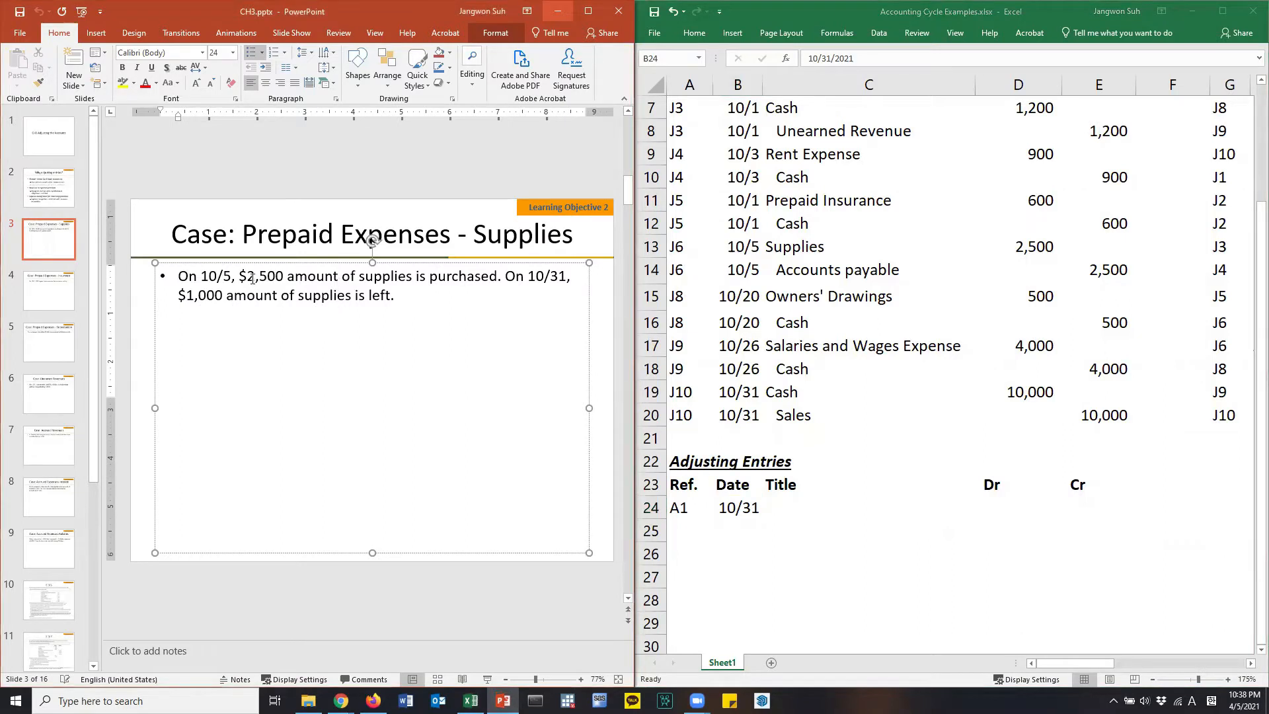
pyautogui.doubleClick(262, 276)
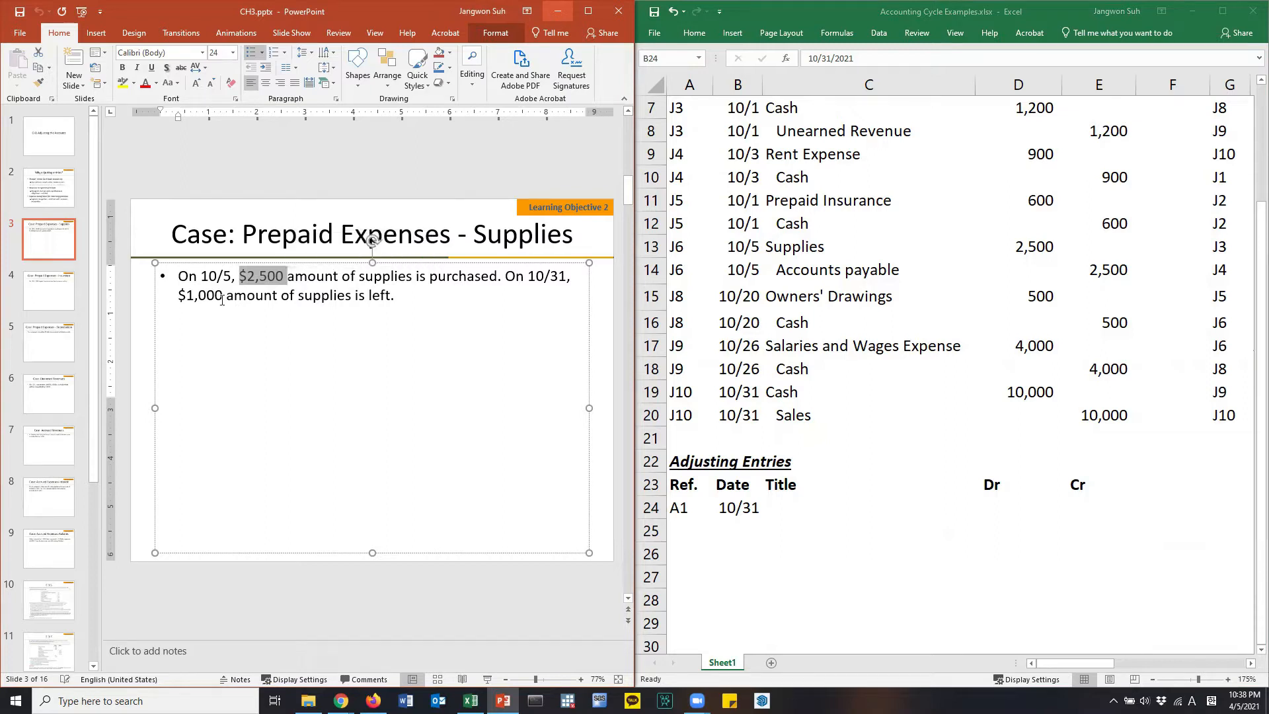
pyautogui.click(220, 294)
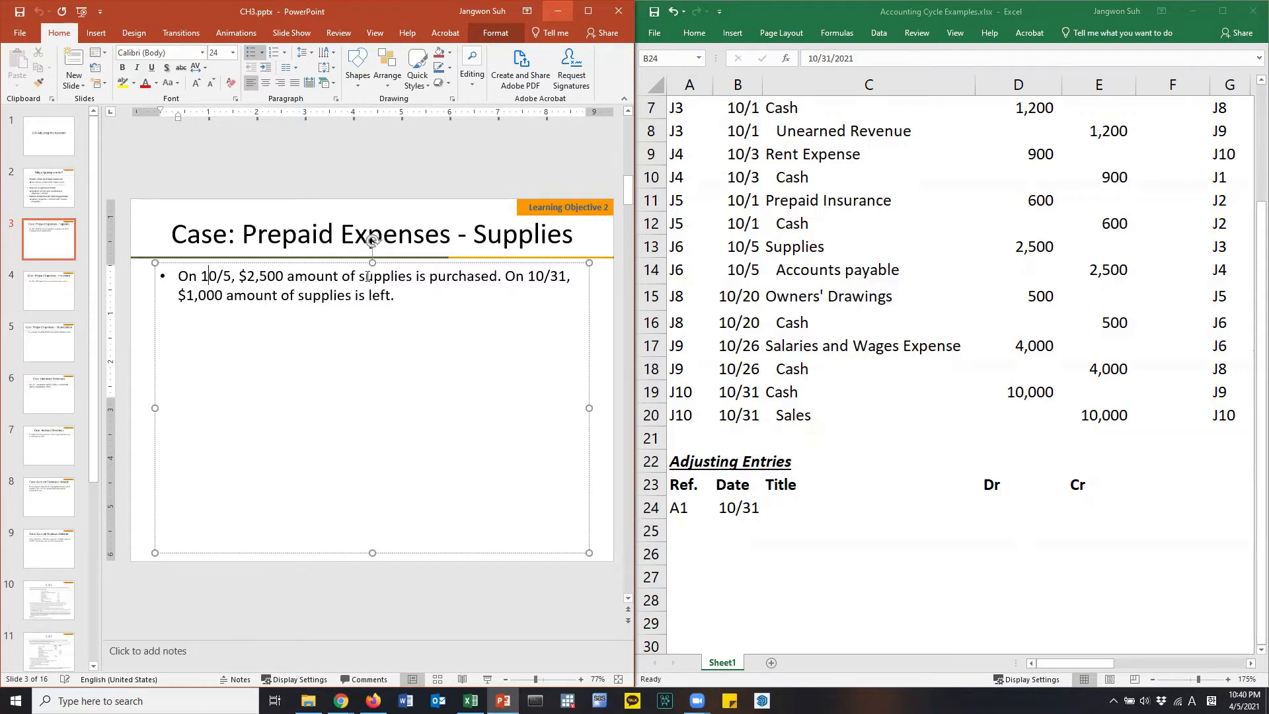
# Step: Title entry A1 'Supplies Expense', noting the 2,500 purchased and 1,000 supplies left
pyautogui.doubleClick(384, 276)
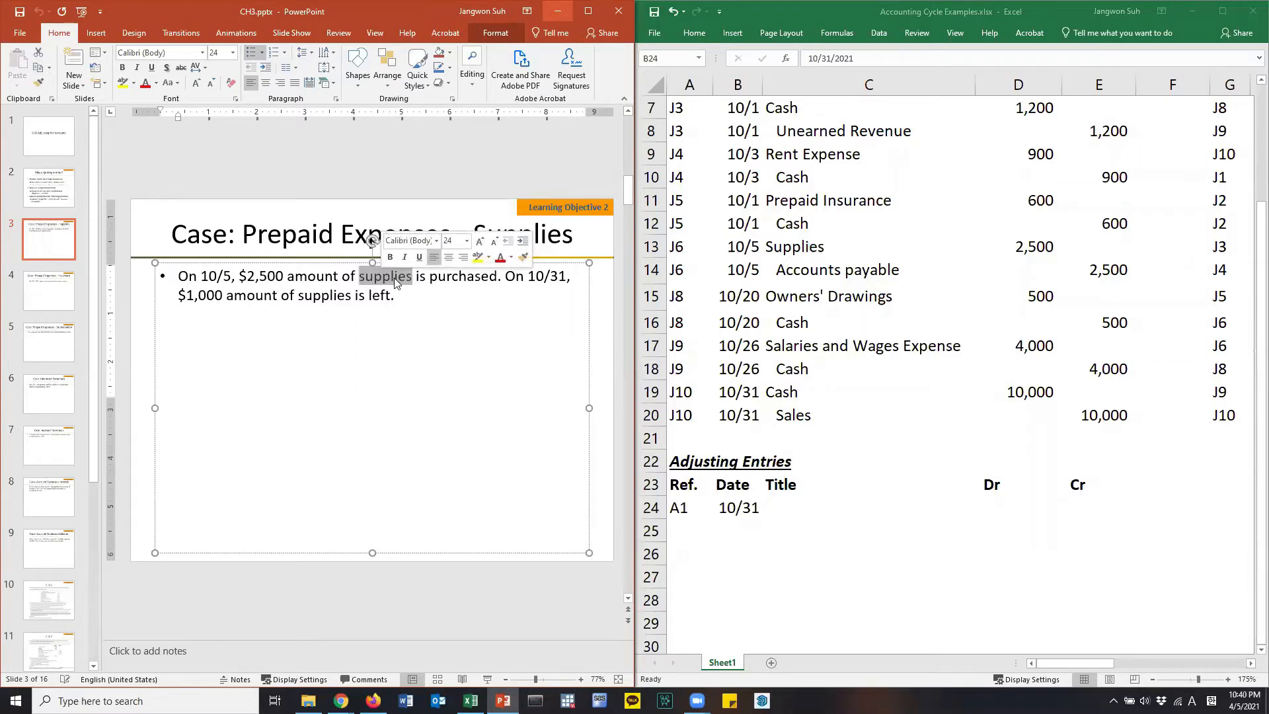
pyautogui.click(868, 507)
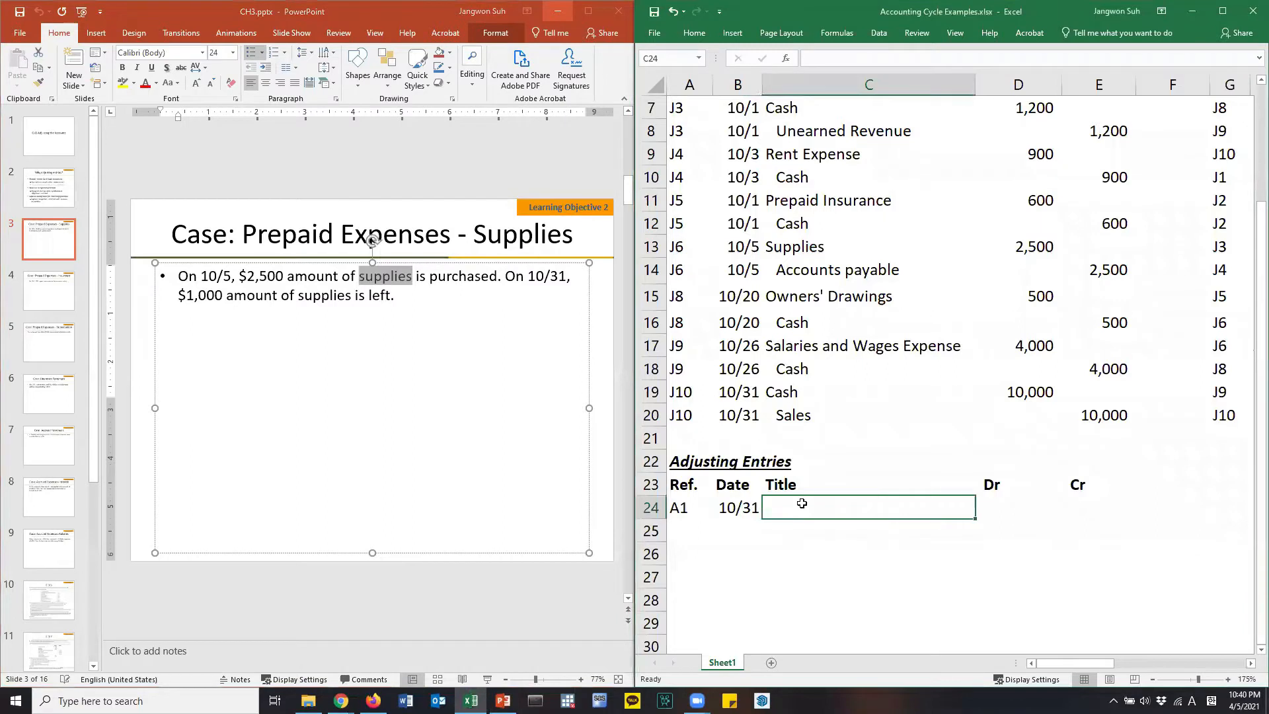
pyautogui.write('Suu')
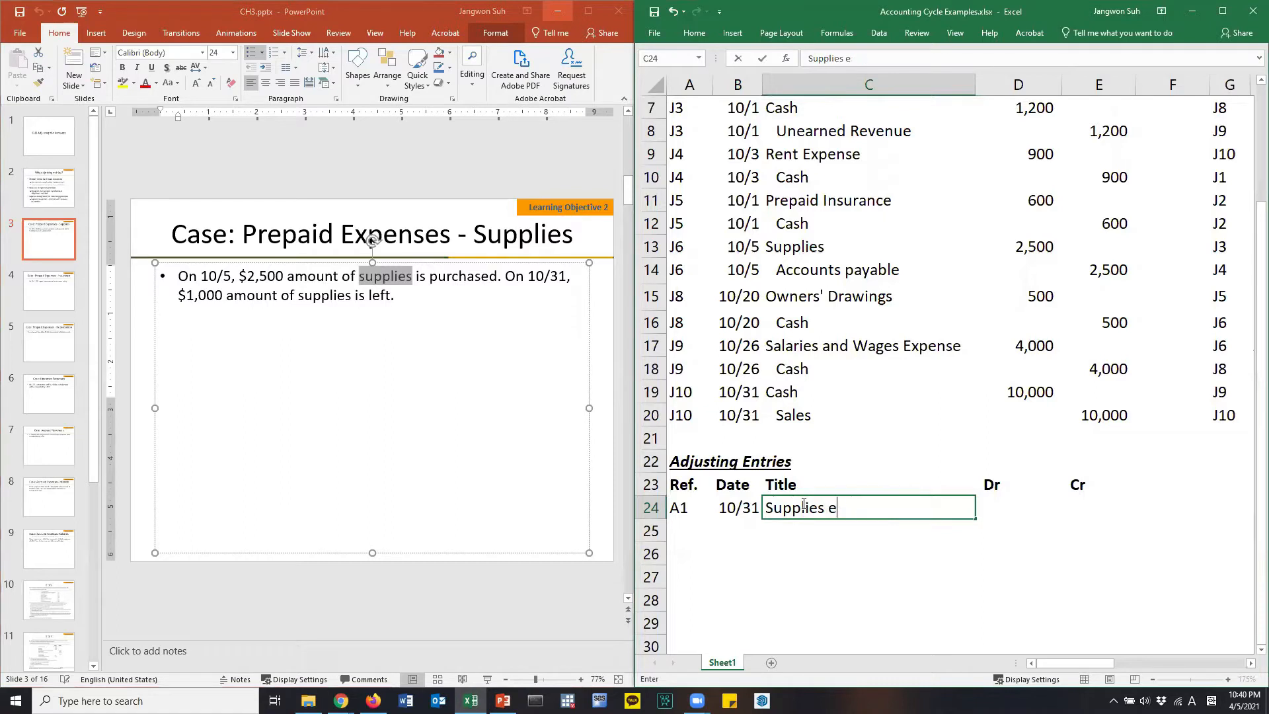
pyautogui.write('pense')
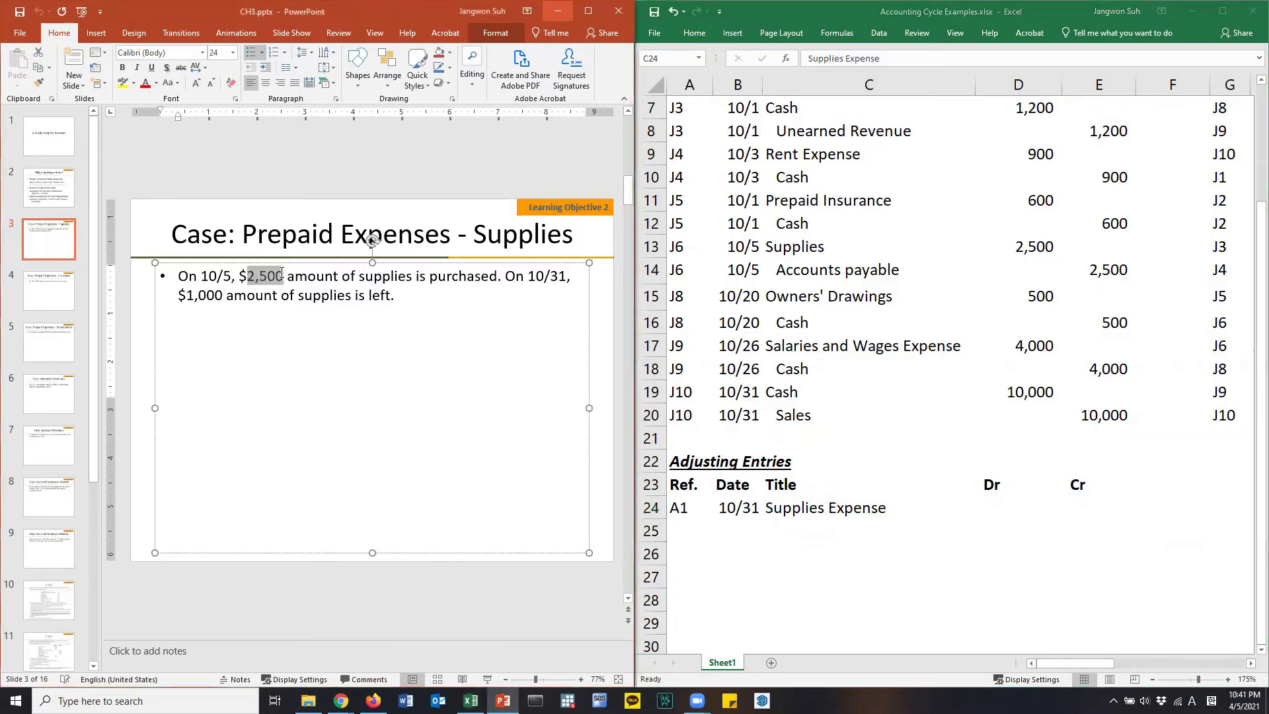
pyautogui.click(267, 274)
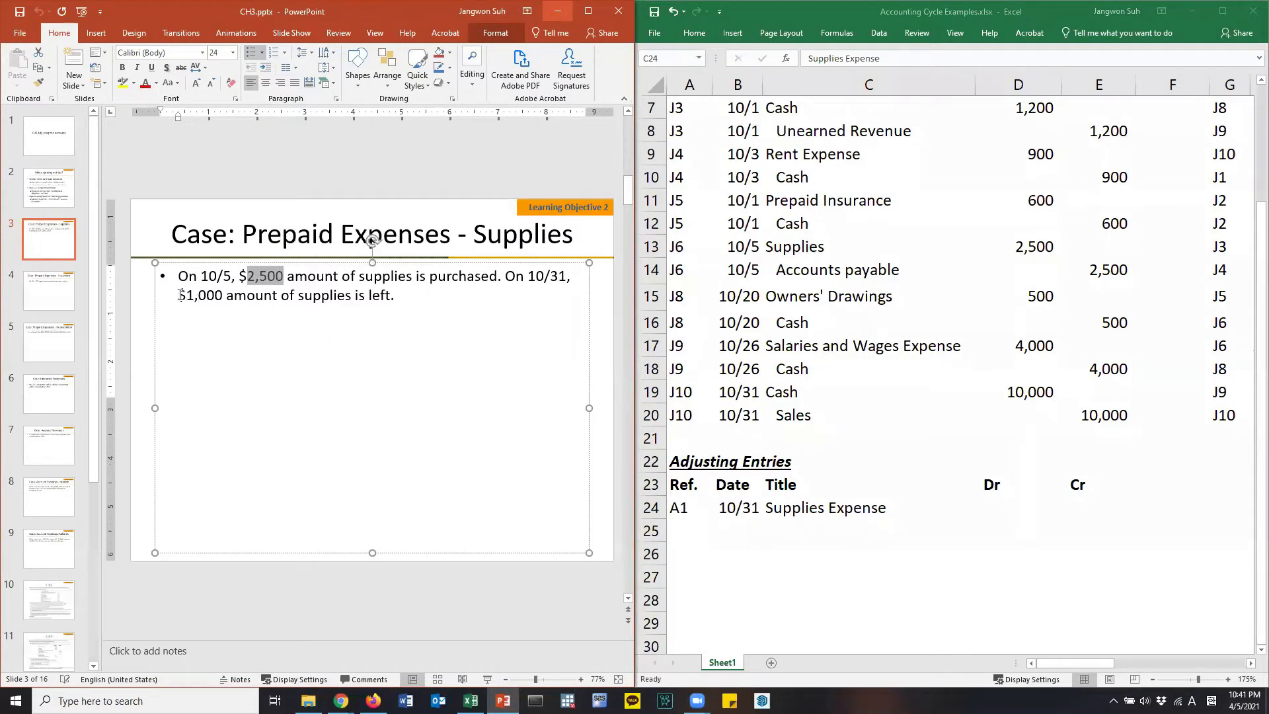
pyautogui.doubleClick(201, 295)
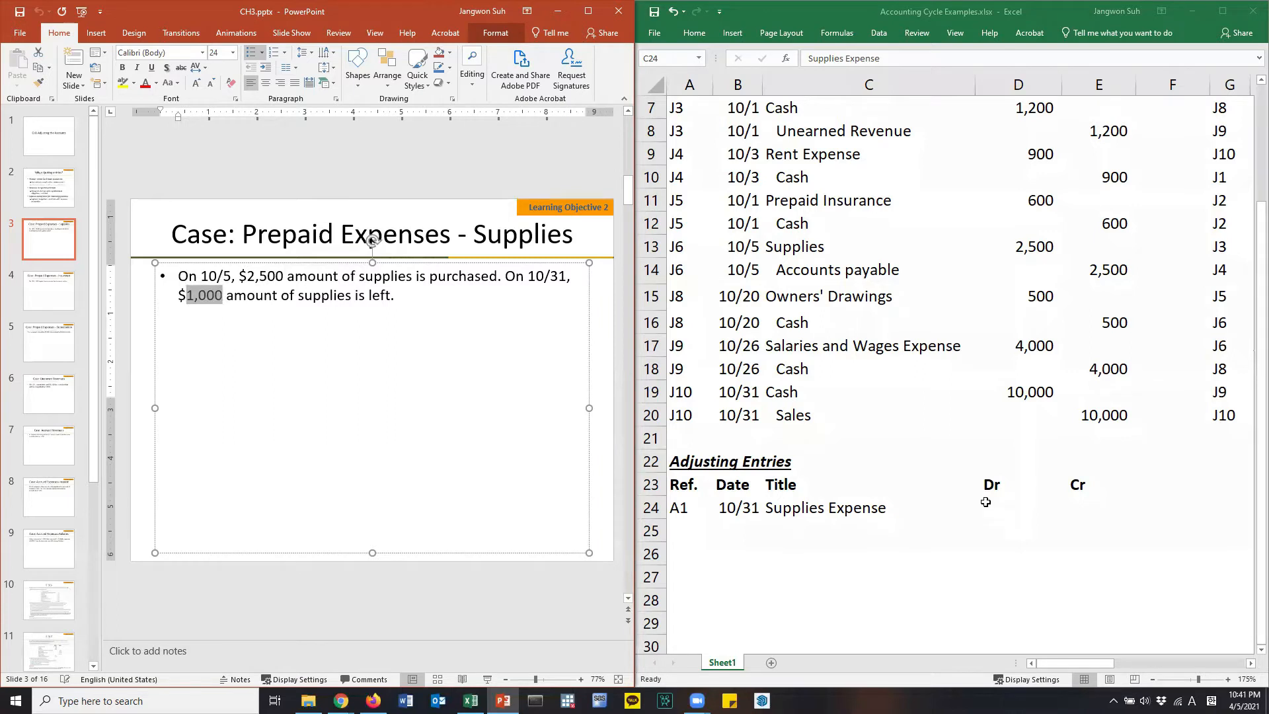
# Step: Enter =2500-1000 in D24 to debit Supplies Expense 1,500
pyautogui.write('15')
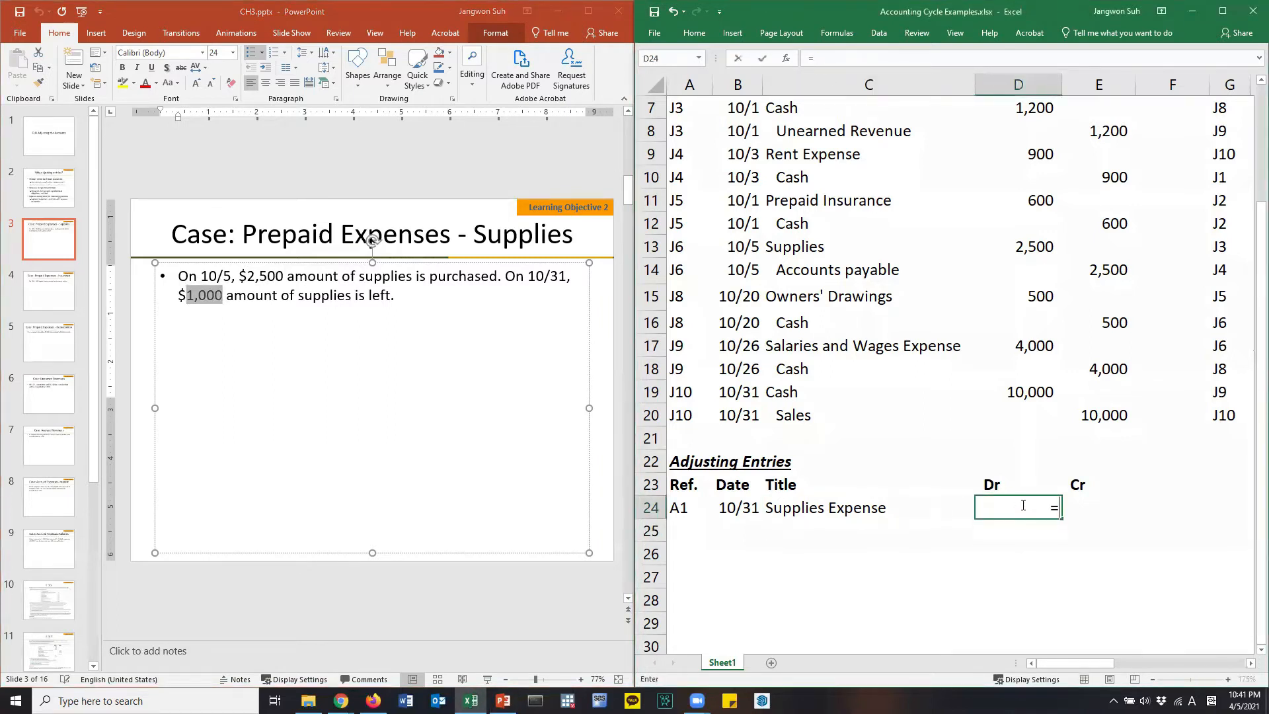
pyautogui.write('250')
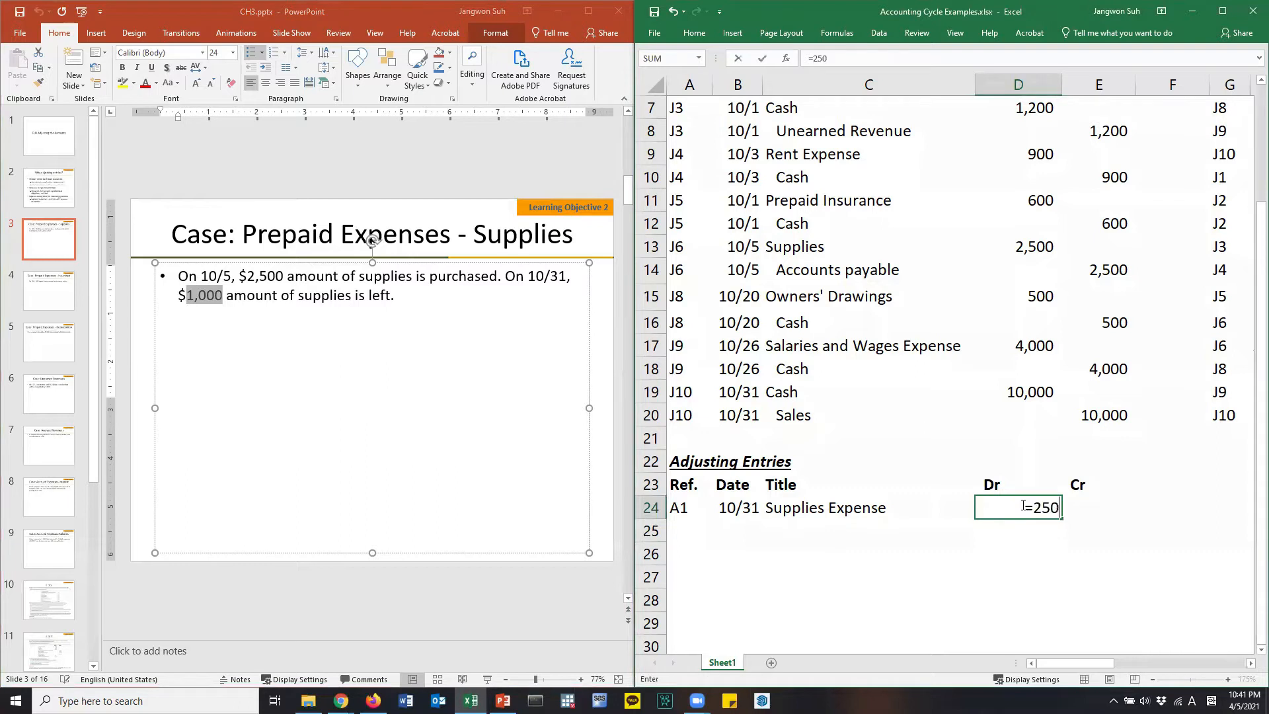
pyautogui.write('2500-1000')
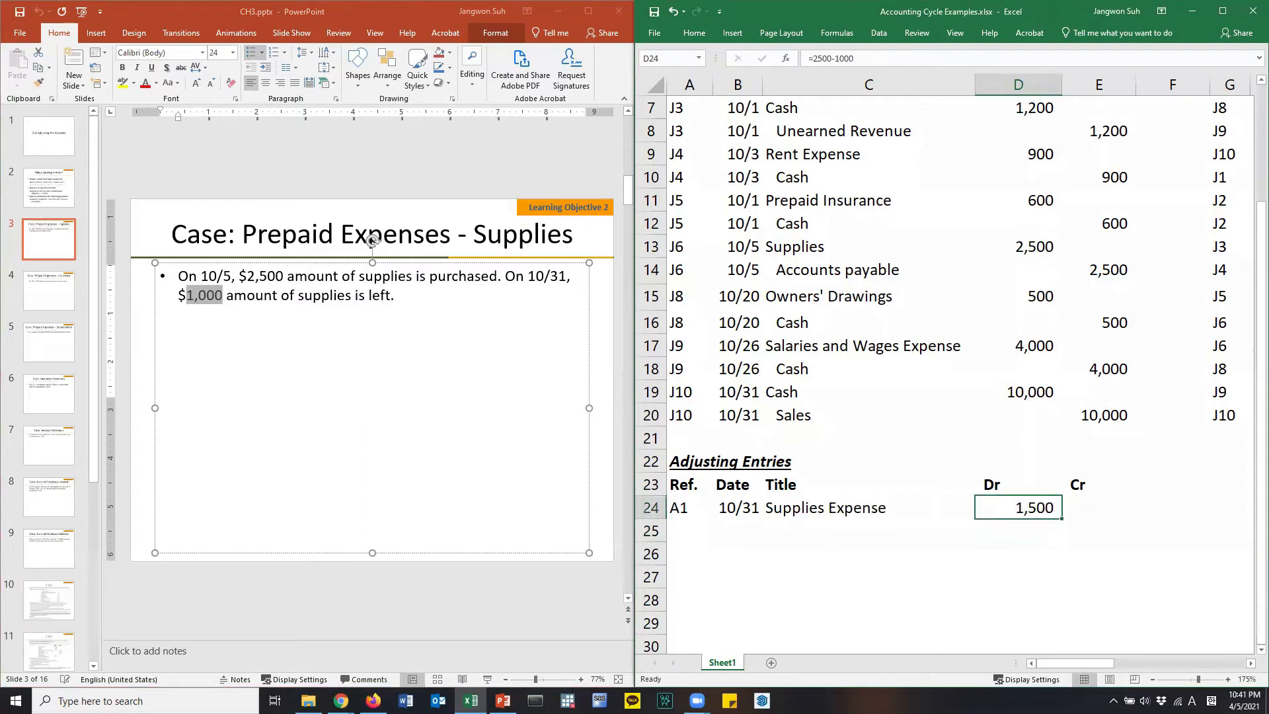
pyautogui.click(737, 508)
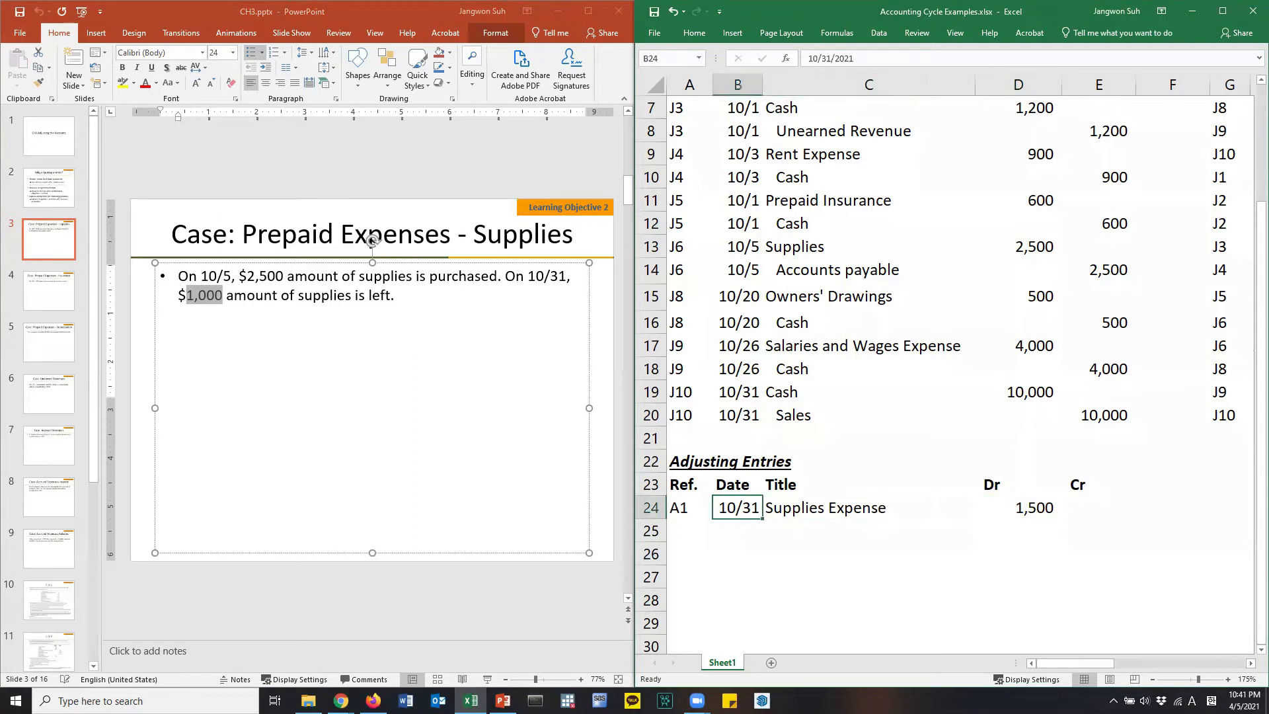
# Step: Add A1's row-25 credit line, crediting Supplies 1,500 by referencing D24
pyautogui.click(1098, 508)
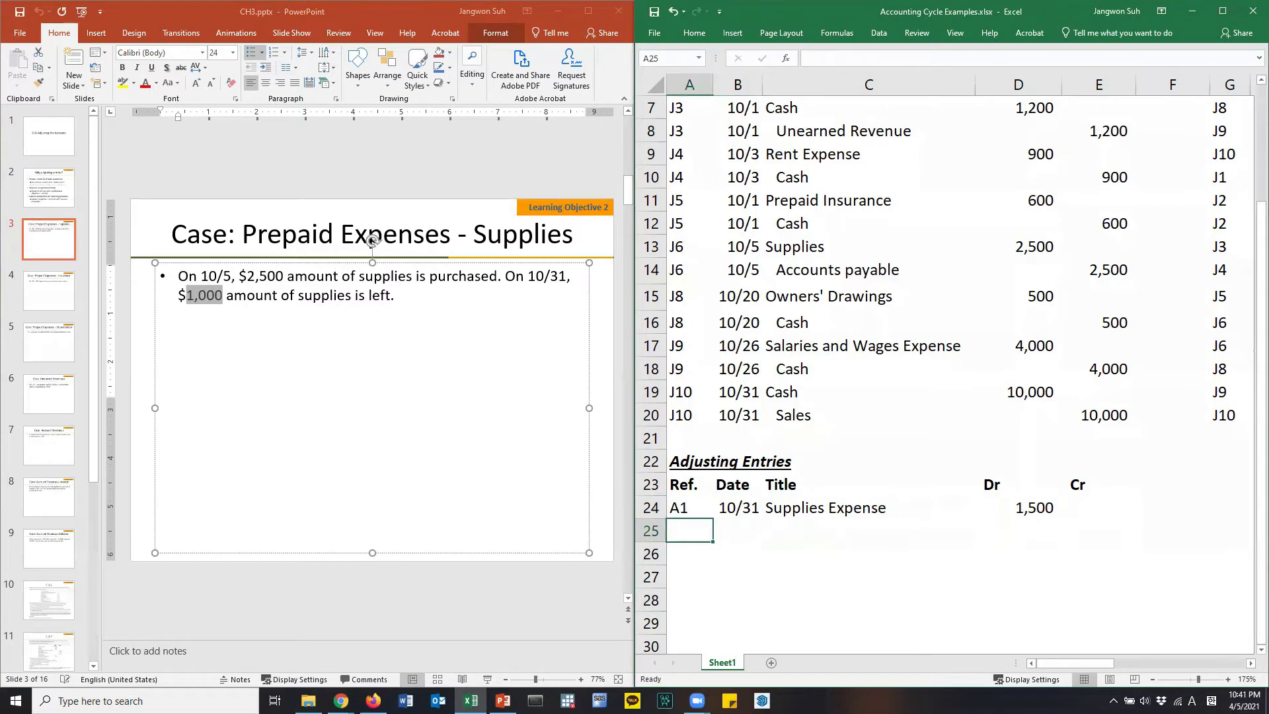
pyautogui.click(868, 530)
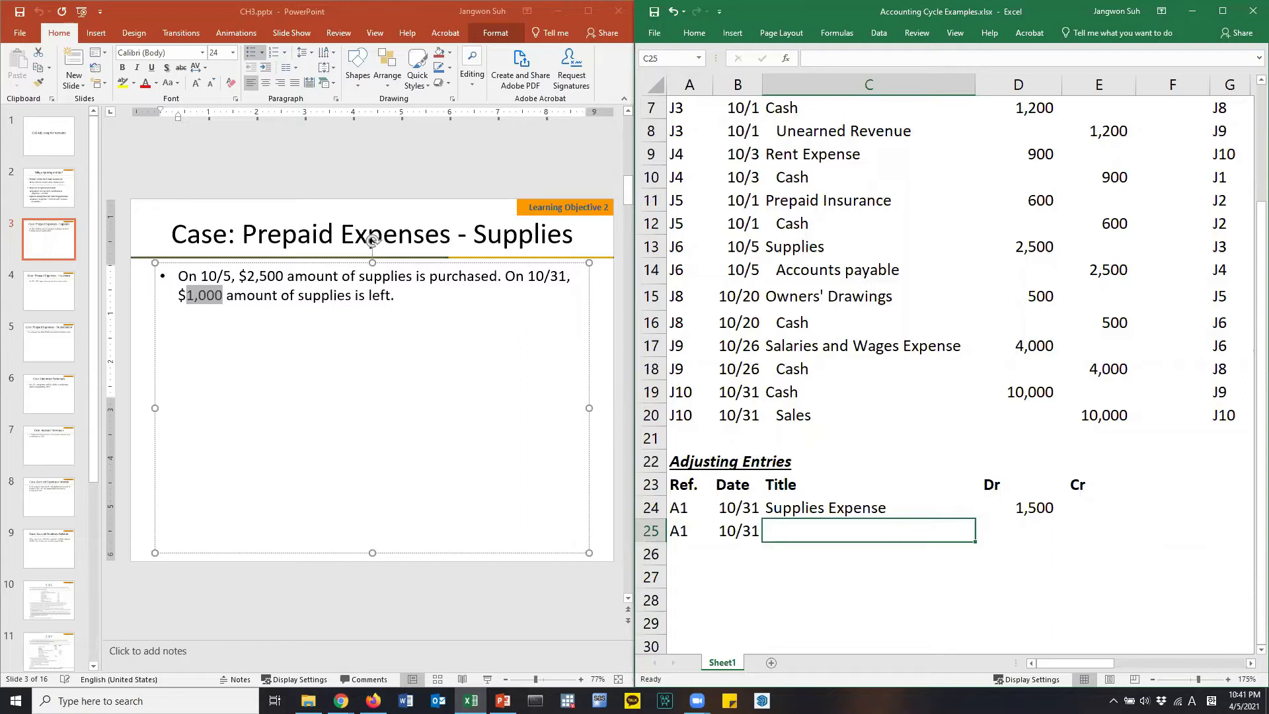
pyautogui.write('Supplies Expense')
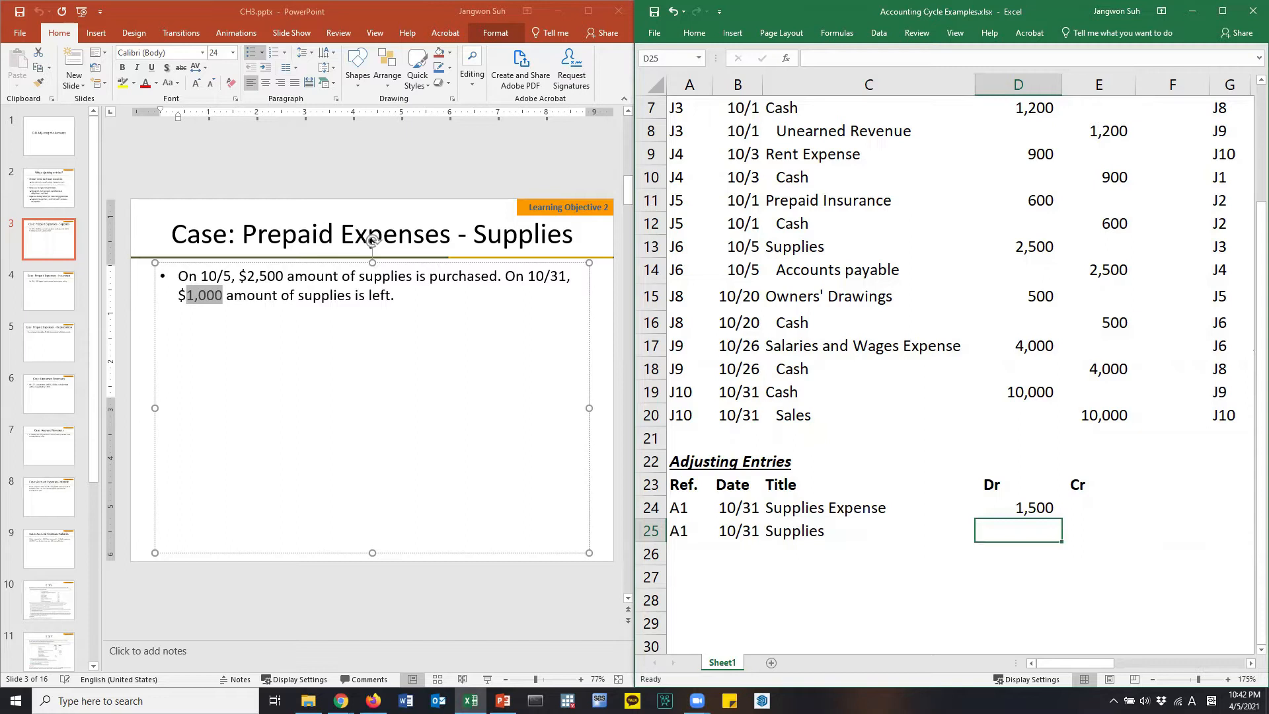
pyautogui.click(1098, 530)
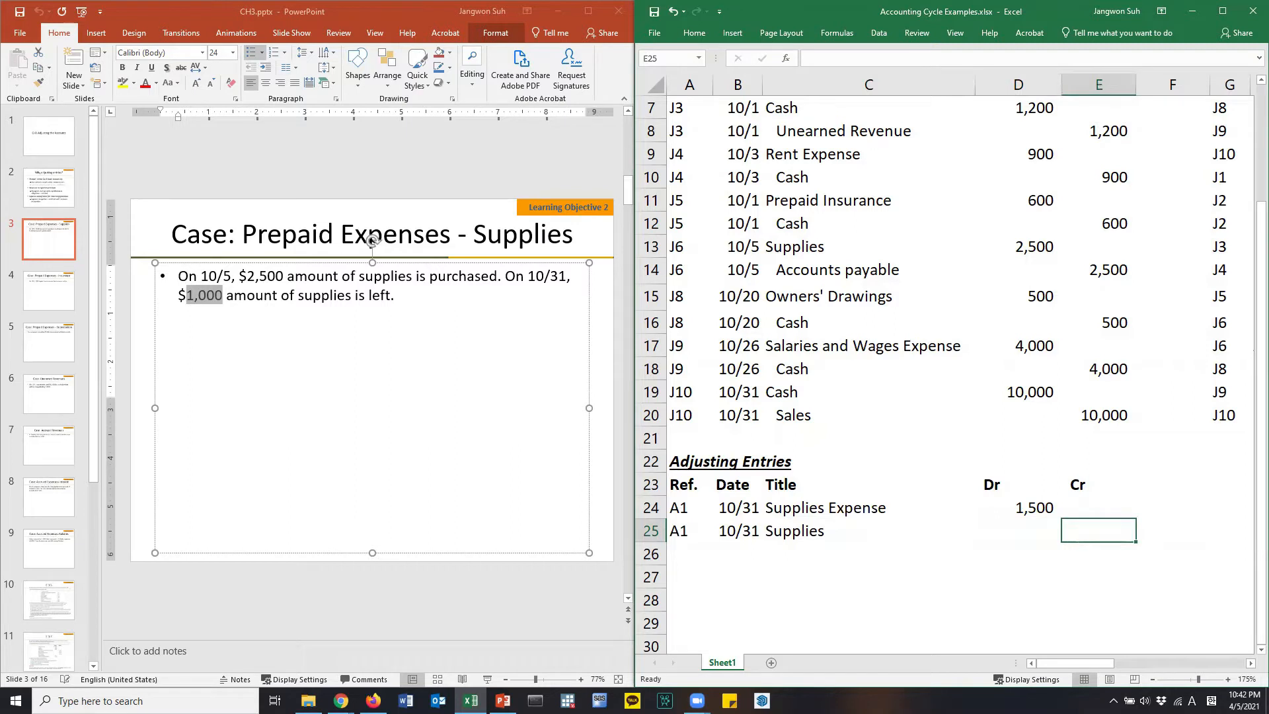
pyautogui.write('1,500')
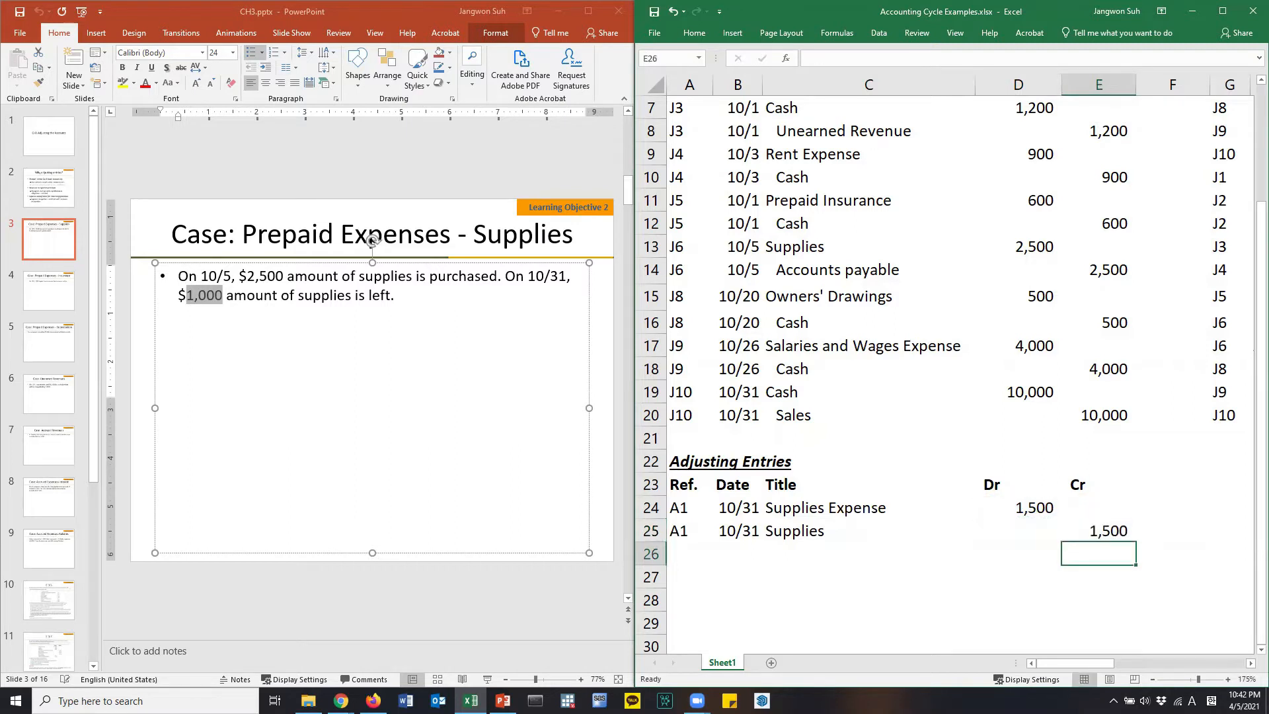
pyautogui.click(1098, 529)
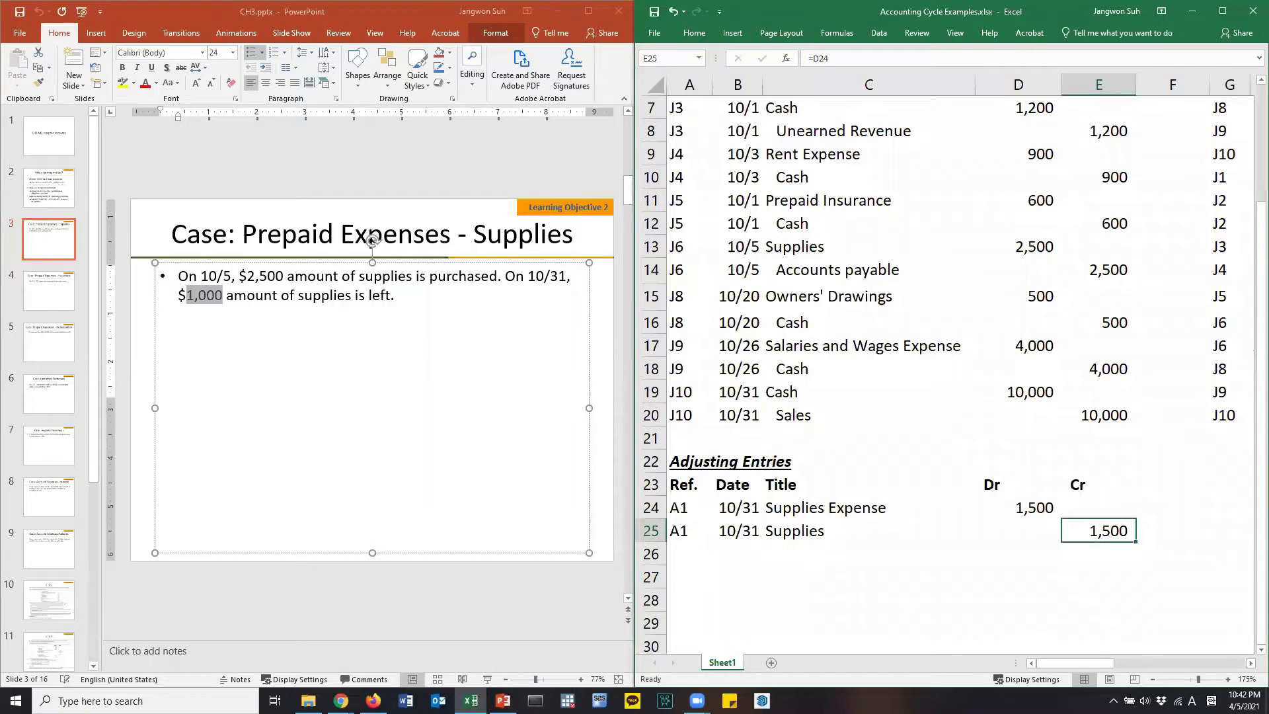
# Step: Maximize the Excel window to reveal the ledger postings beside the journal
pyautogui.click(1198, 529)
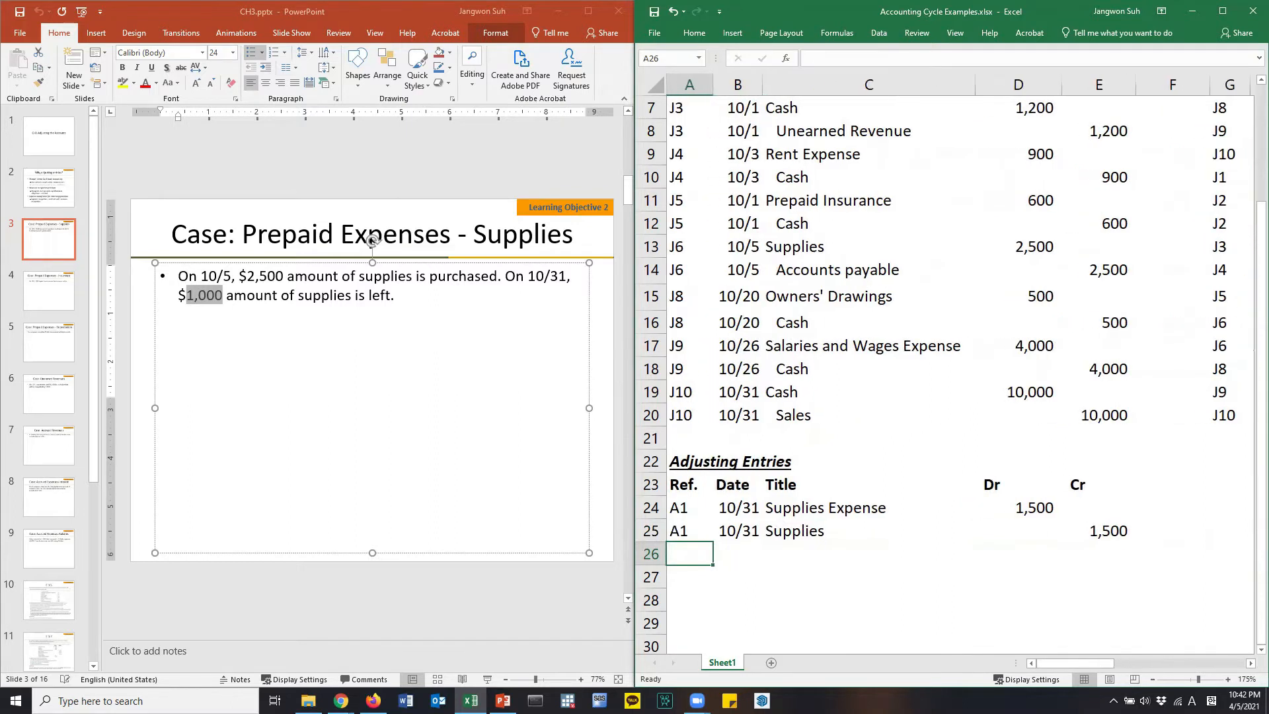
pyautogui.click(737, 554)
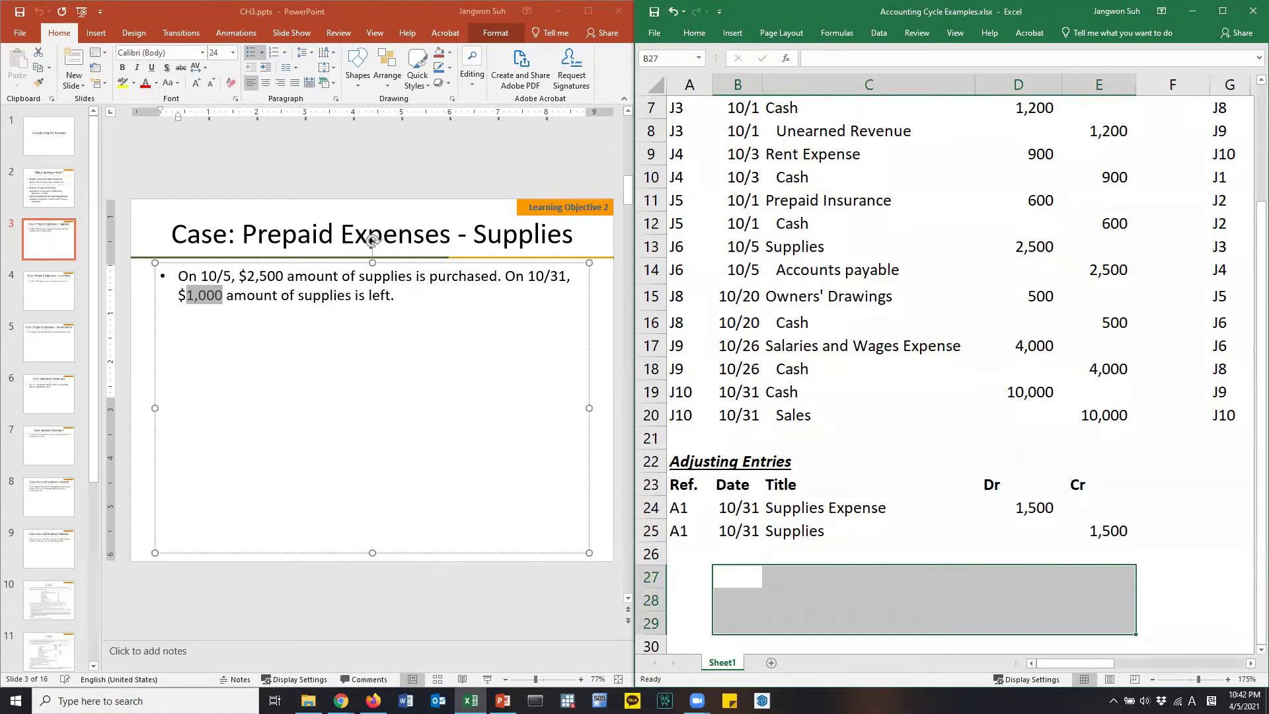
pyautogui.click(1170, 576)
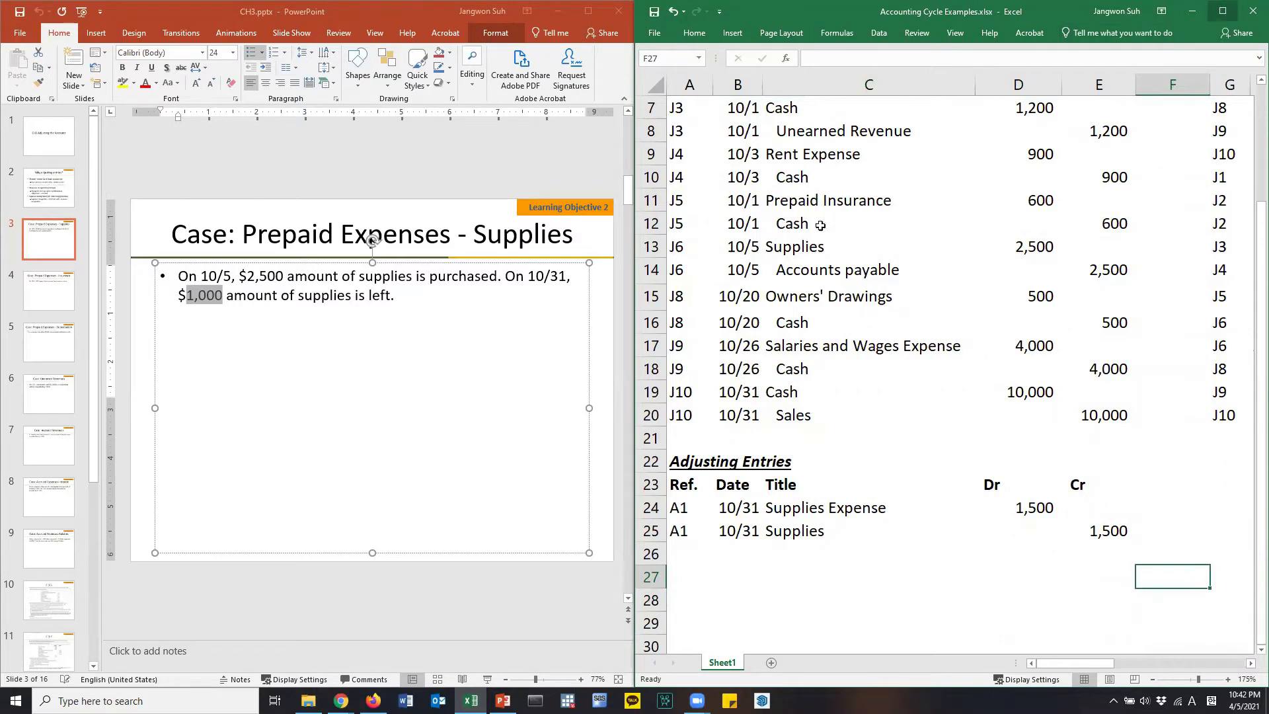
pyautogui.click(1222, 11)
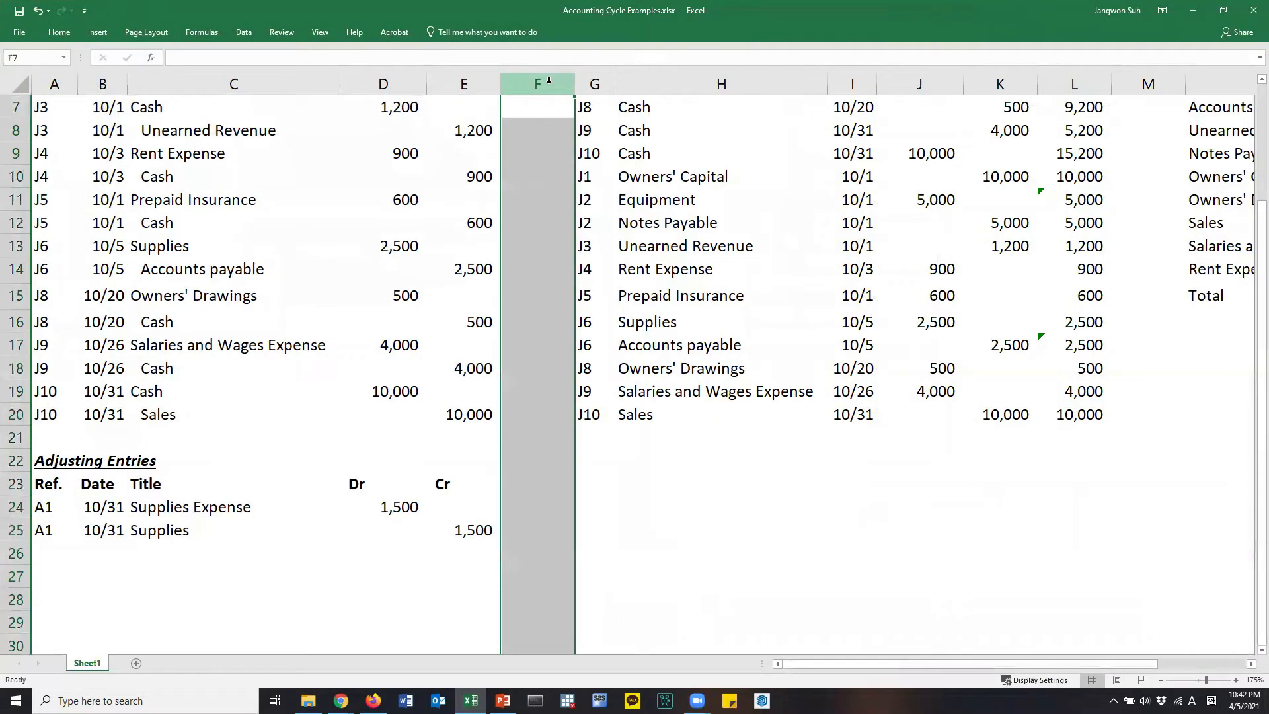
# Step: Insert four blank columns at G and give G23:J23 a bottom border
pyautogui.rightClick(536, 83)
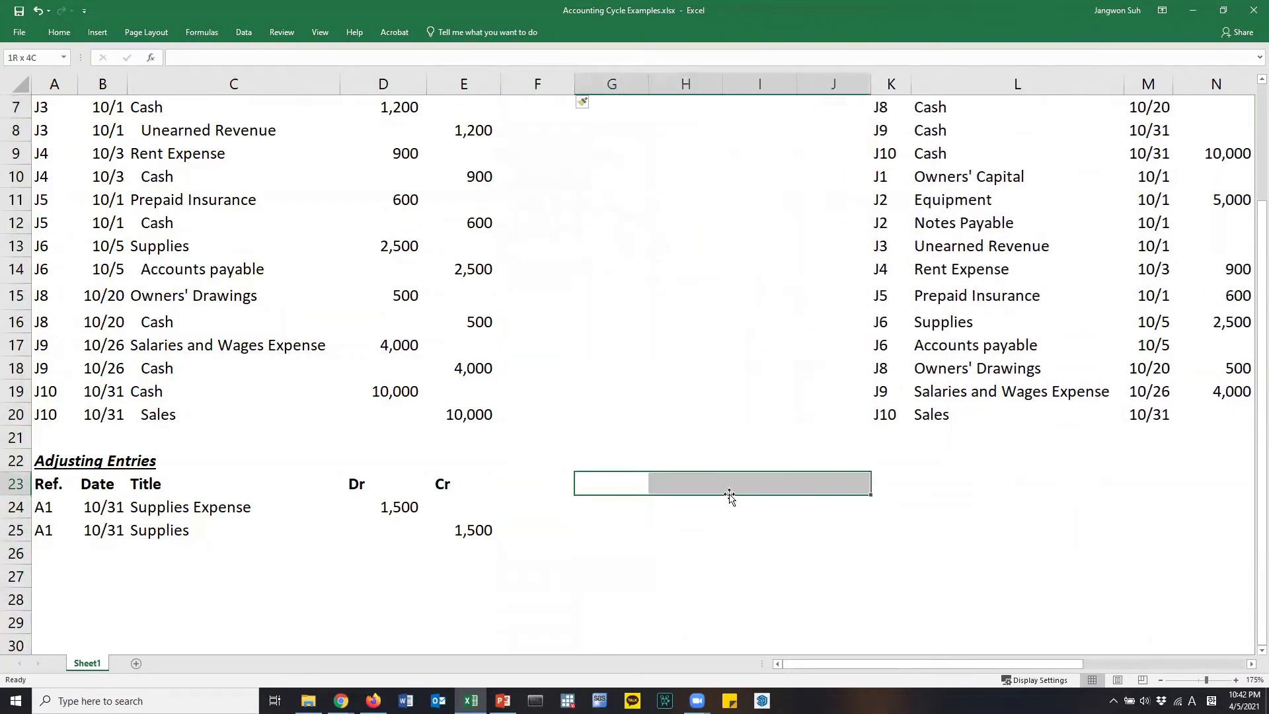
pyautogui.rightClick(728, 483)
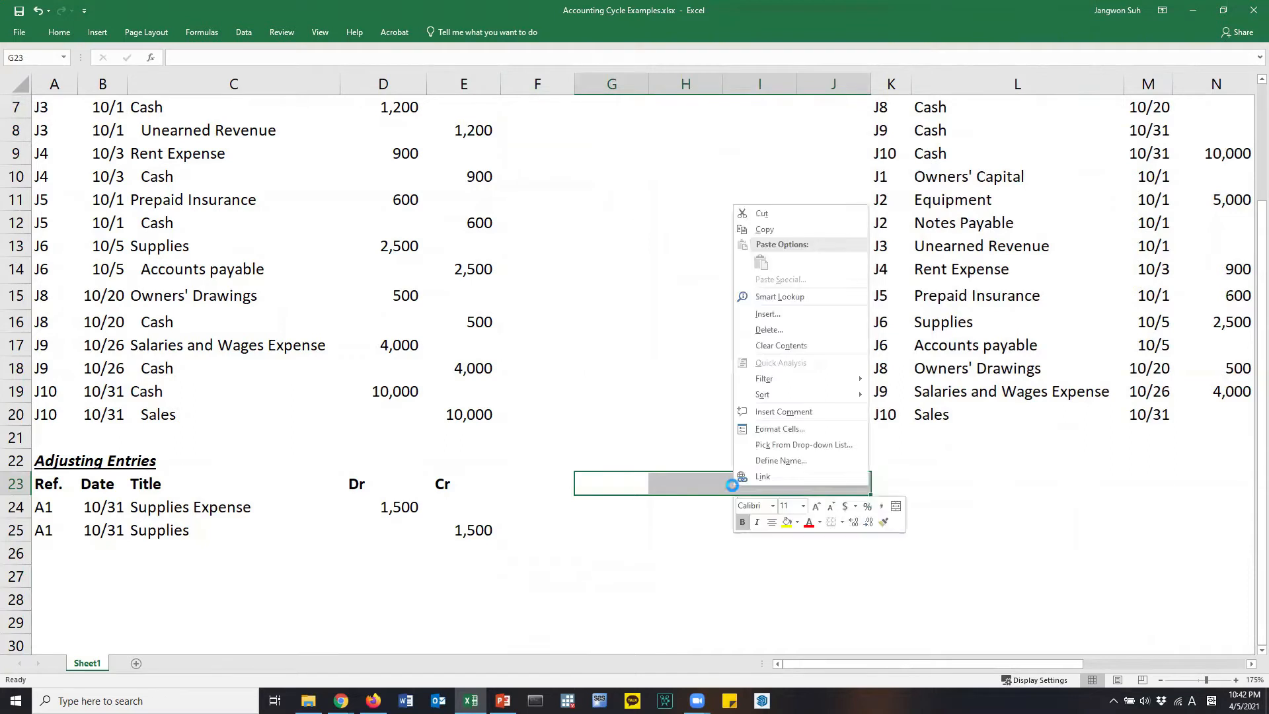
pyautogui.click(779, 428)
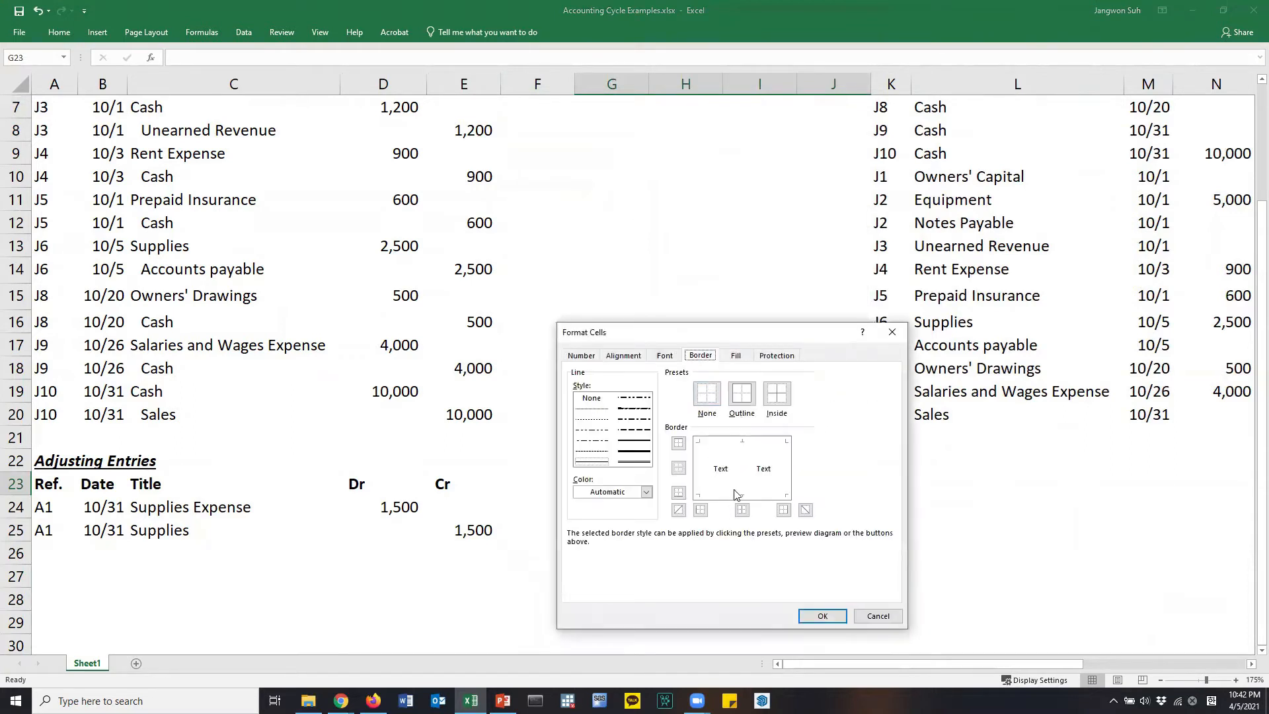
pyautogui.click(821, 616)
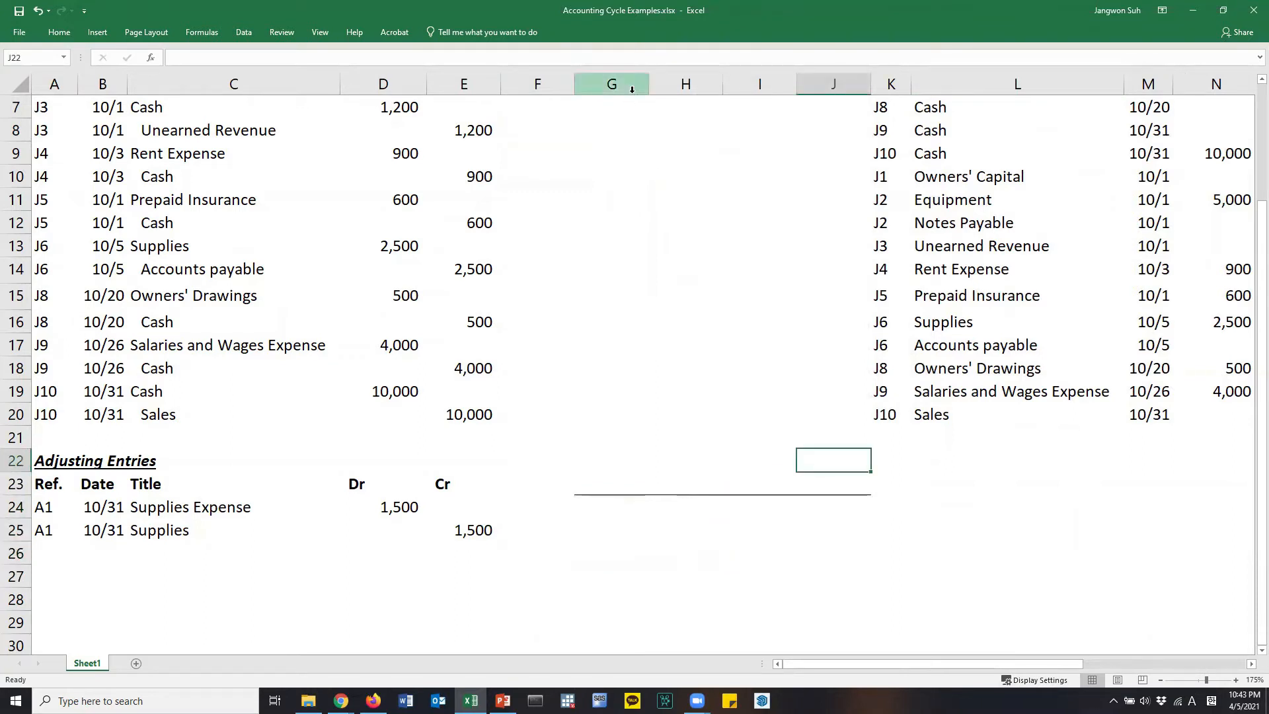
# Step: Open Format Cells Border settings to add a right border under the T-account line
pyautogui.click(833, 84)
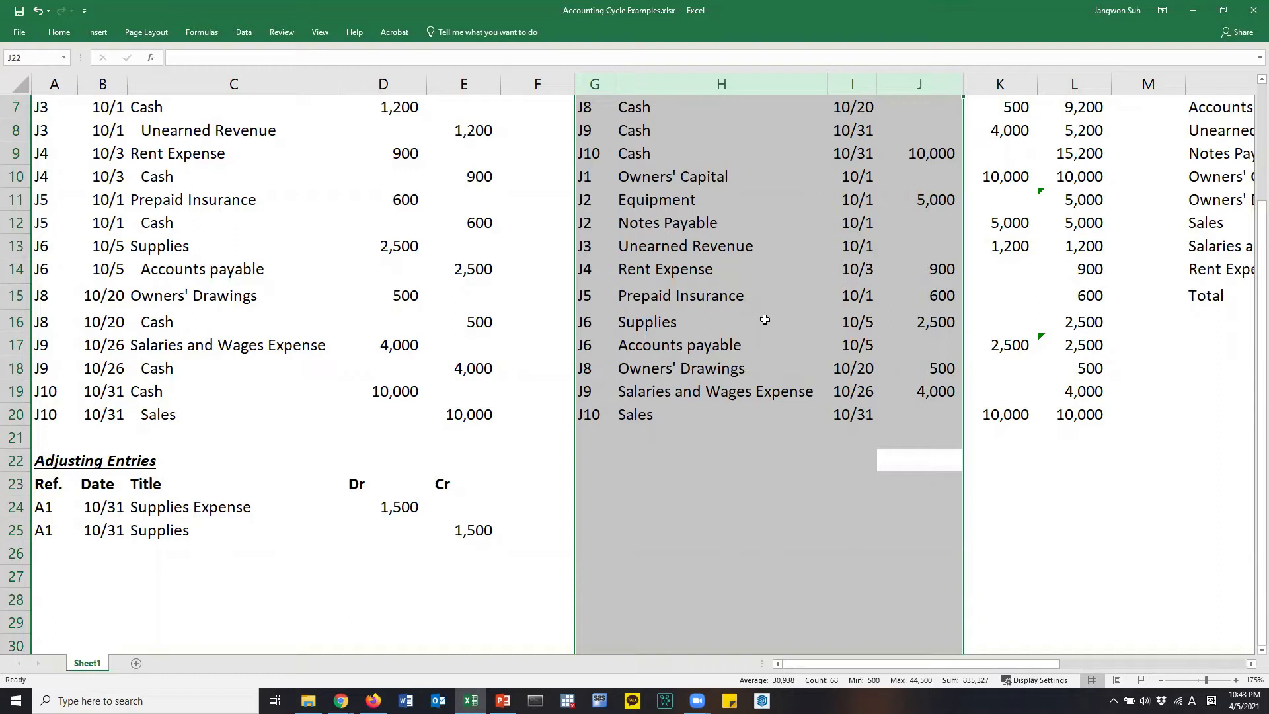
pyautogui.moveTo(766, 317)
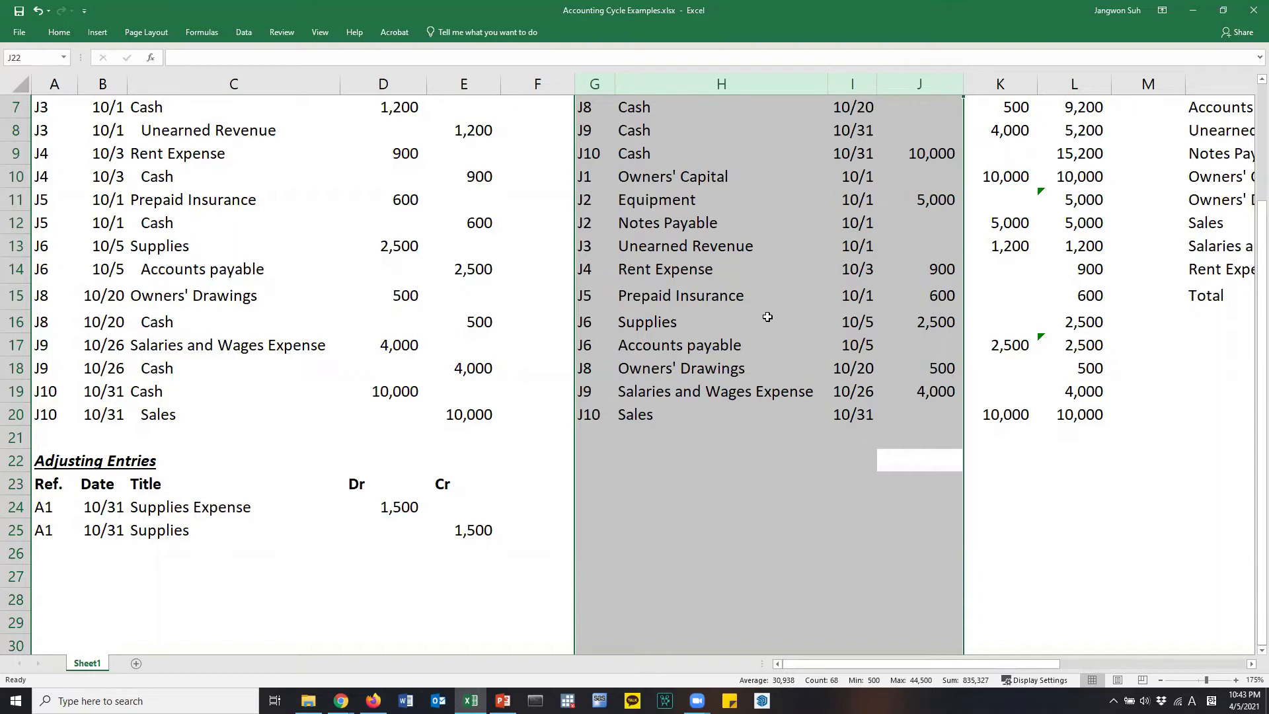
pyautogui.moveTo(442, 428)
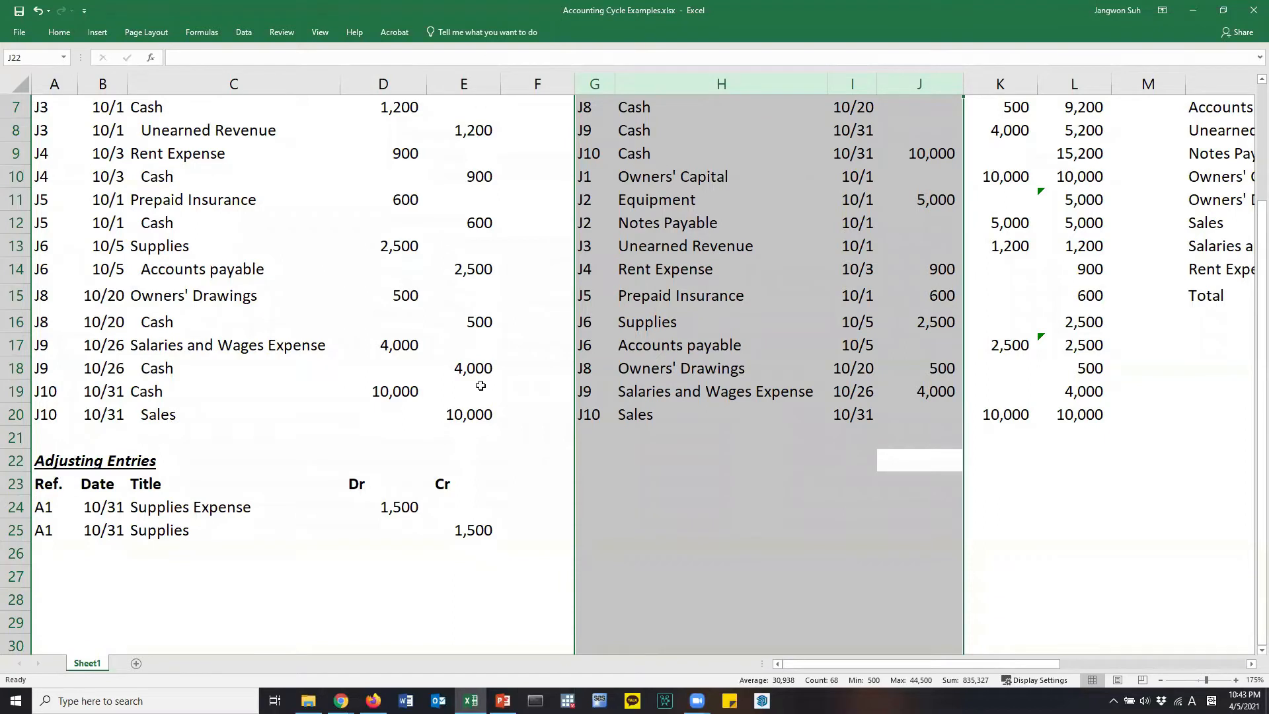
pyautogui.moveTo(249, 489)
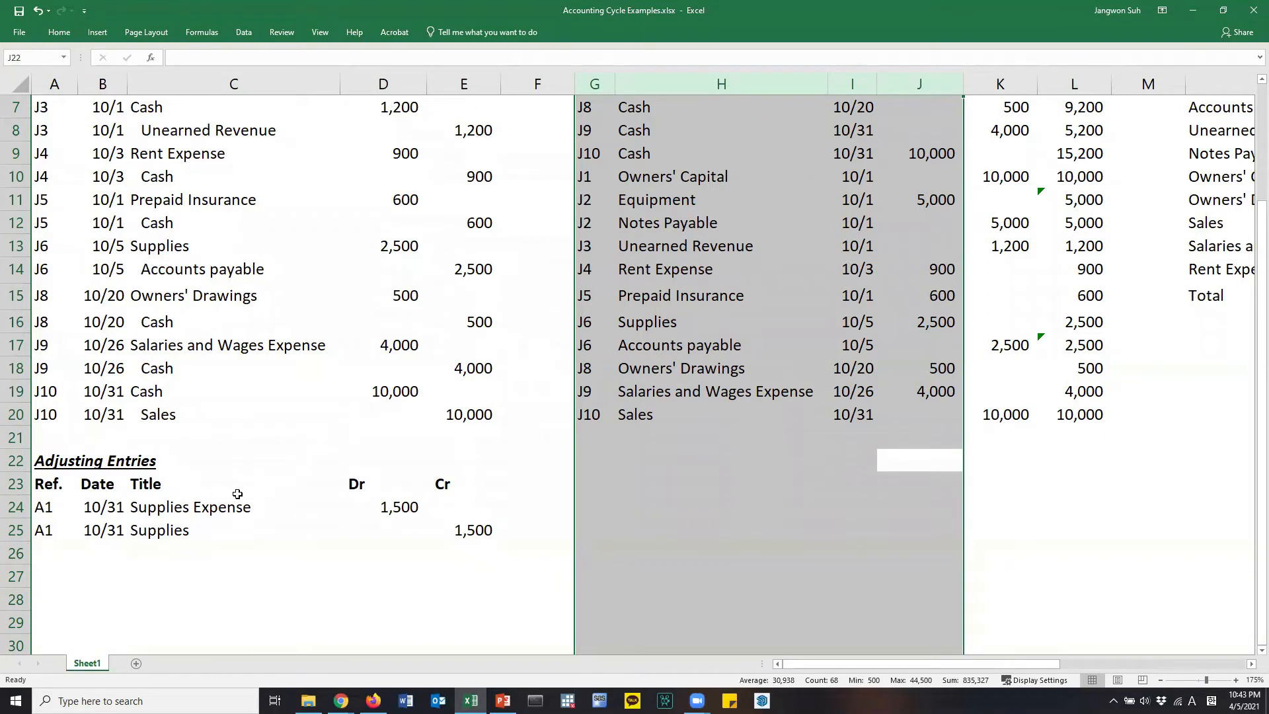
pyautogui.click(382, 483)
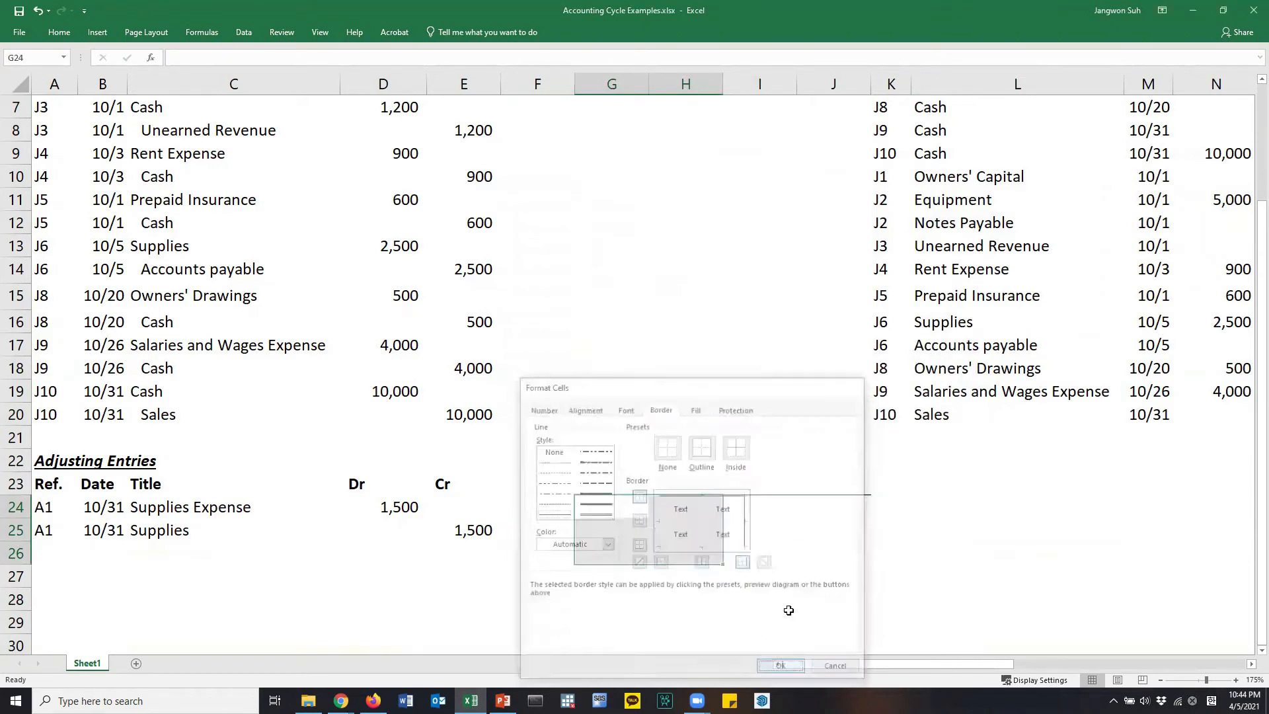
# Step: Add the T-account's vertical divider and a merged, centered Supplies heading across G23:J23
pyautogui.click(779, 664)
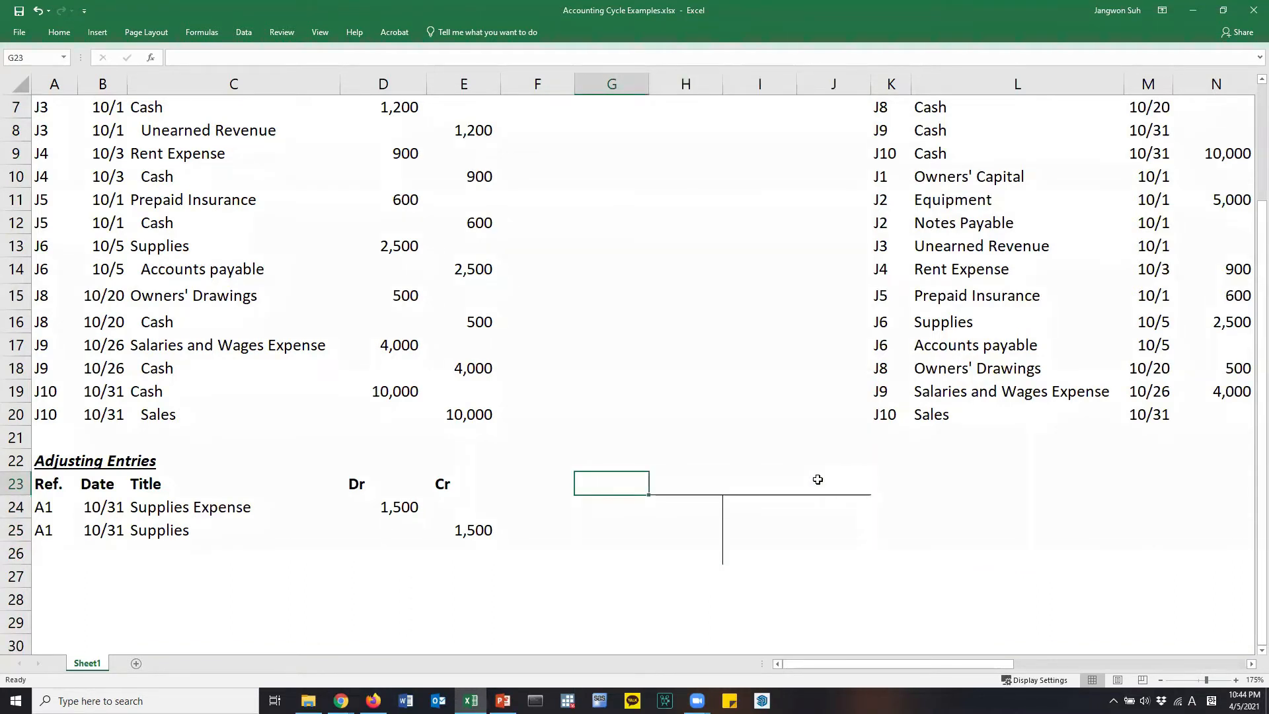
pyautogui.write('Supplies')
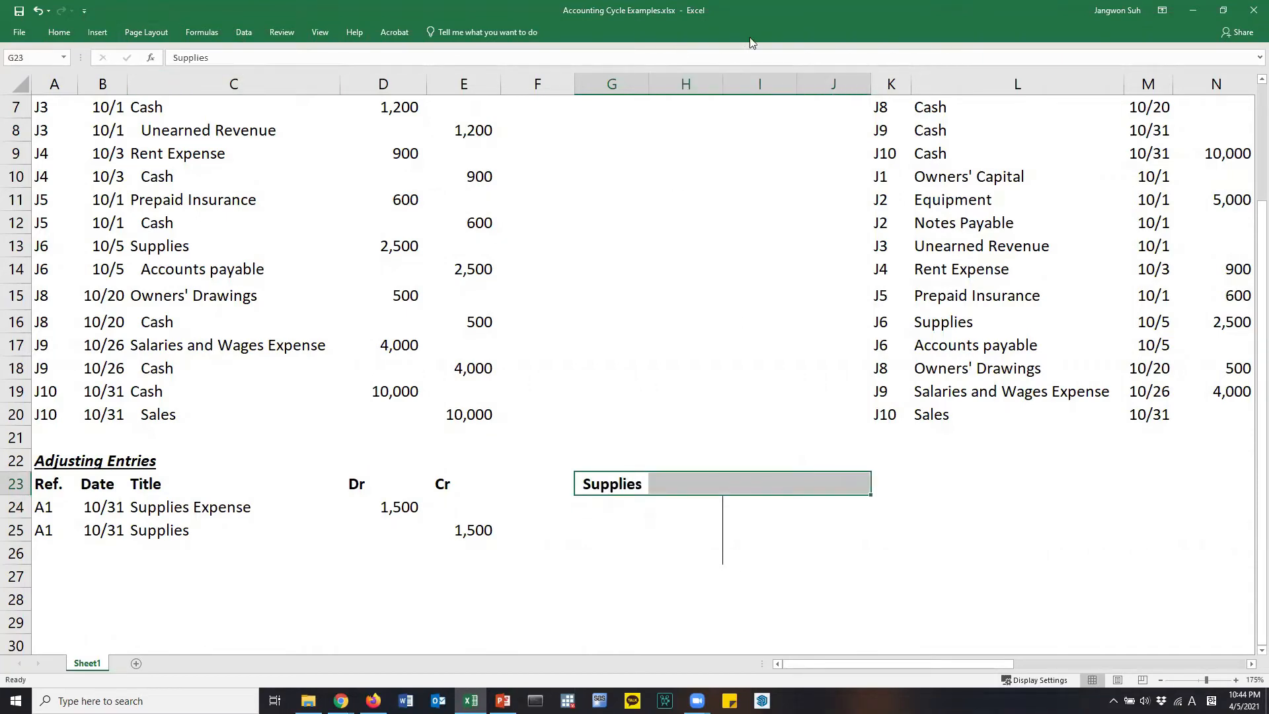
pyautogui.click(58, 32)
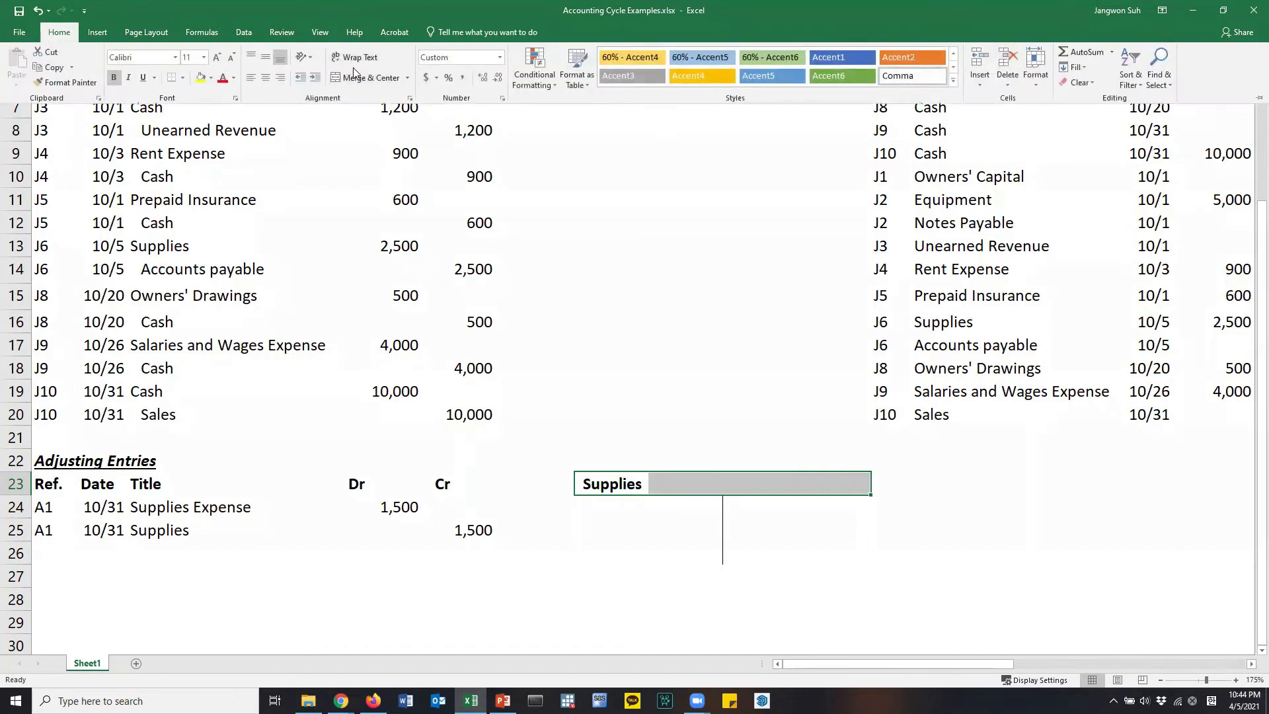
pyautogui.click(366, 78)
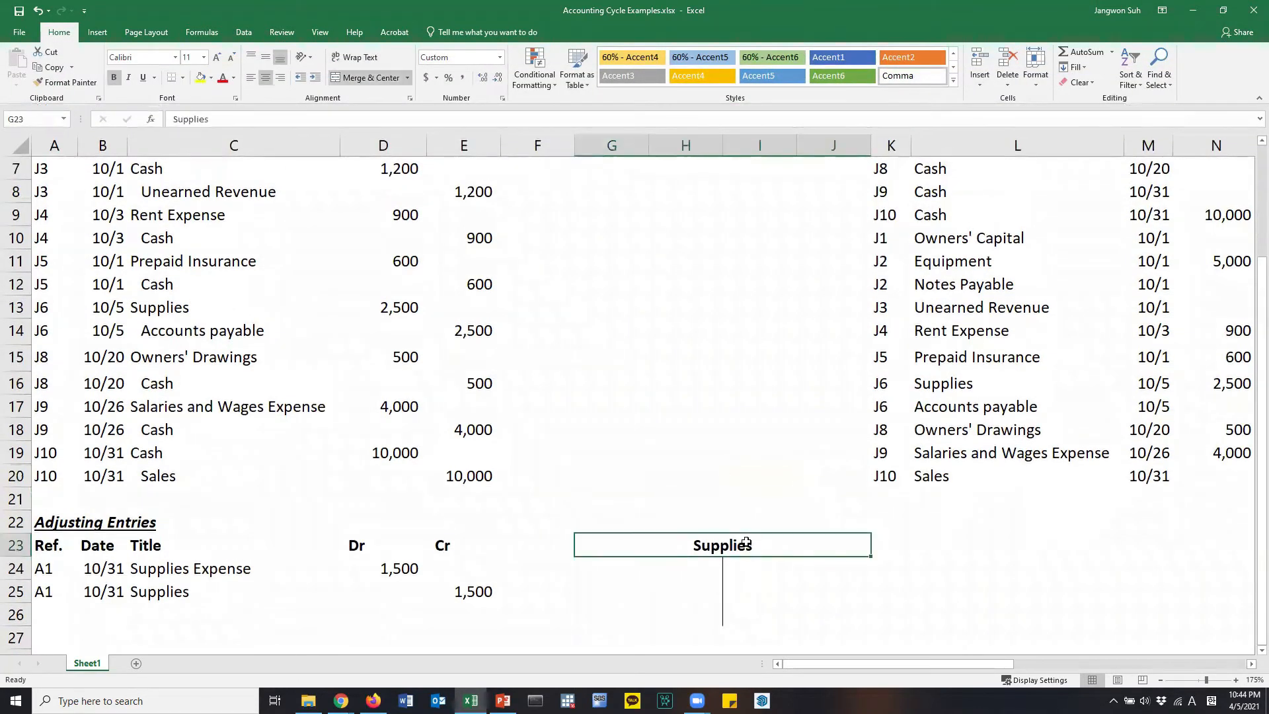
pyautogui.click(611, 566)
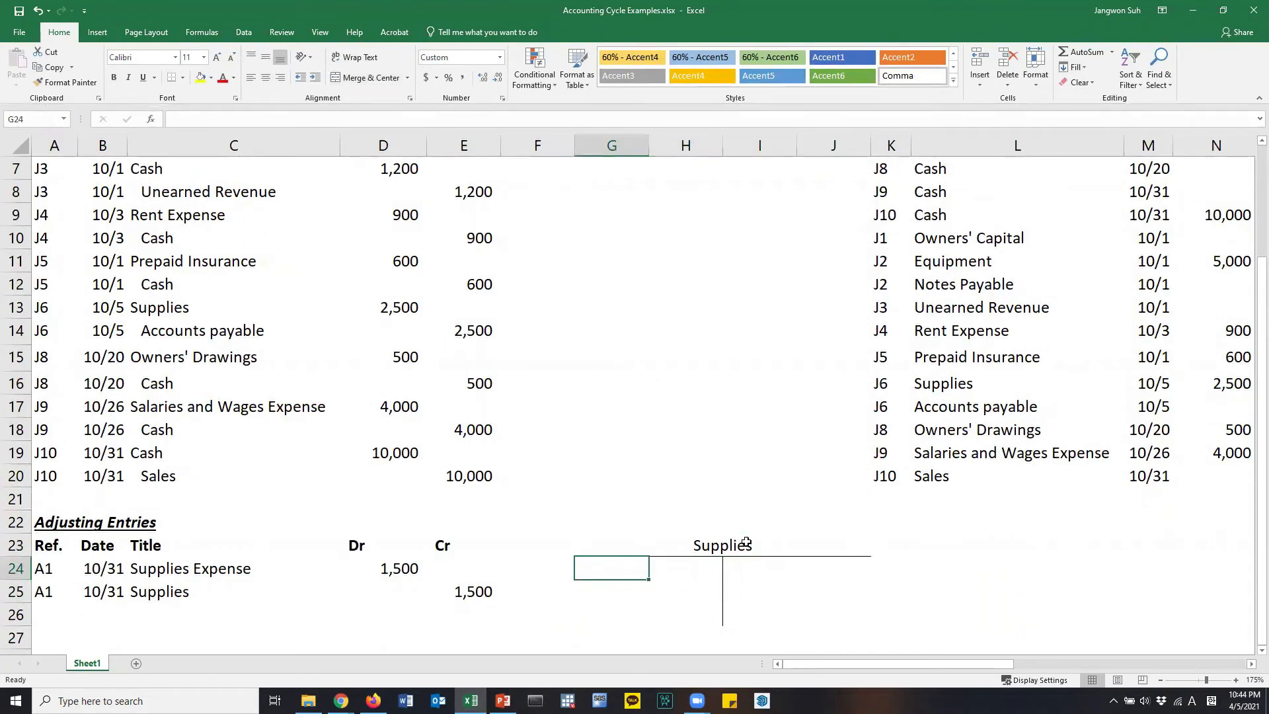
pyautogui.moveTo(299, 305)
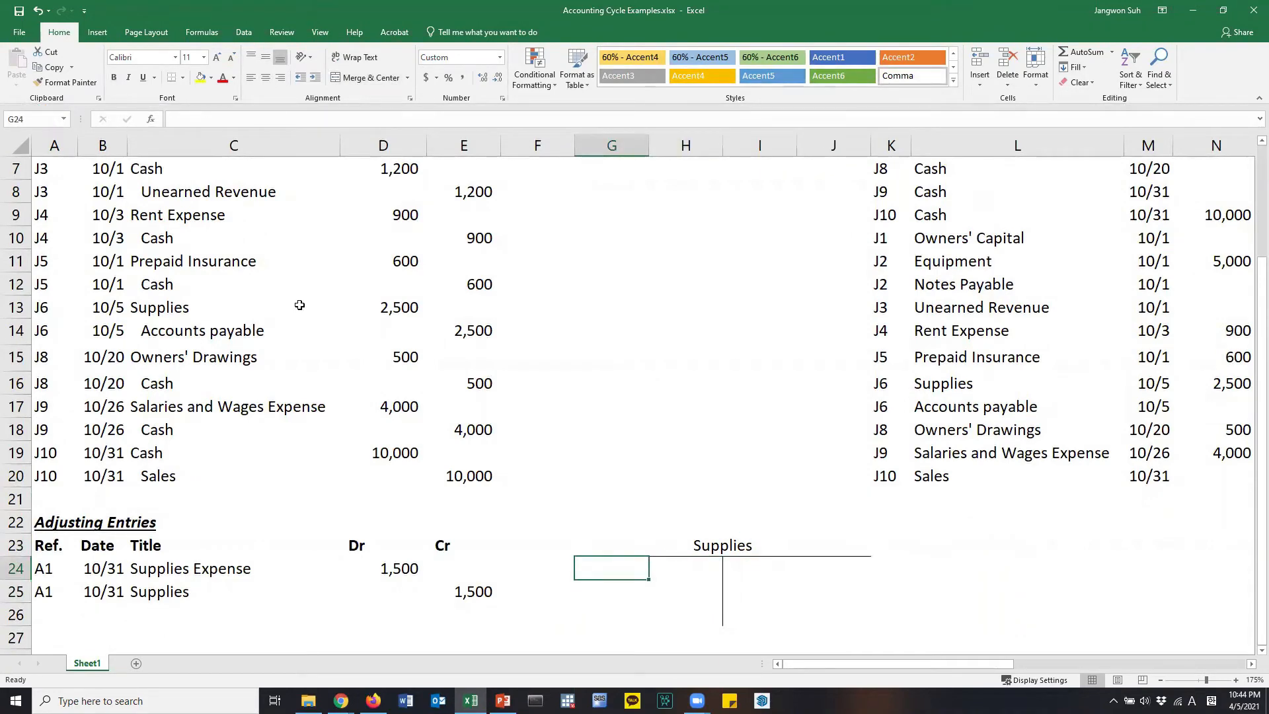
# Step: Enter 10/5 in G24 and apply a Date number format to it
pyautogui.scroll(3)
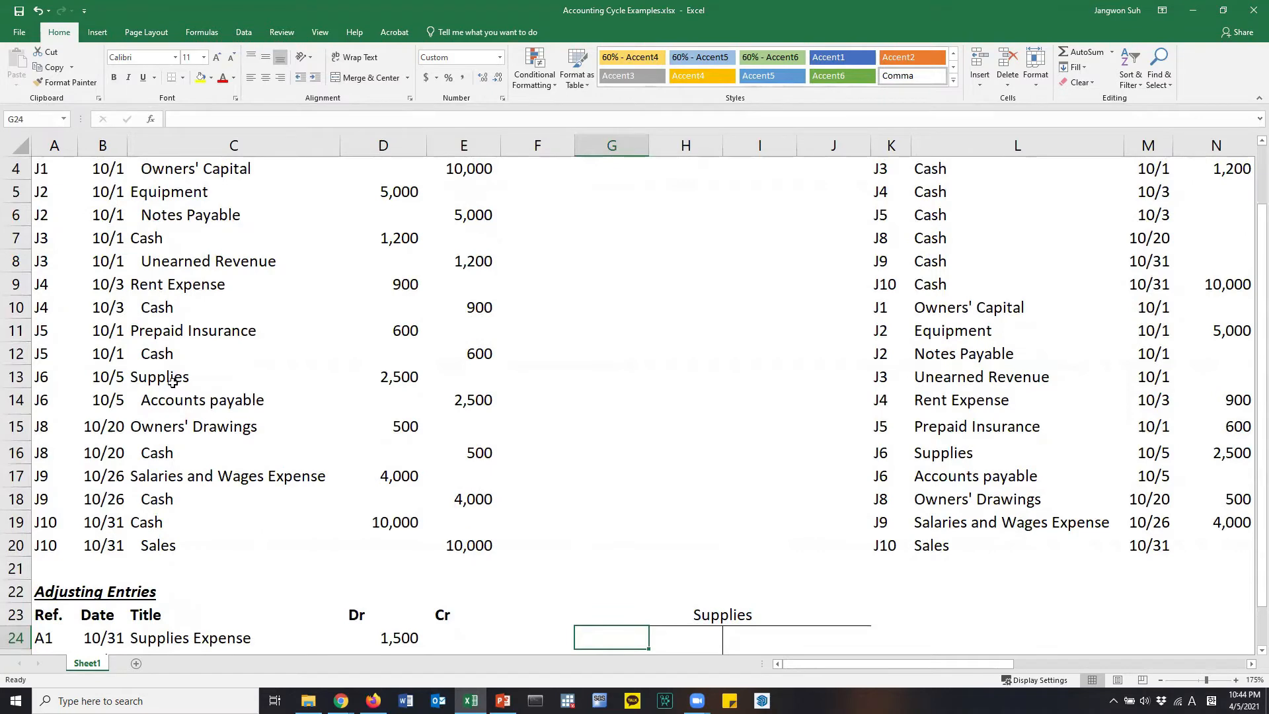
pyautogui.click(383, 376)
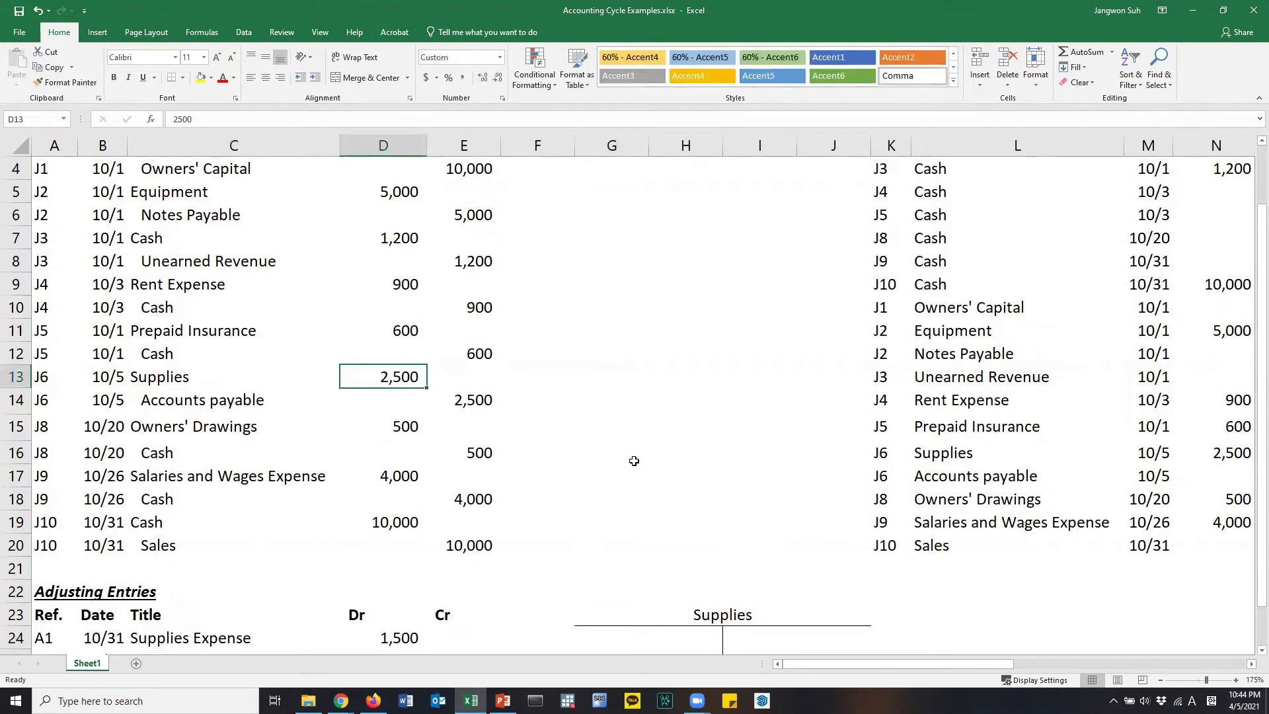
pyautogui.write('10/')
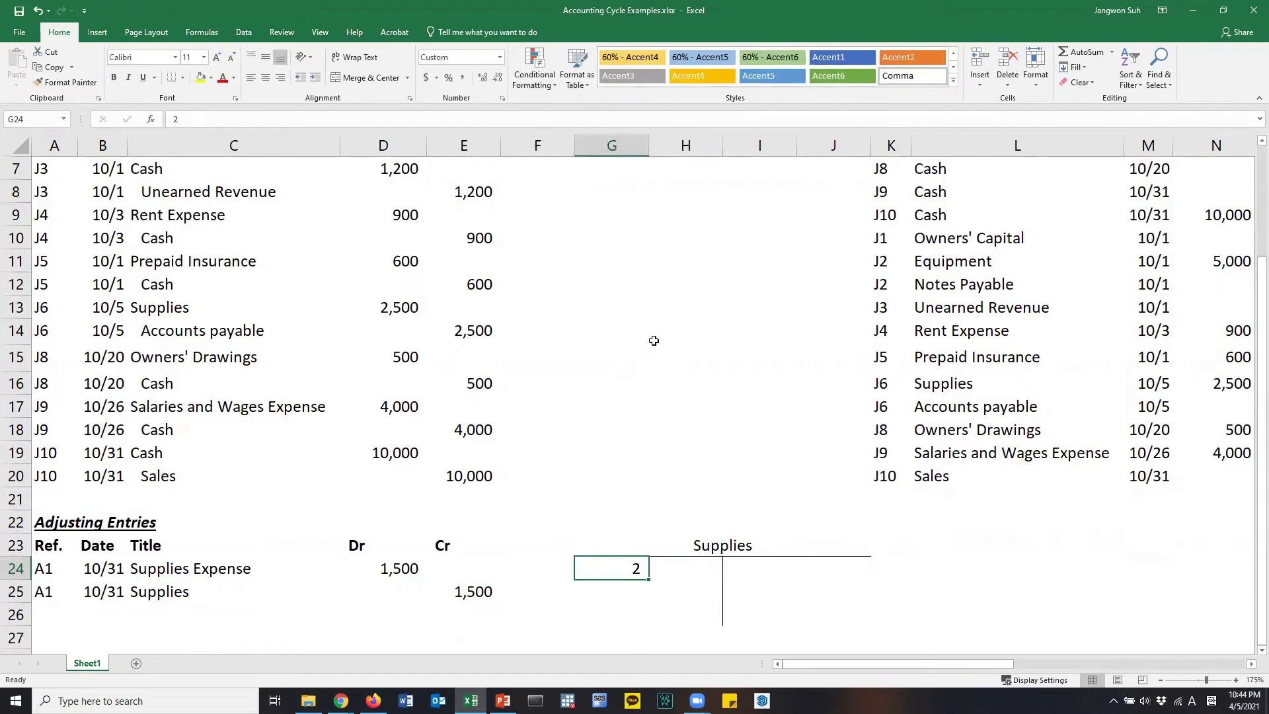
pyautogui.write('10/')
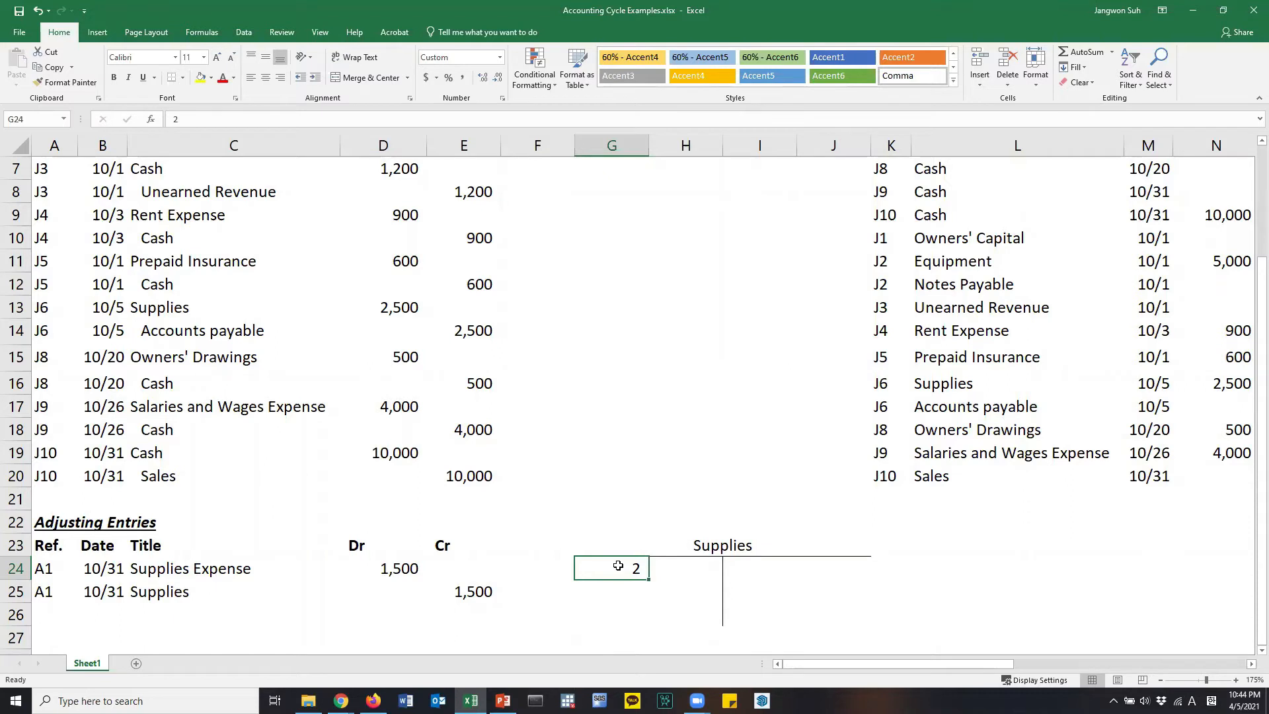
pyautogui.moveTo(648, 187)
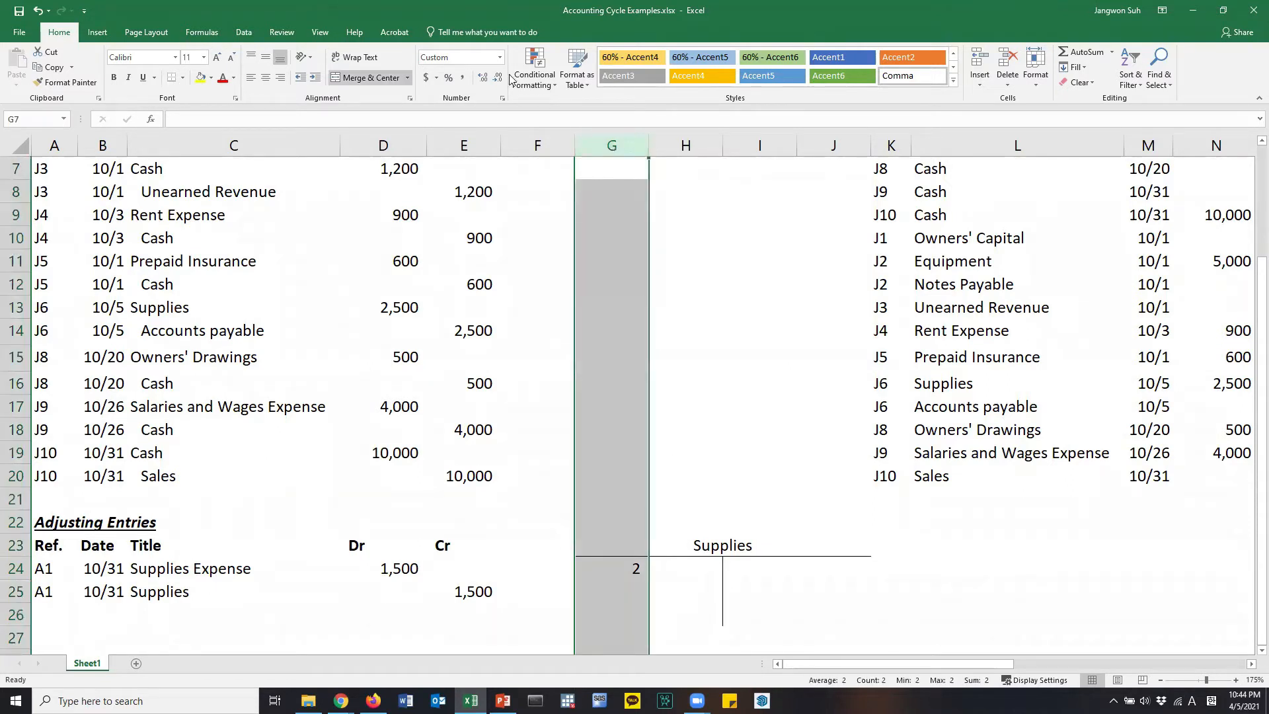
pyautogui.click(500, 57)
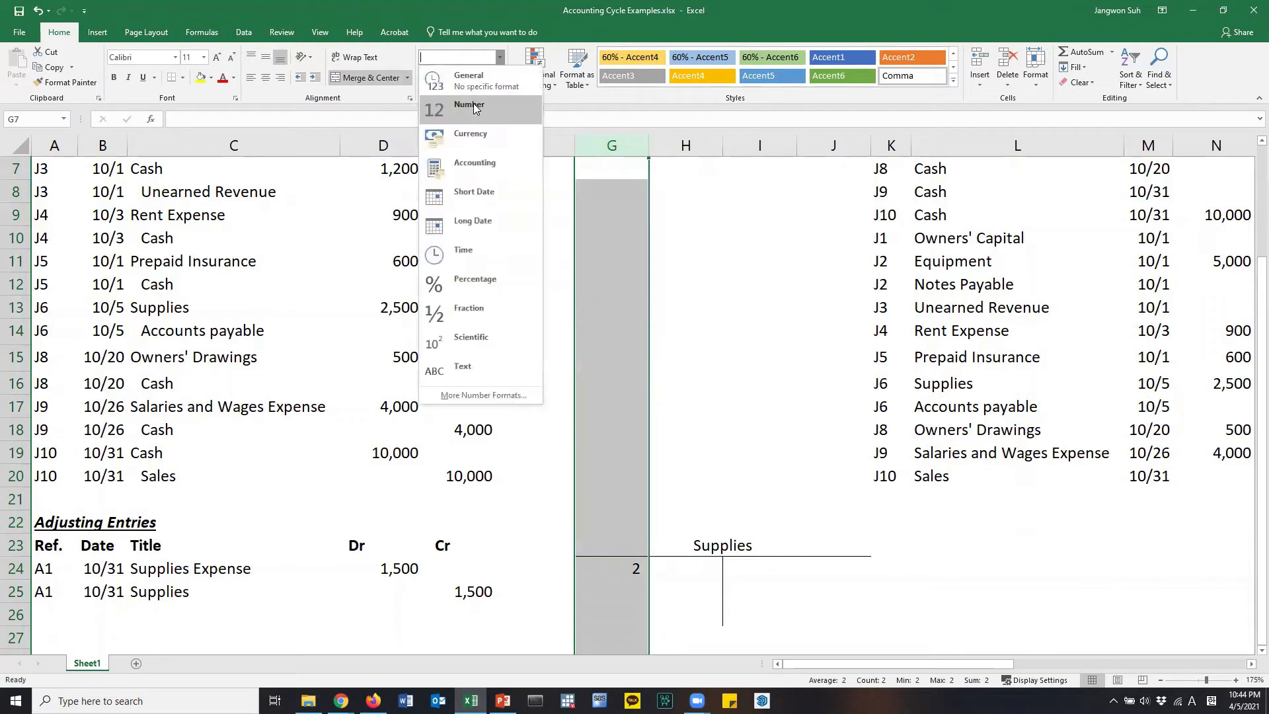
pyautogui.moveTo(484, 226)
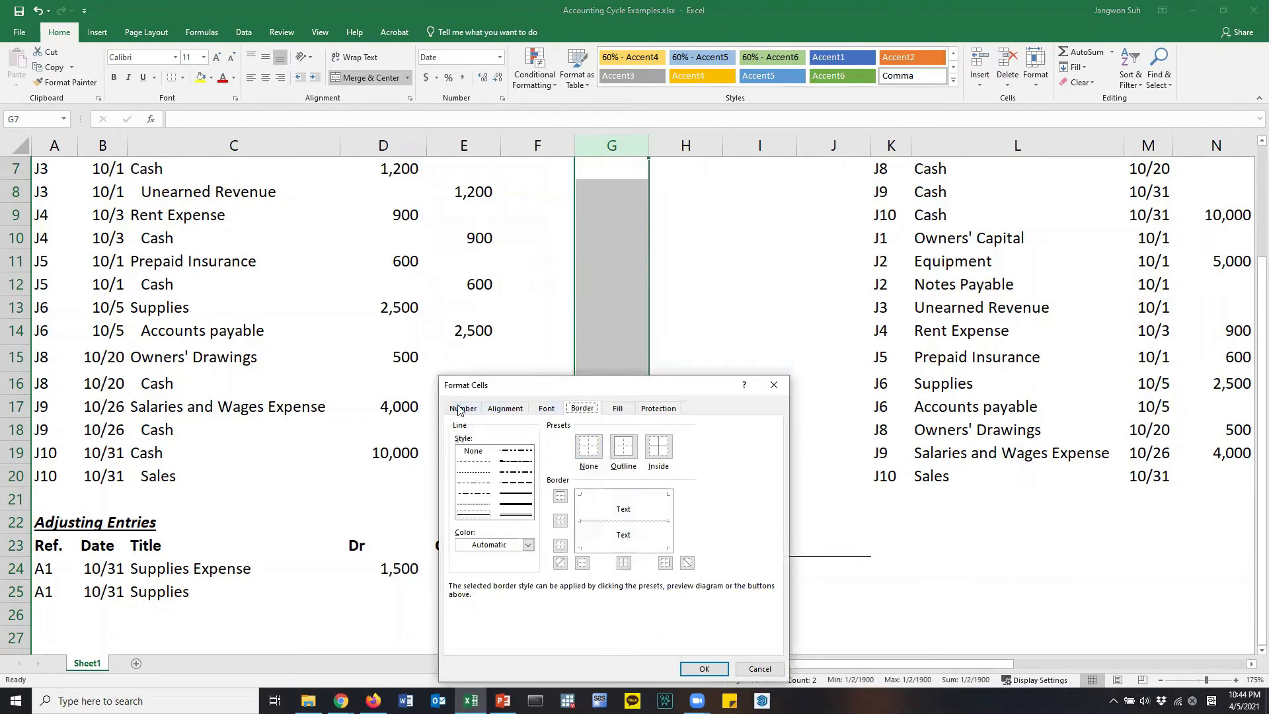
pyautogui.click(461, 408)
pyautogui.write('10/5')
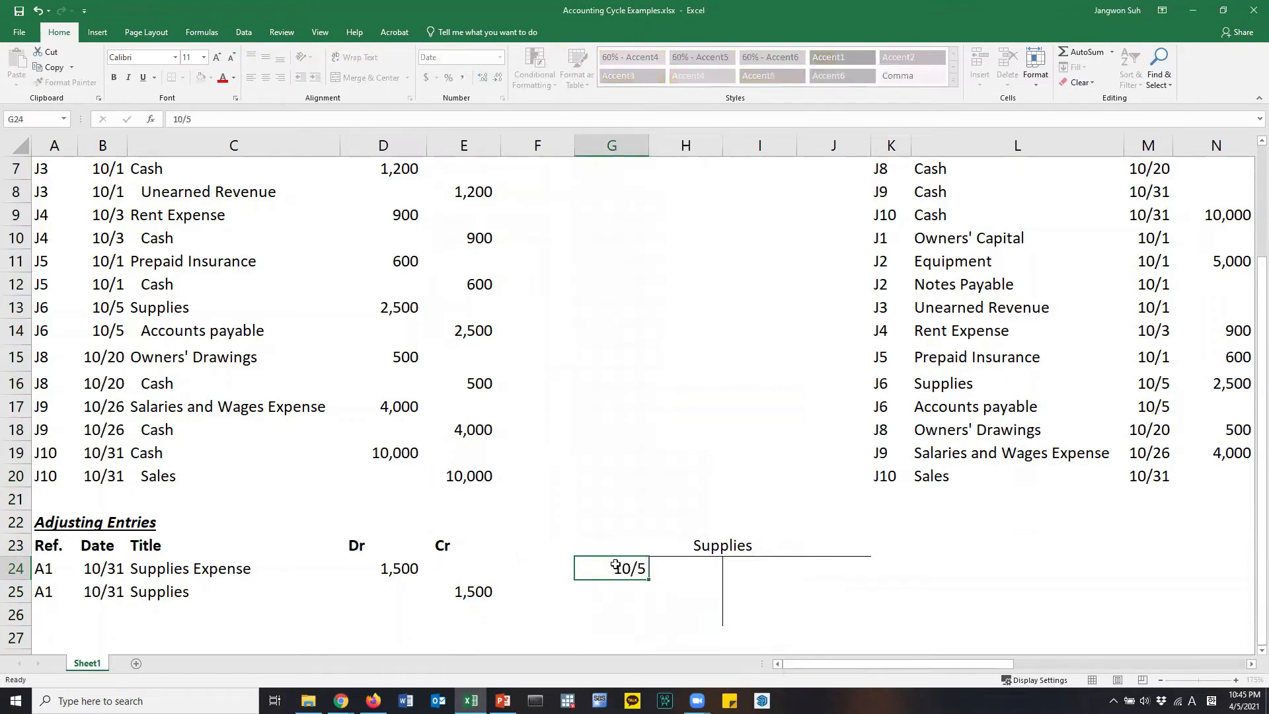
# Step: Record the 2,500 supplies debit beside 10/5 and add a border under that first row
pyautogui.press('Tab')
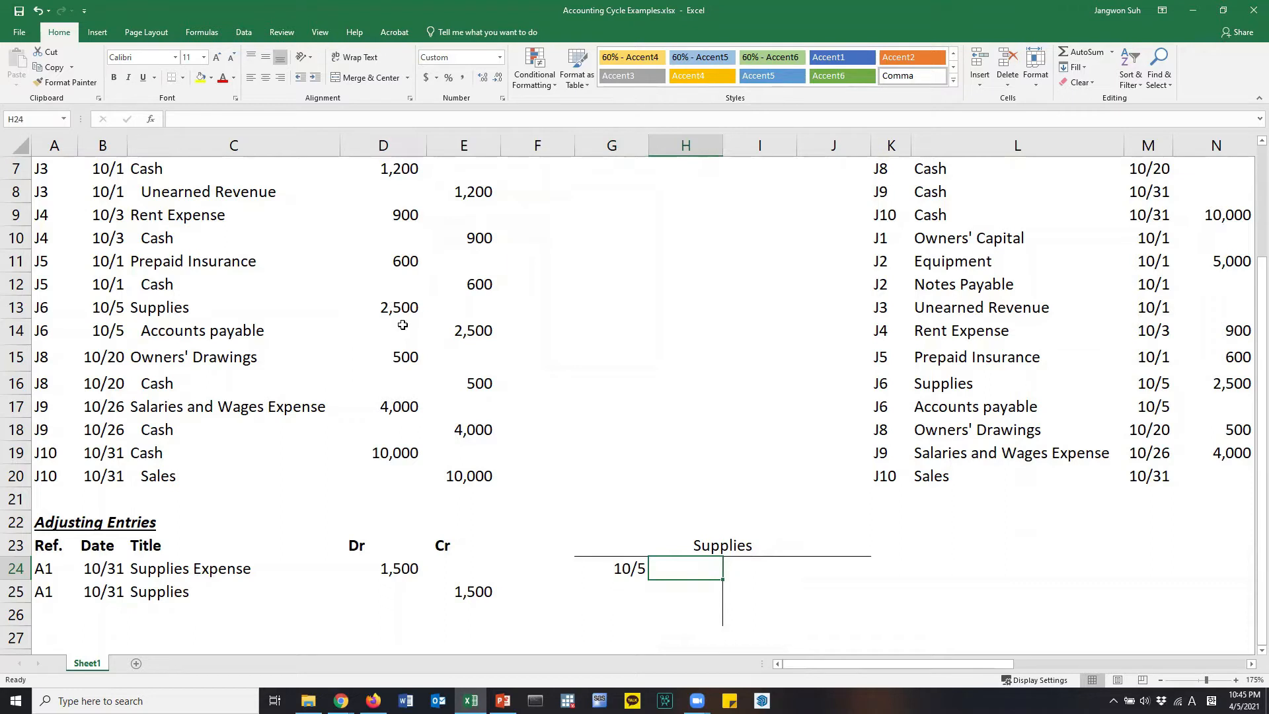
pyautogui.write('2500')
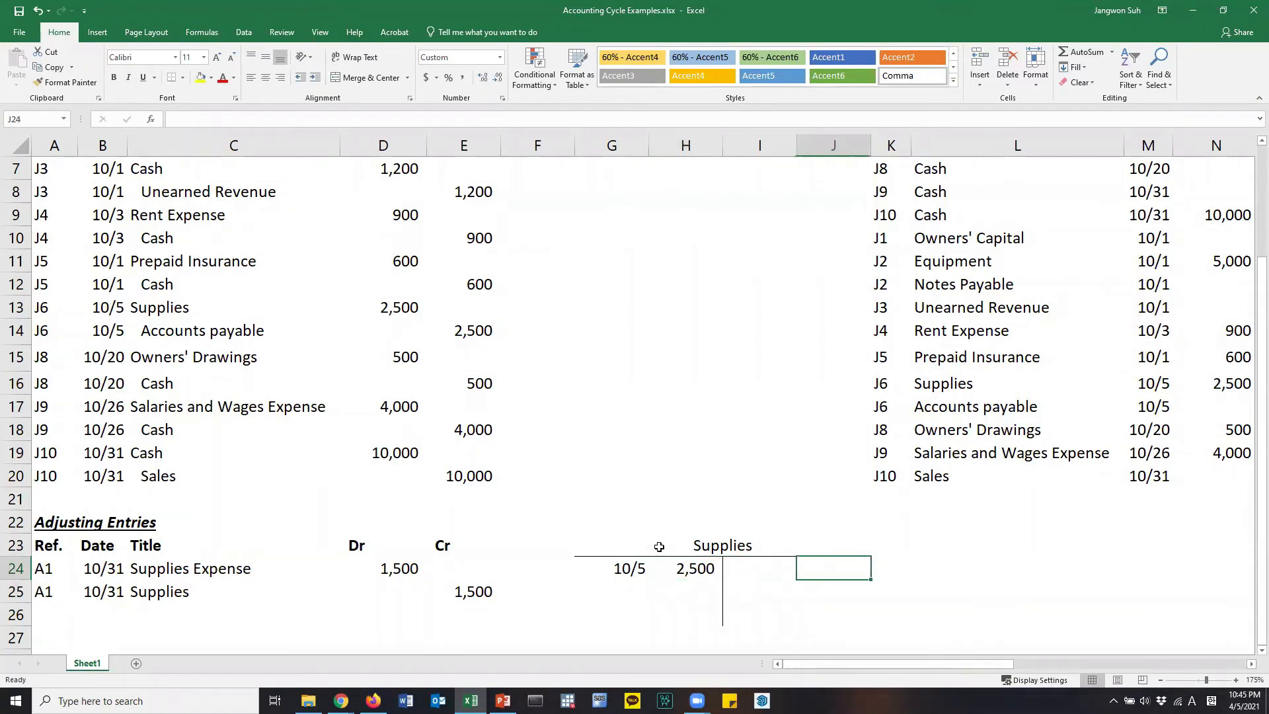
pyautogui.click(621, 590)
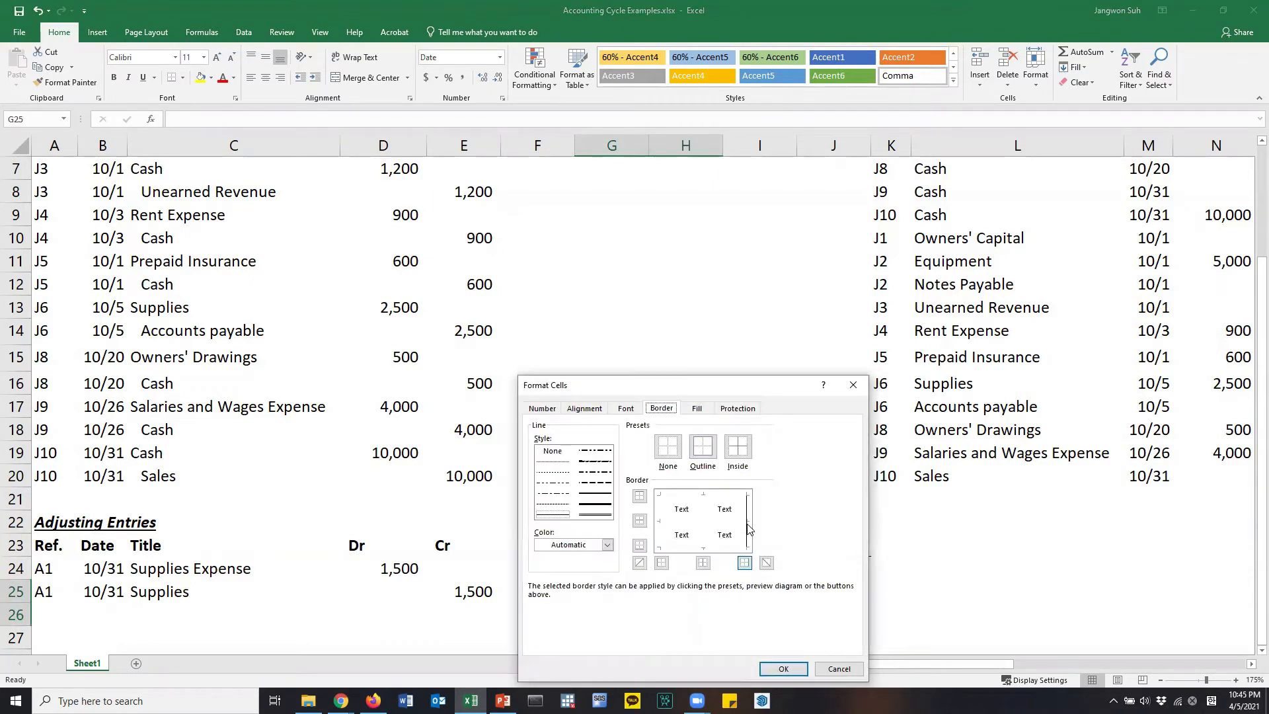
pyautogui.click(782, 668)
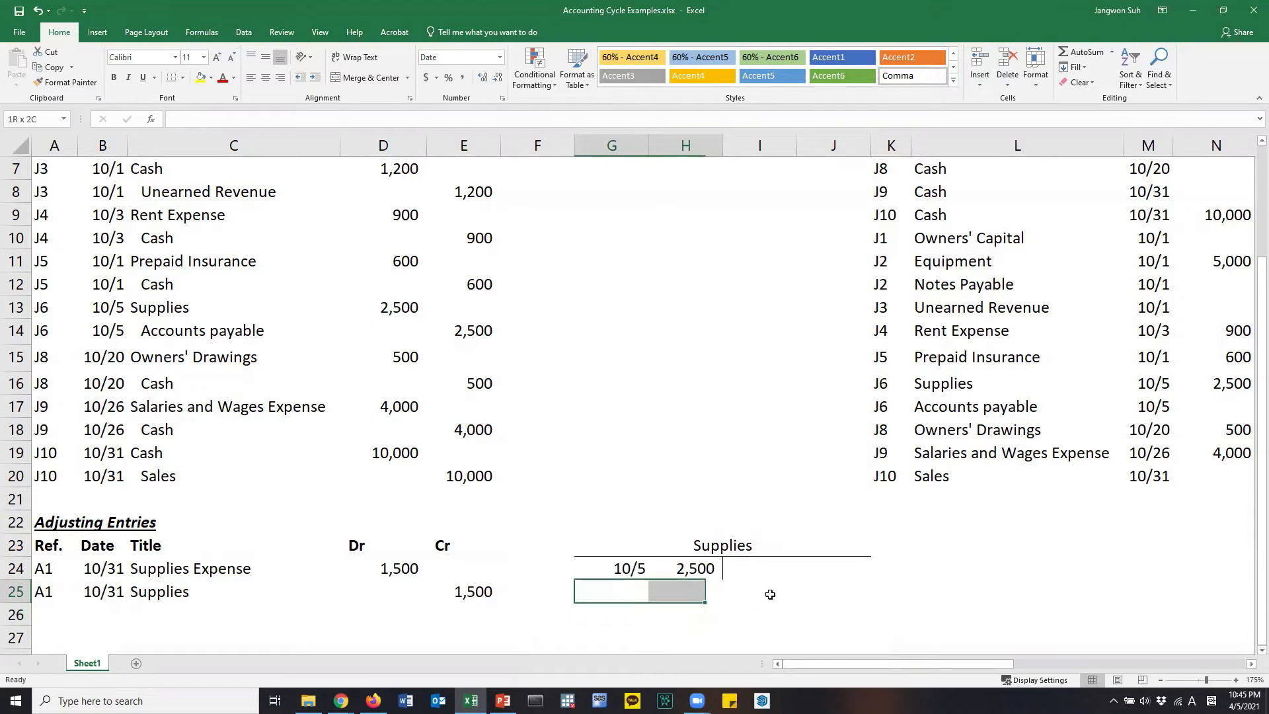
pyautogui.press('ctrl+1')
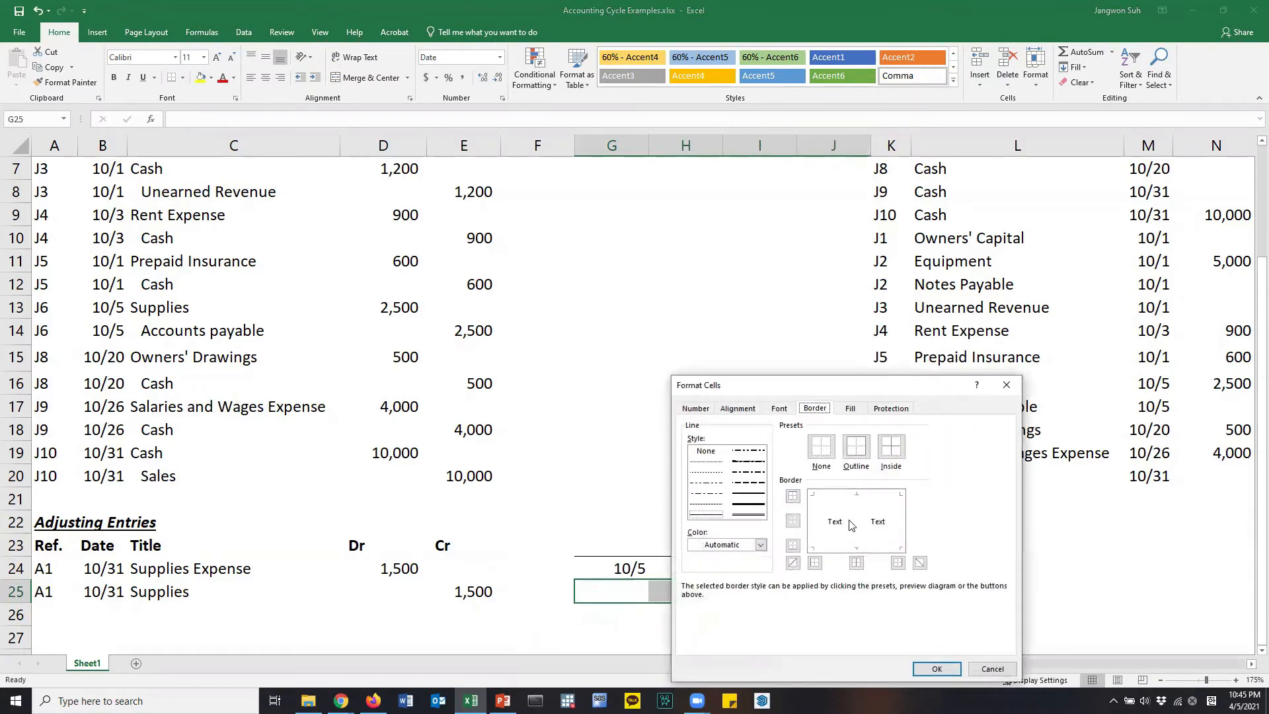
pyautogui.click(935, 668)
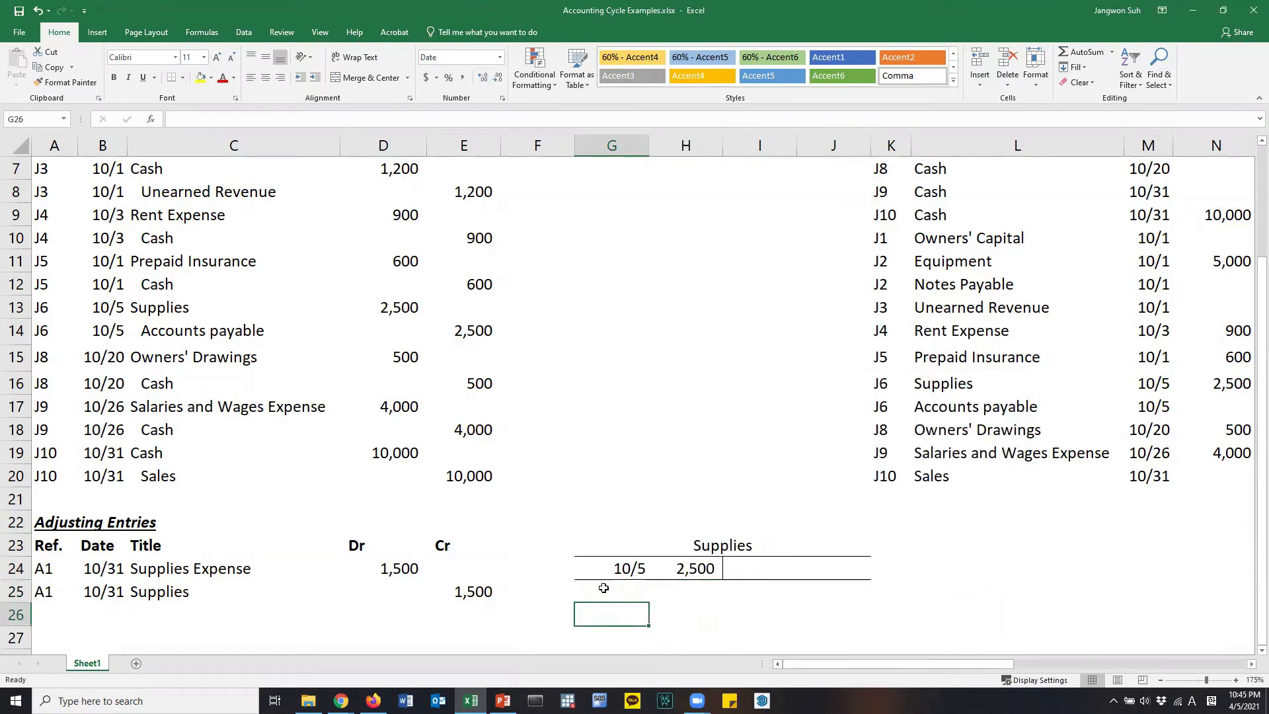
# Step: Add a 10/31 line with 1,000 supplies remaining, then review the Supplies account entries
pyautogui.write('10/3')
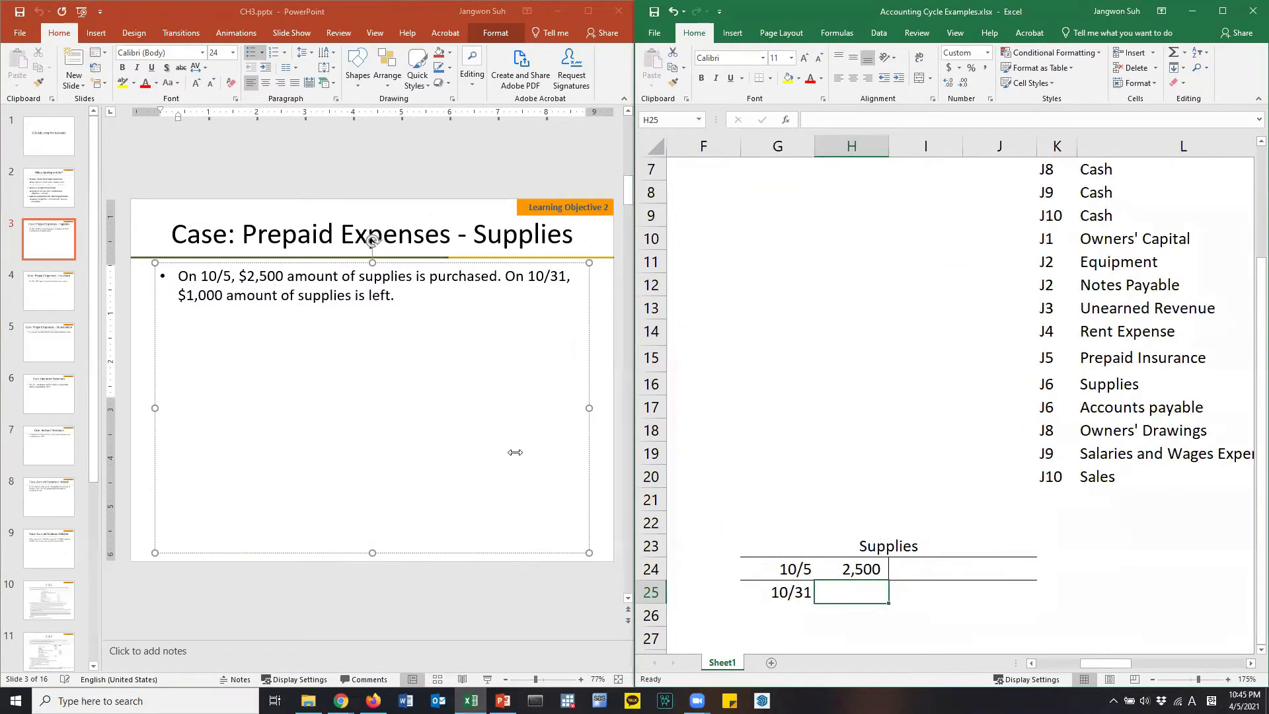
pyautogui.write('10')
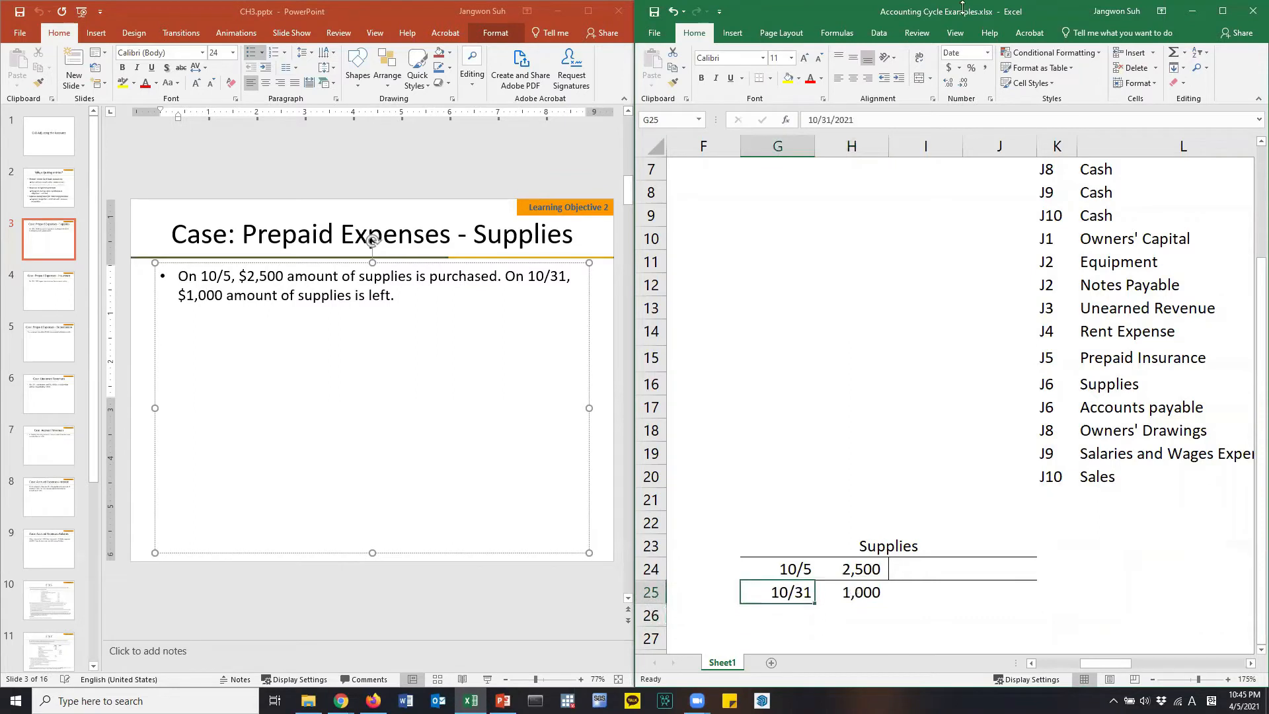
pyautogui.click(795, 568)
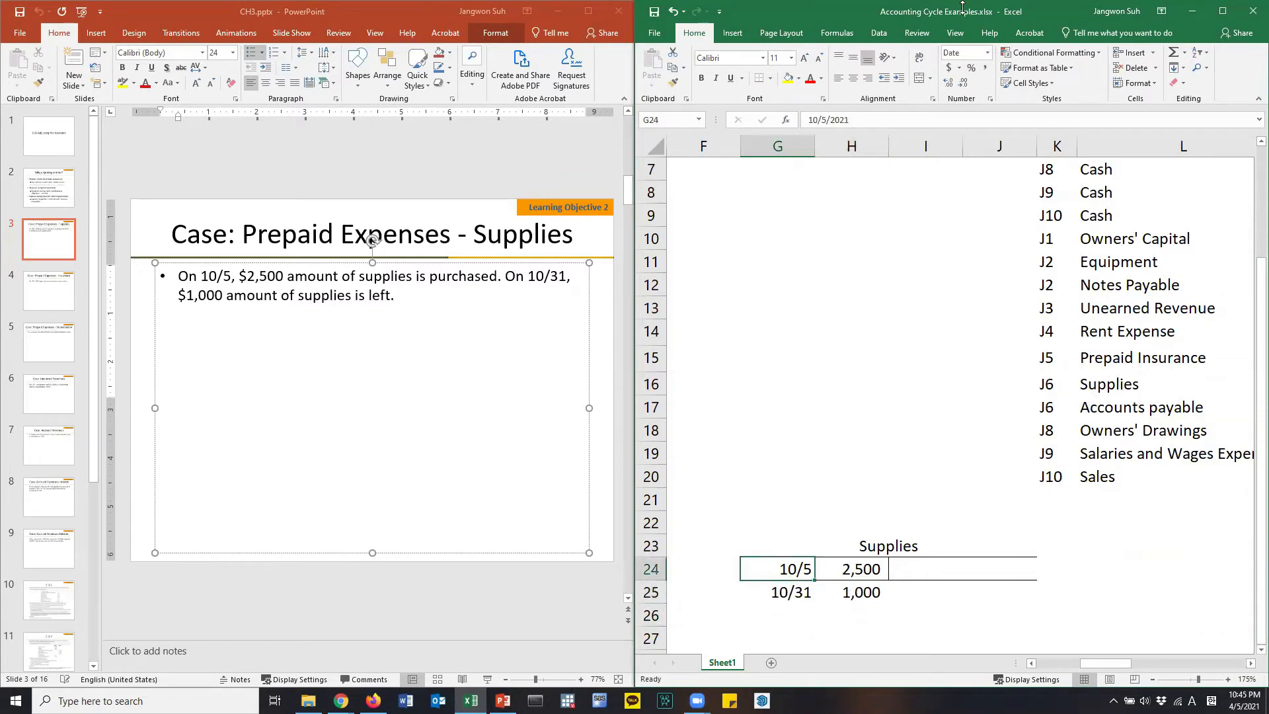
pyautogui.click(888, 545)
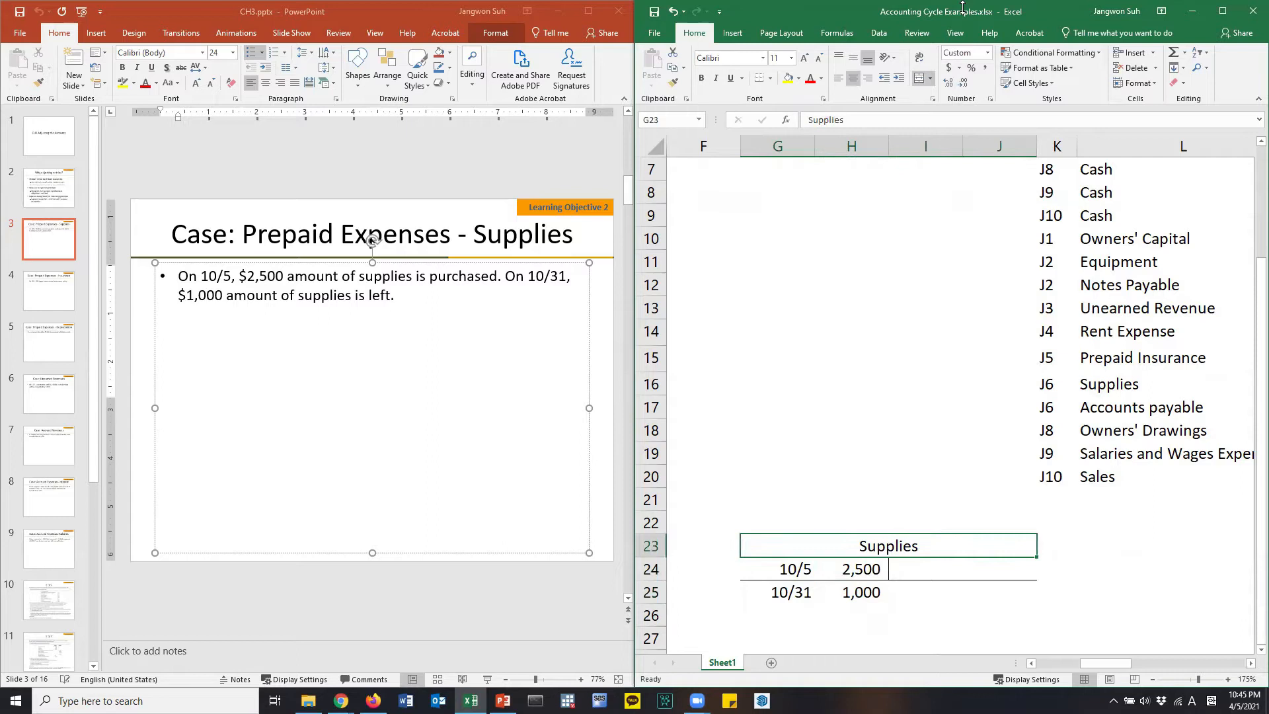
pyautogui.click(861, 569)
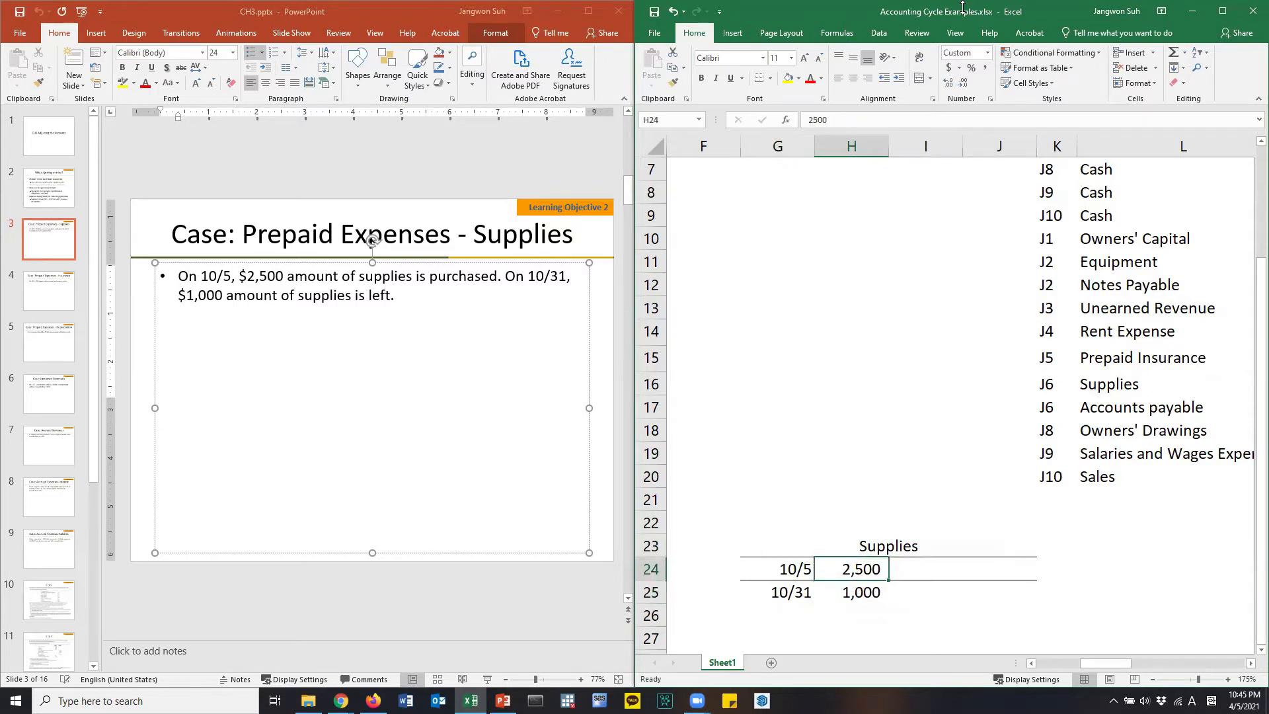
pyautogui.click(851, 591)
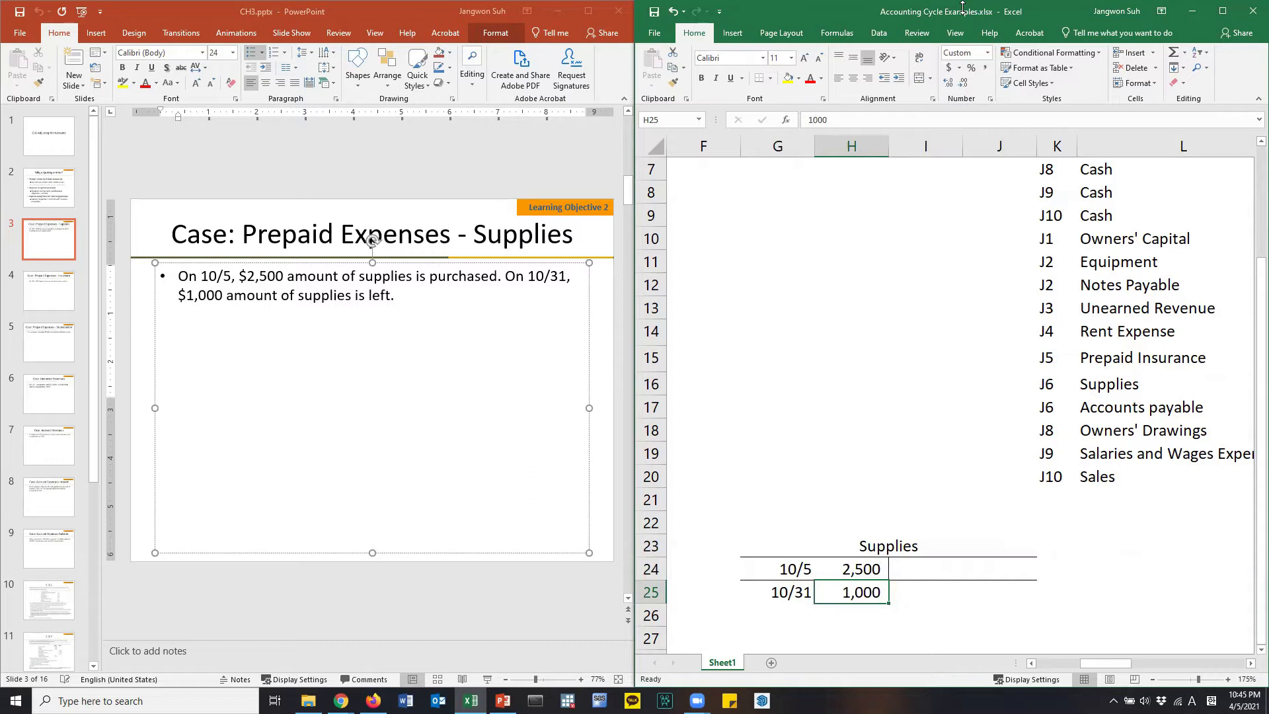
# Step: Post 1,500 in red on the credit side opposite the 2,500 purchase
pyautogui.click(850, 568)
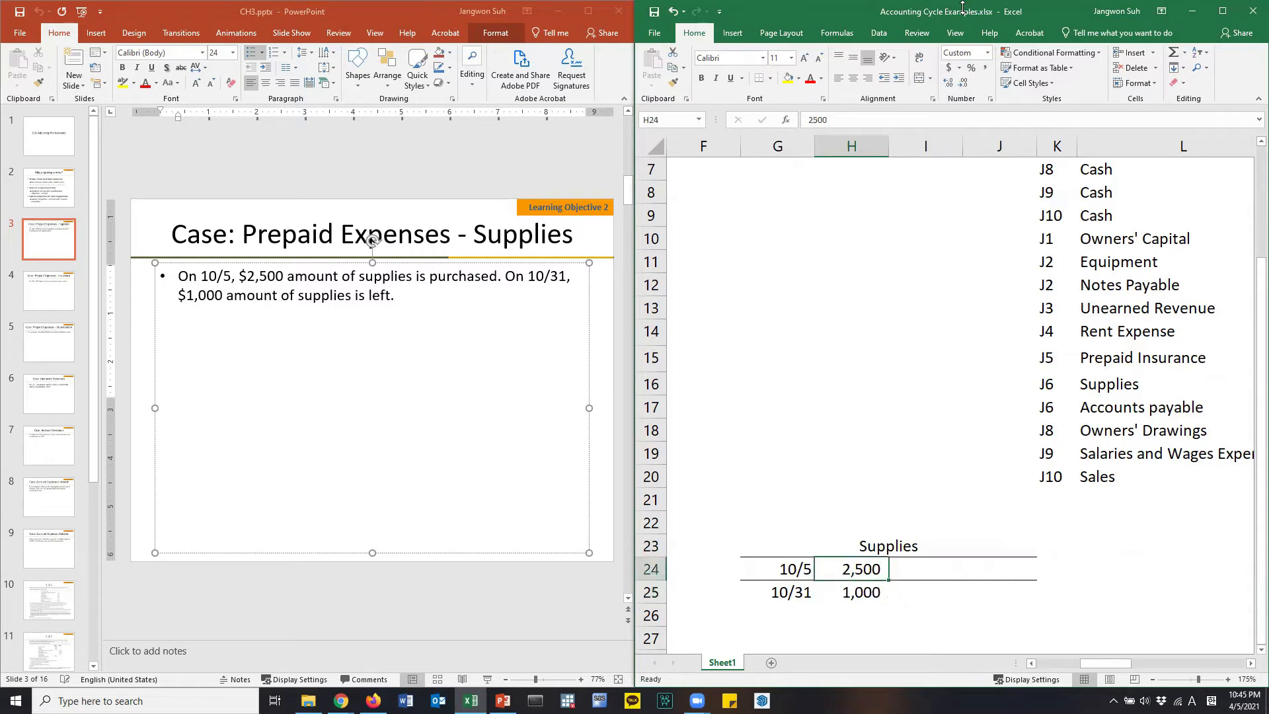
pyautogui.write('15')
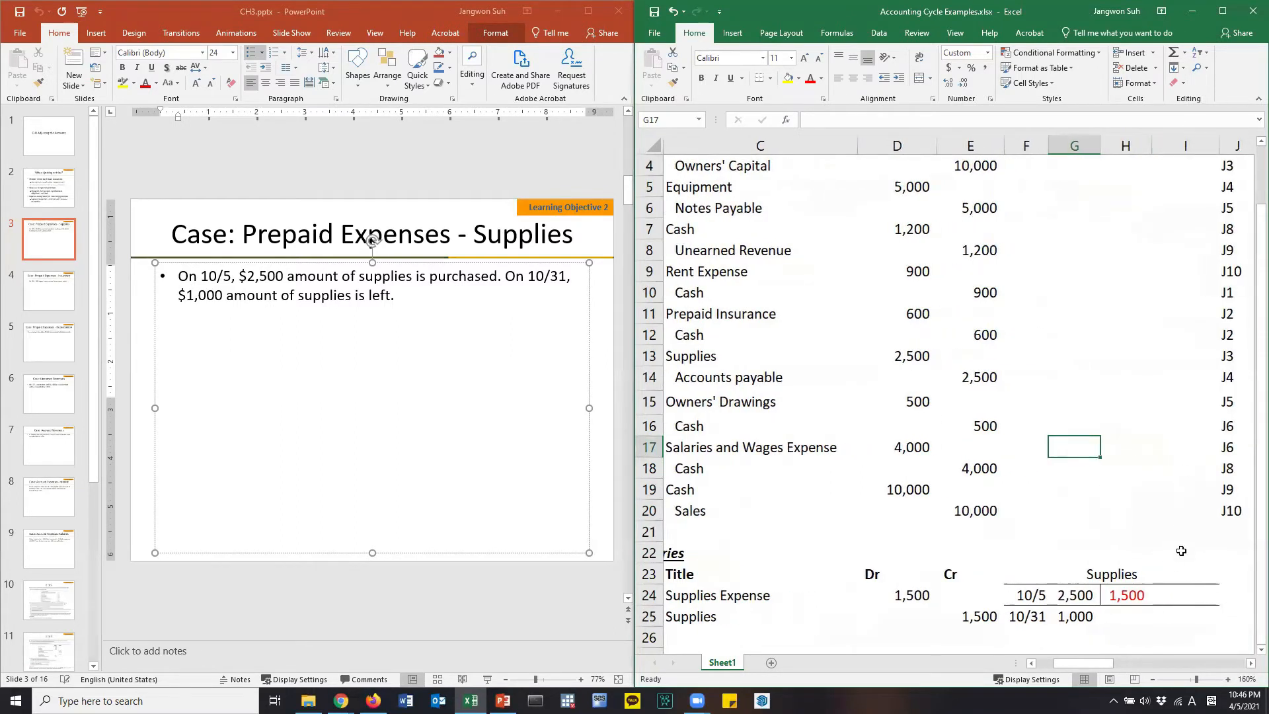
pyautogui.moveTo(1153, 143)
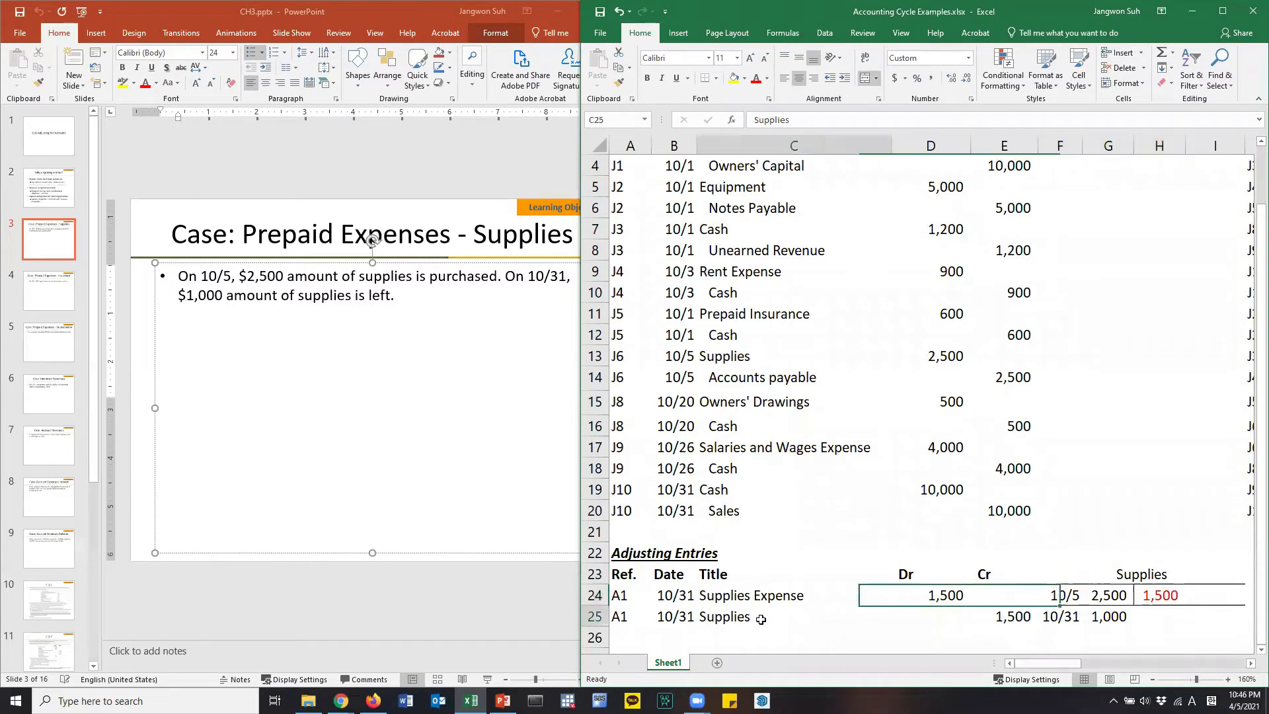
# Step: Copy the Supplies T-account below as Supplies expense, with a 1,500 debit dated 10/31
pyautogui.click(1003, 615)
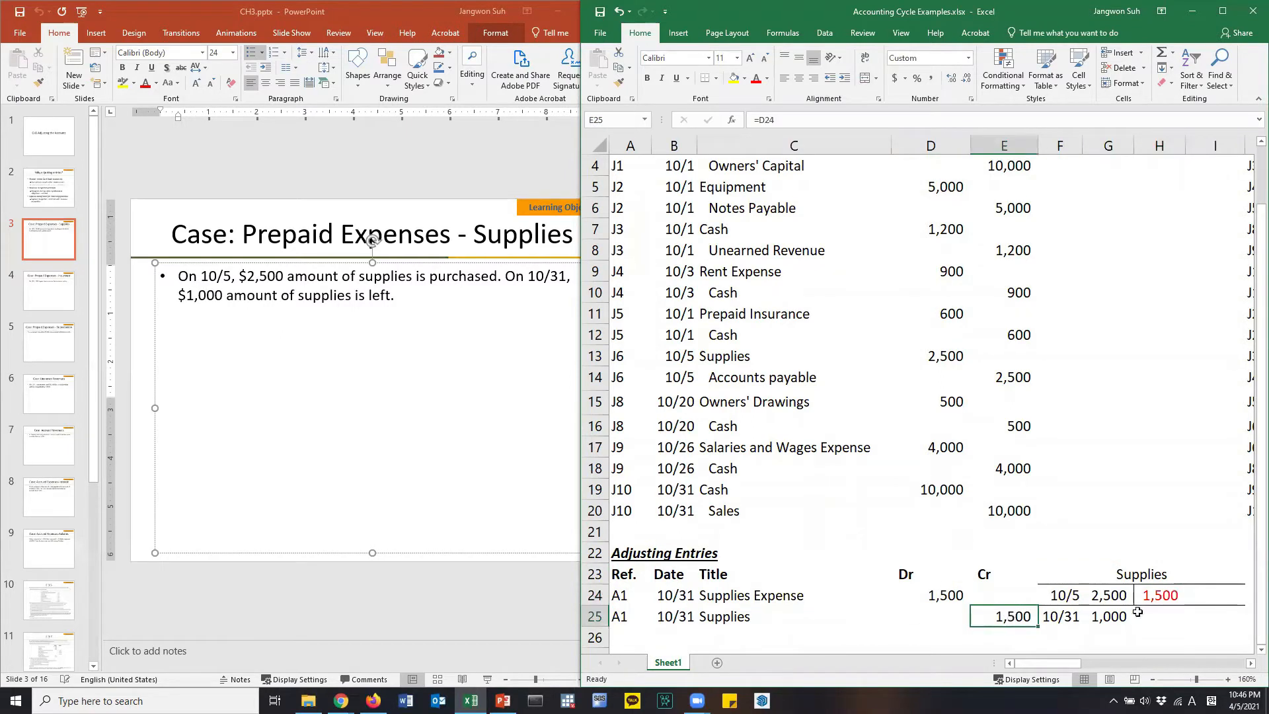
pyautogui.click(1108, 595)
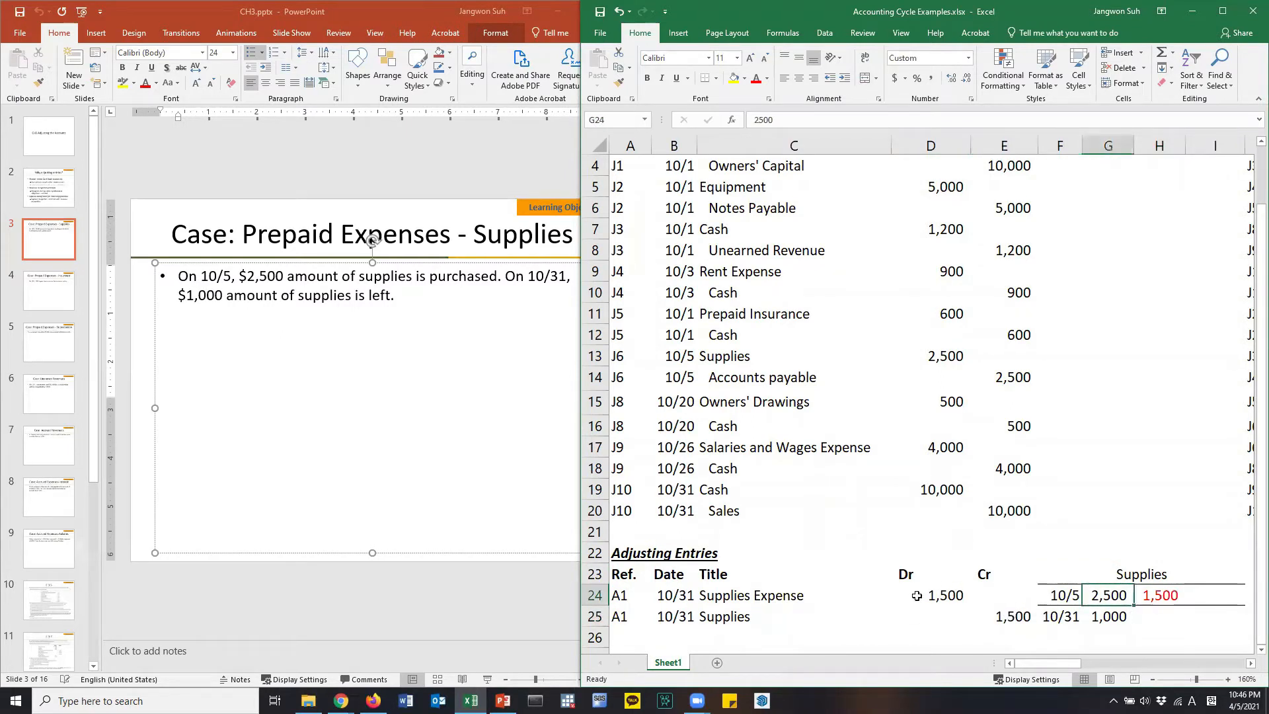
pyautogui.moveTo(1044, 573); pyautogui.dragTo(1246, 623)
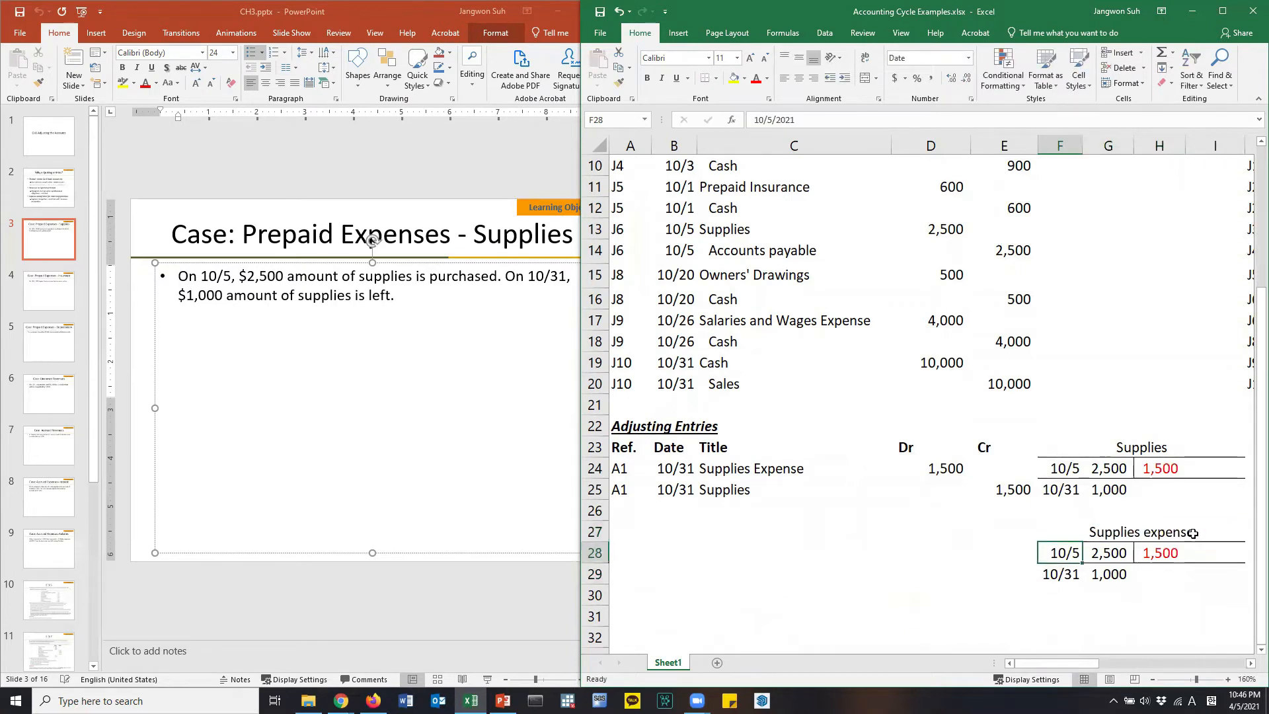
pyautogui.click(1107, 552)
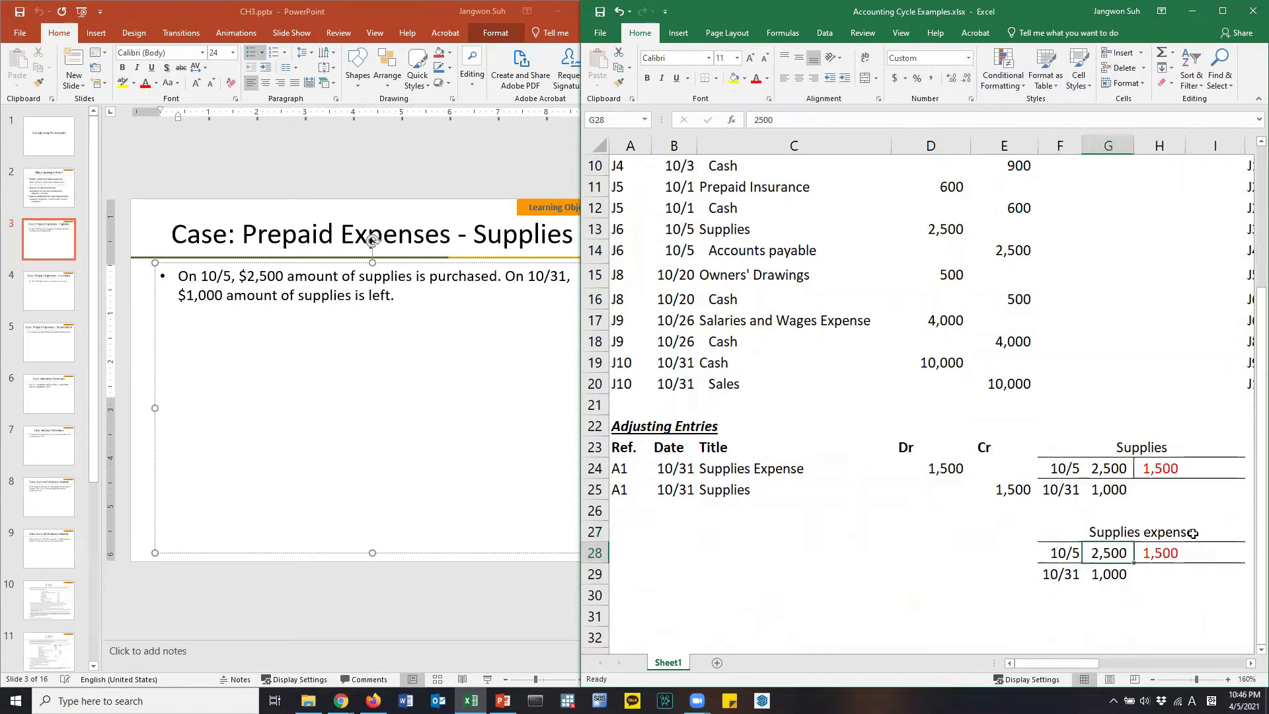
pyautogui.write('15')
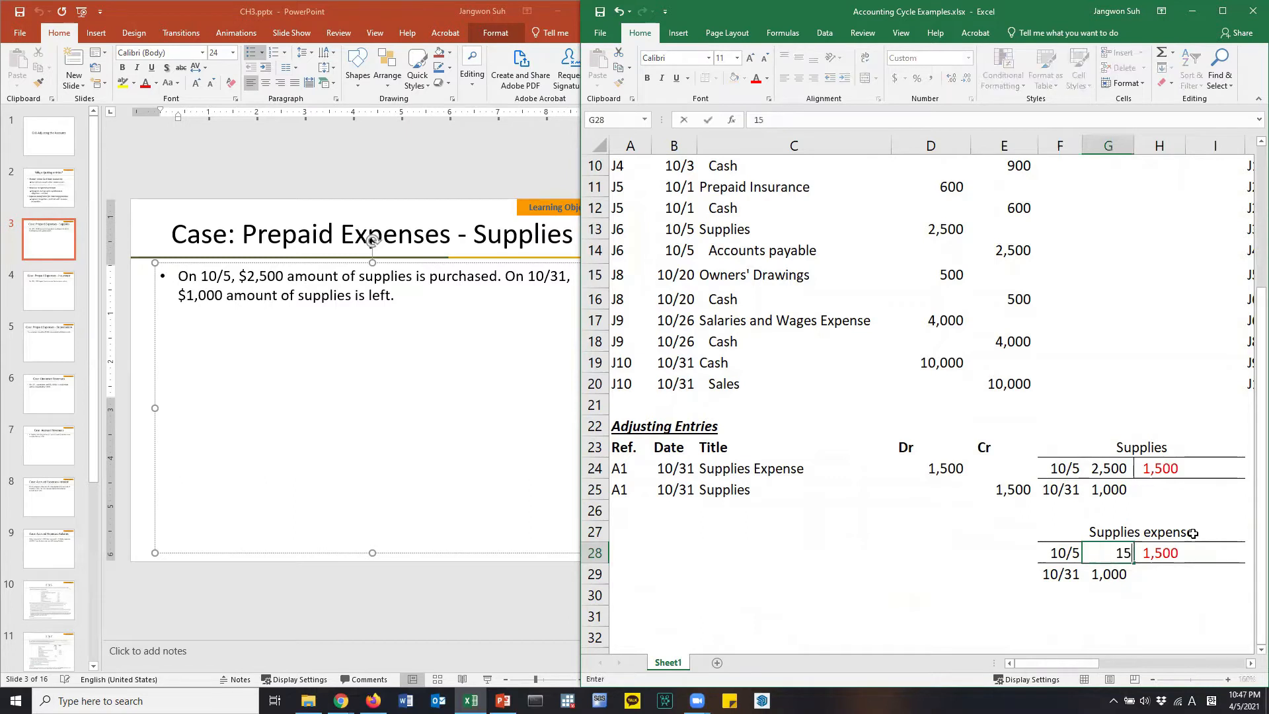
pyautogui.press('enter')
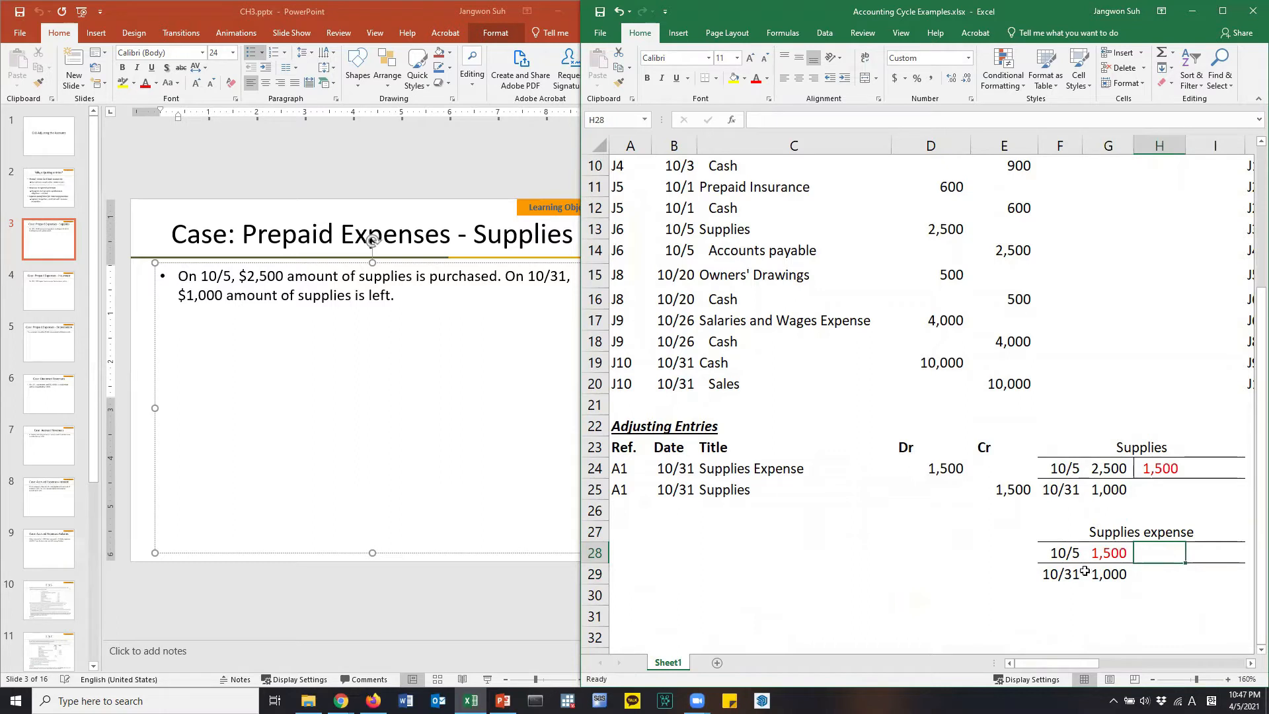
pyautogui.write('10/31')
pyautogui.click(1108, 574)
pyautogui.write('1,500')
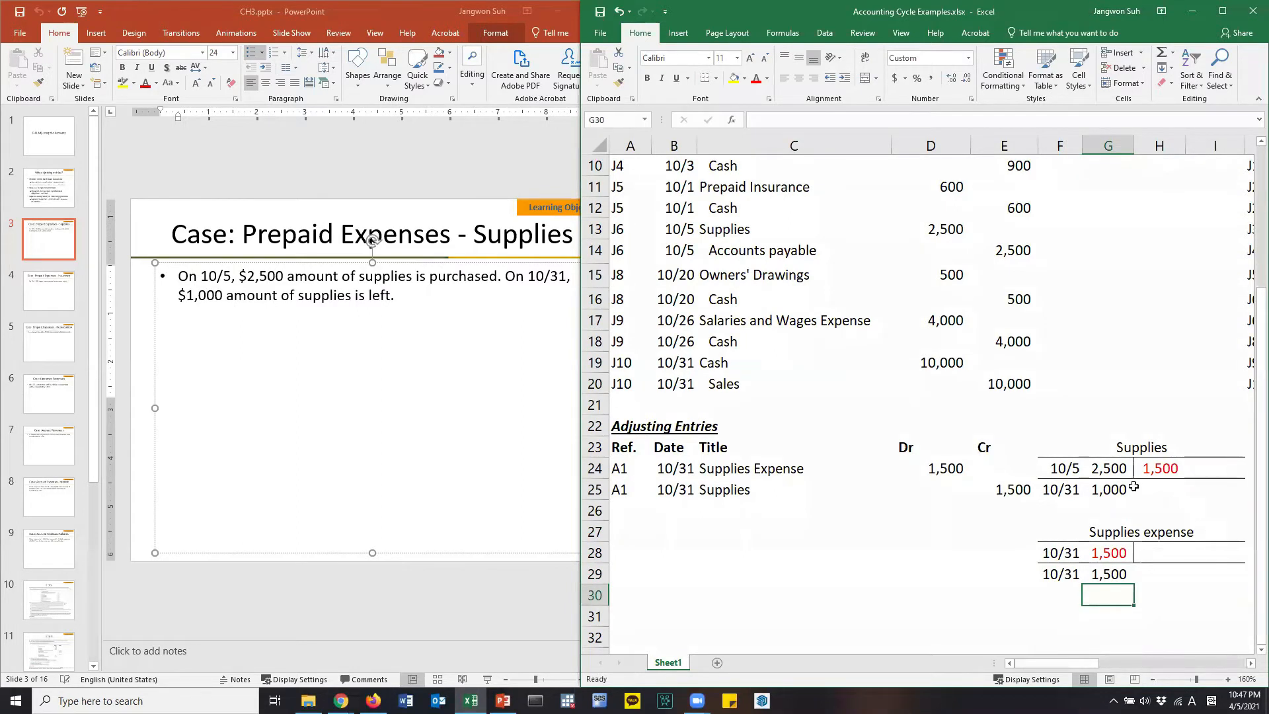
pyautogui.click(1141, 447)
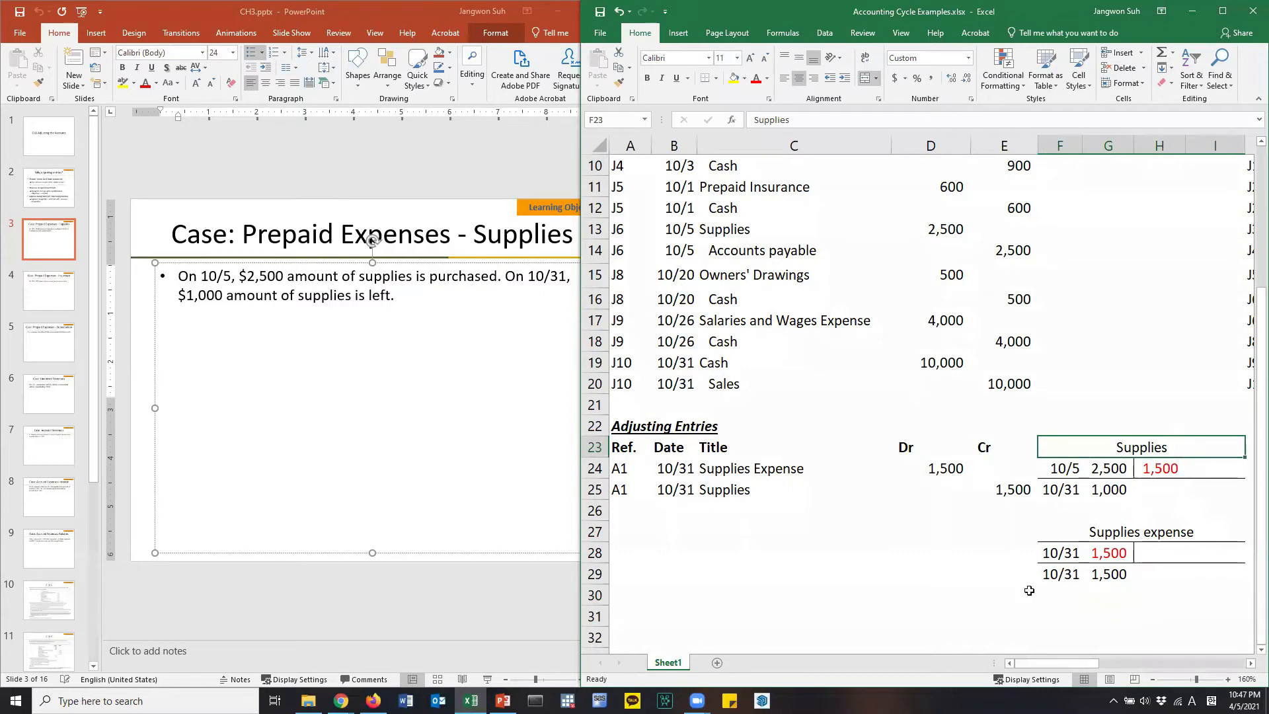
pyautogui.click(629, 510)
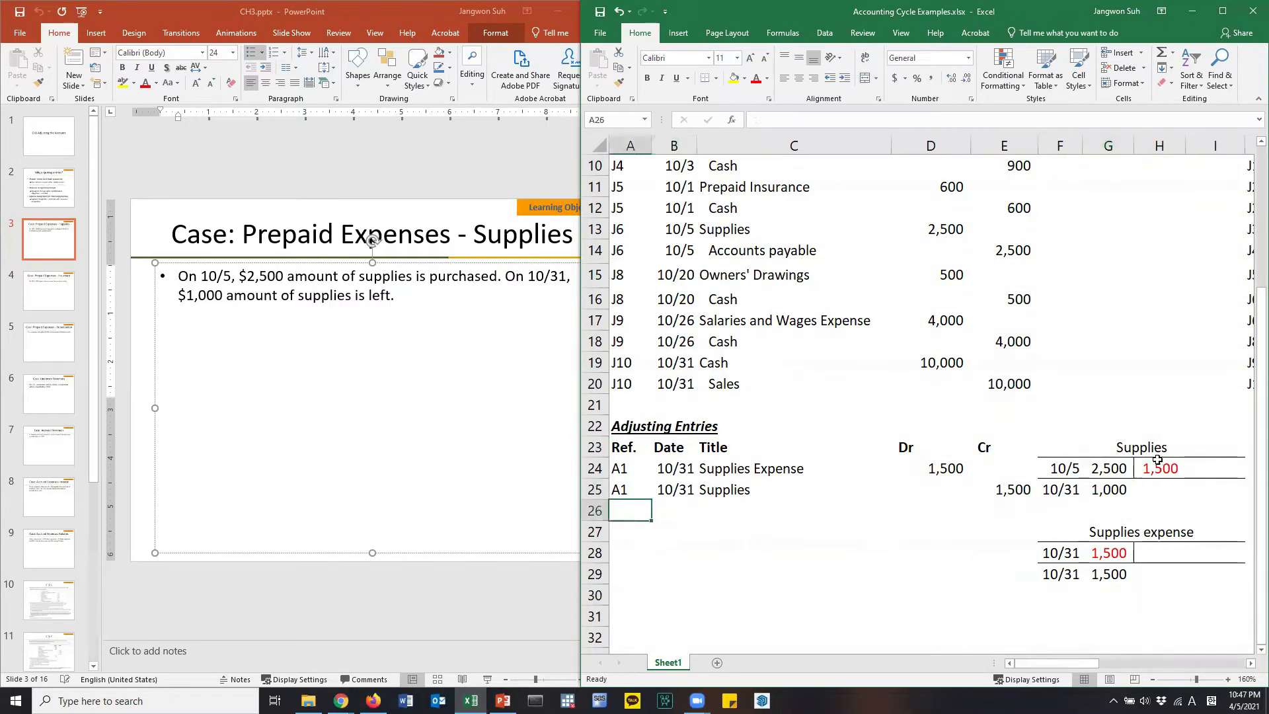
pyautogui.click(1214, 405)
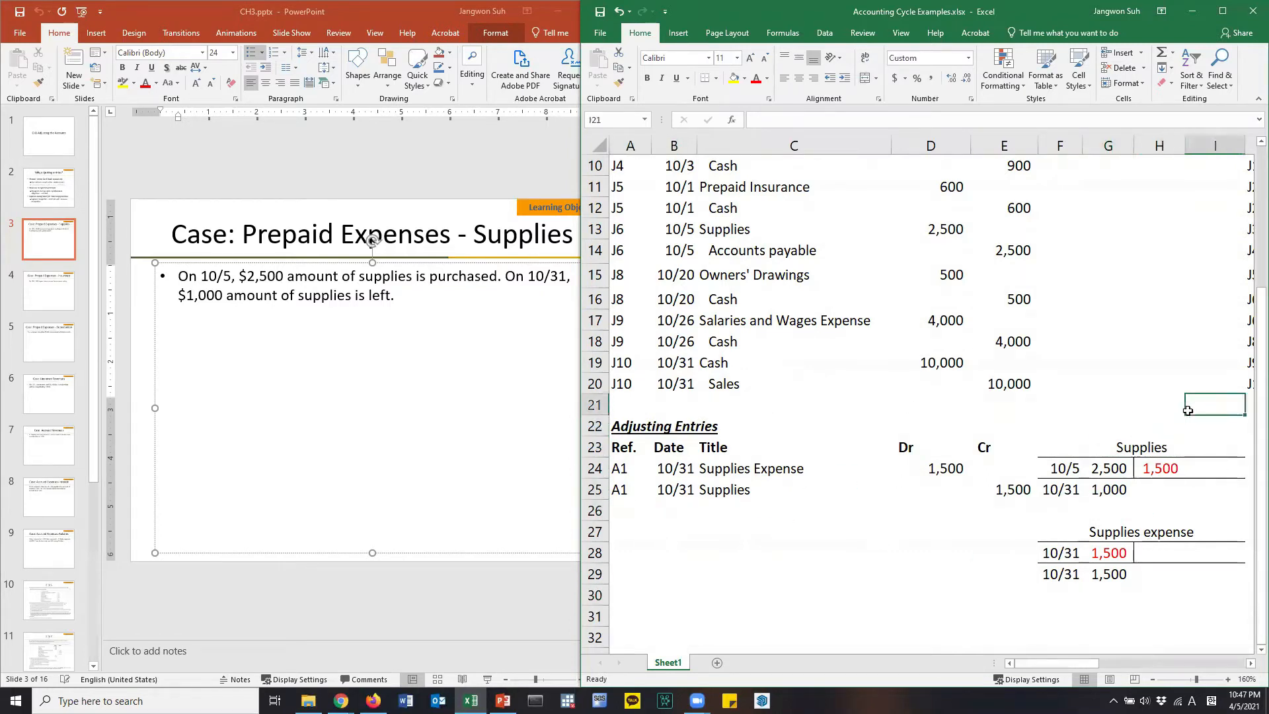
pyautogui.moveTo(1201, 381)
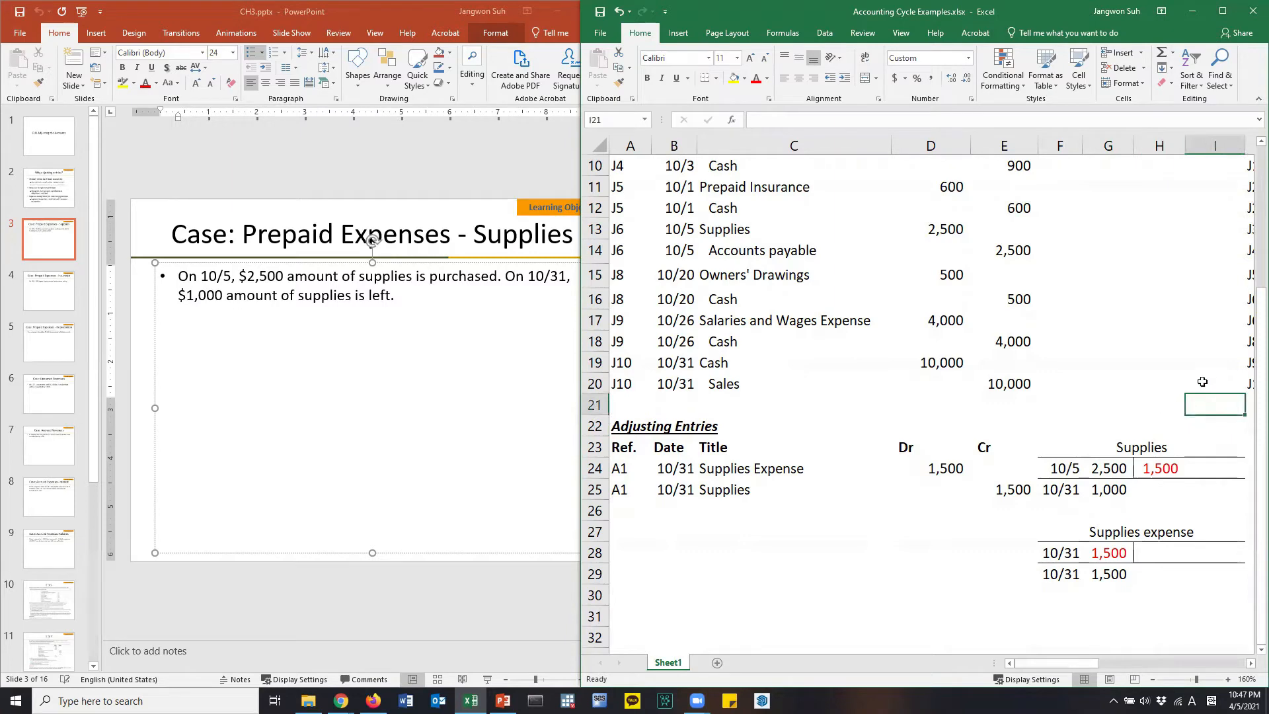
pyautogui.hscroll(3)
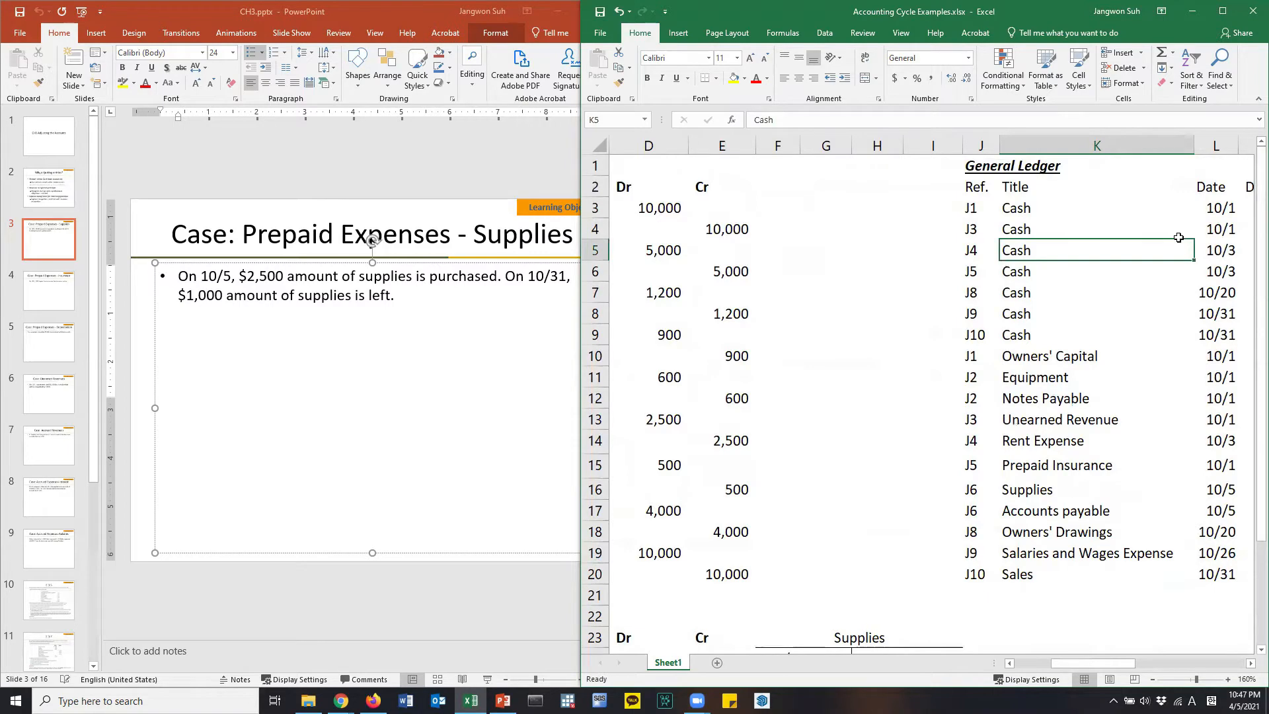
pyautogui.hscroll(3)
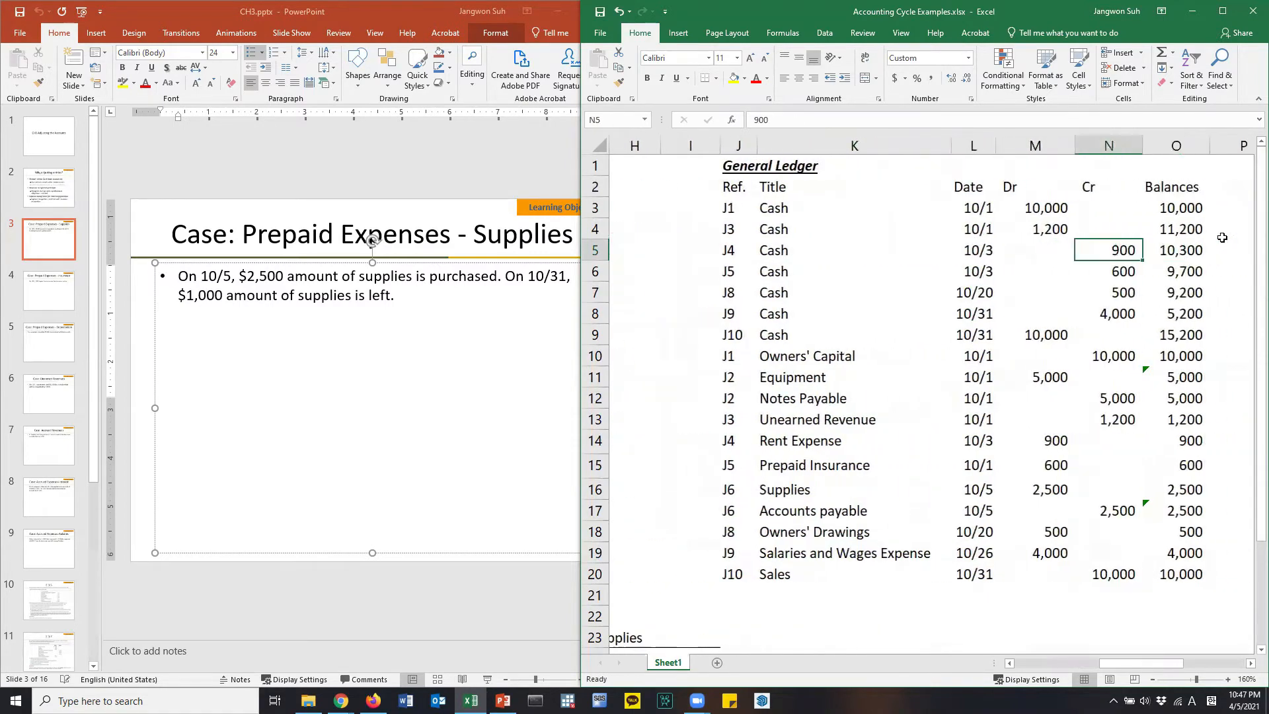
pyautogui.hscroll(-3)
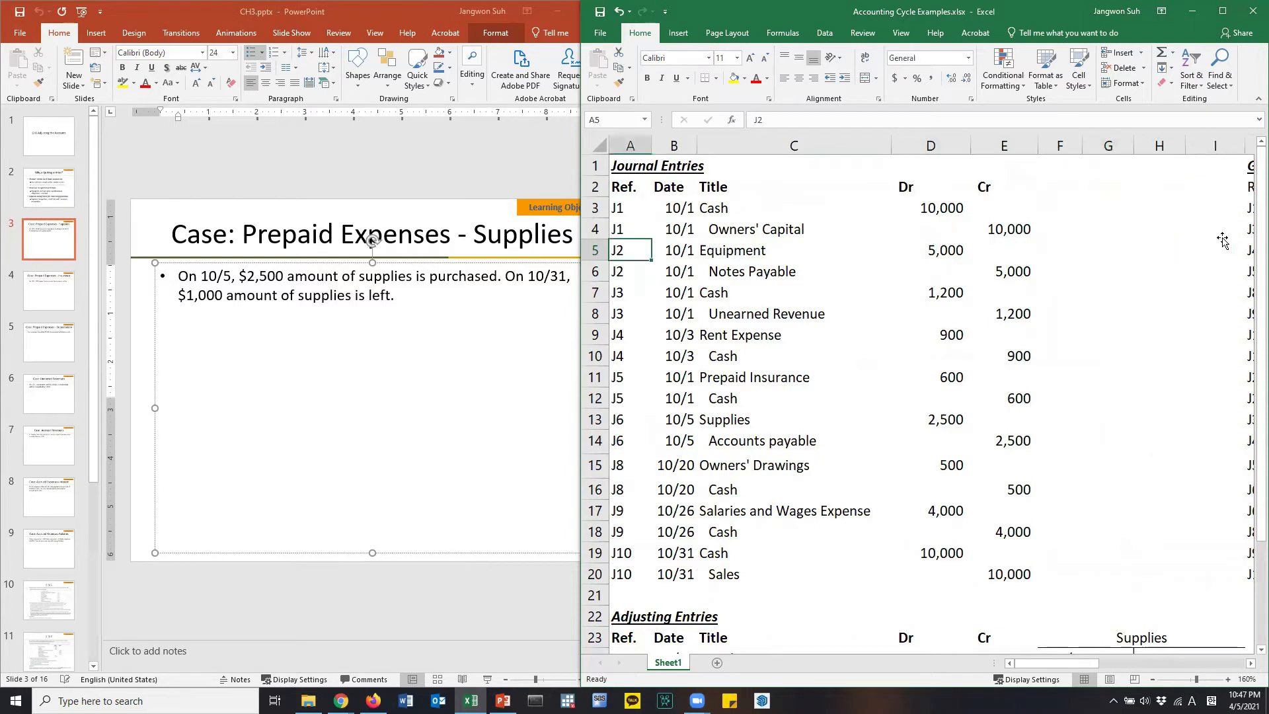
pyautogui.scroll(-3)
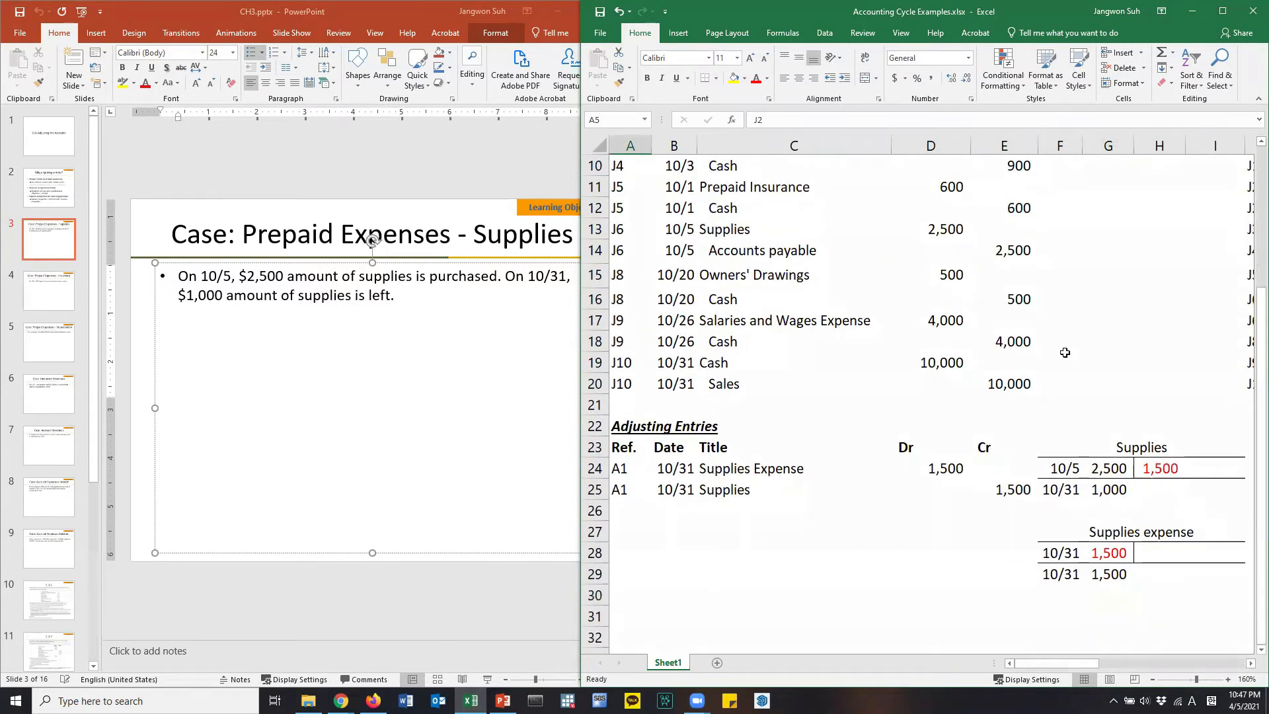
pyautogui.click(1059, 145)
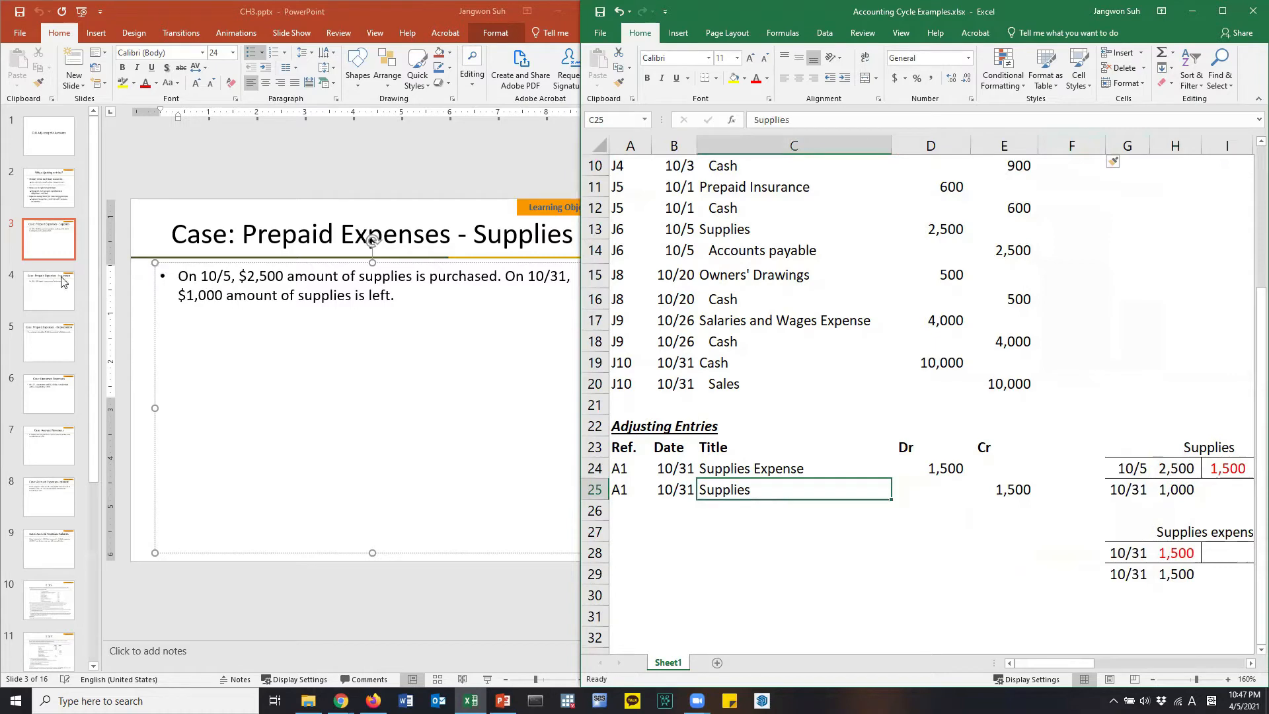
pyautogui.moveTo(100, 301)
pyautogui.write('A2')
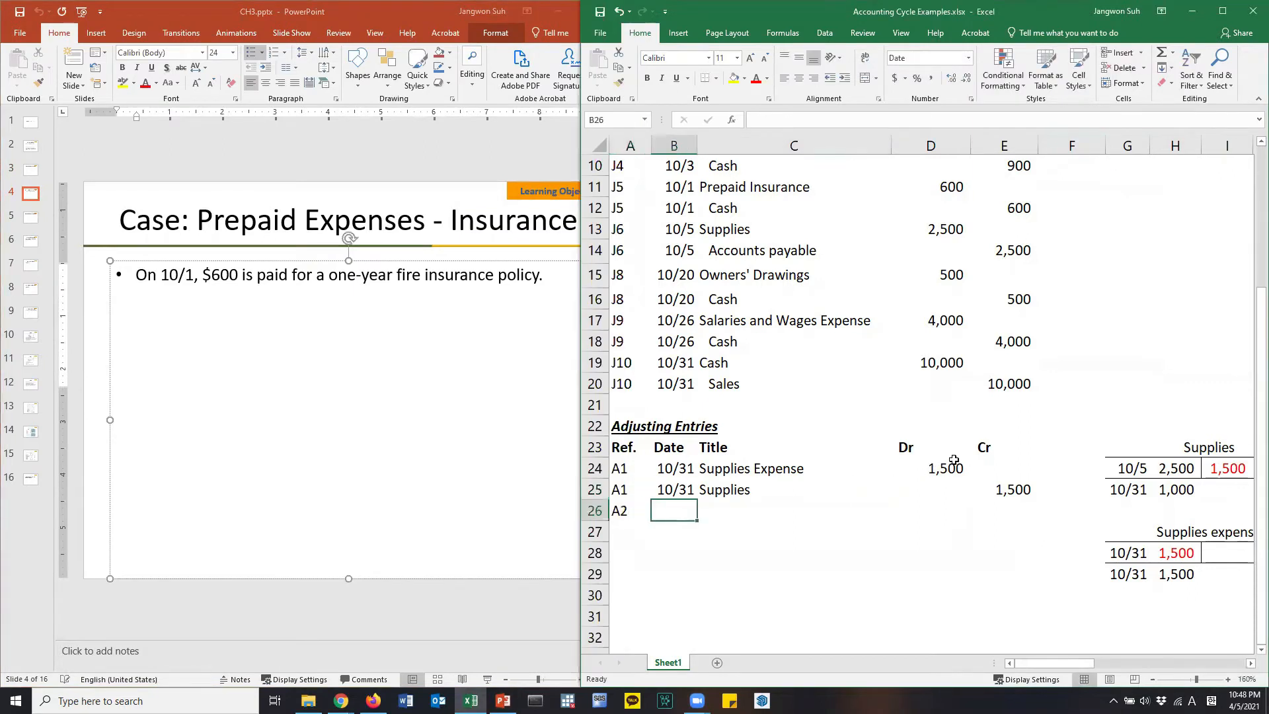
# Step: Date two new A2 lines 10/31 after reviewing the J5 Prepaid Insurance entry
pyautogui.write('10/3')
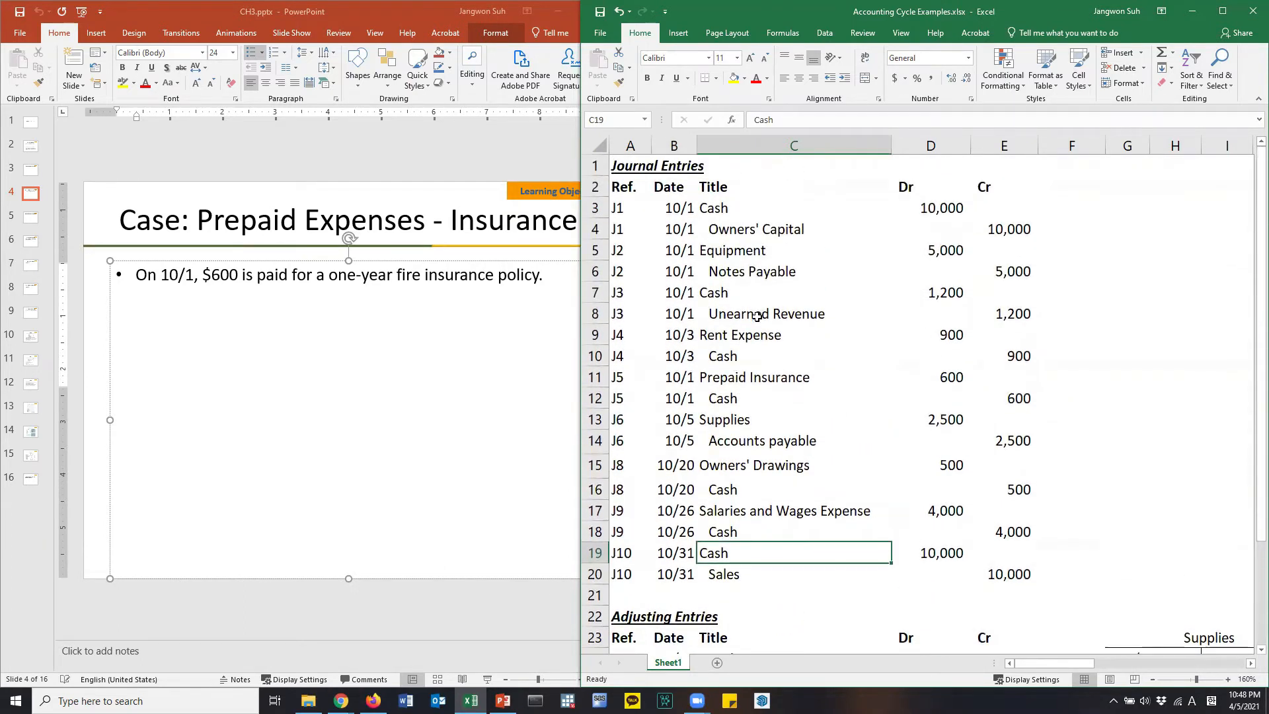
pyautogui.click(753, 377)
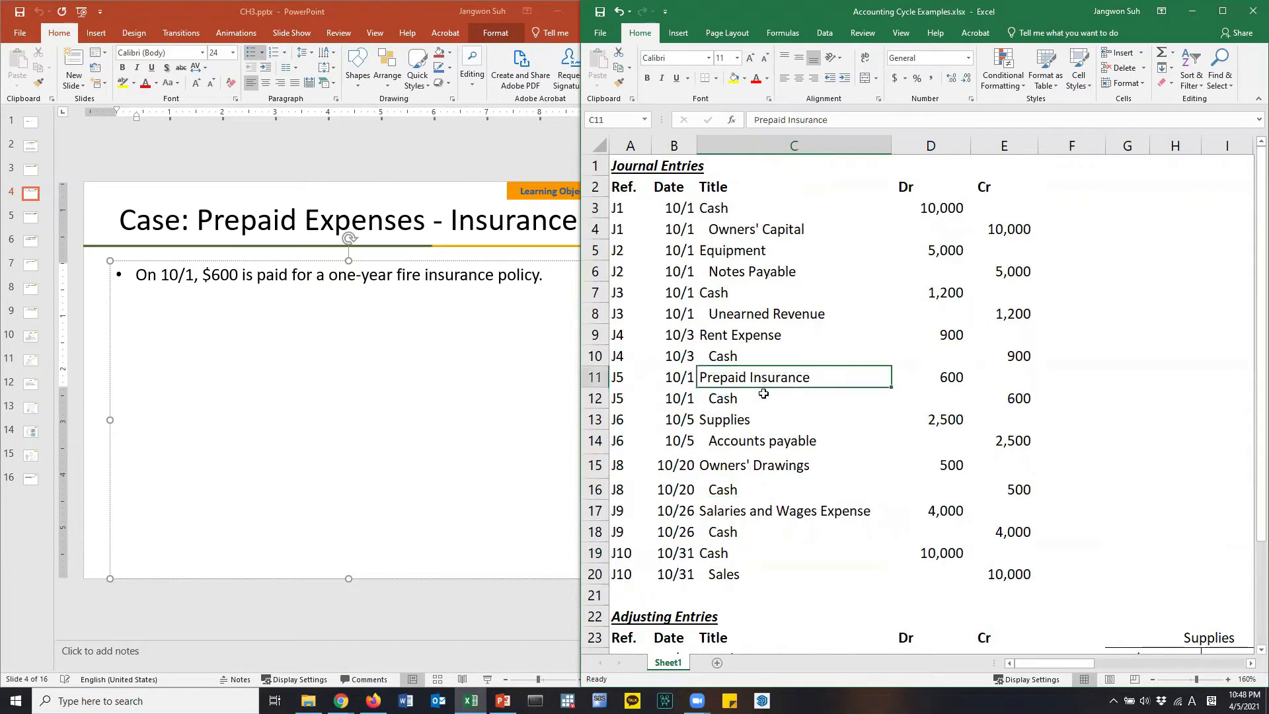
pyautogui.moveTo(765, 399)
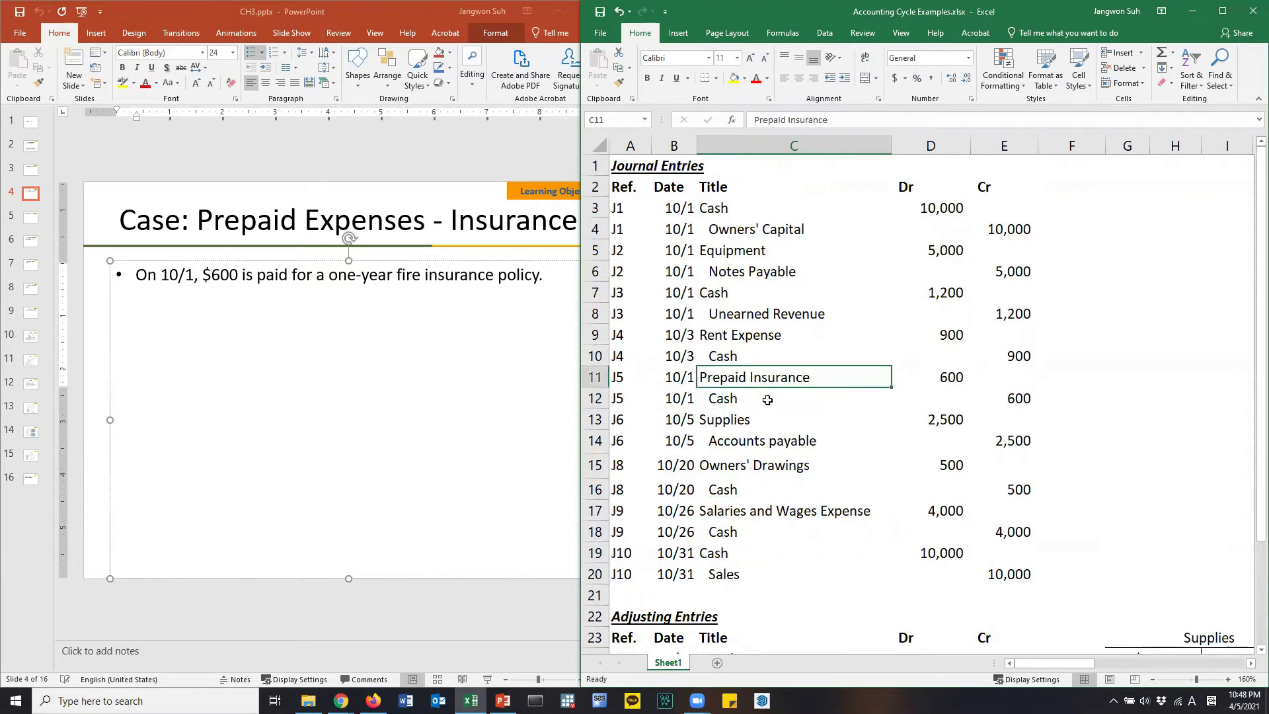
pyautogui.click(793, 397)
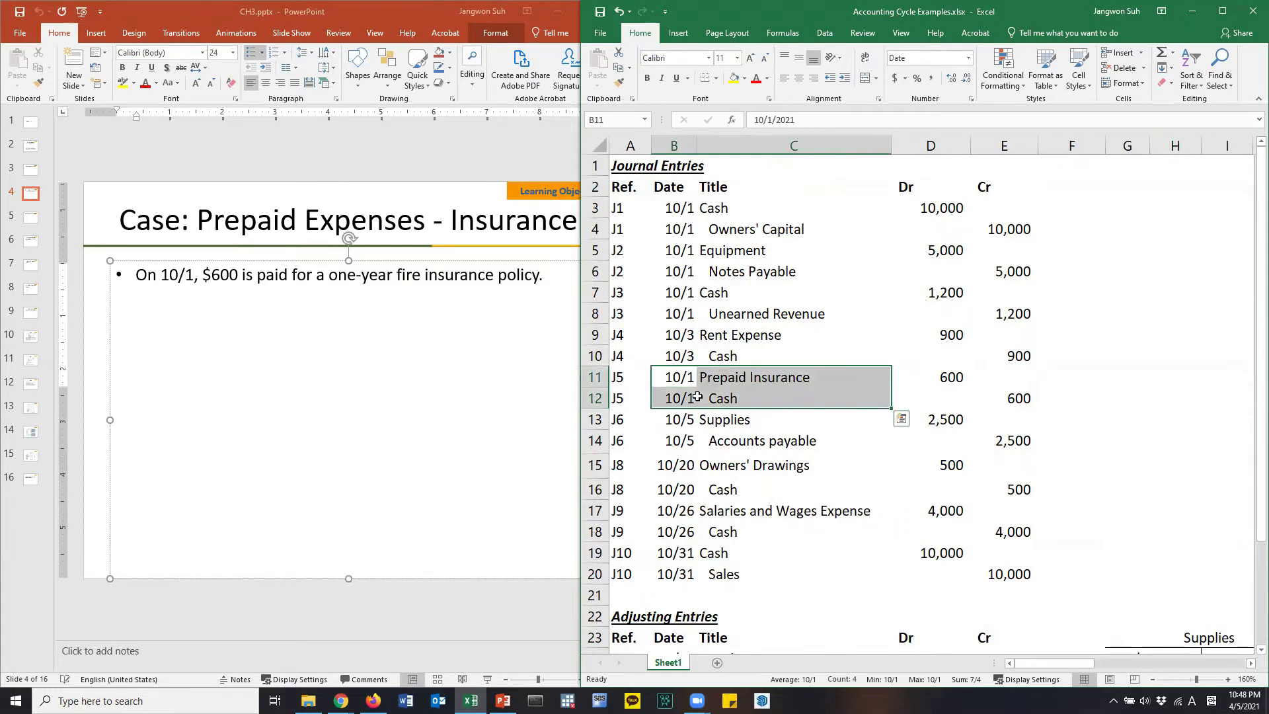
pyautogui.scroll(-3)
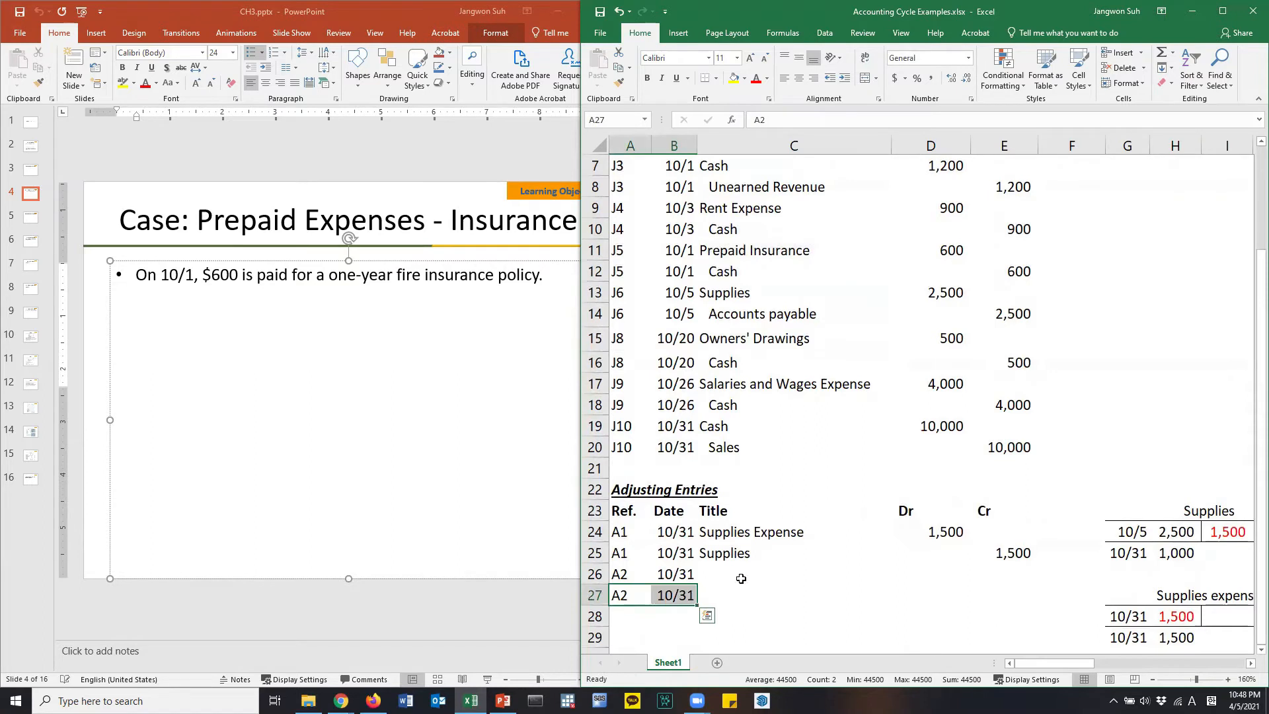
pyautogui.click(792, 573)
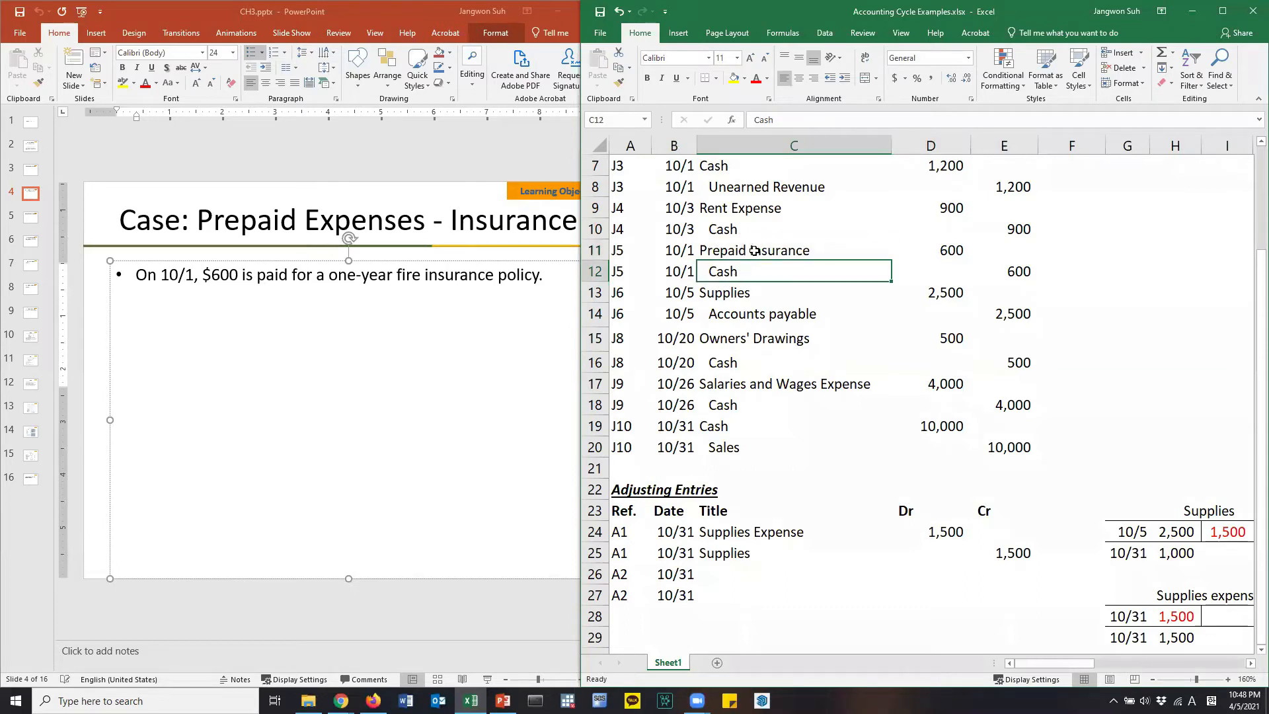
pyautogui.click(793, 250)
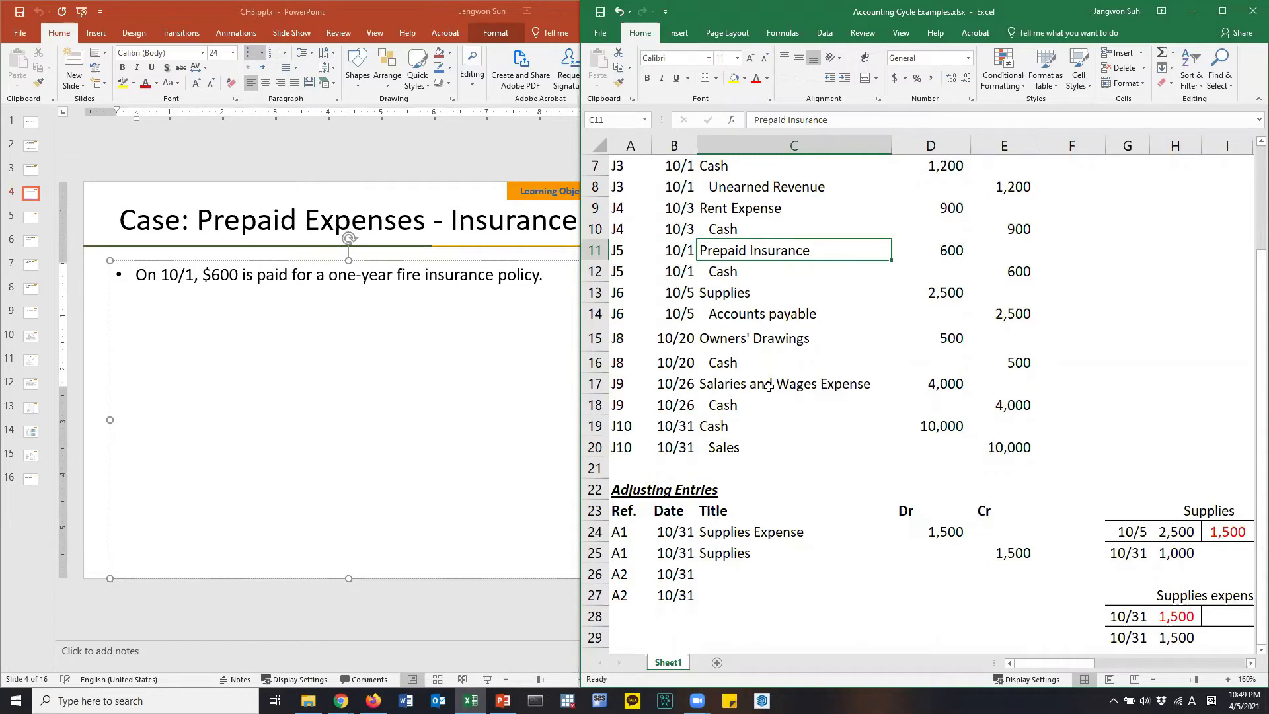
# Step: Title cell C26 Insurance Expense via AutoComplete
pyautogui.click(793, 573)
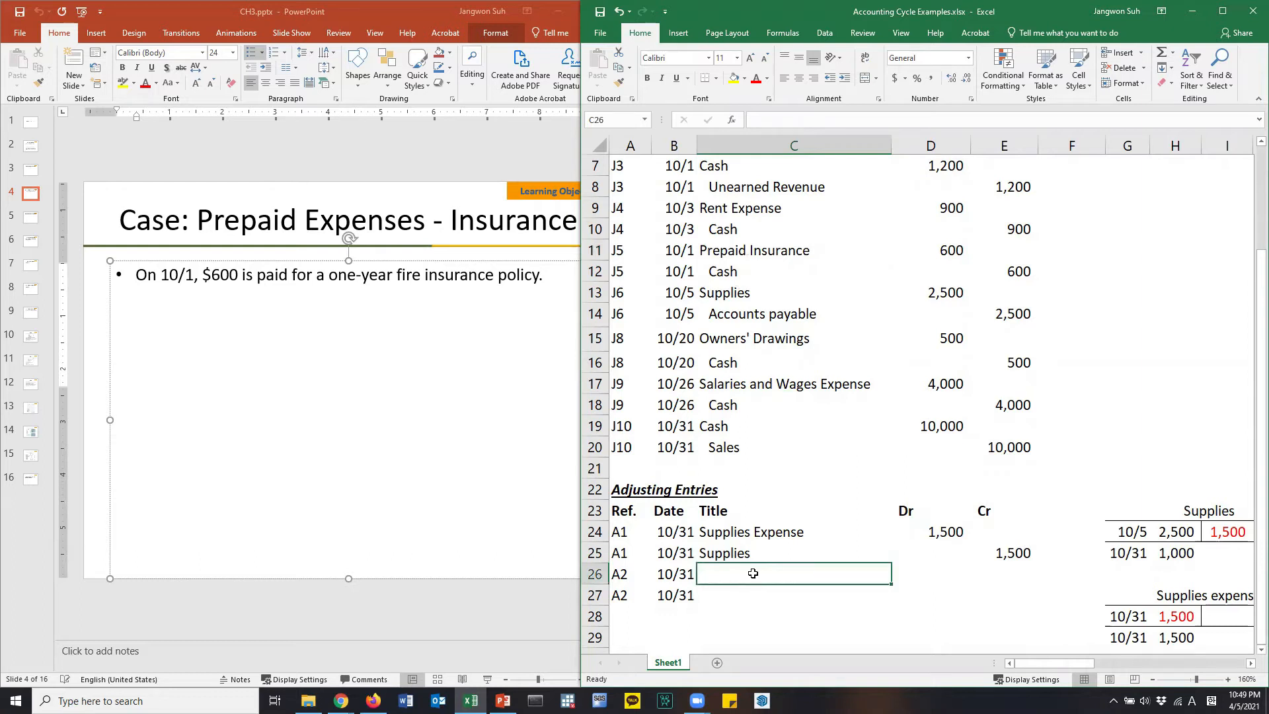
pyautogui.write('Insurance Expense')
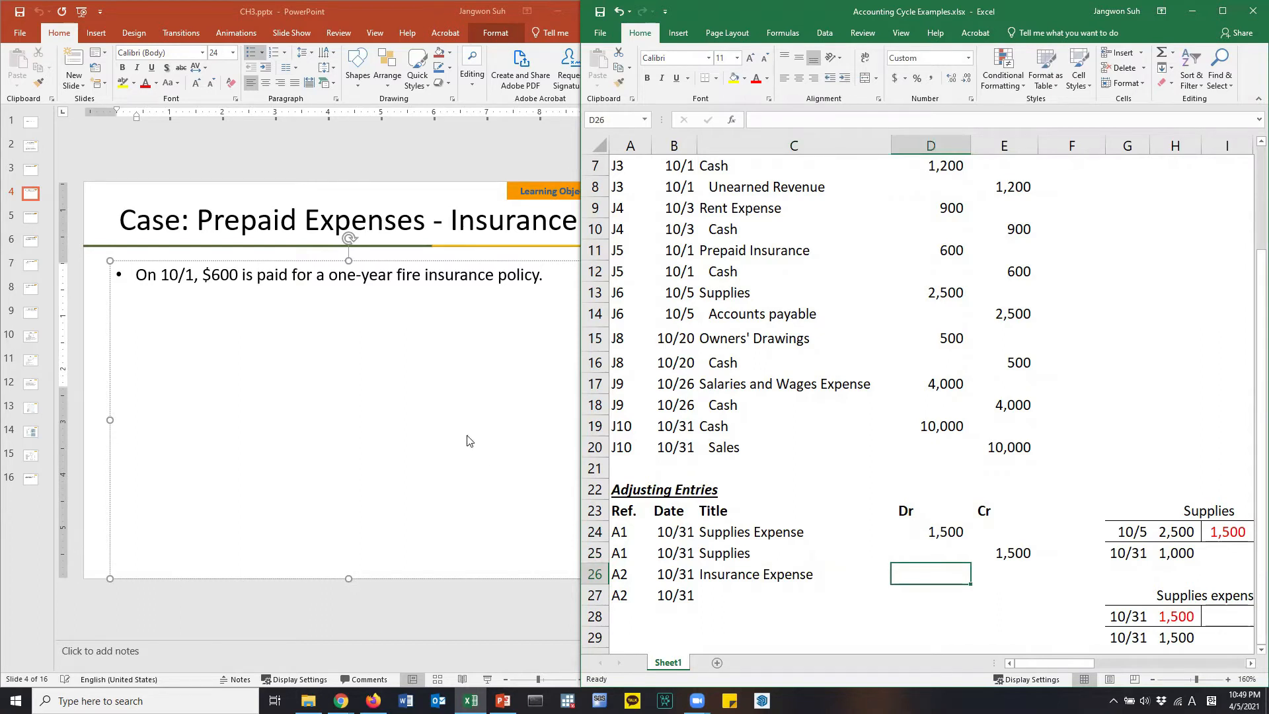
pyautogui.moveTo(429, 396)
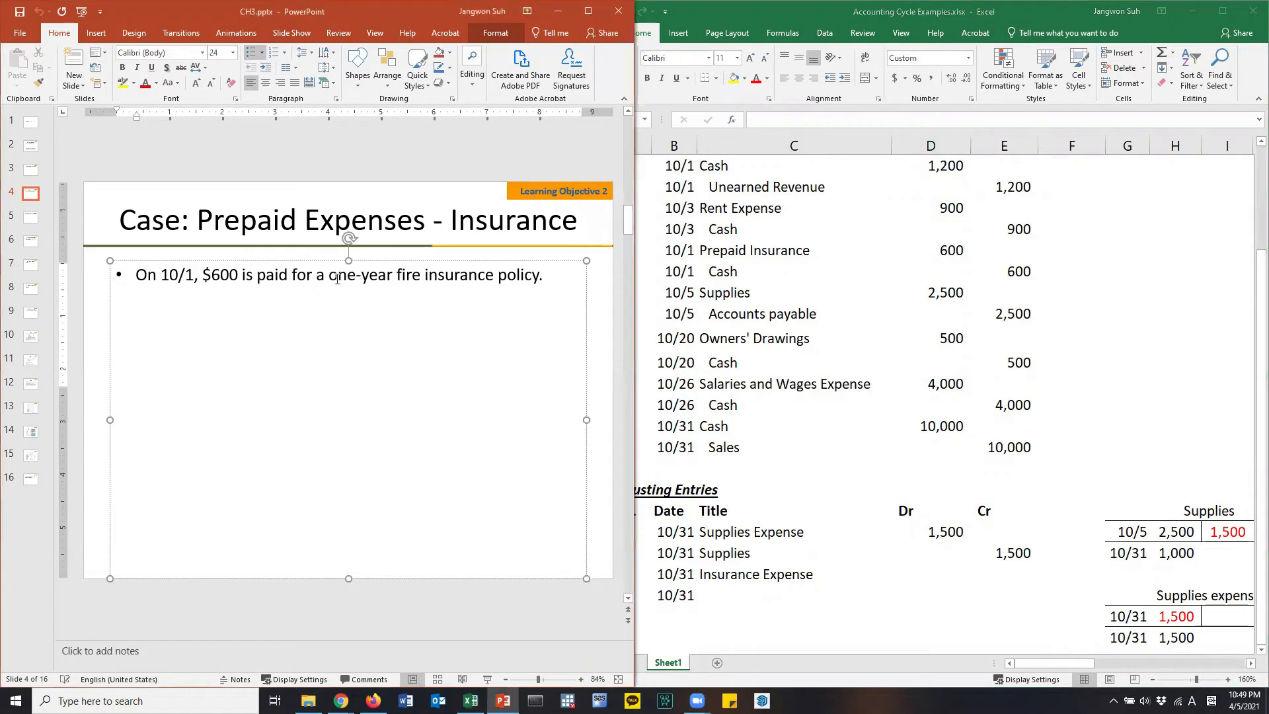
pyautogui.moveTo(329, 274); pyautogui.dragTo(539, 274)
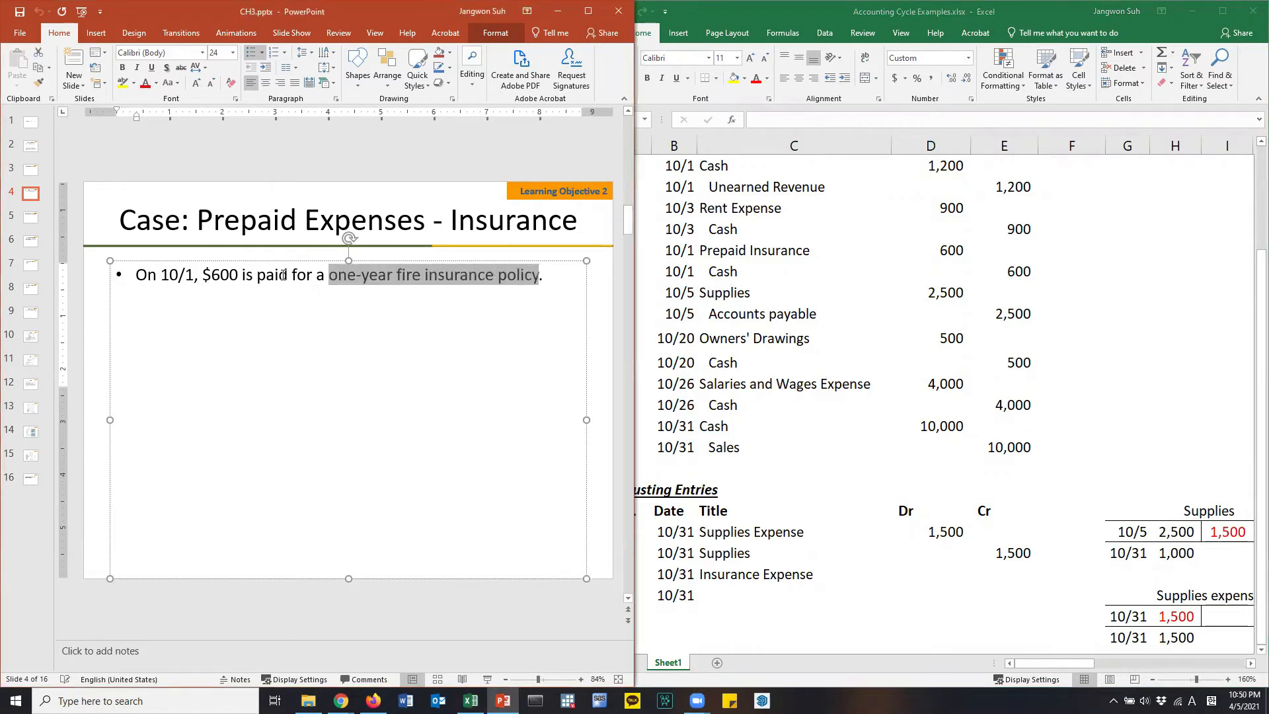
pyautogui.click(219, 275)
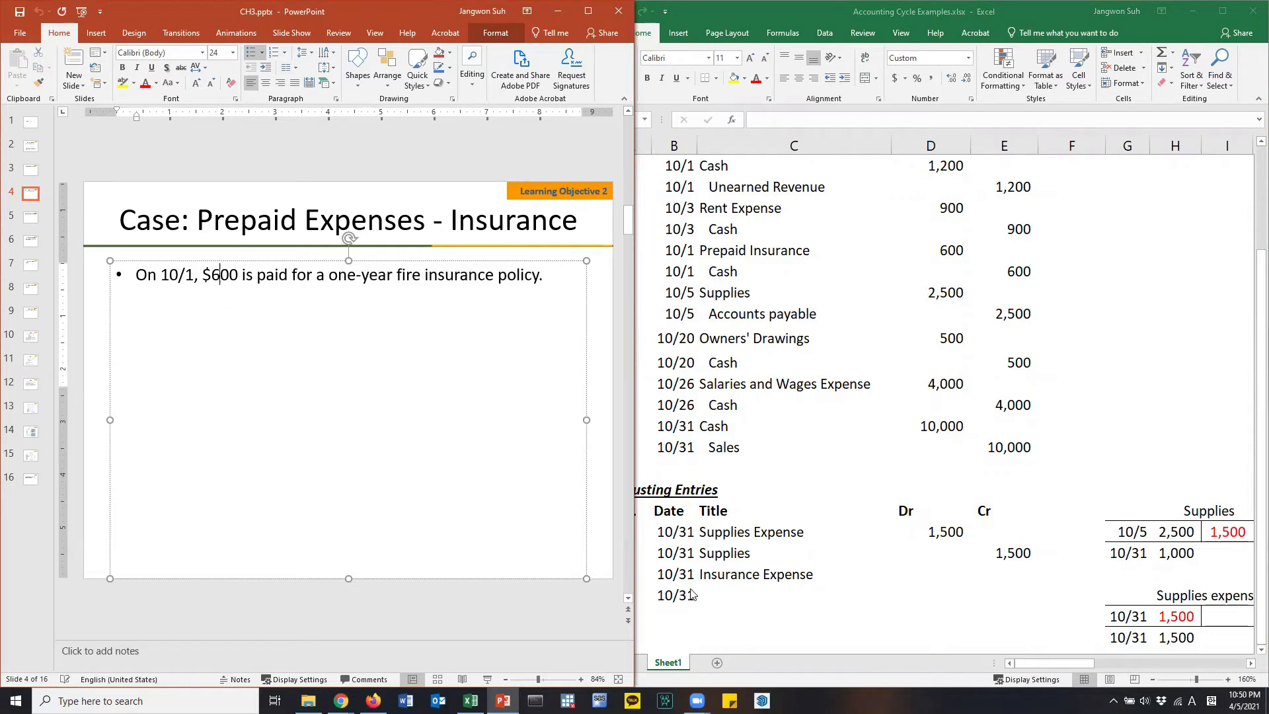
pyautogui.click(930, 573)
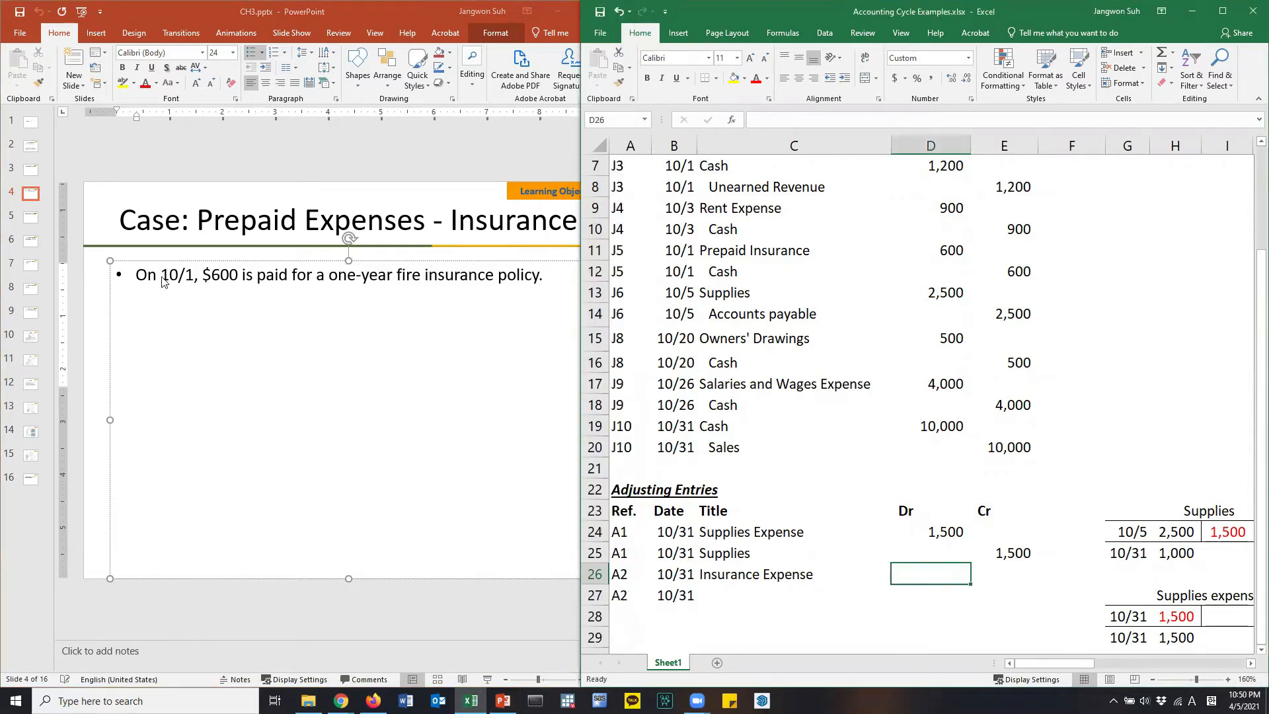
pyautogui.doubleClick(173, 275)
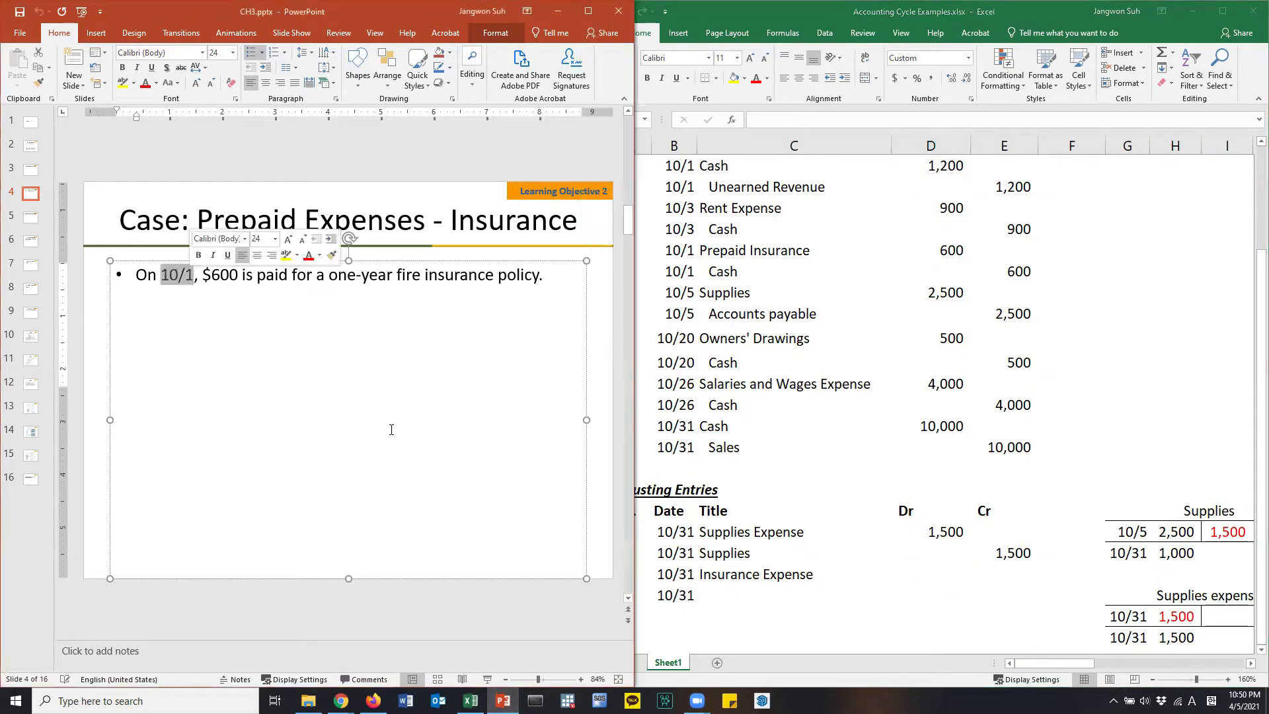
pyautogui.click(673, 574)
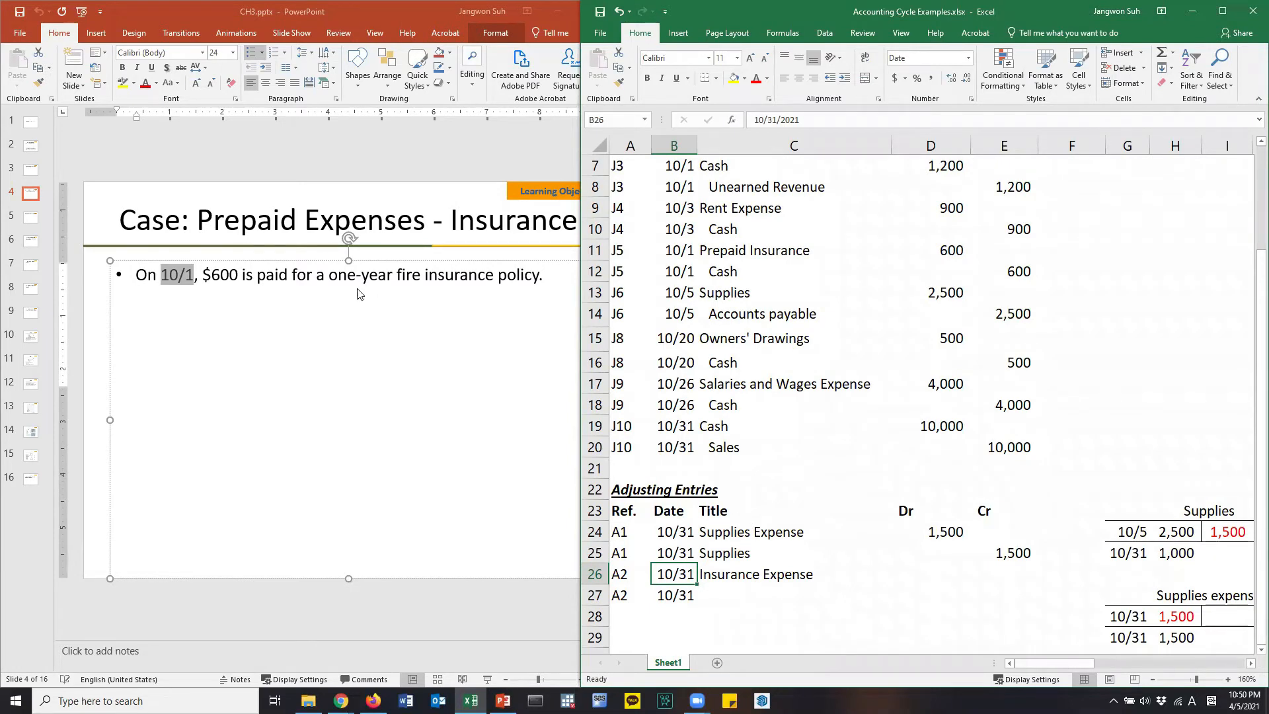
pyautogui.moveTo(273, 288)
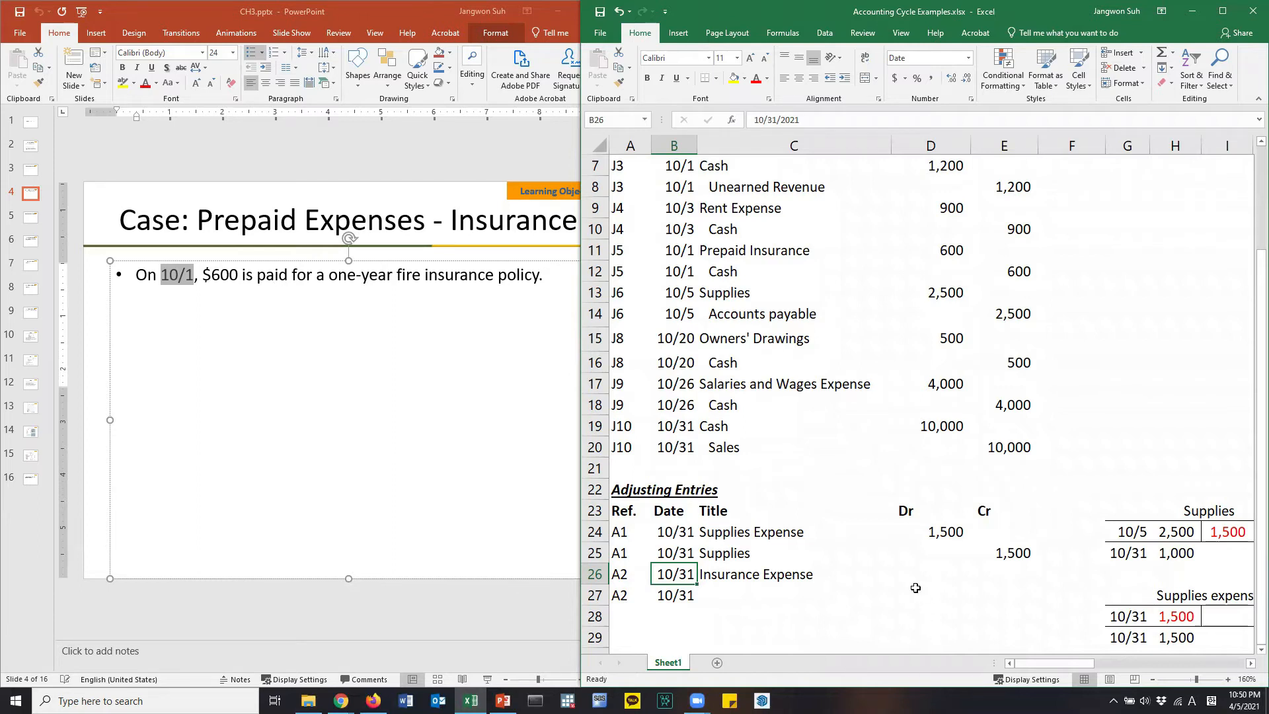
# Step: Enter the Insurance Expense debit of 50 using the formula =600*(1/12)
pyautogui.click(930, 574)
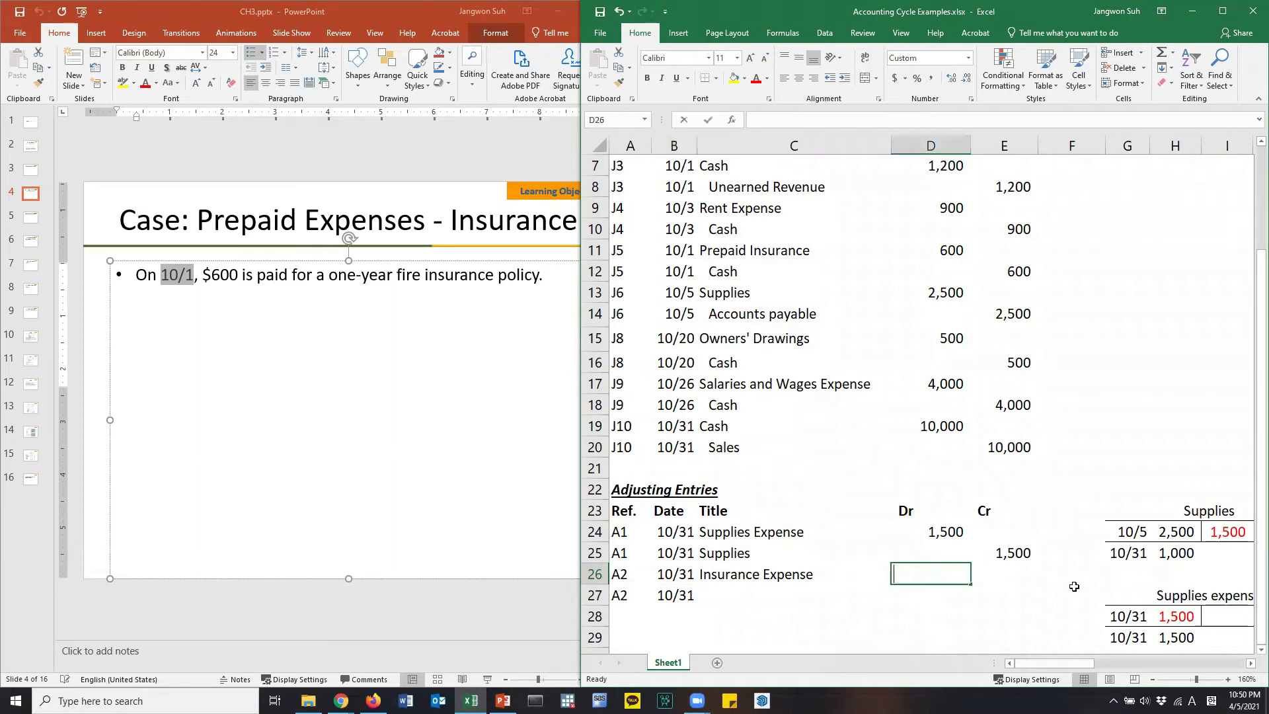
pyautogui.write('=600')
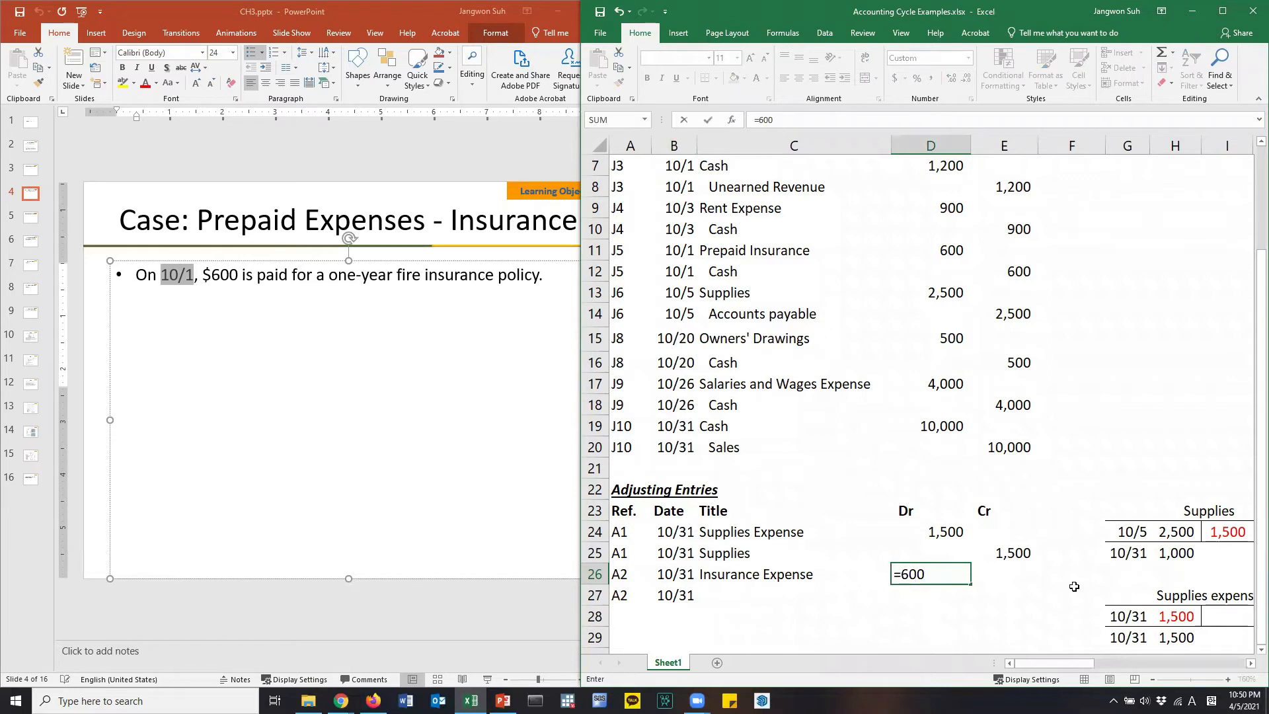
pyautogui.write('*(')
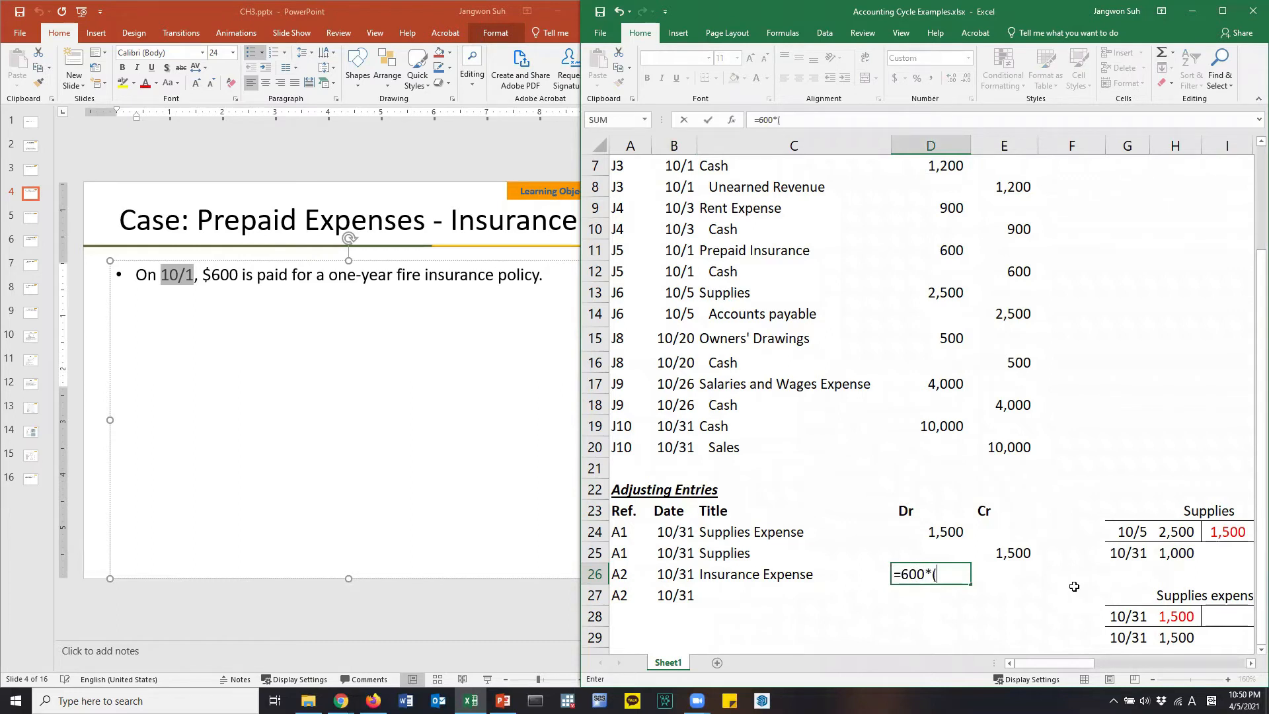
pyautogui.write('1/12)')
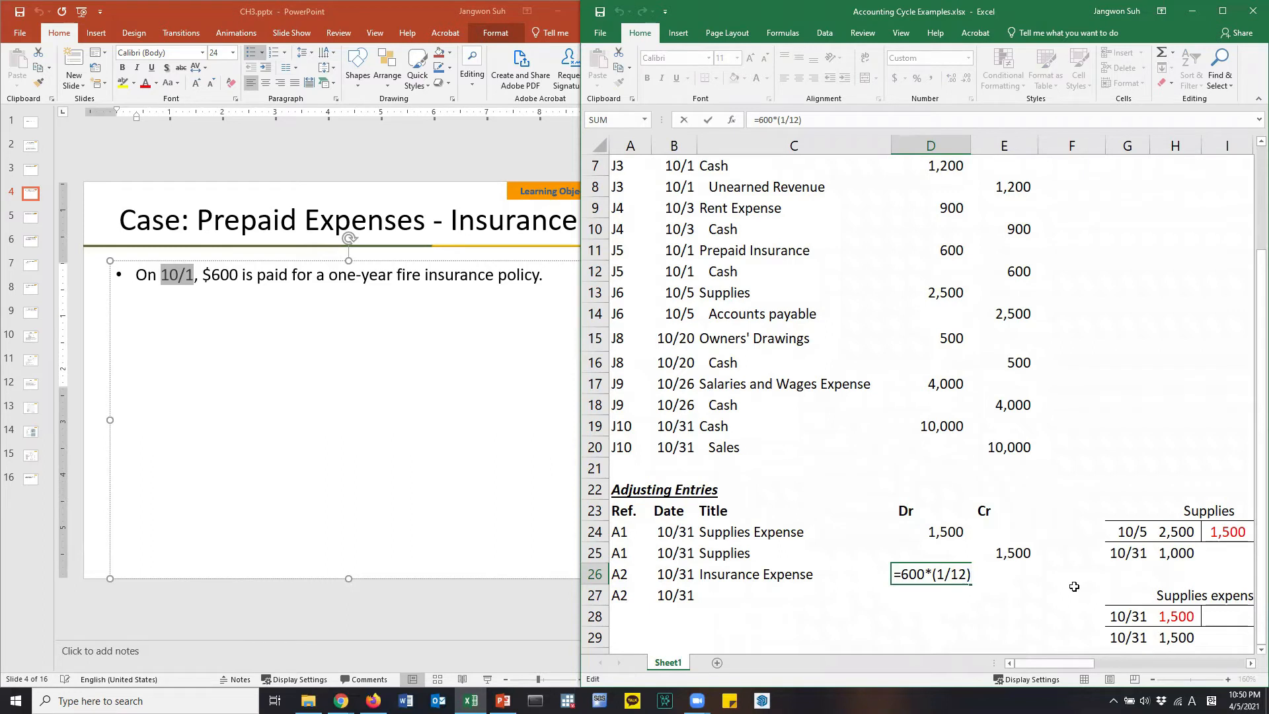
pyautogui.press('Enter')
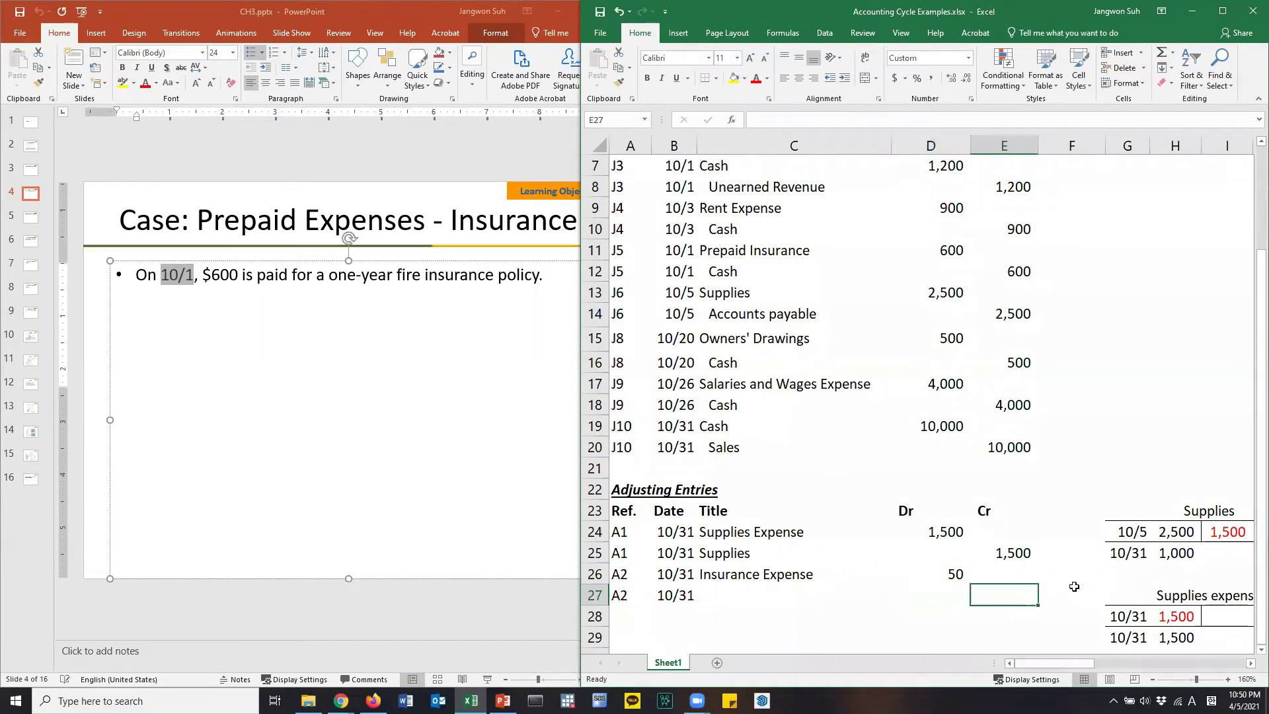
pyautogui.write('50')
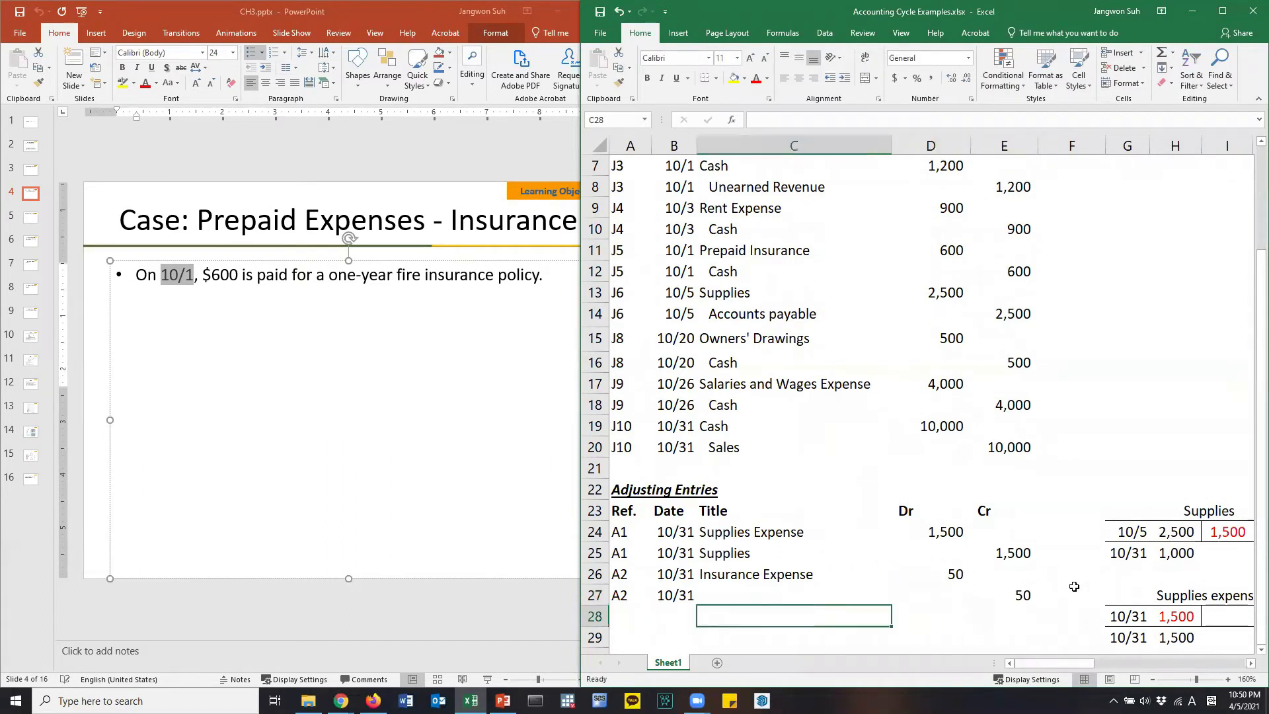
# Step: Title the A2 credit line Prepaid Insurance and select the old Supplies T-account figures
pyautogui.click(793, 595)
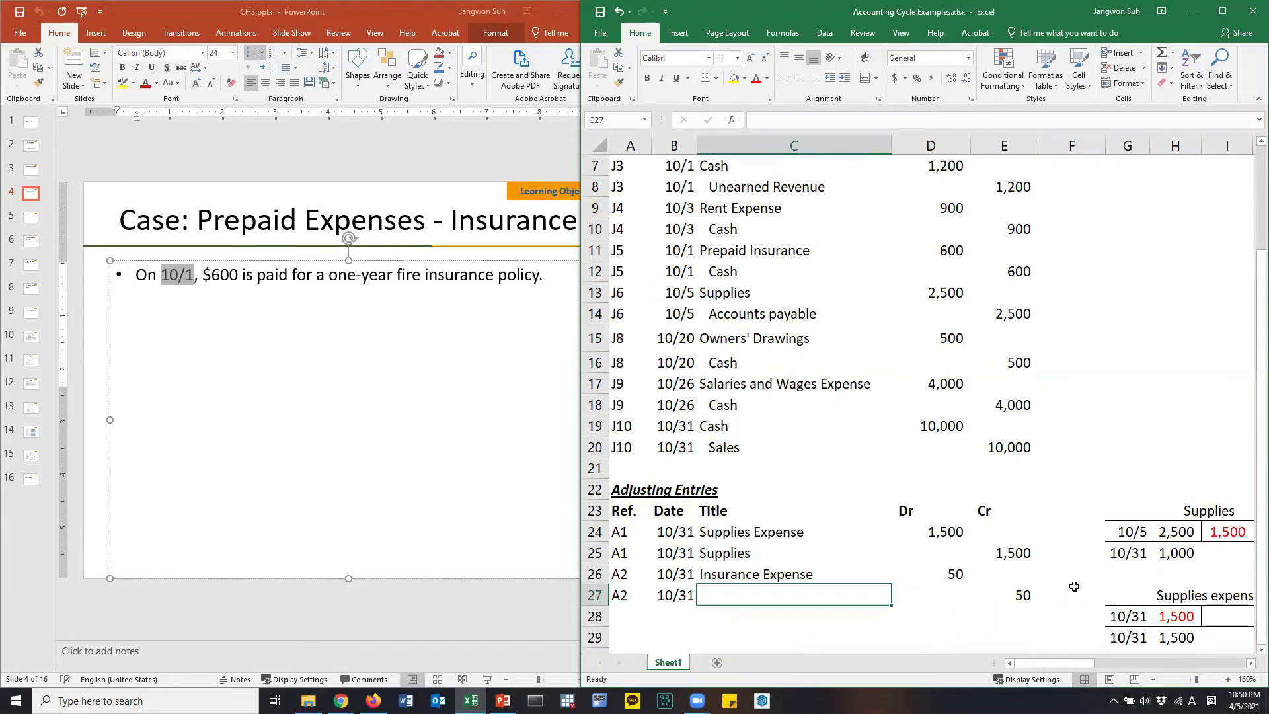
pyautogui.moveTo(1178, 531)
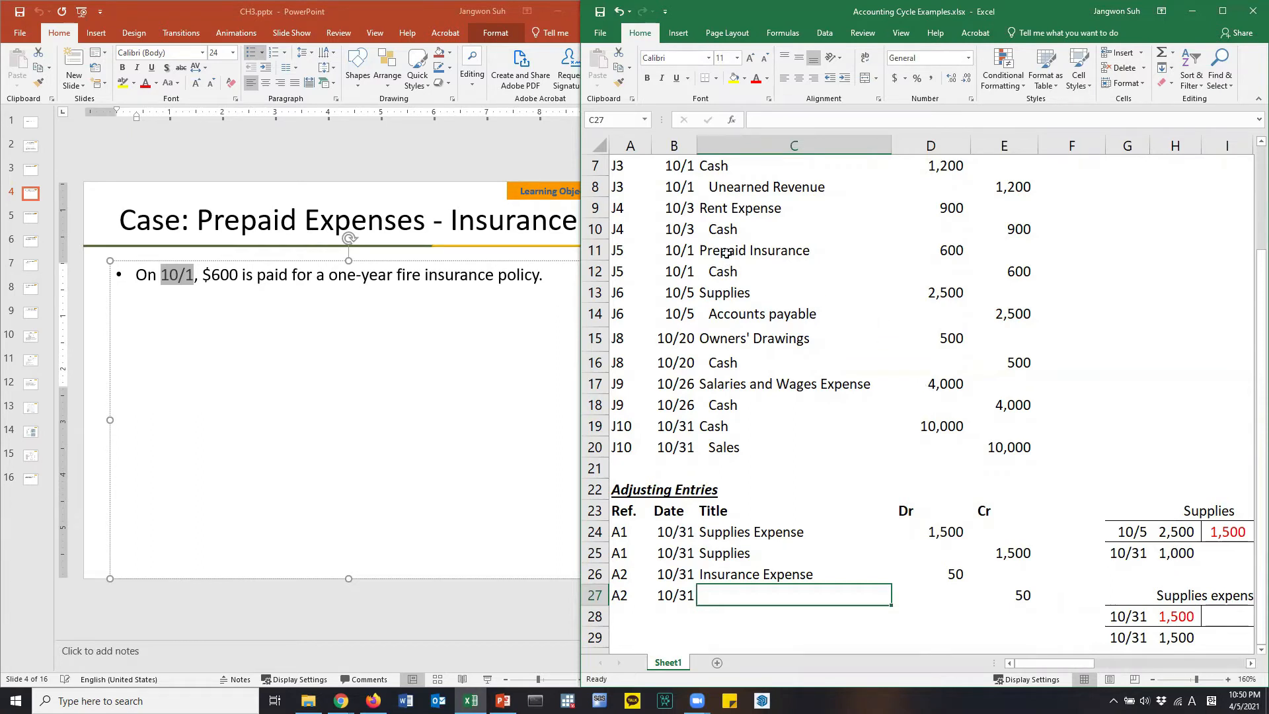
pyautogui.click(792, 250)
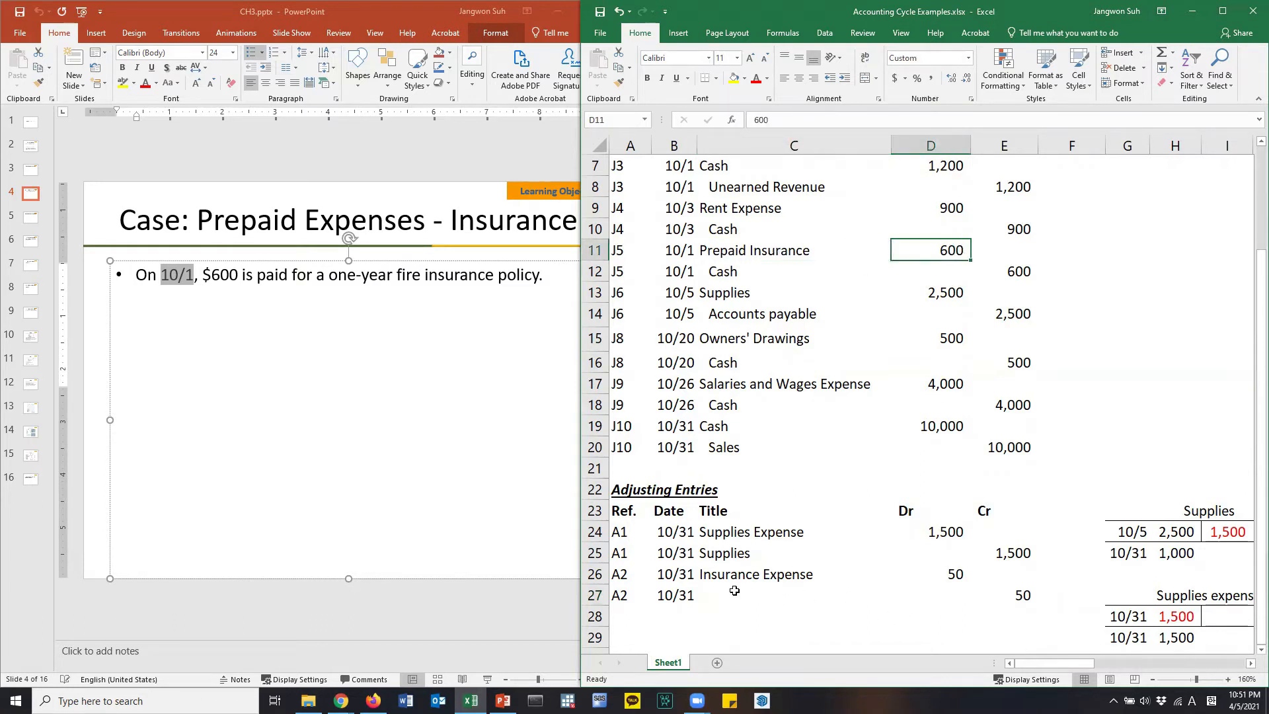
pyautogui.click(1002, 594)
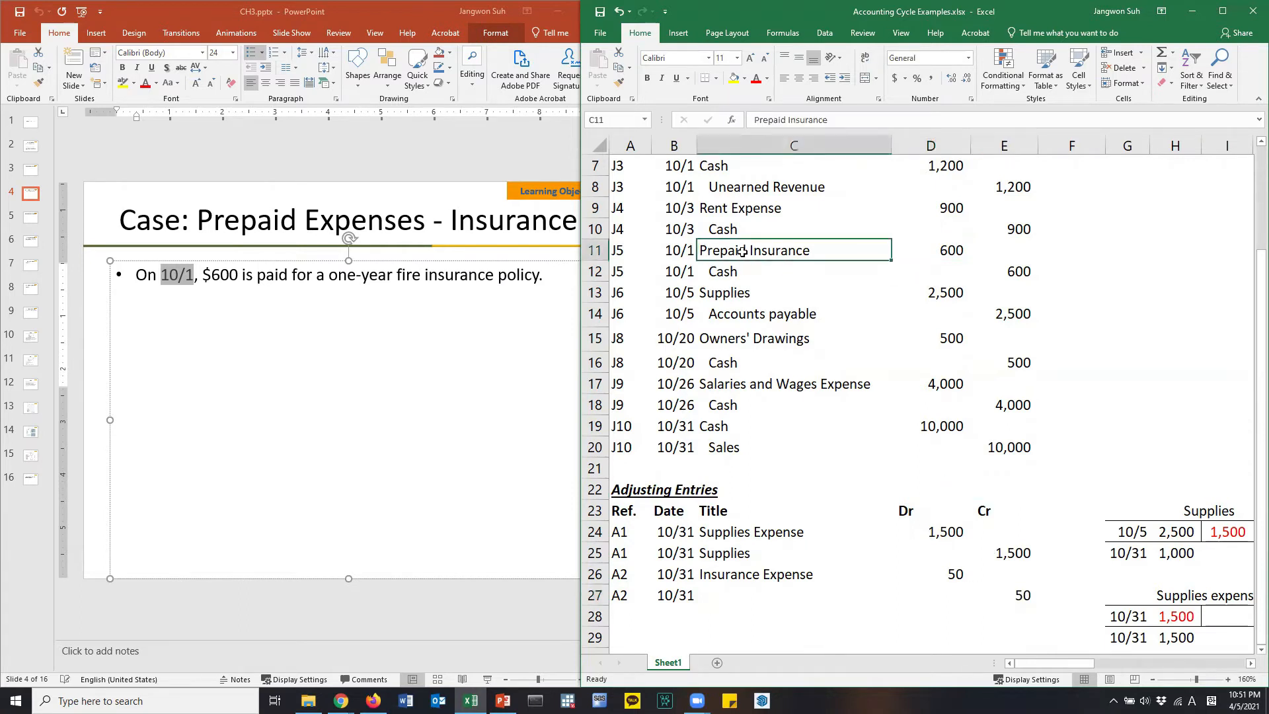
pyautogui.click(792, 594)
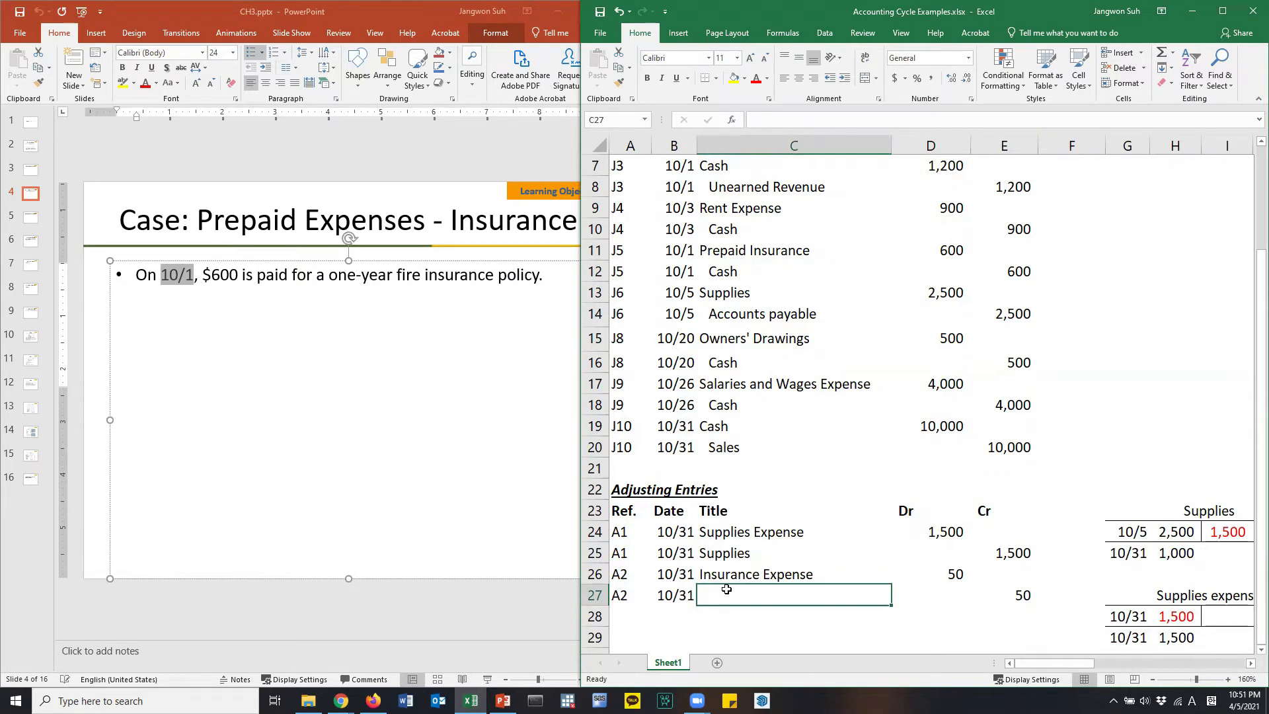
pyautogui.write('Prepaie')
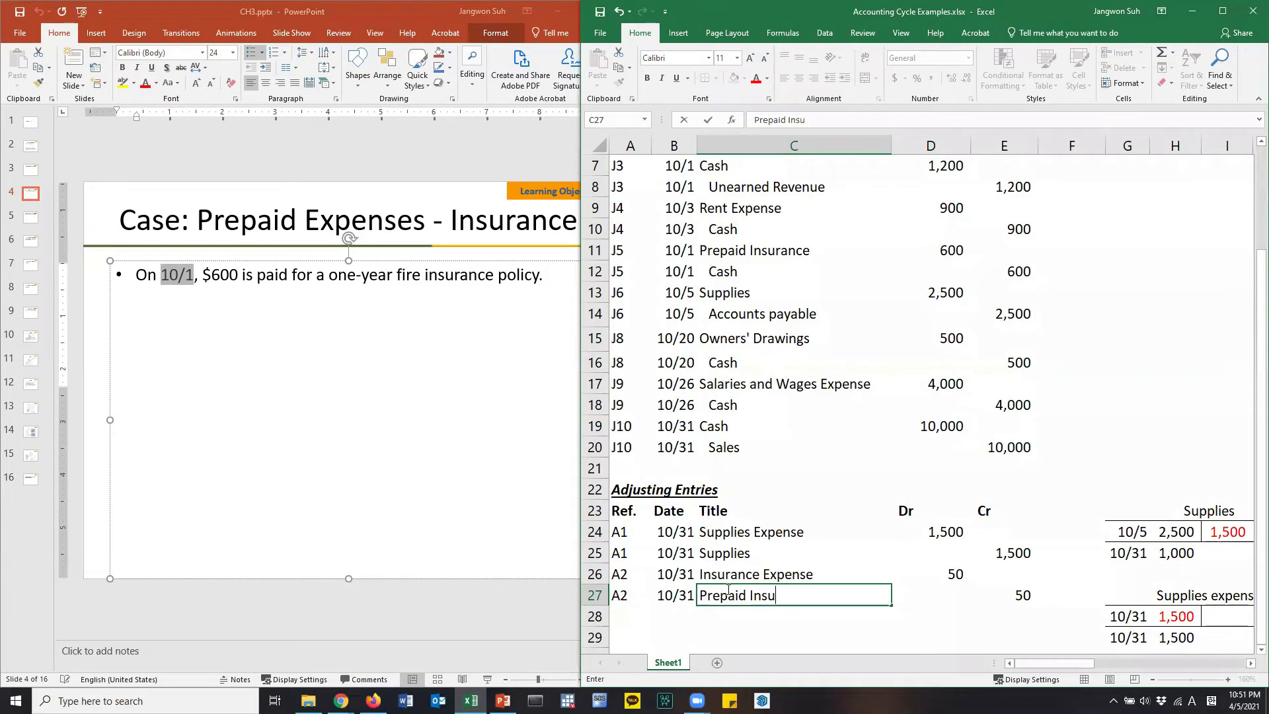
pyautogui.write('rance')
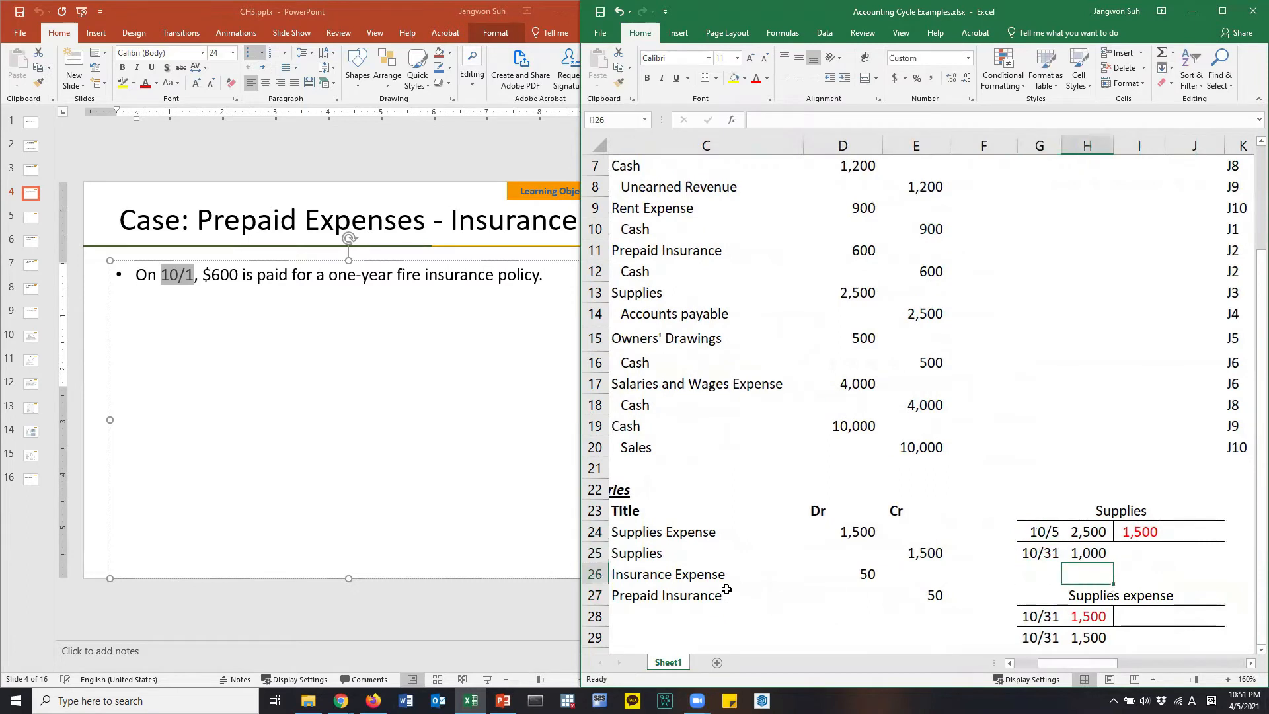
pyautogui.click(1118, 509)
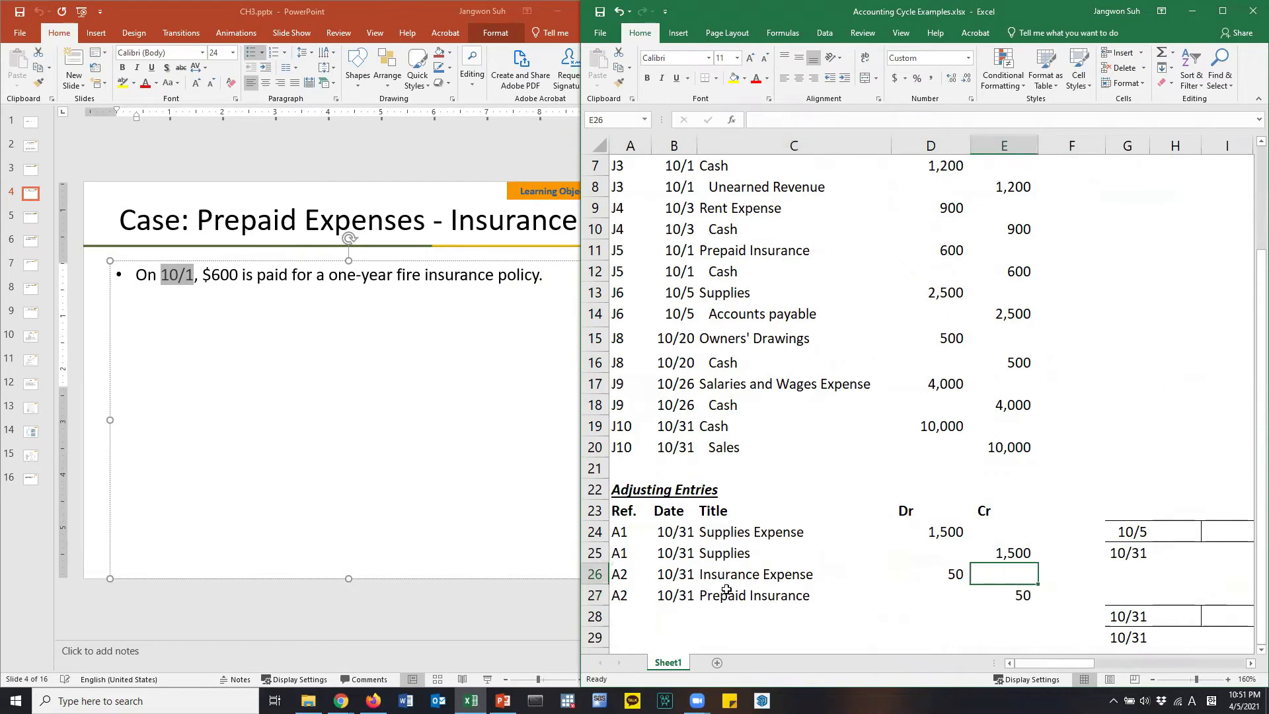
pyautogui.click(1127, 532)
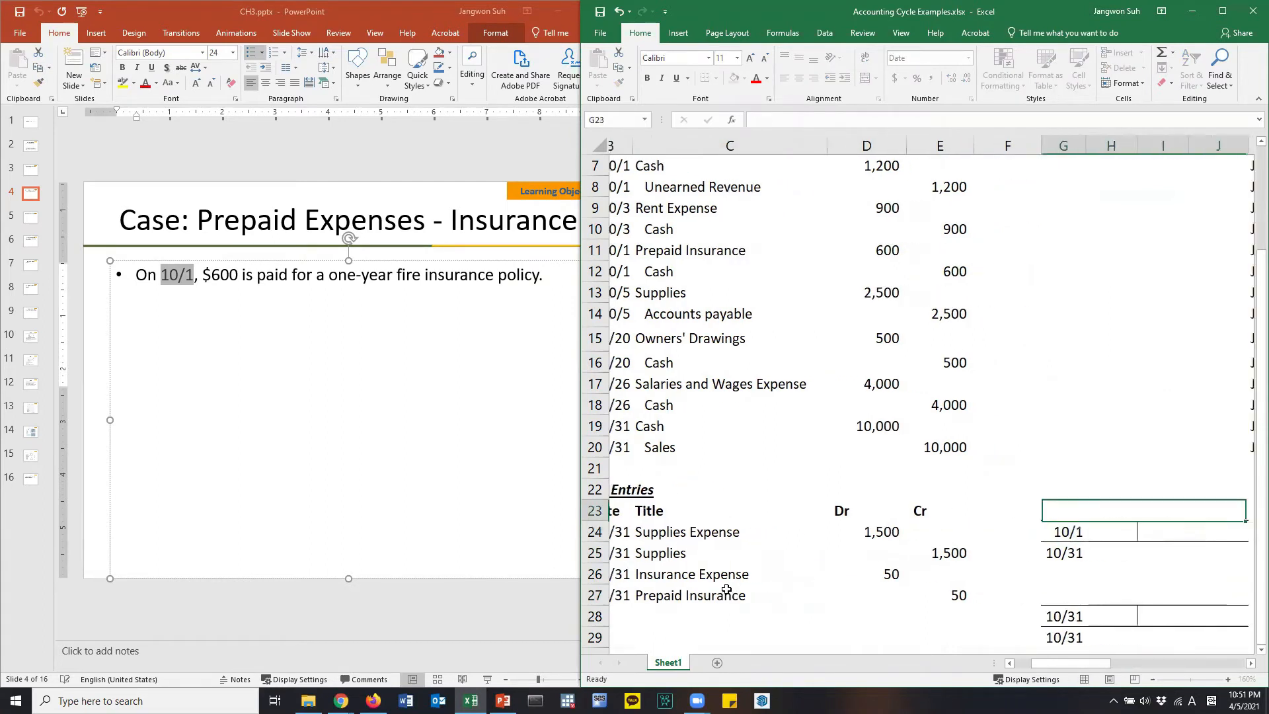
# Step: Retitle the upper T-account Prepaid Insurance with 600 debit, 50 credit and =H24-I24 balance
pyautogui.write('Prepaid Insu')
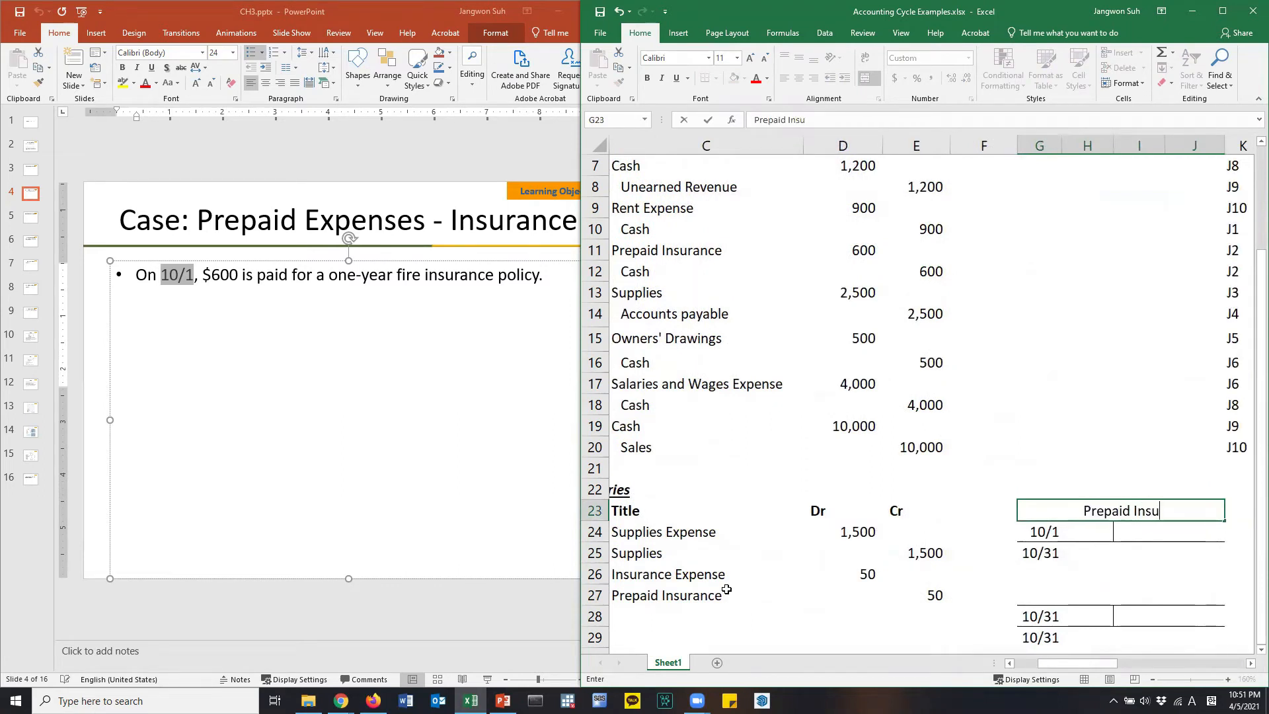
pyautogui.press('enter')
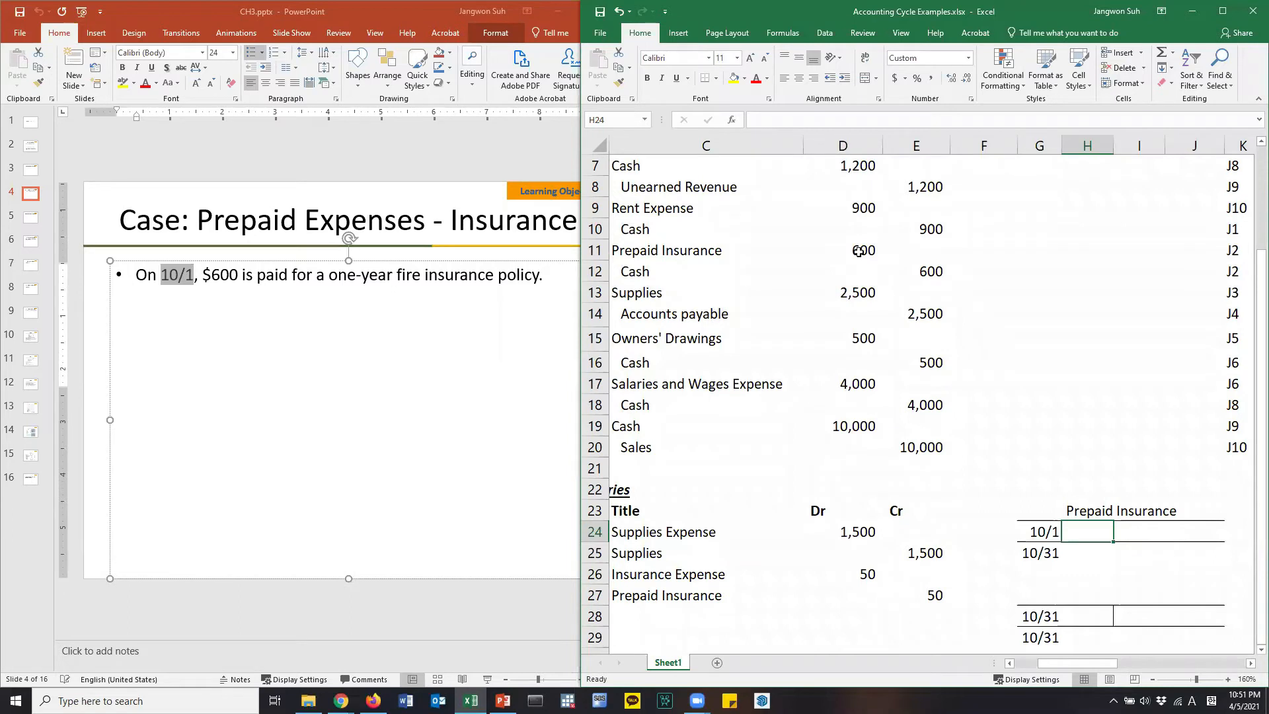
pyautogui.write('600')
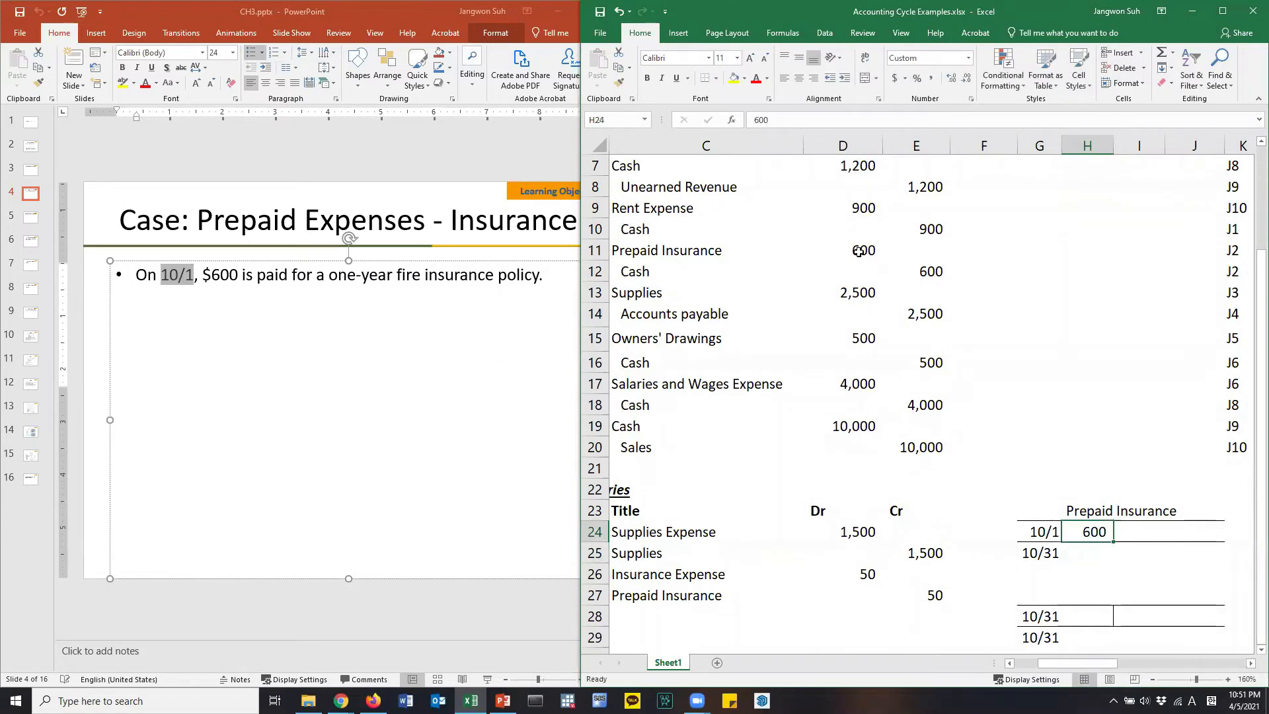
pyautogui.write('50')
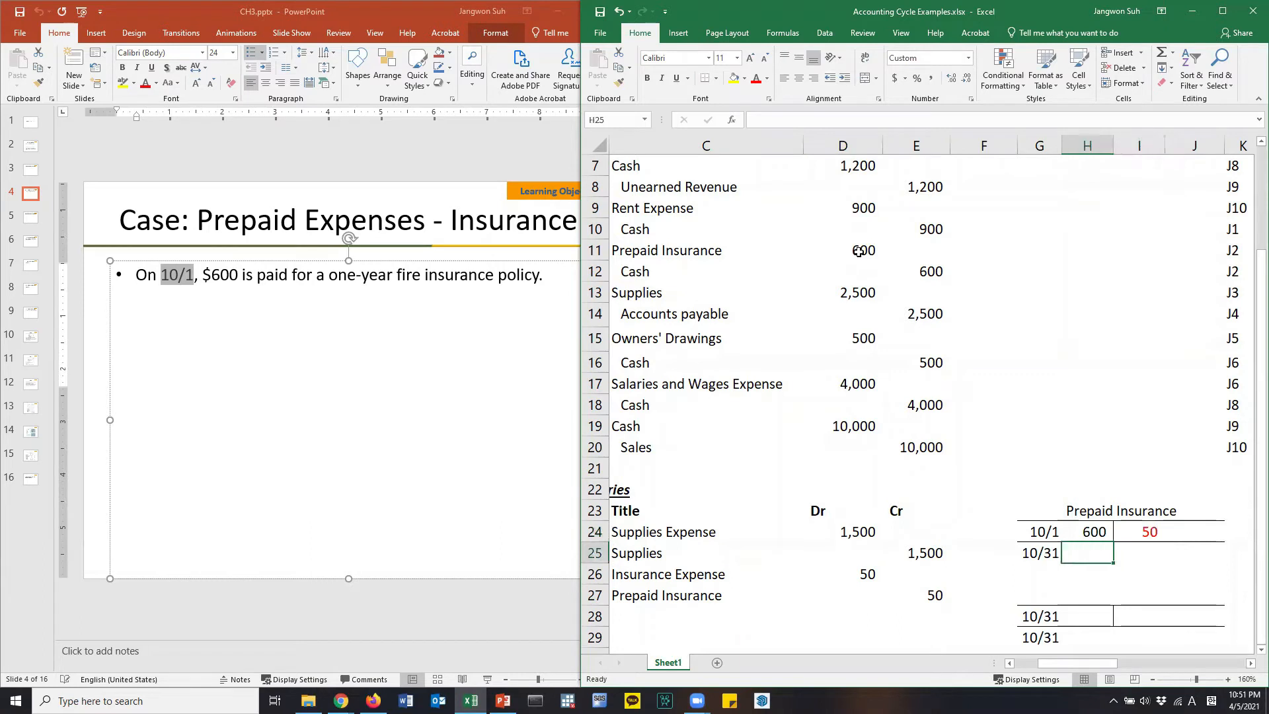
pyautogui.write('=H24')
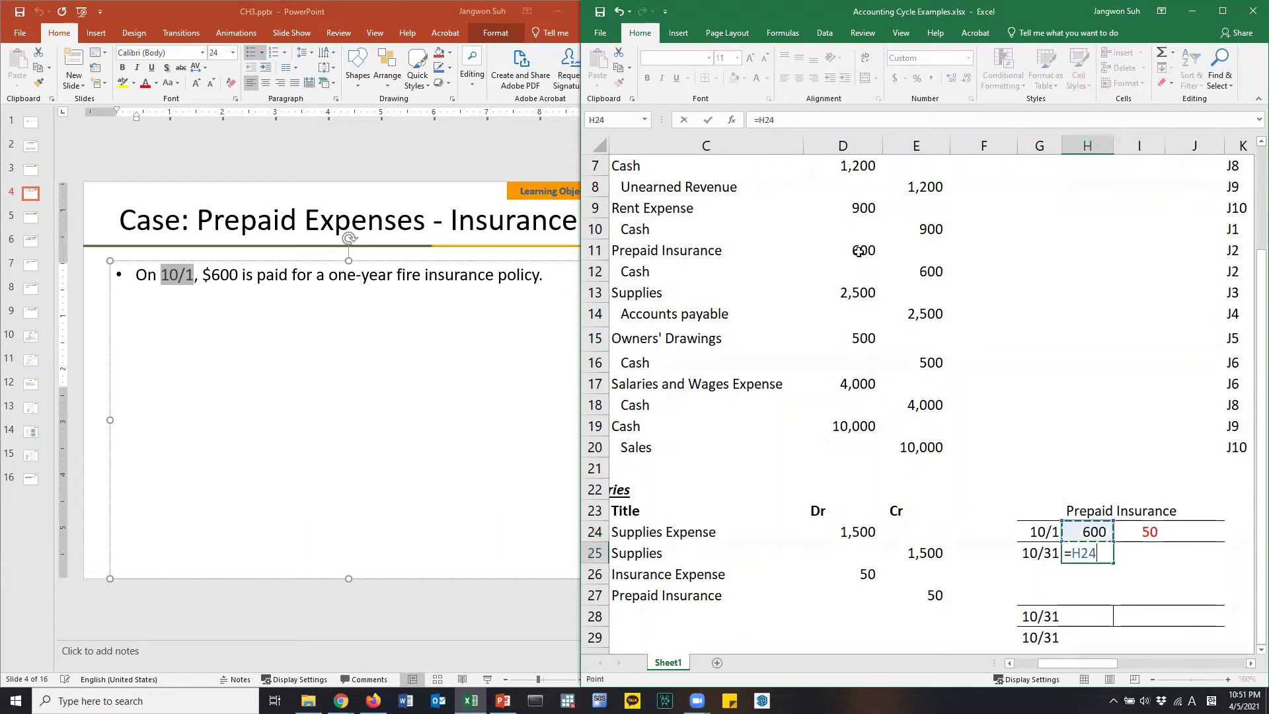
pyautogui.press('enter')
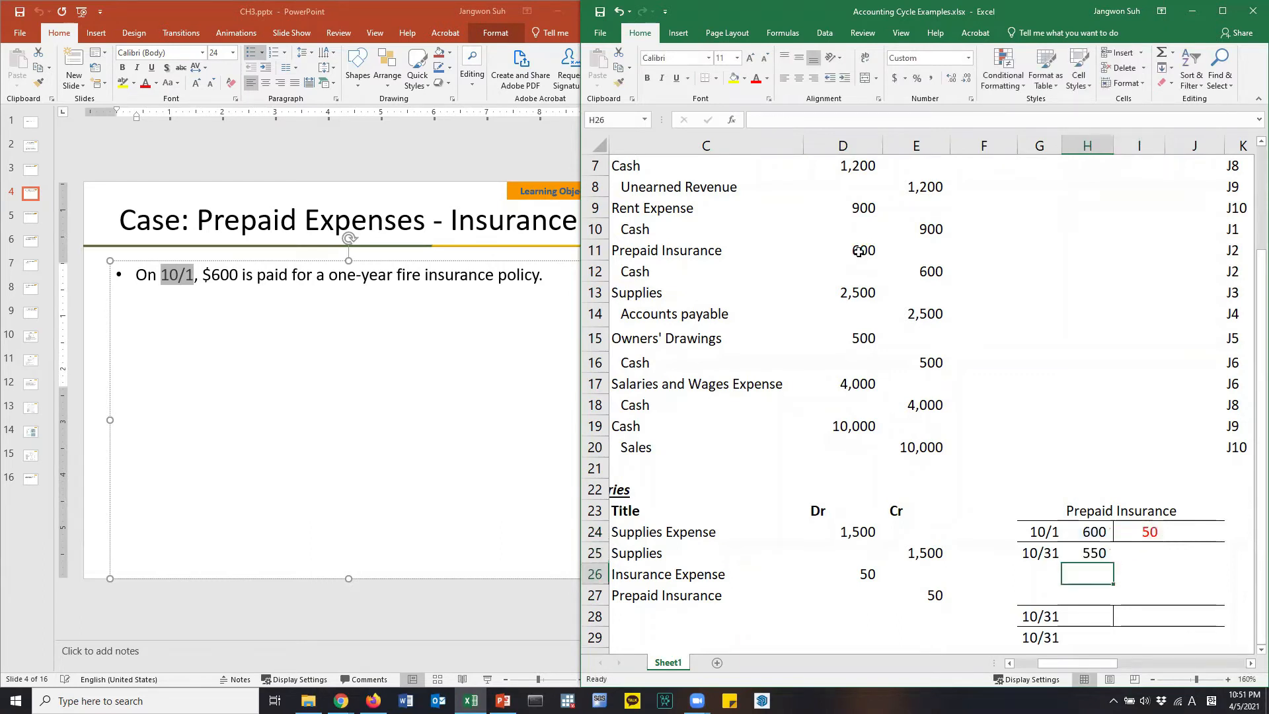
pyautogui.click(1086, 552)
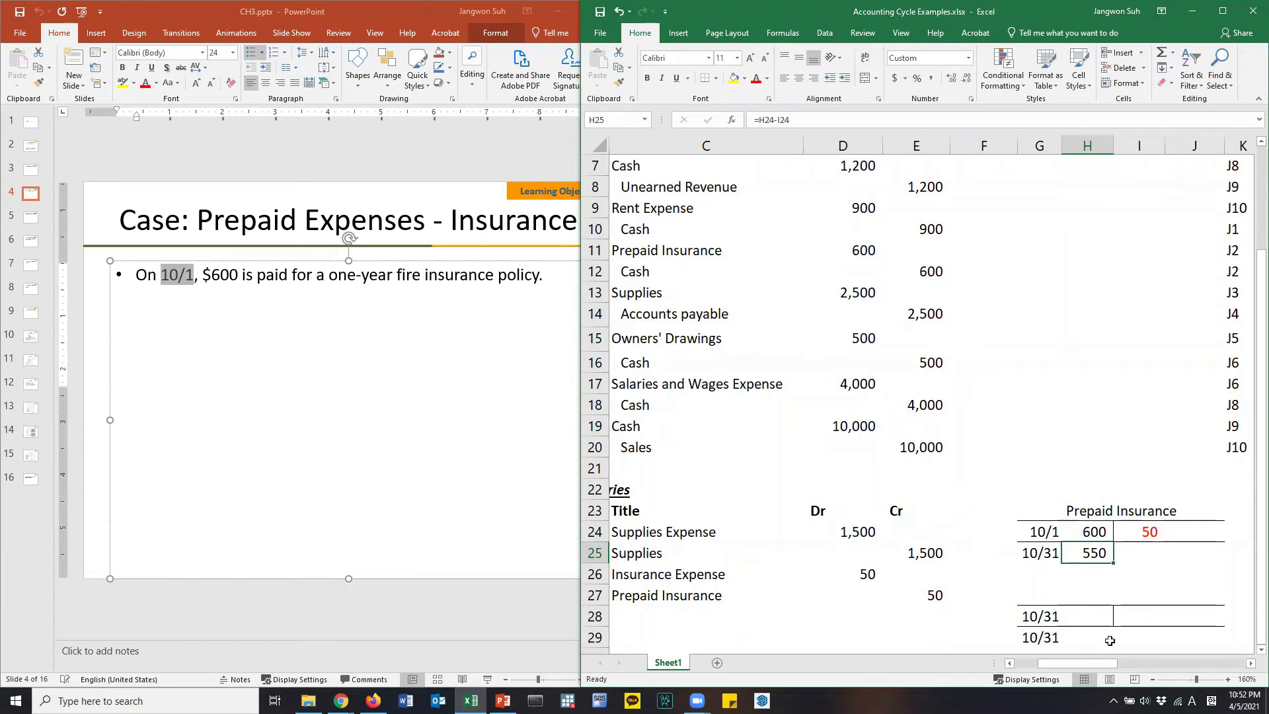
# Step: Retitle the lower T-account Insurance expense and enter a 50 debit
pyautogui.click(1120, 594)
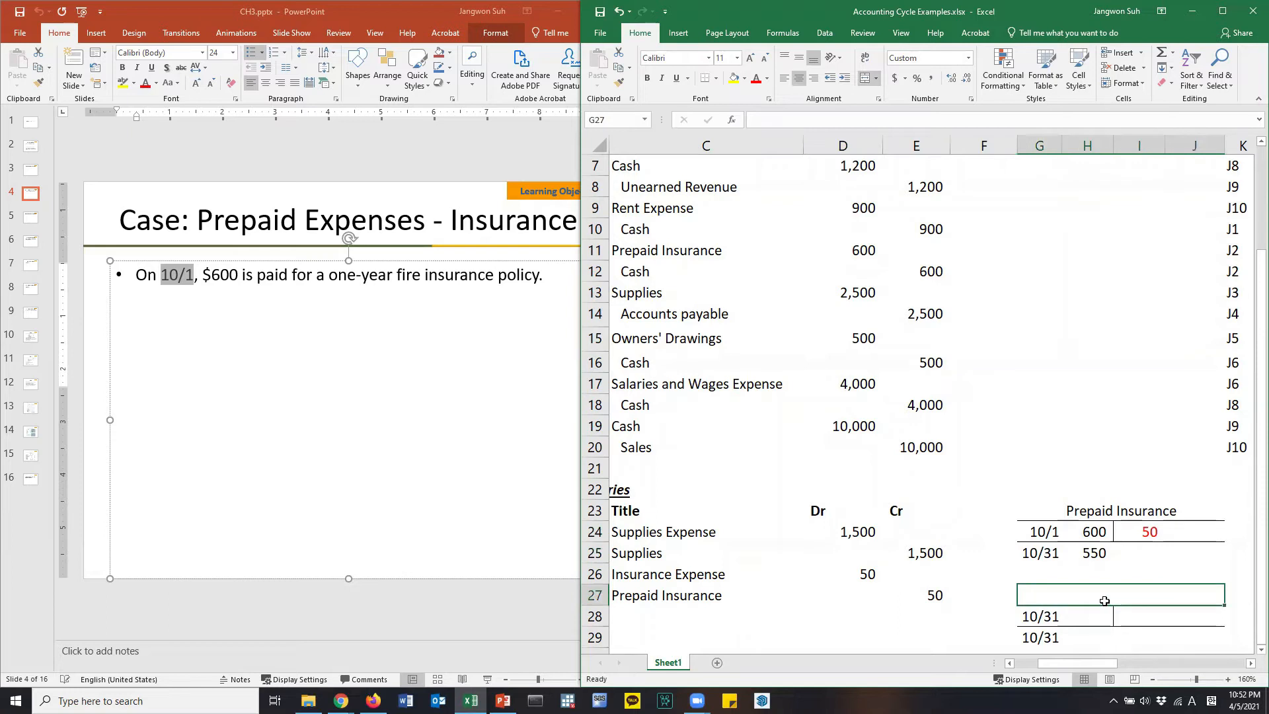
pyautogui.write('P')
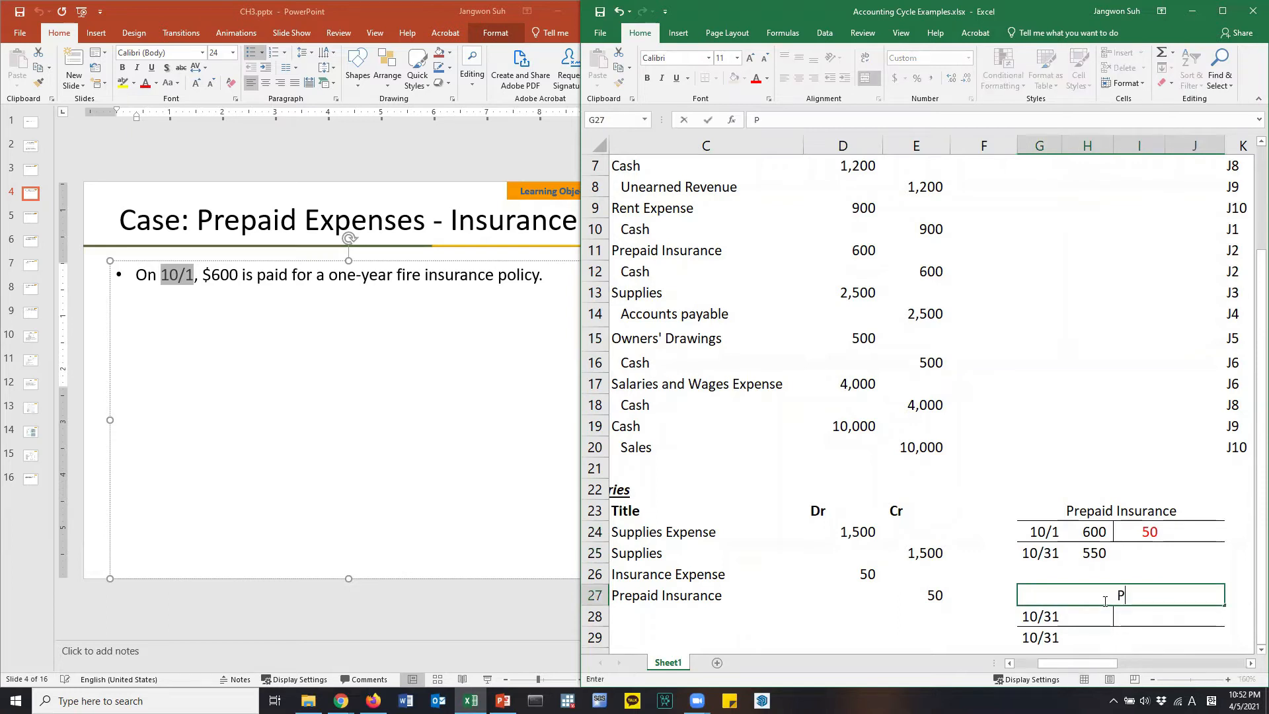
pyautogui.write('nsurance expense')
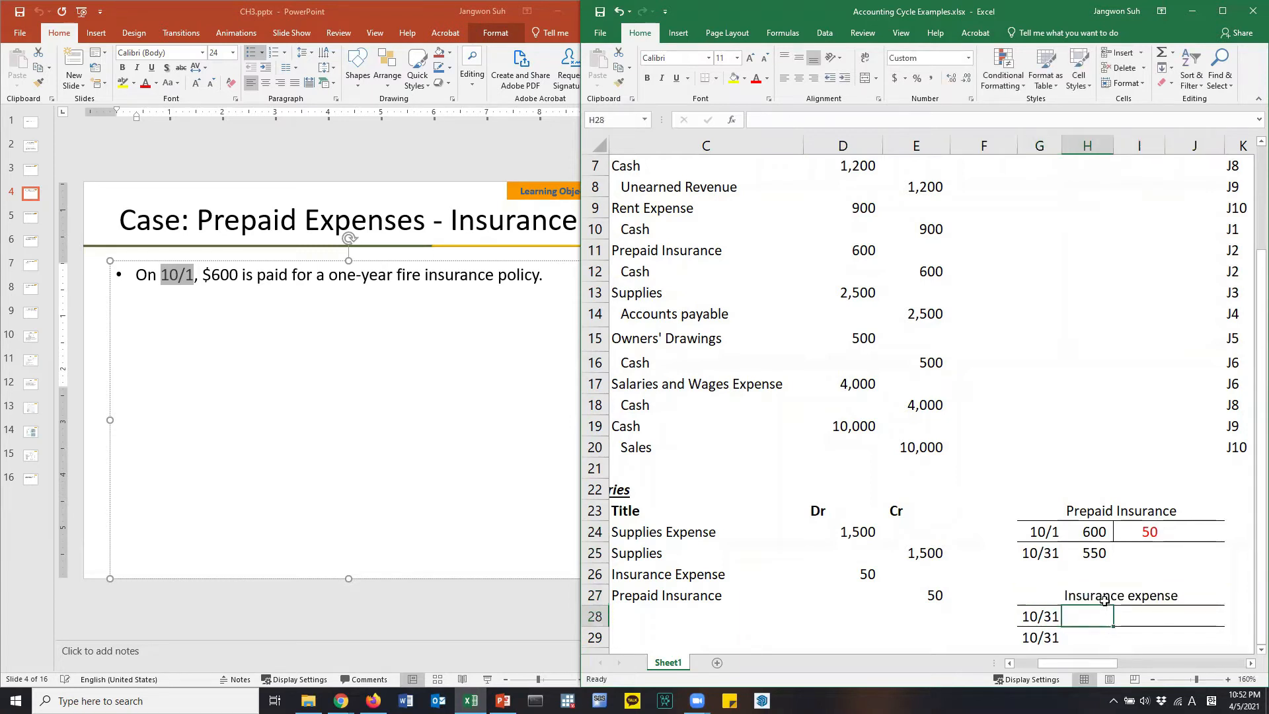
pyautogui.write('50')
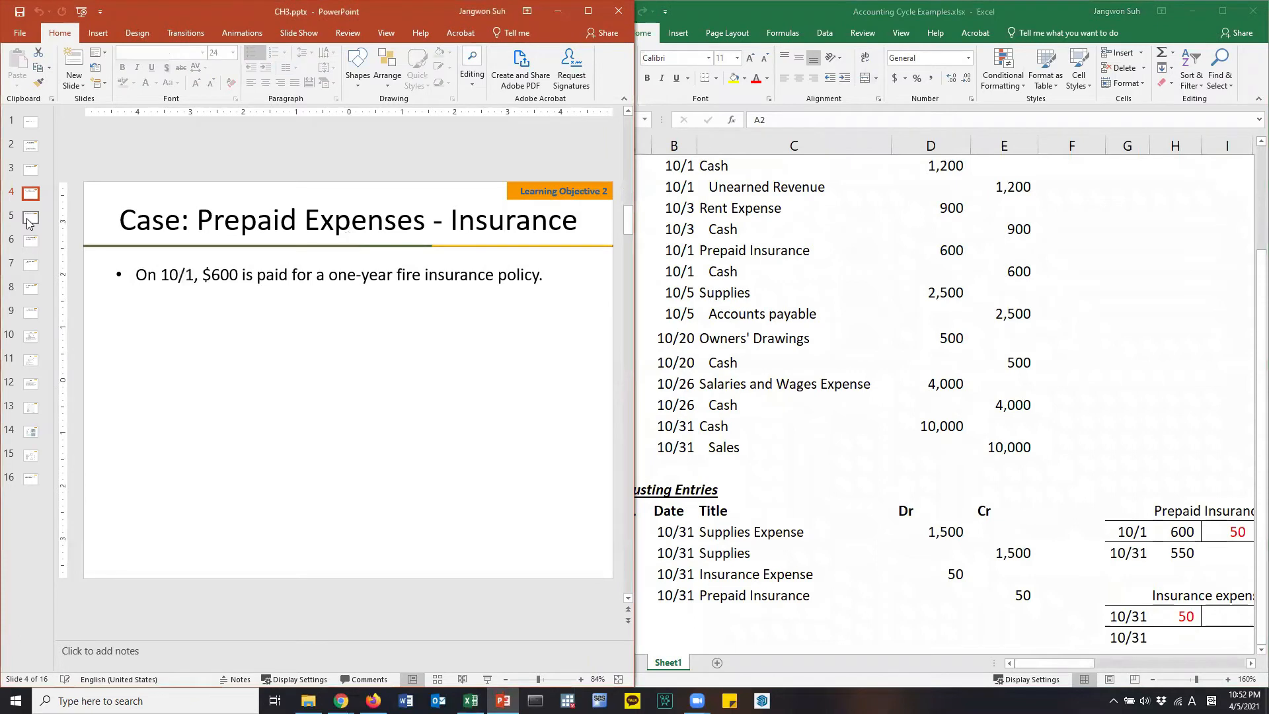
# Step: Show the equipment depreciation slide and enter two A3 lines dated 10/31
pyautogui.click(32, 217)
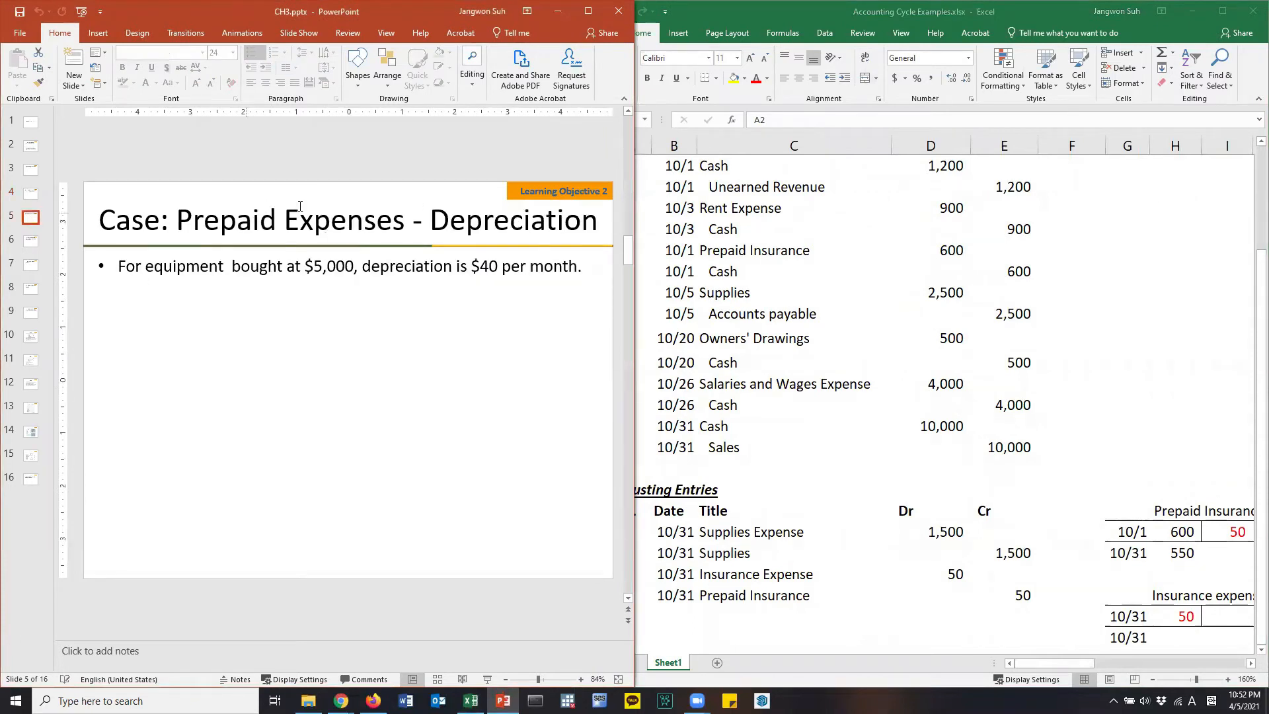
pyautogui.moveTo(145, 266); pyautogui.dragTo(455, 265)
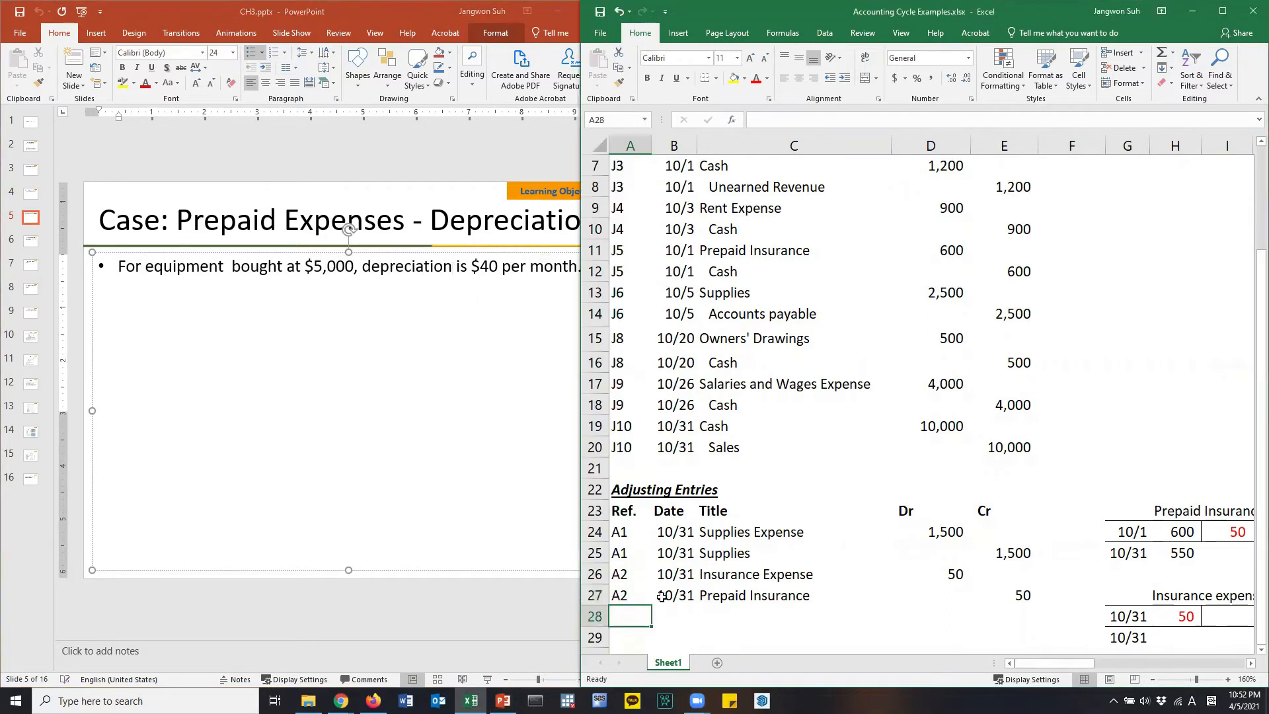
pyautogui.write('A3')
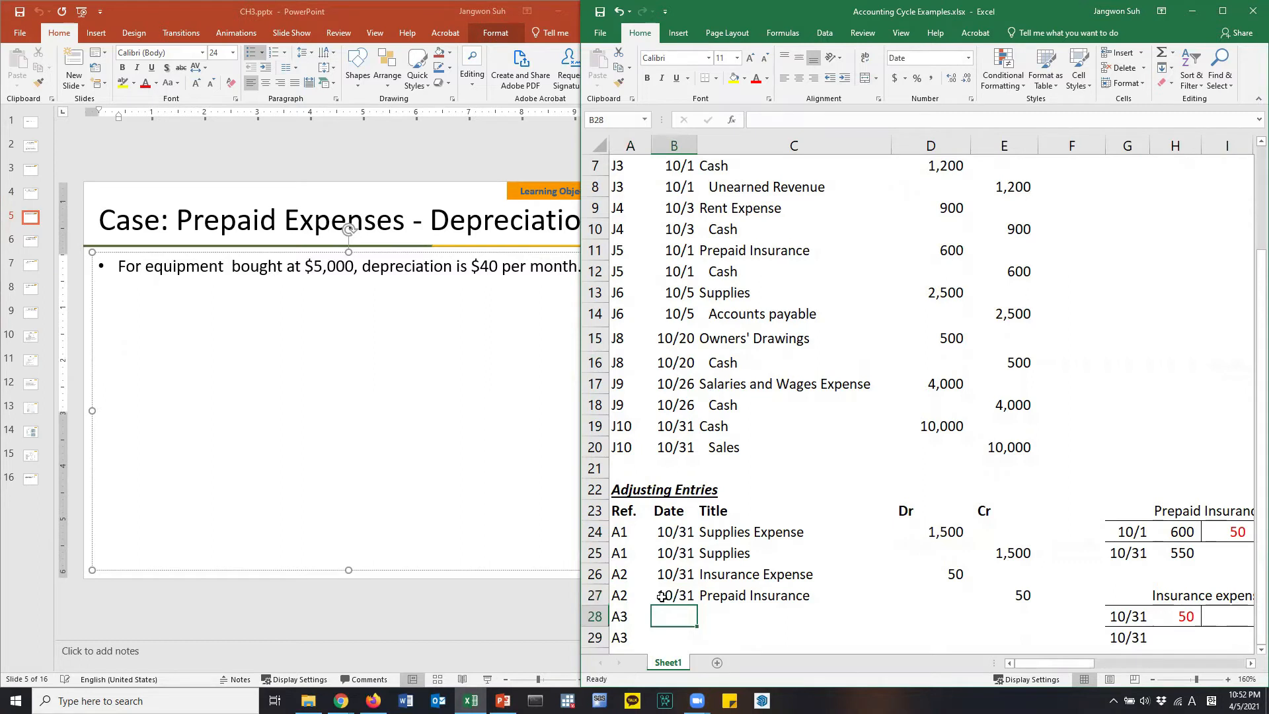
pyautogui.write('10/3')
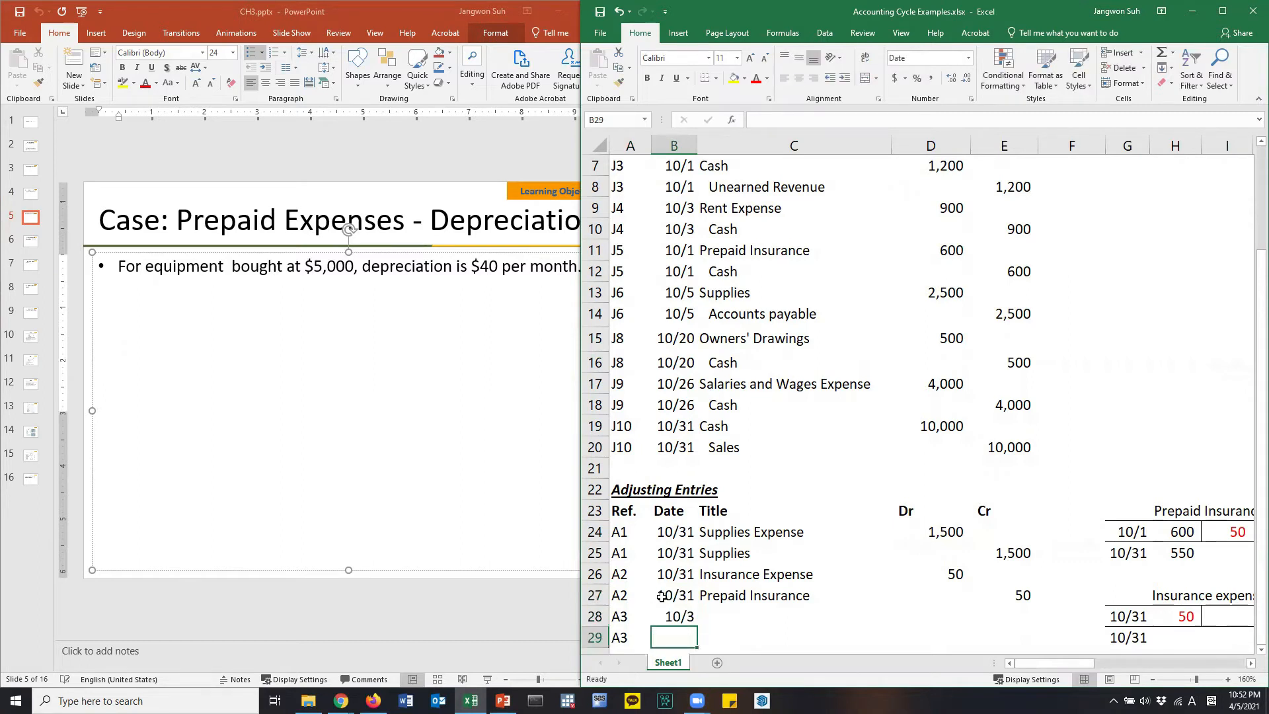
pyautogui.write('10/31')
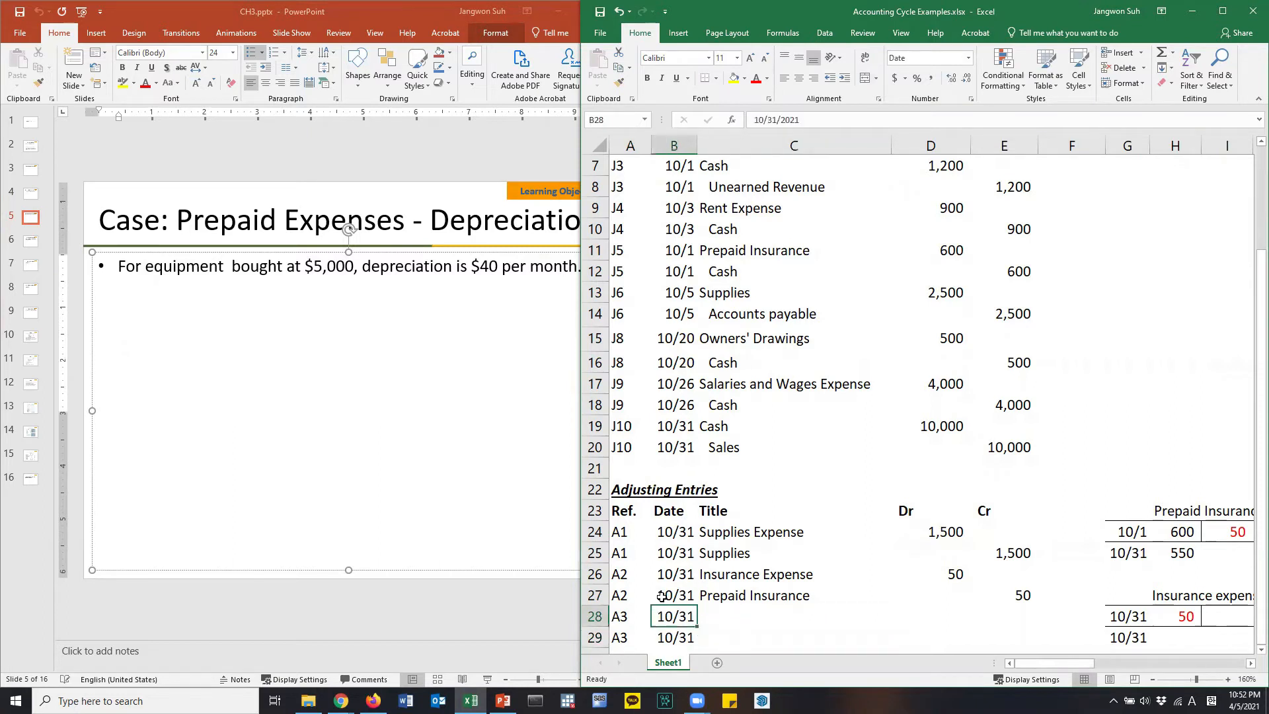
pyautogui.click(793, 616)
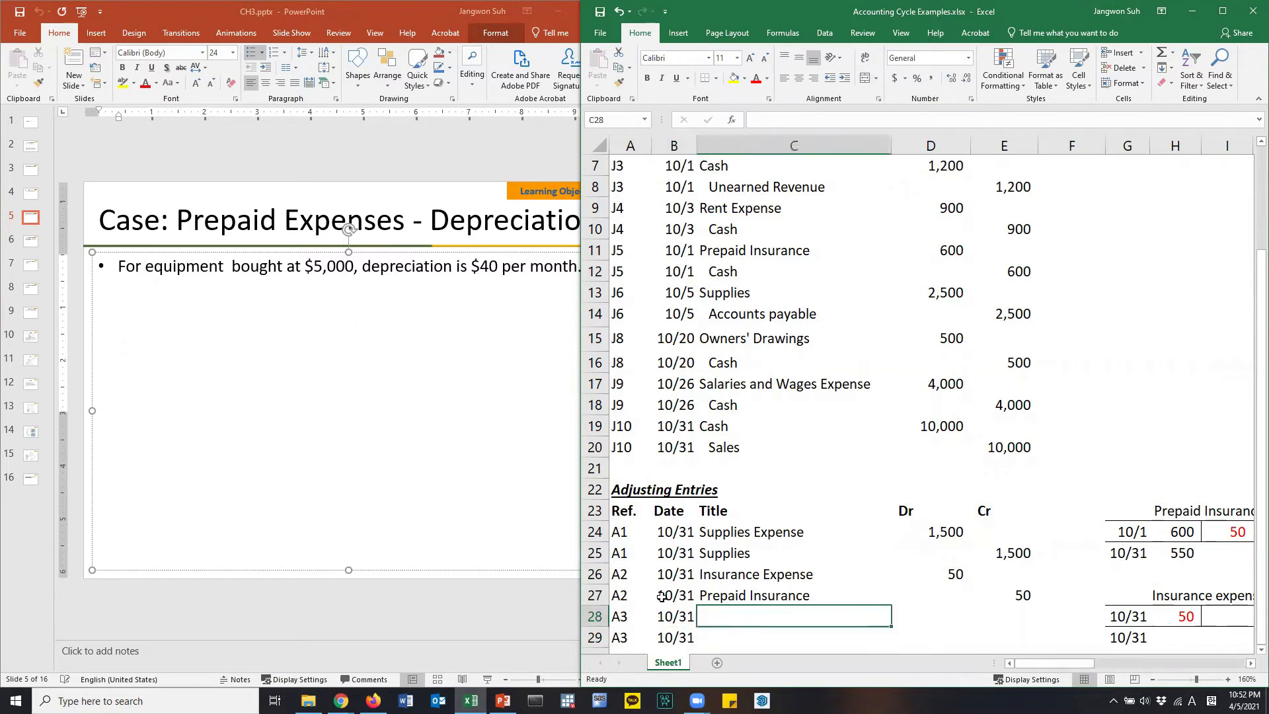
pyautogui.moveTo(403, 274)
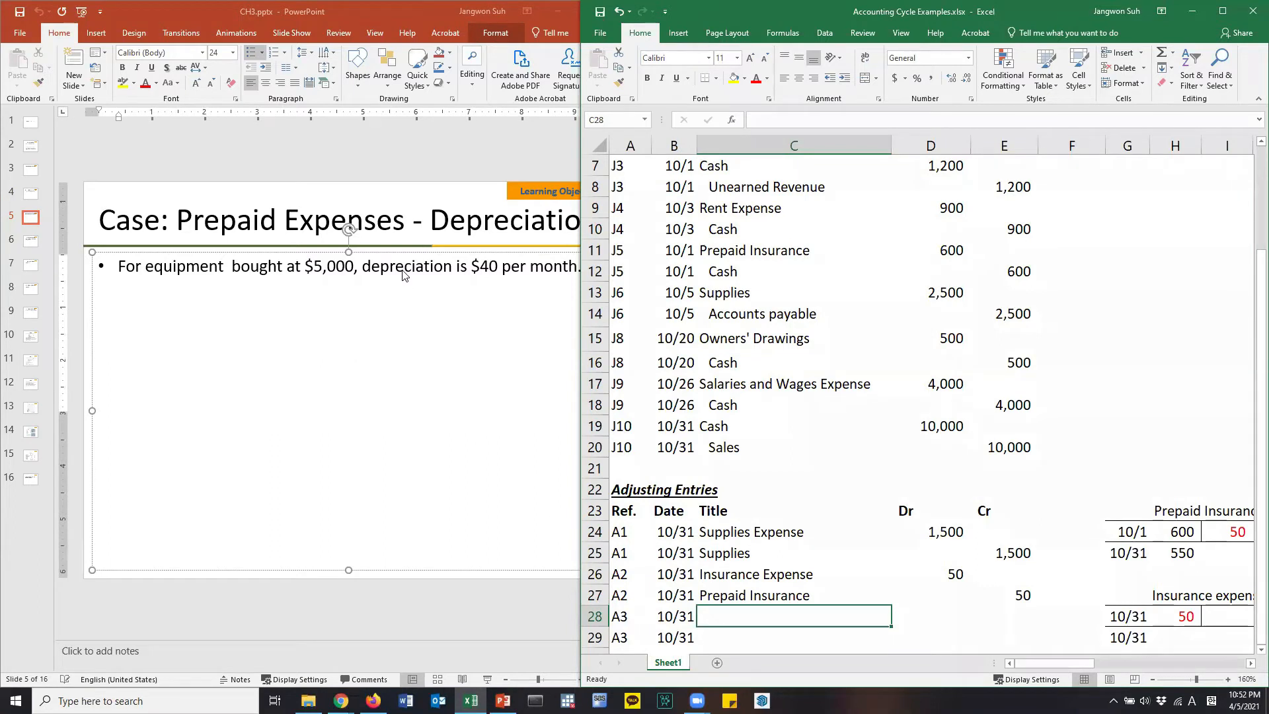
pyautogui.doubleClick(405, 267)
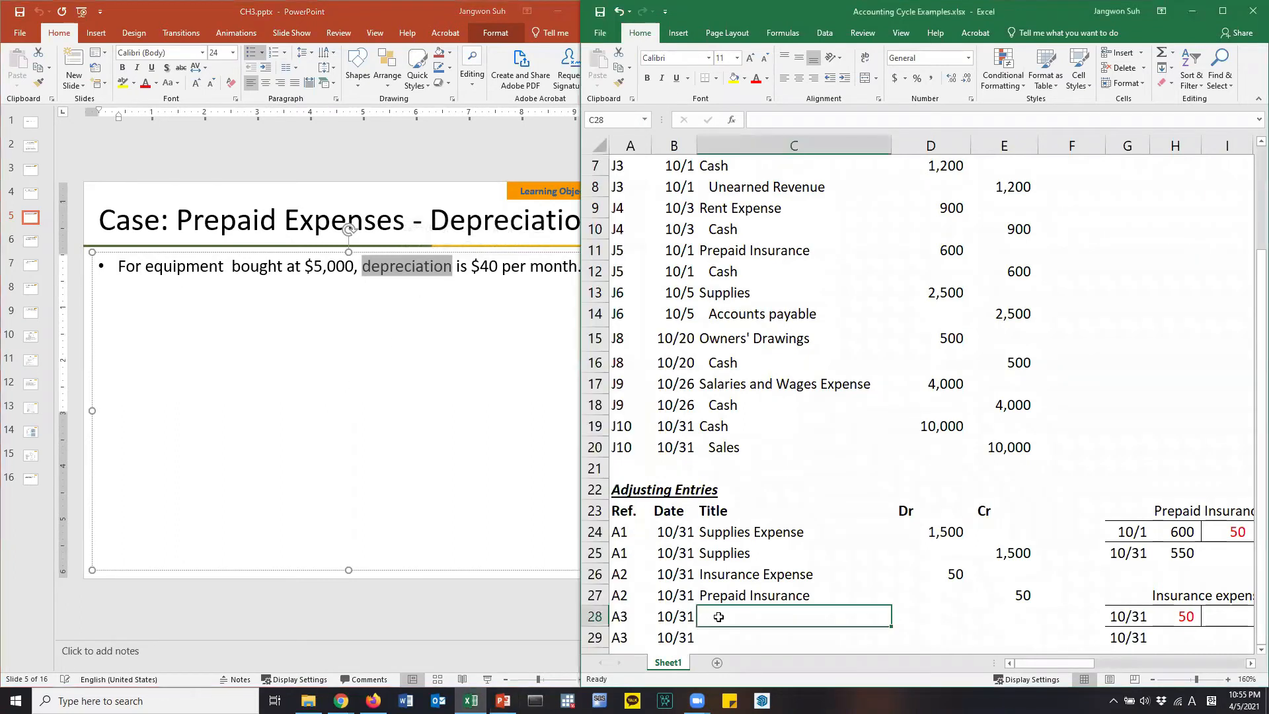
# Step: Title the first A3 line Depreciation Expense with a 40 debit
pyautogui.write('Deprei')
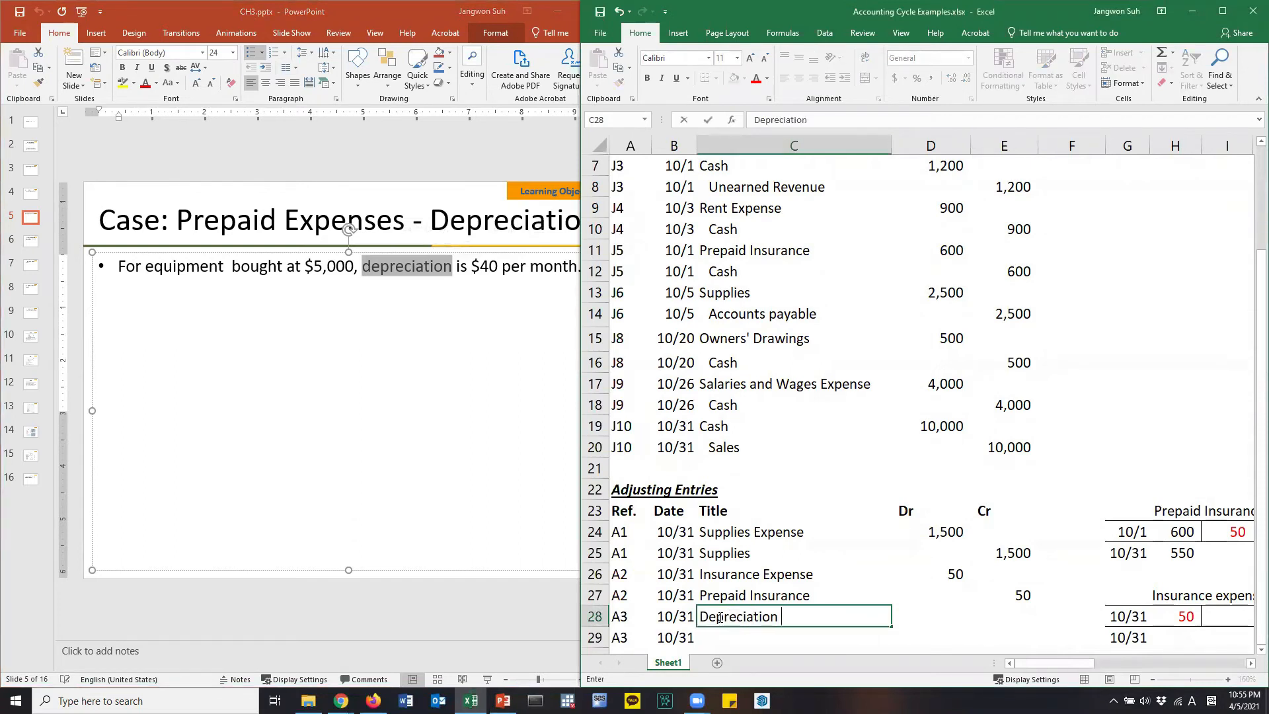
pyautogui.write('Expense')
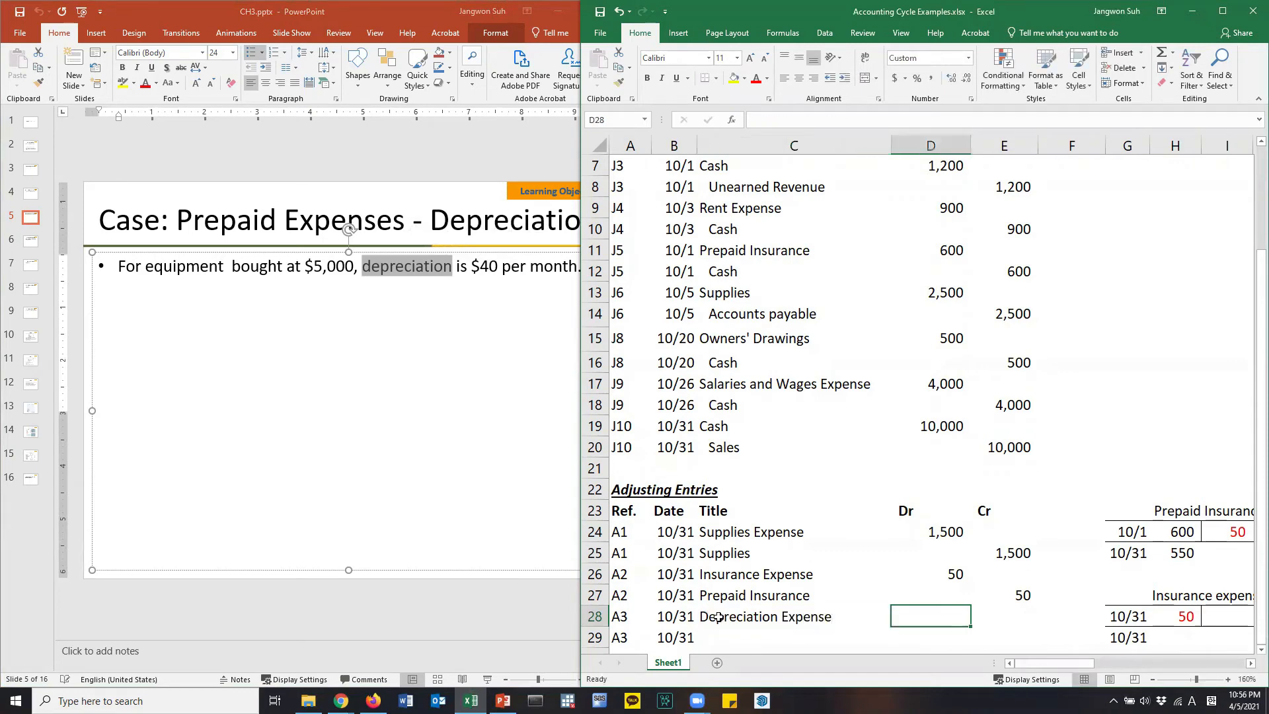
pyautogui.write('40')
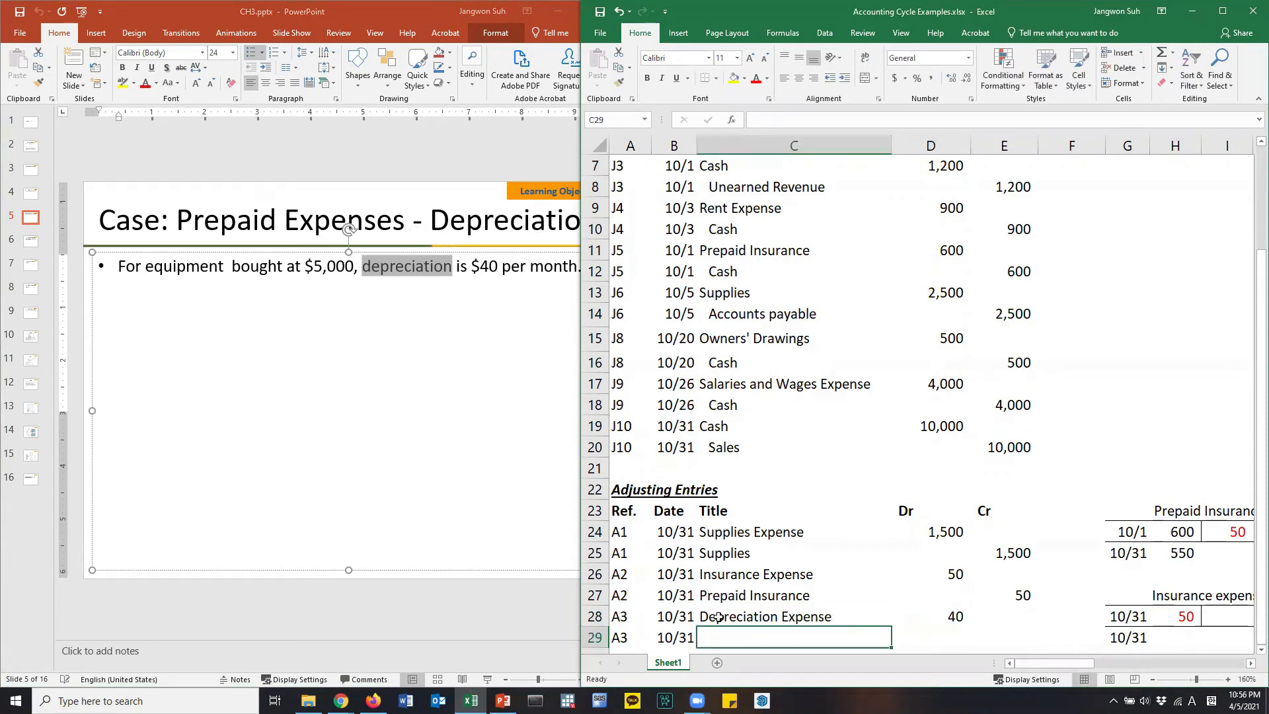
# Step: Enter Equipment as the second A3 line's account title
pyautogui.click(793, 616)
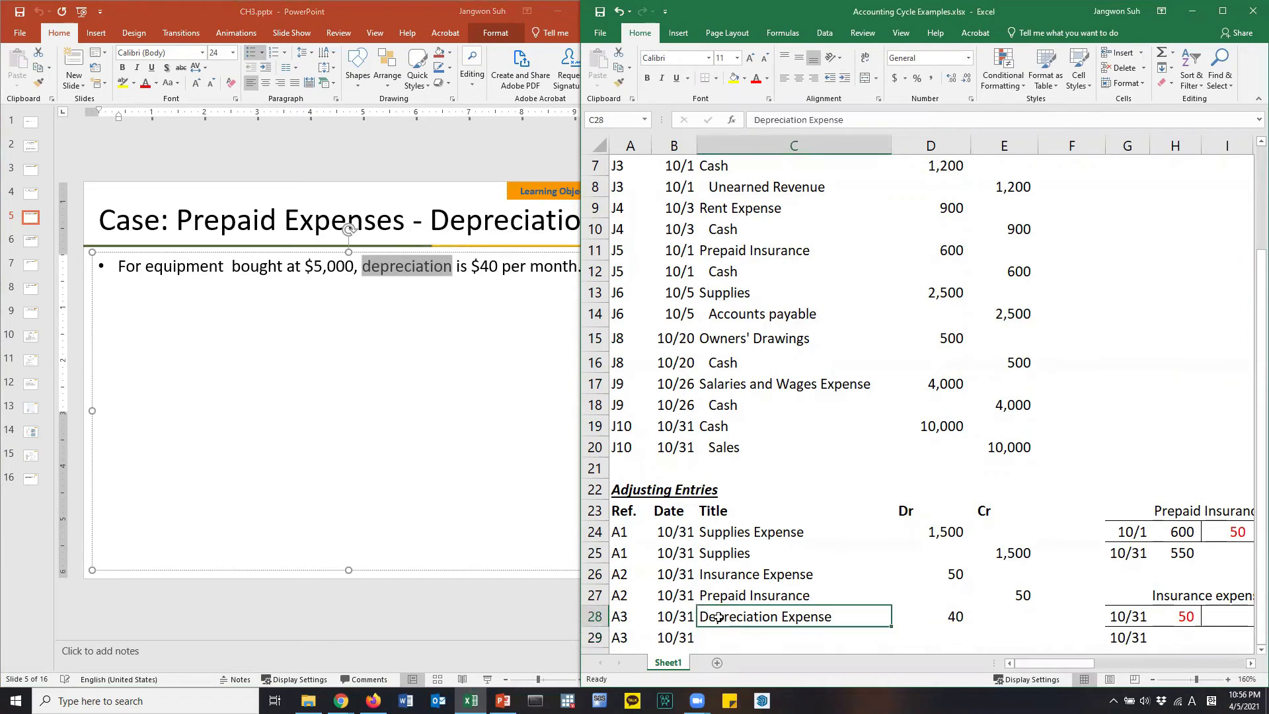
pyautogui.click(792, 637)
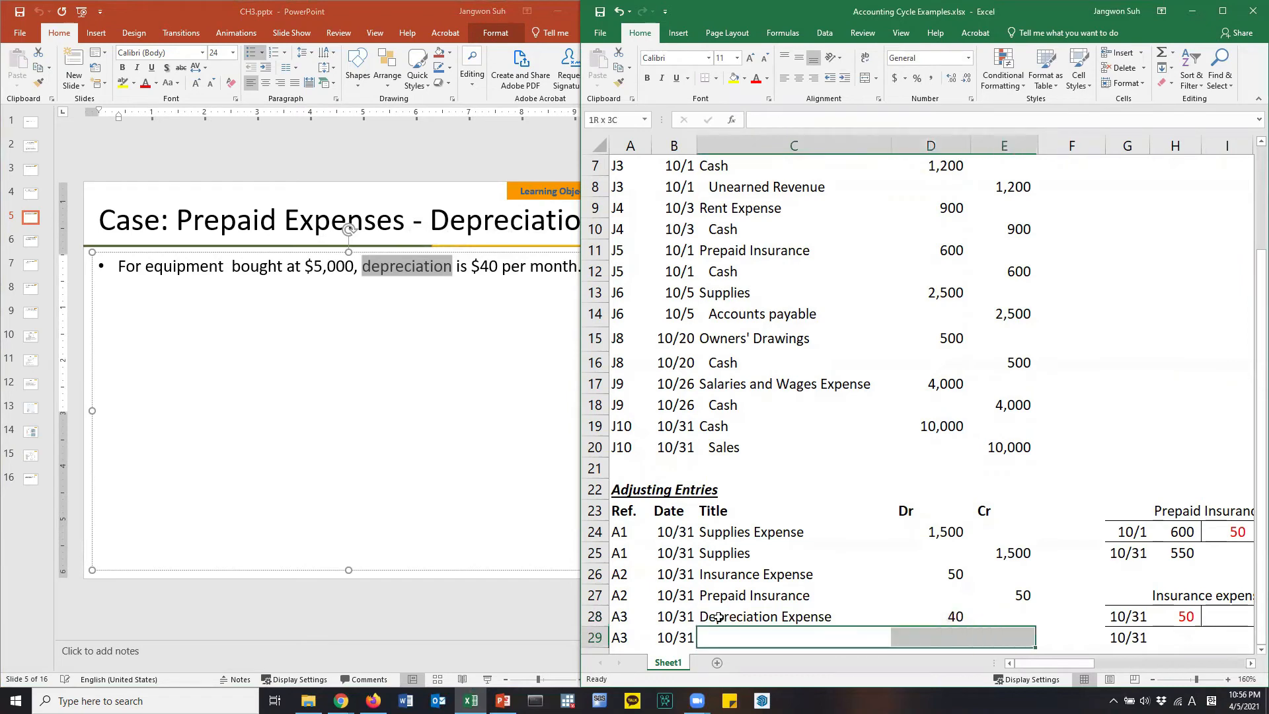
pyautogui.click(793, 637)
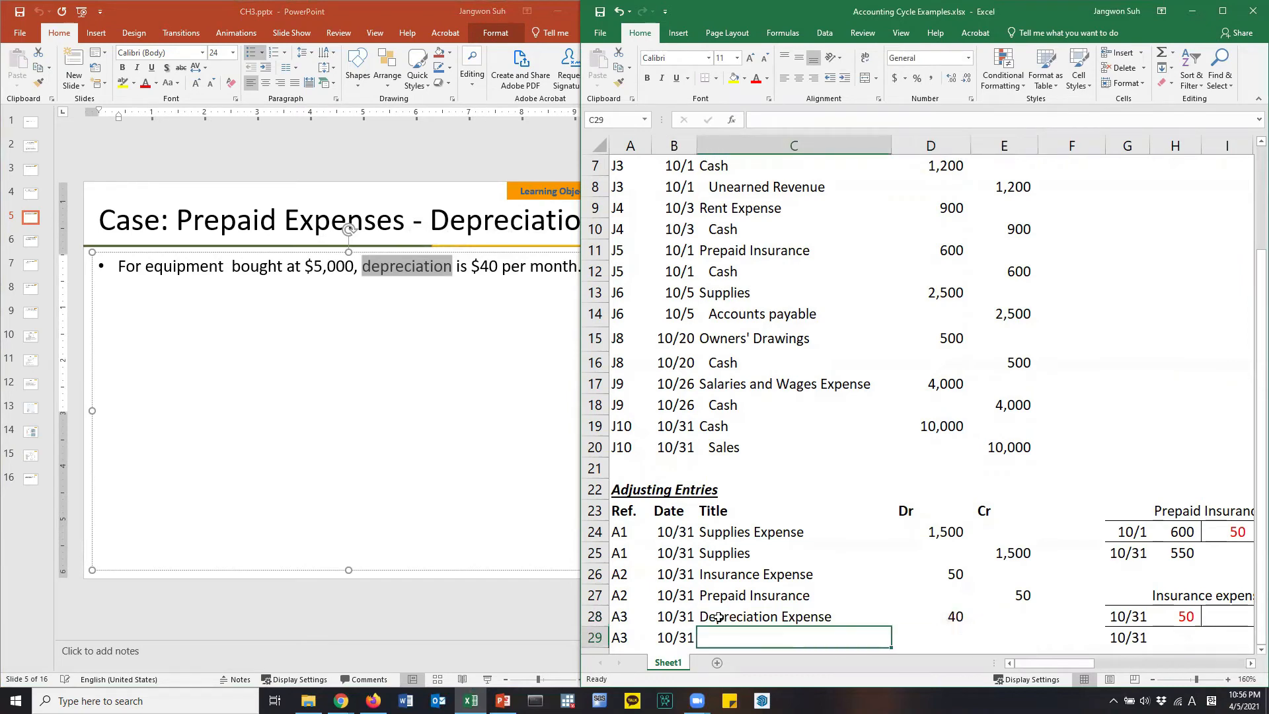
pyautogui.write('Equip')
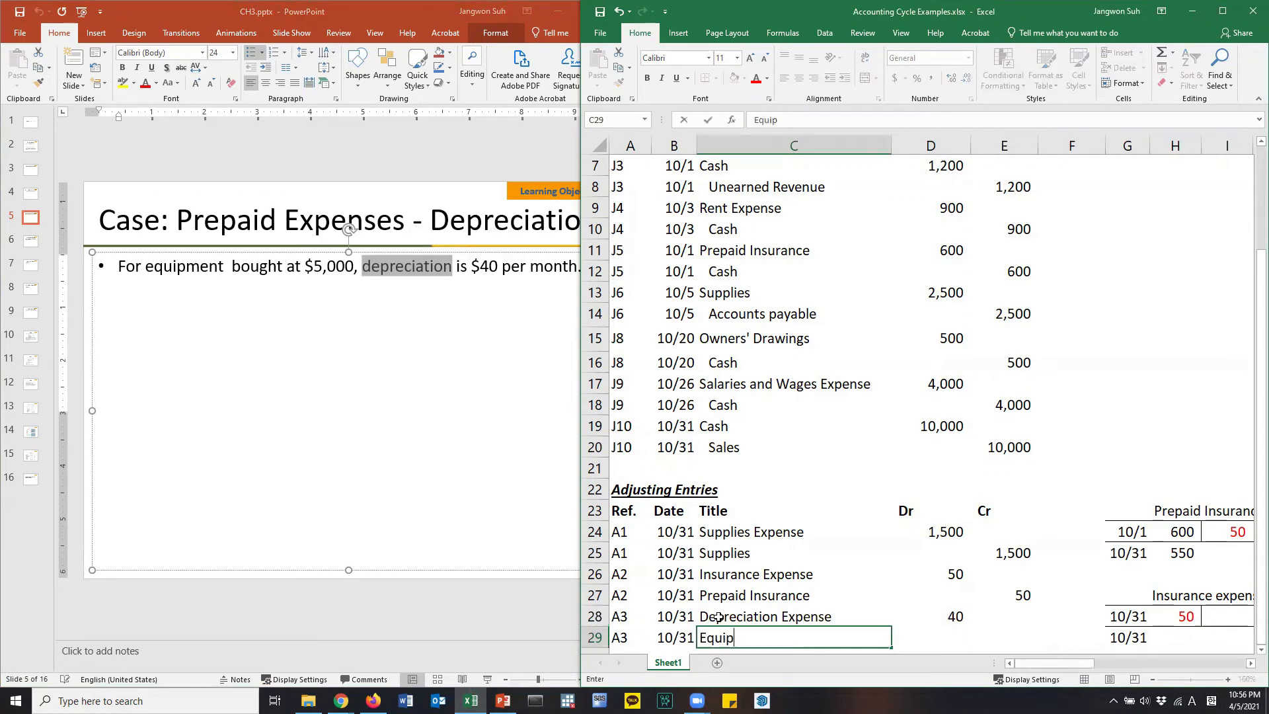
pyautogui.write('ment')
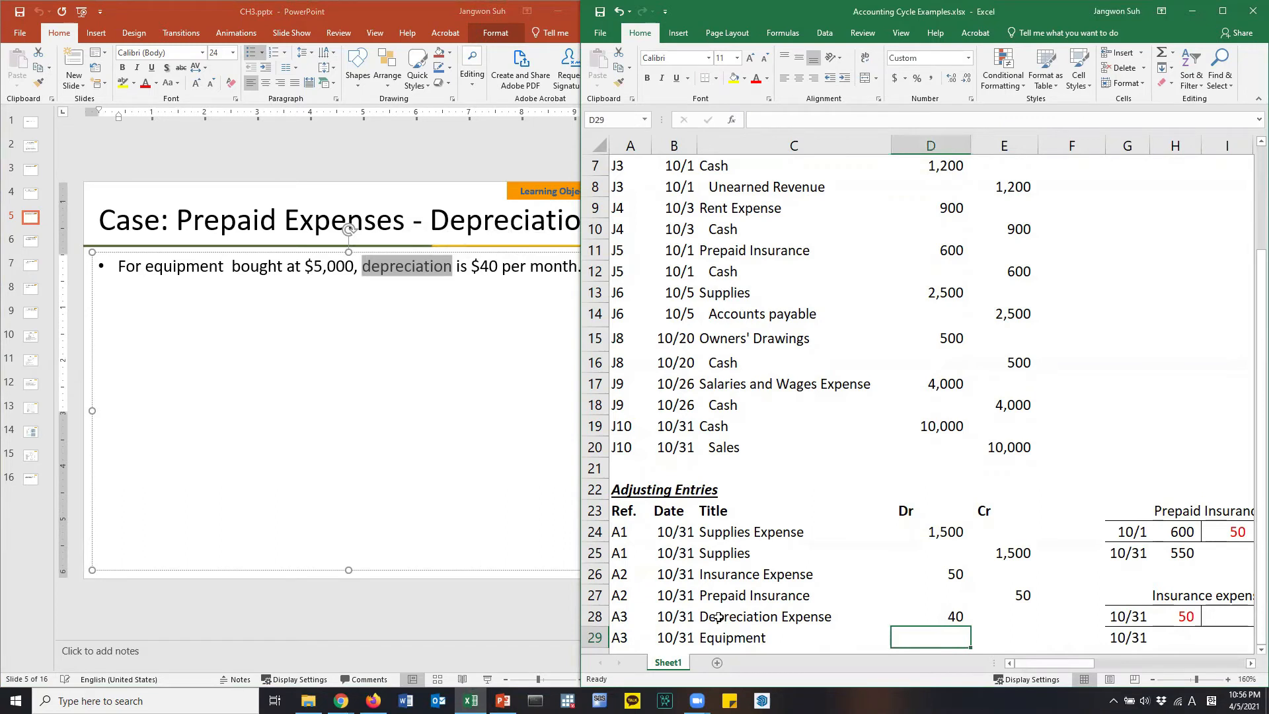
pyautogui.write('f')
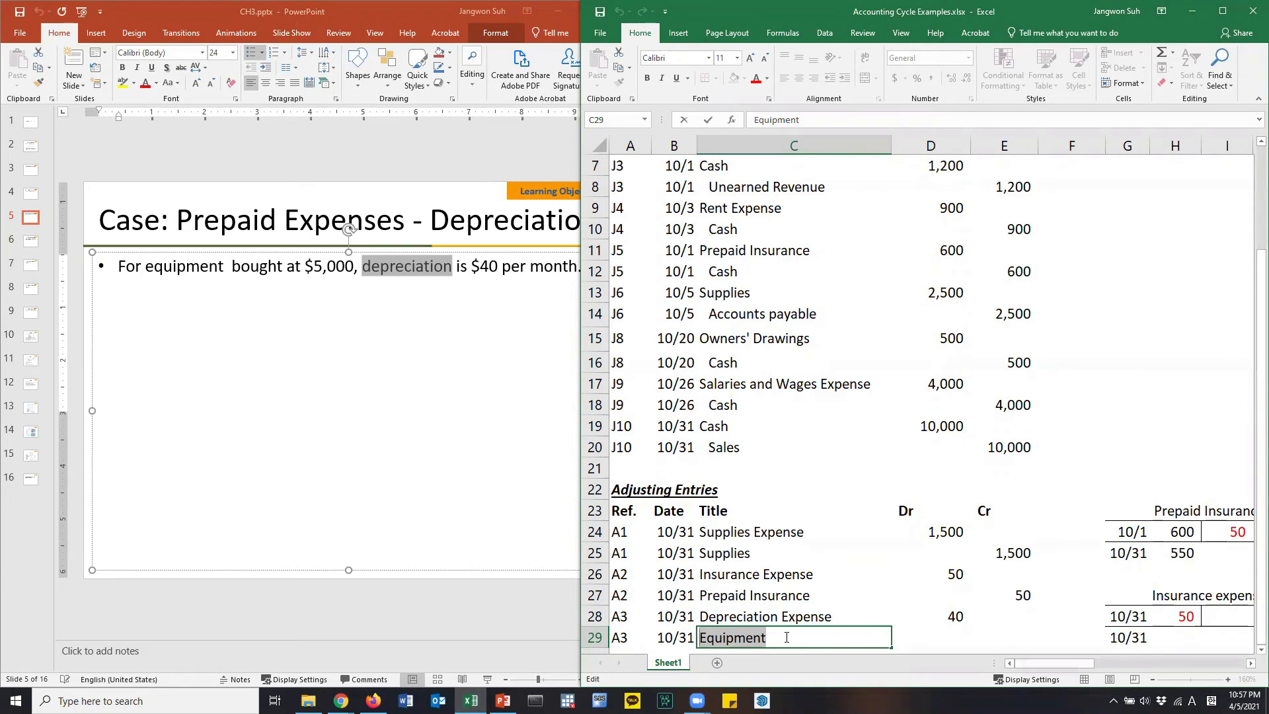
# Step: Relabel the second A3 line Accumulated Depreciation with a 40 credit
pyautogui.write('A')
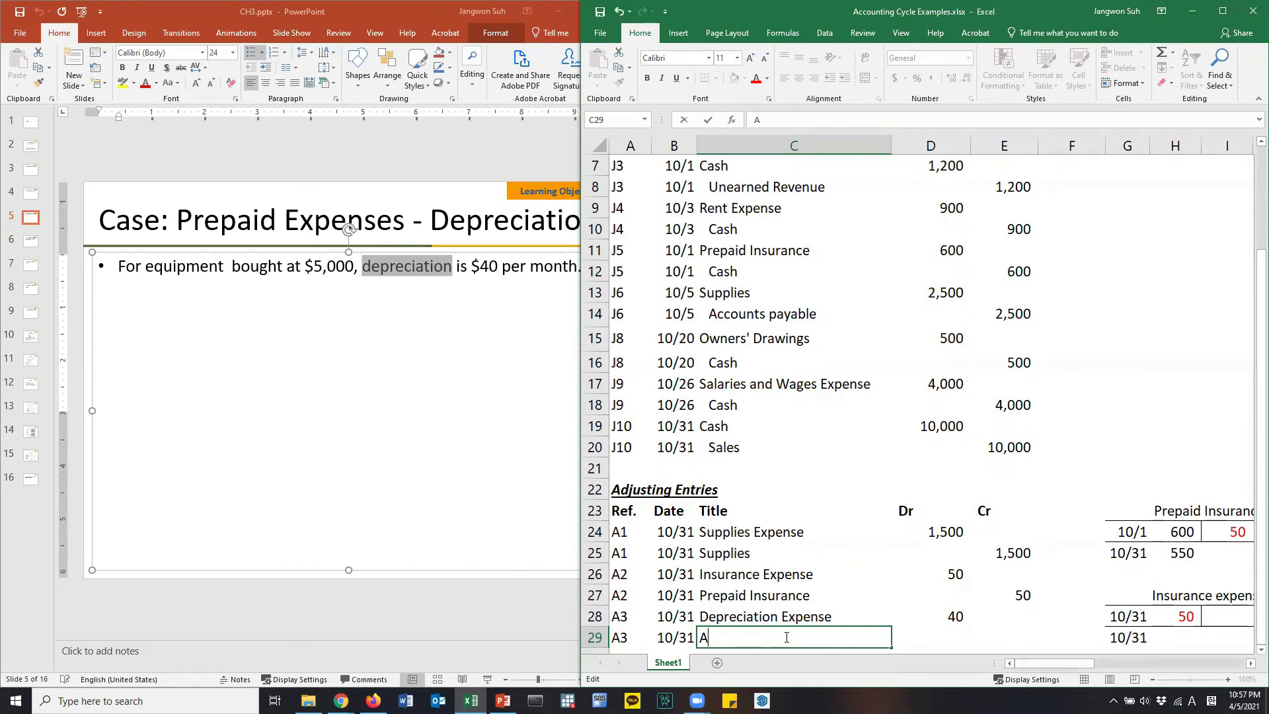
pyautogui.write('ccumulated')
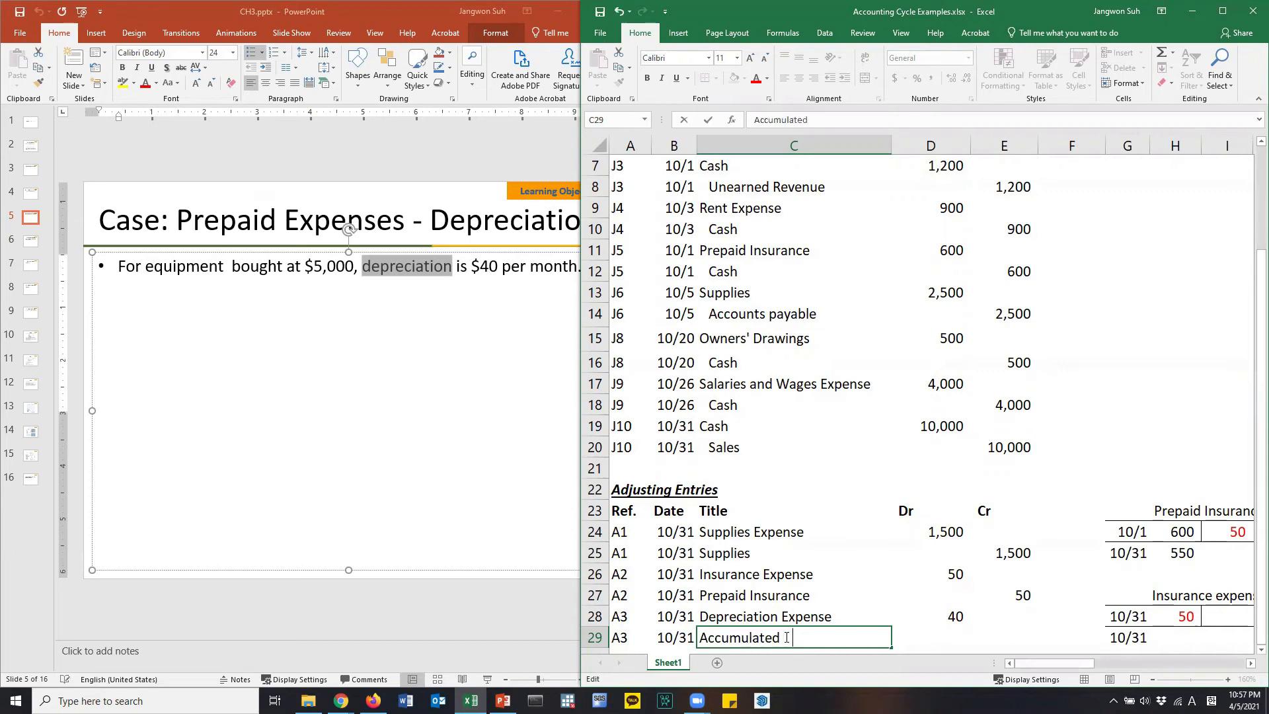
pyautogui.write('Depreciation')
pyautogui.click(1006, 638)
pyautogui.write('40')
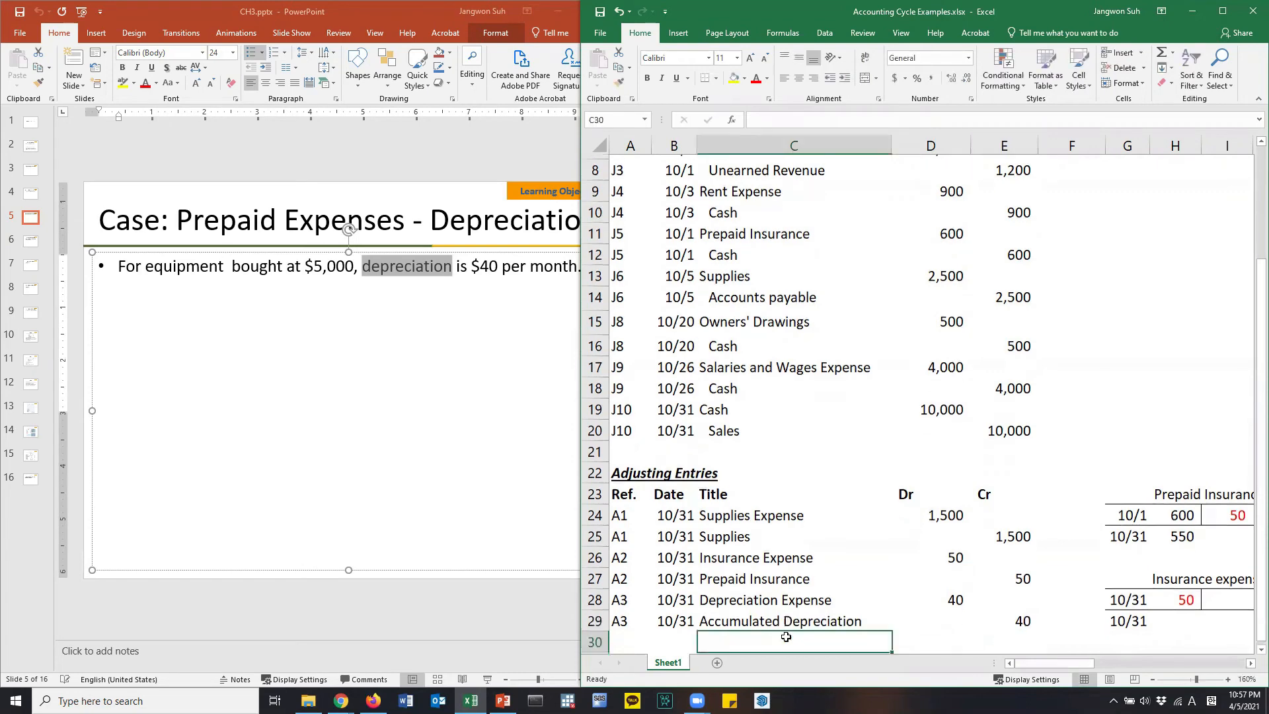
pyautogui.scroll(-3)
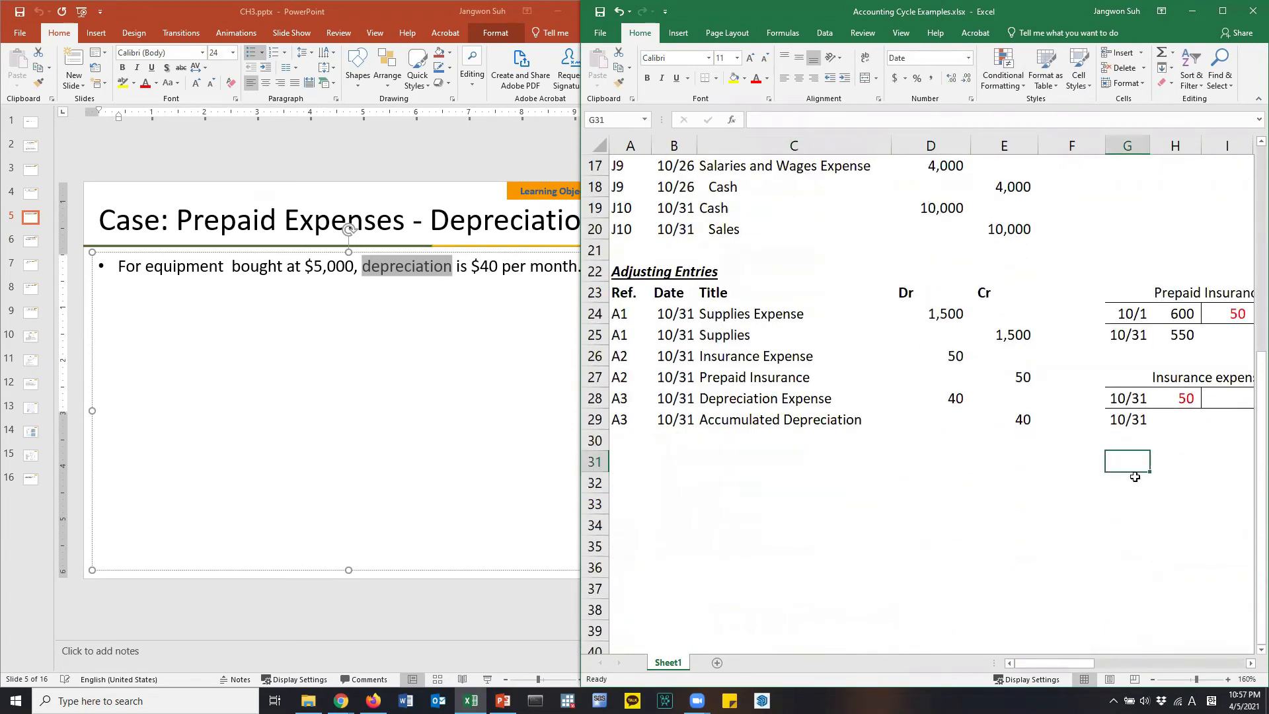
pyautogui.click(1126, 482)
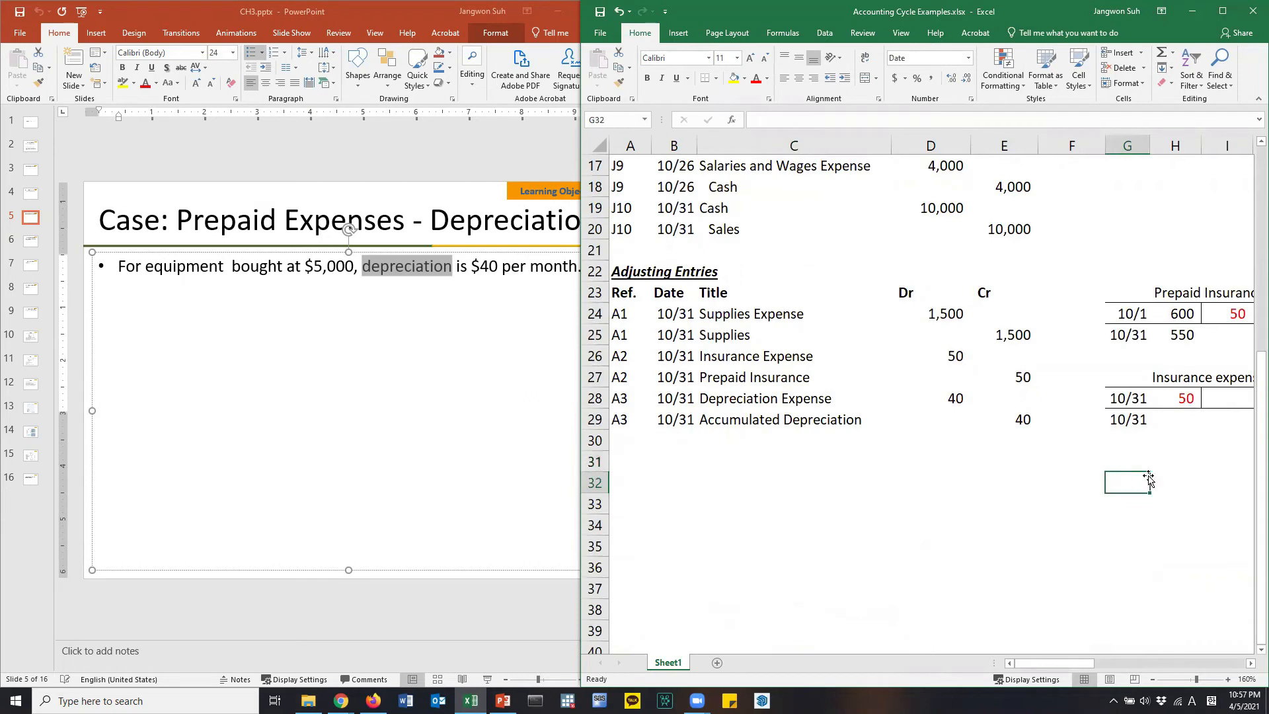
# Step: Type the Partial Balance Sheet heading and start an Equipment line below it
pyautogui.write('B')
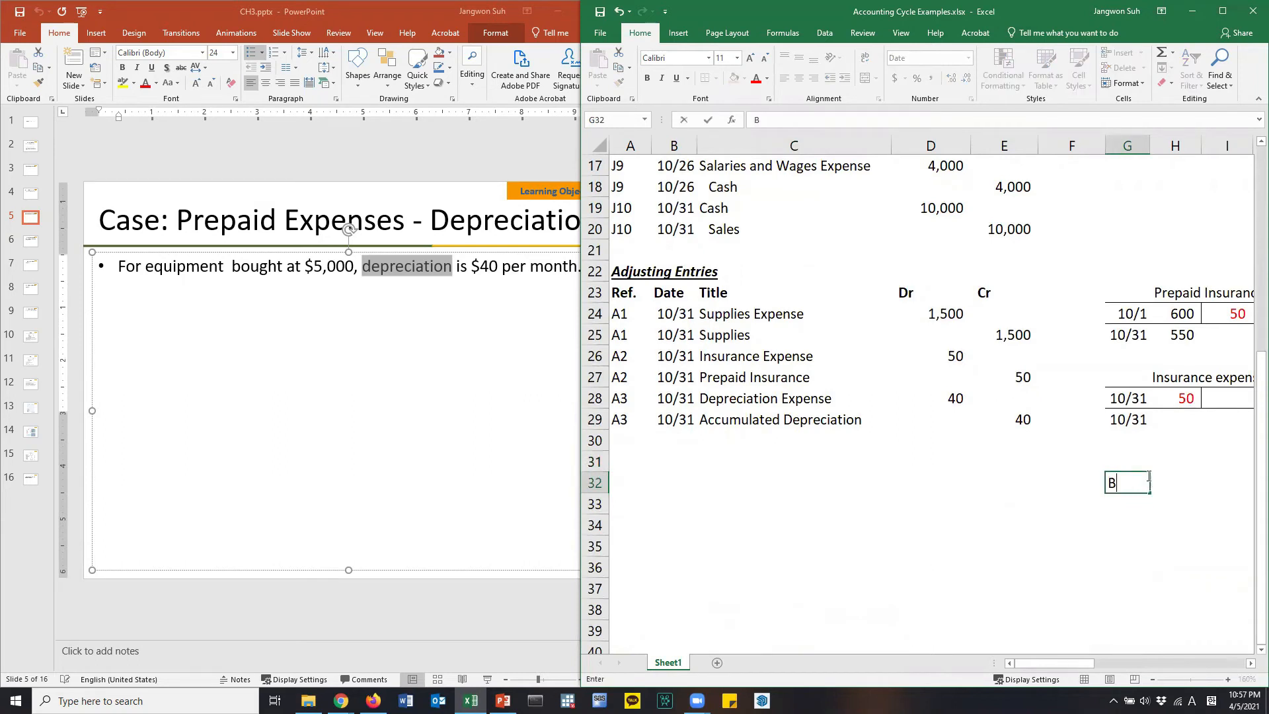
pyautogui.write('artial Balance She')
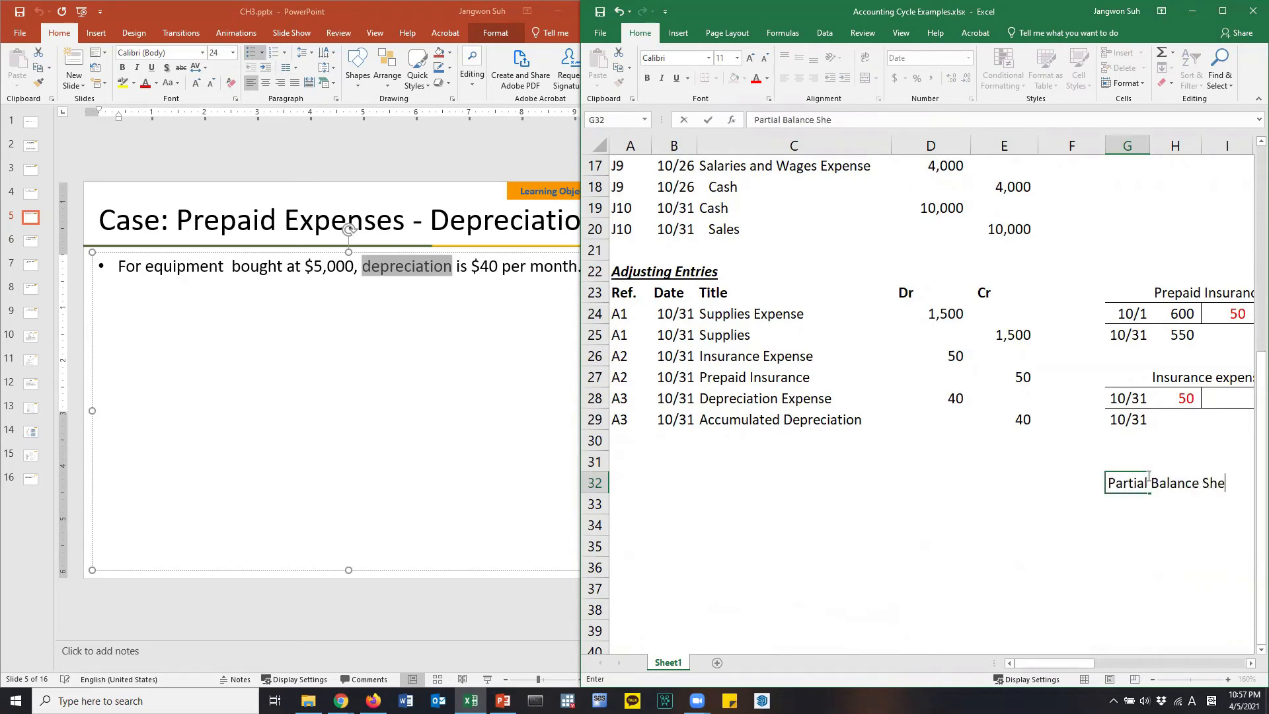
pyautogui.press('enter')
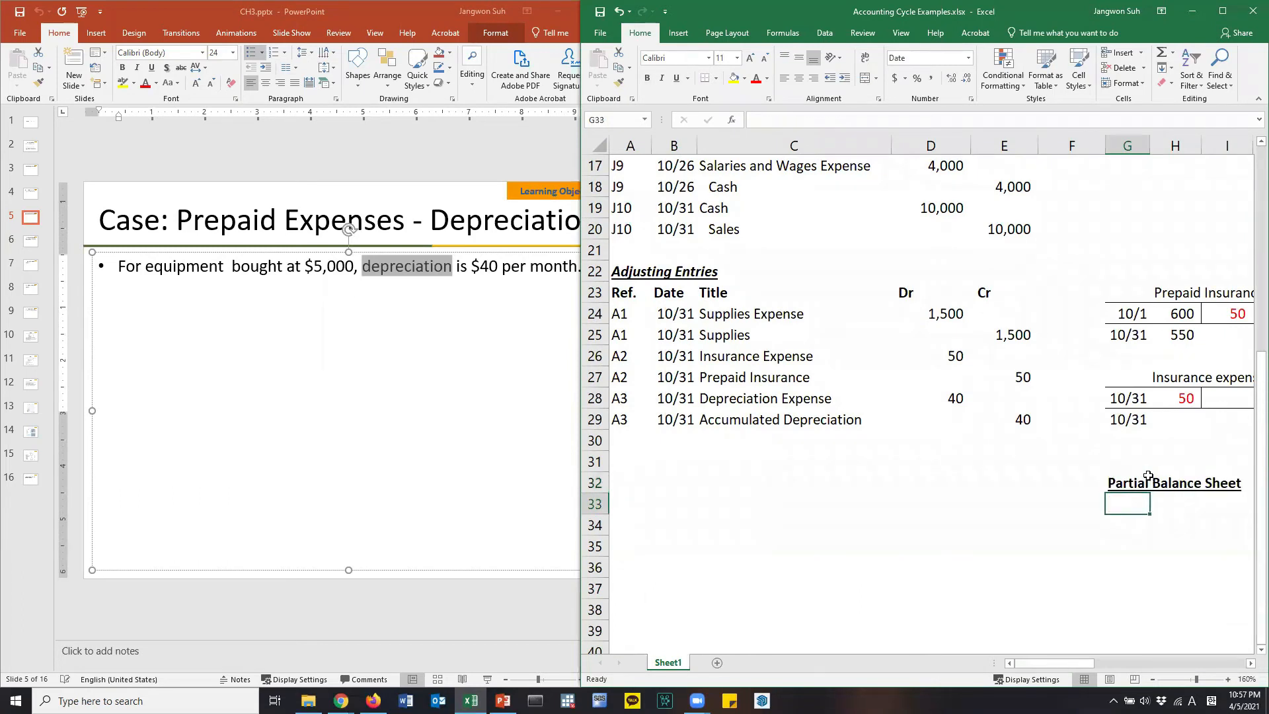
pyautogui.write('Equi')
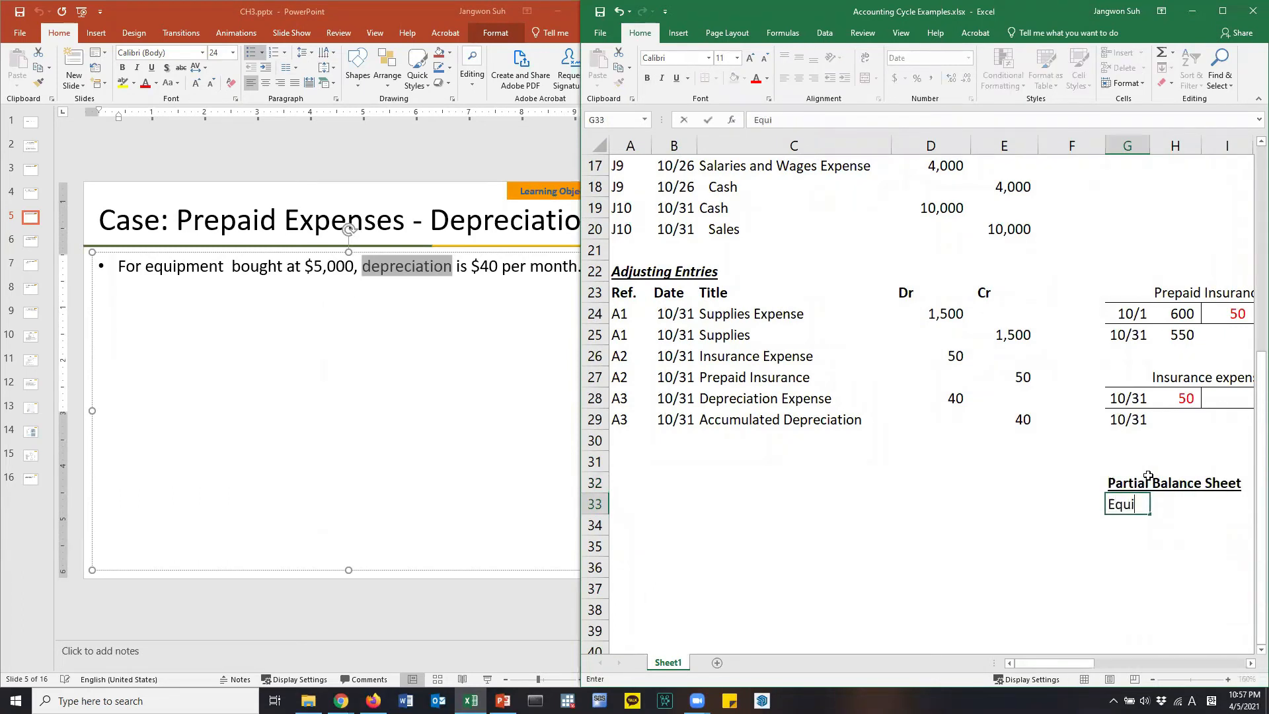
pyautogui.write('pment:')
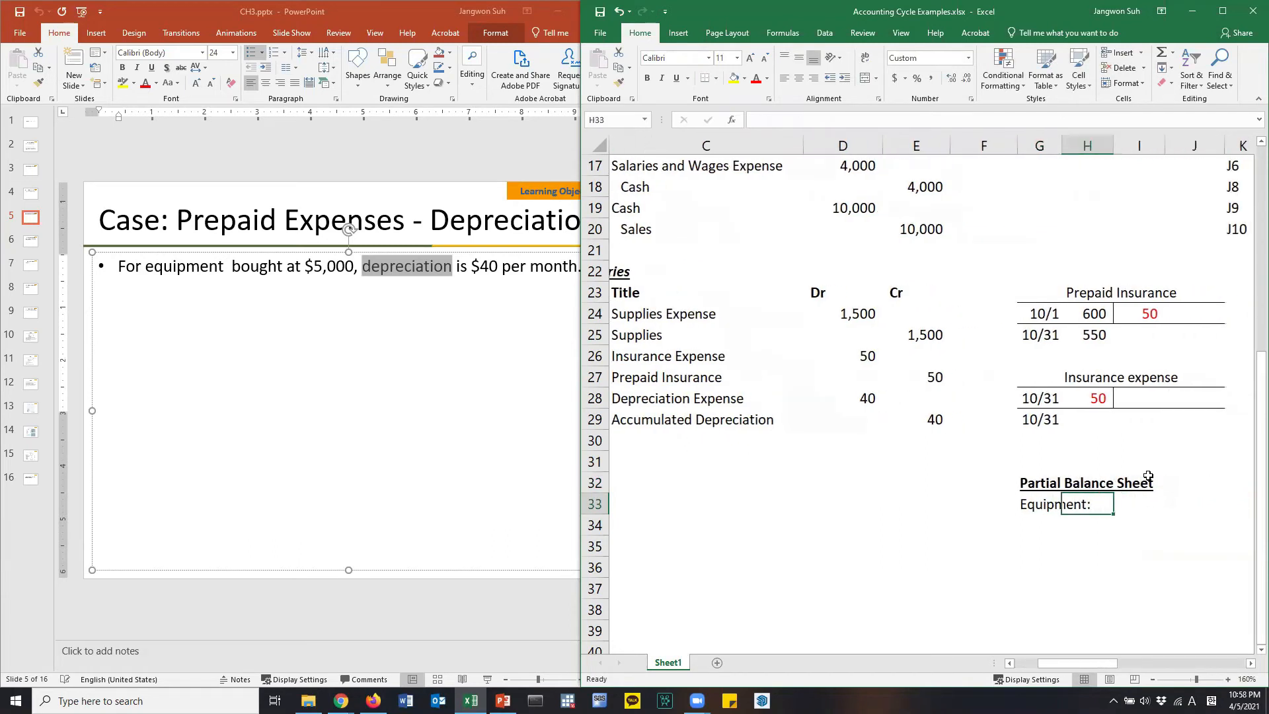
# Step: List Equipment at 5,000 and Less: Accumulated Depreciation at (40), widening column I
pyautogui.click(1139, 504)
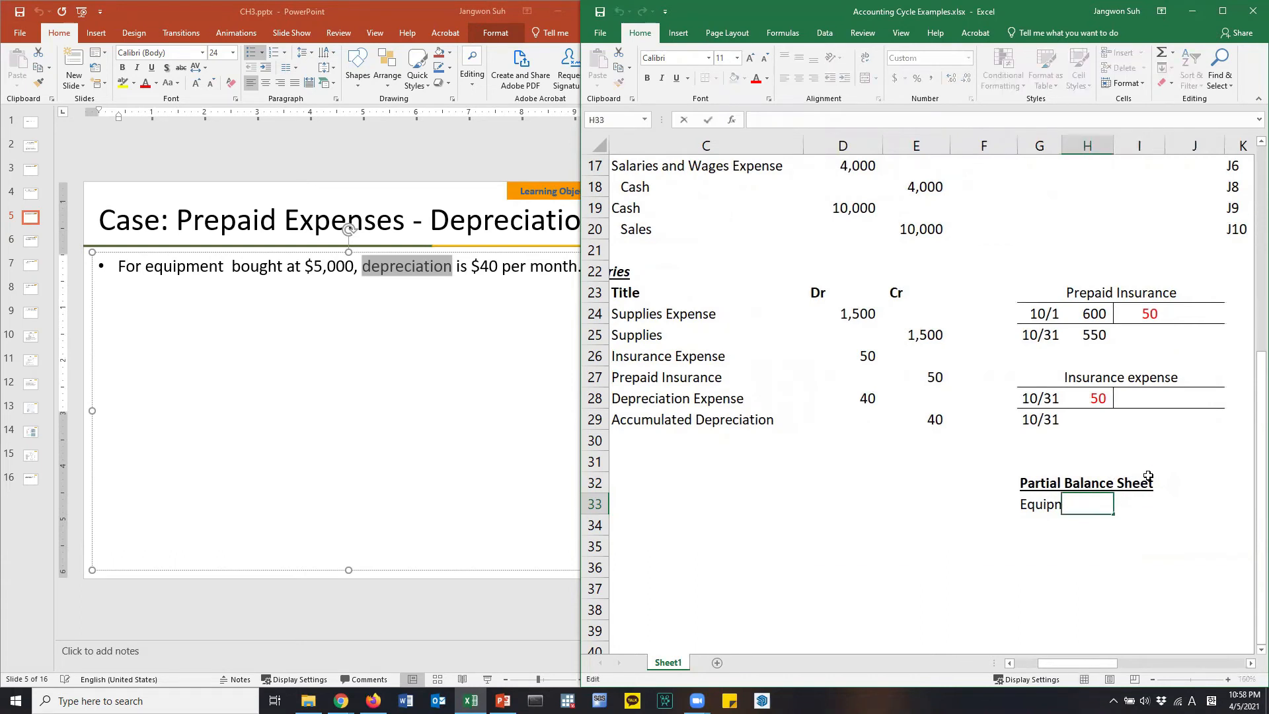
pyautogui.write('Equipment:')
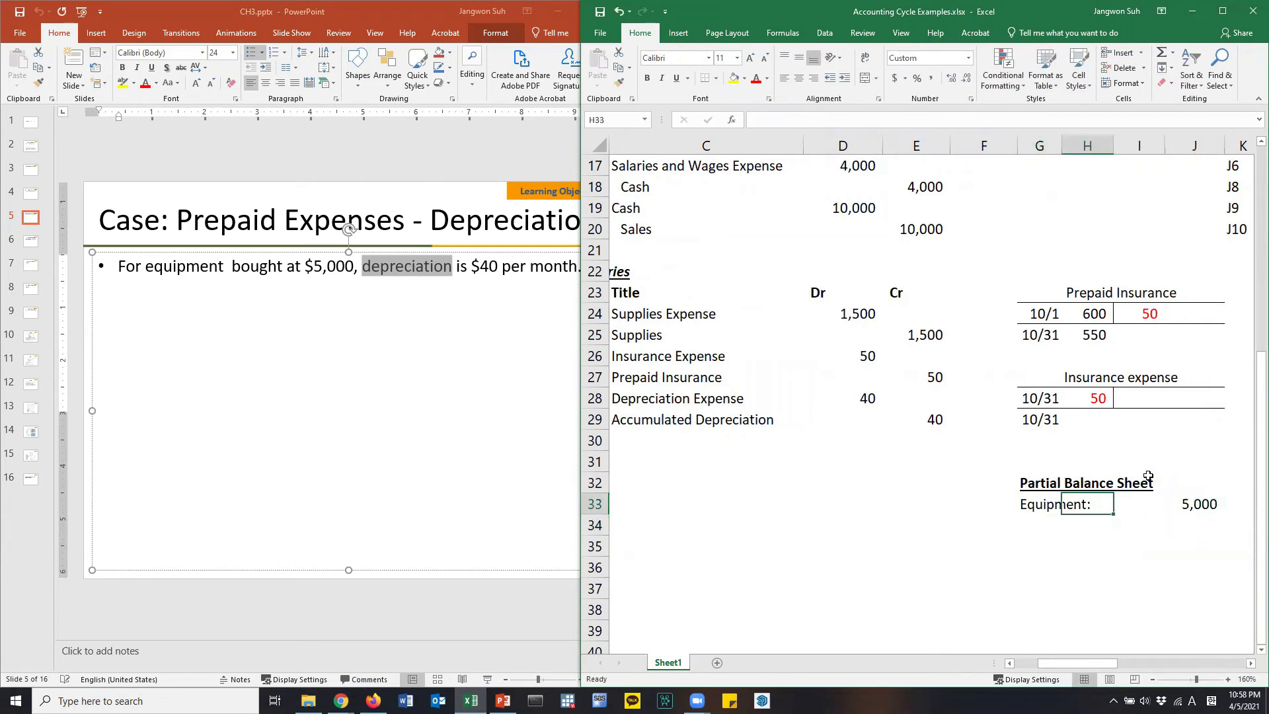
pyautogui.click(1038, 524)
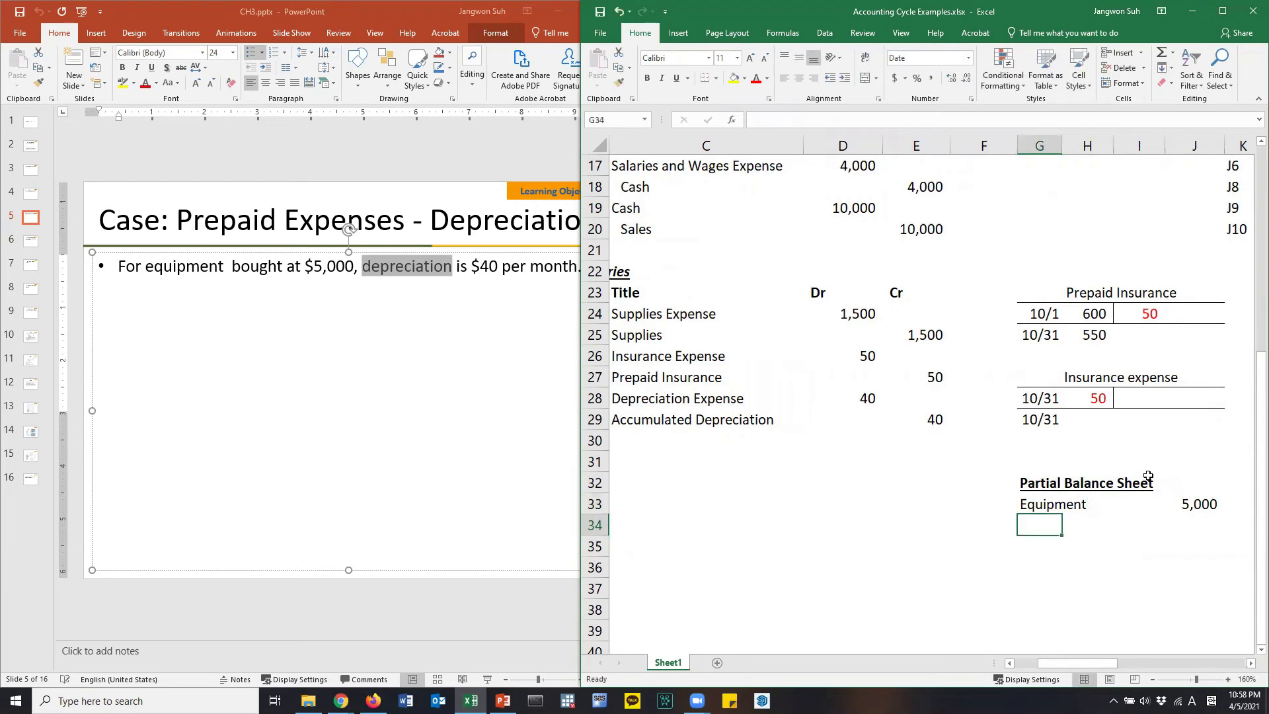
pyautogui.write('Less: A')
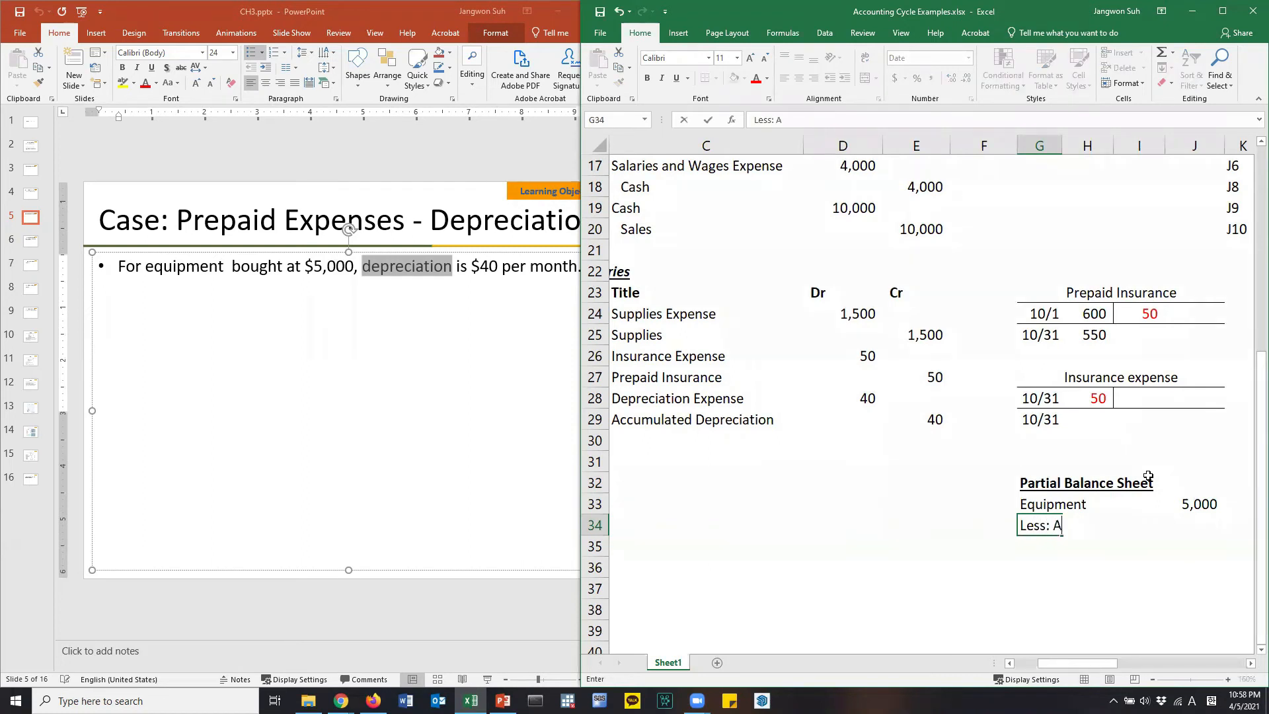
pyautogui.write('ccumulated Depreciation')
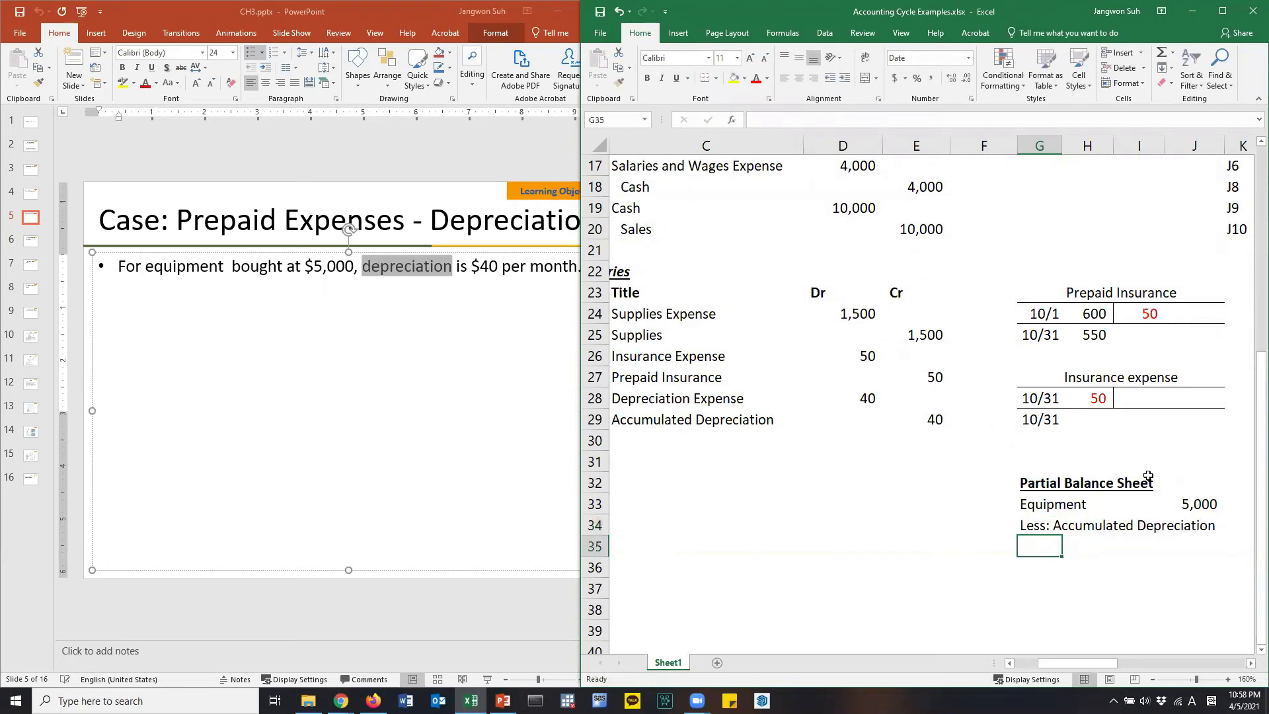
pyautogui.moveTo(1169, 146); pyautogui.dragTo(1189, 146)
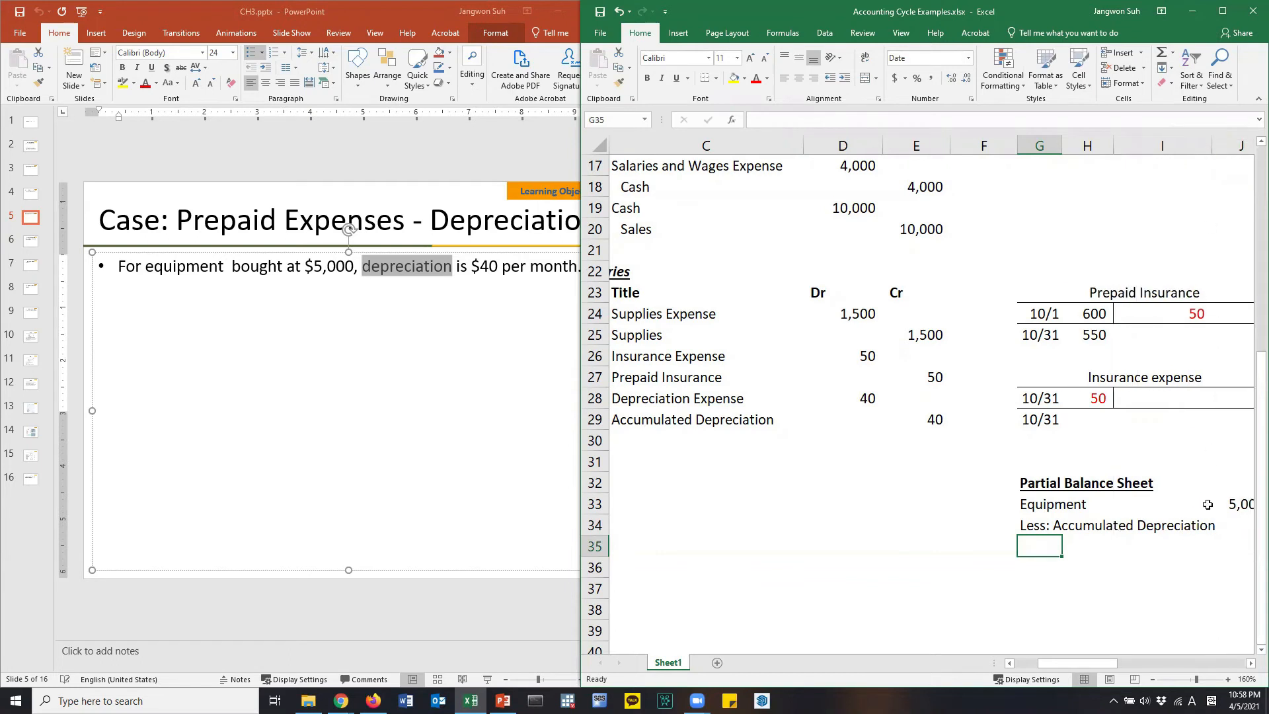
pyautogui.hscroll(3)
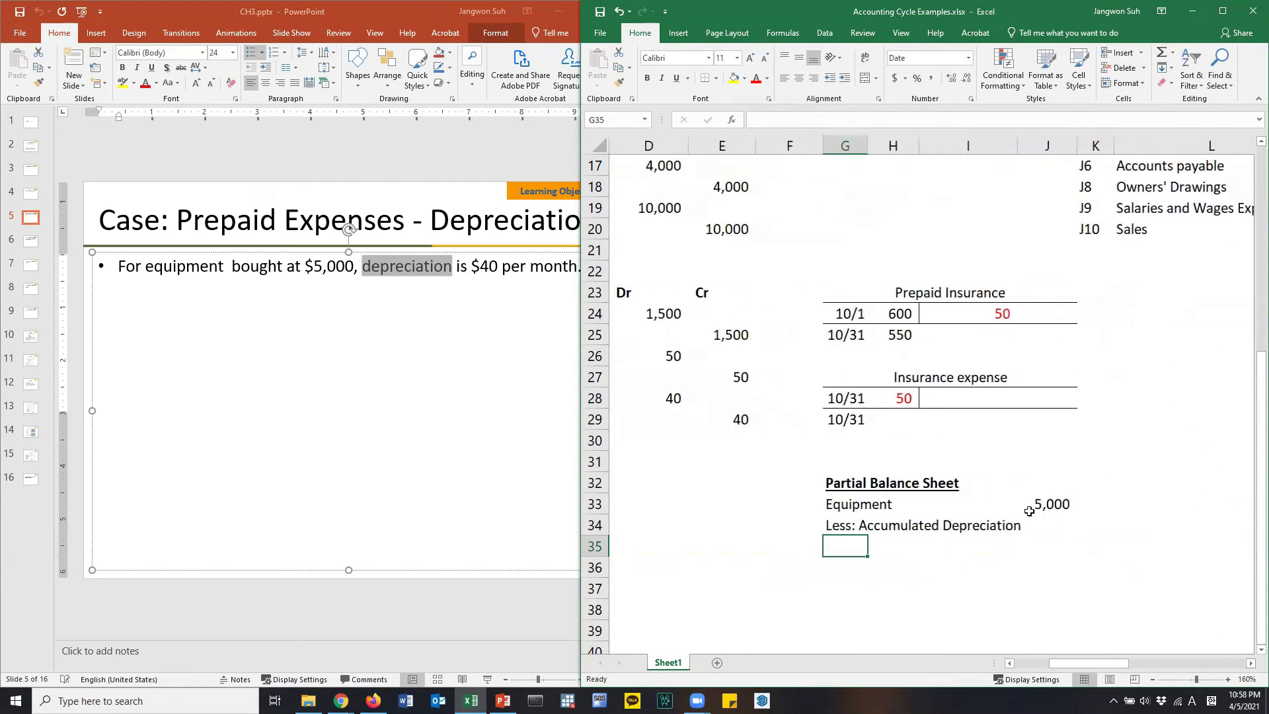
pyautogui.click(721, 419)
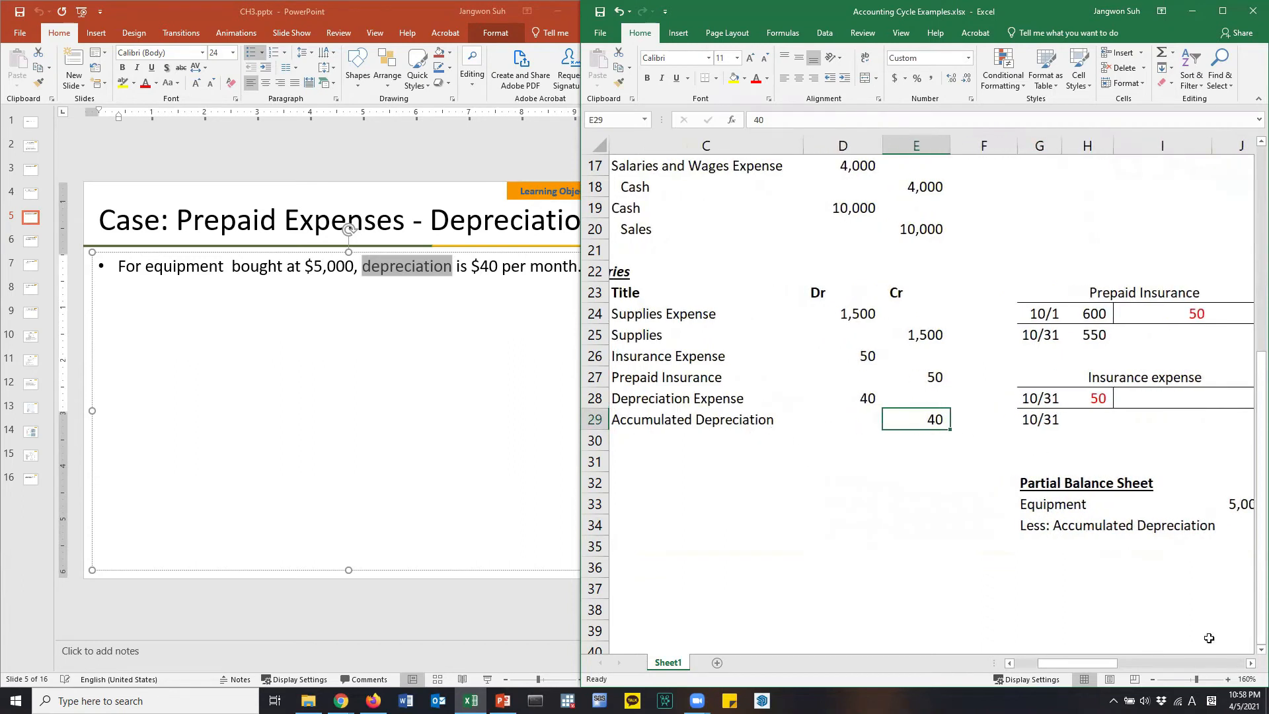
pyautogui.hscroll(3)
pyautogui.write('(40')
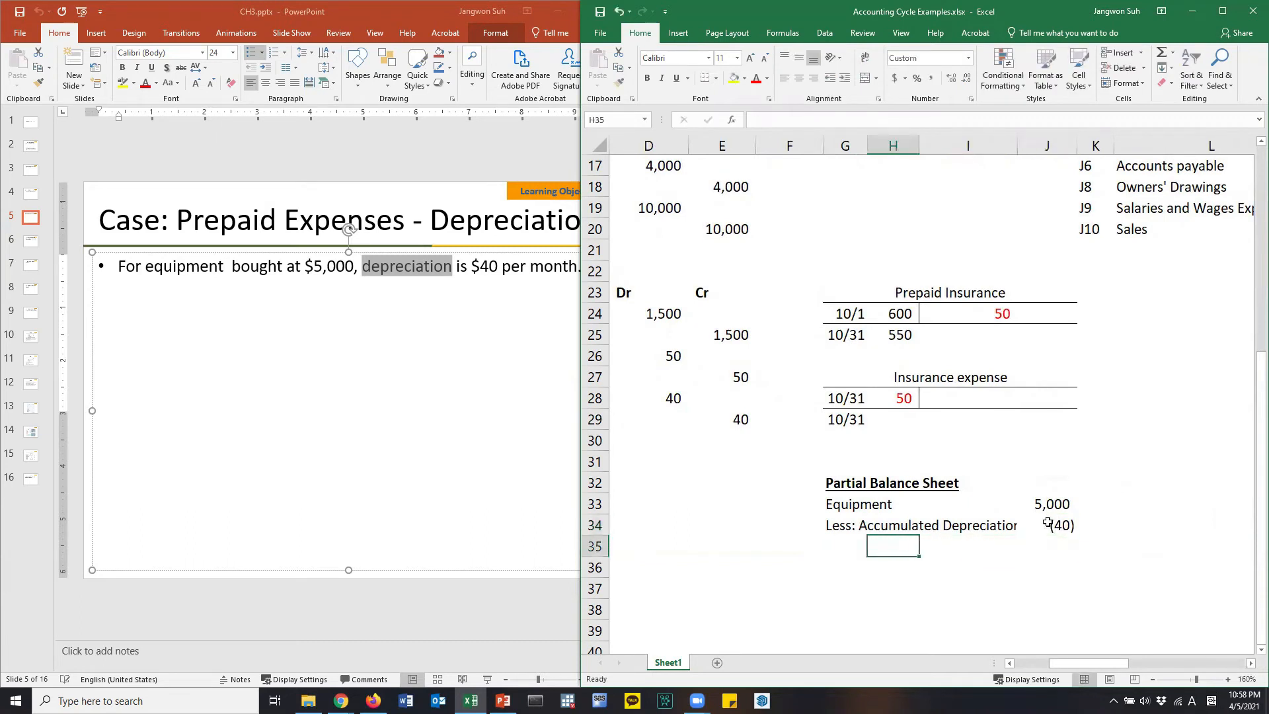
# Step: Add Equipment, net with formula =J33-J34, correcting the earlier =J33+J34
pyautogui.write('Equpt')
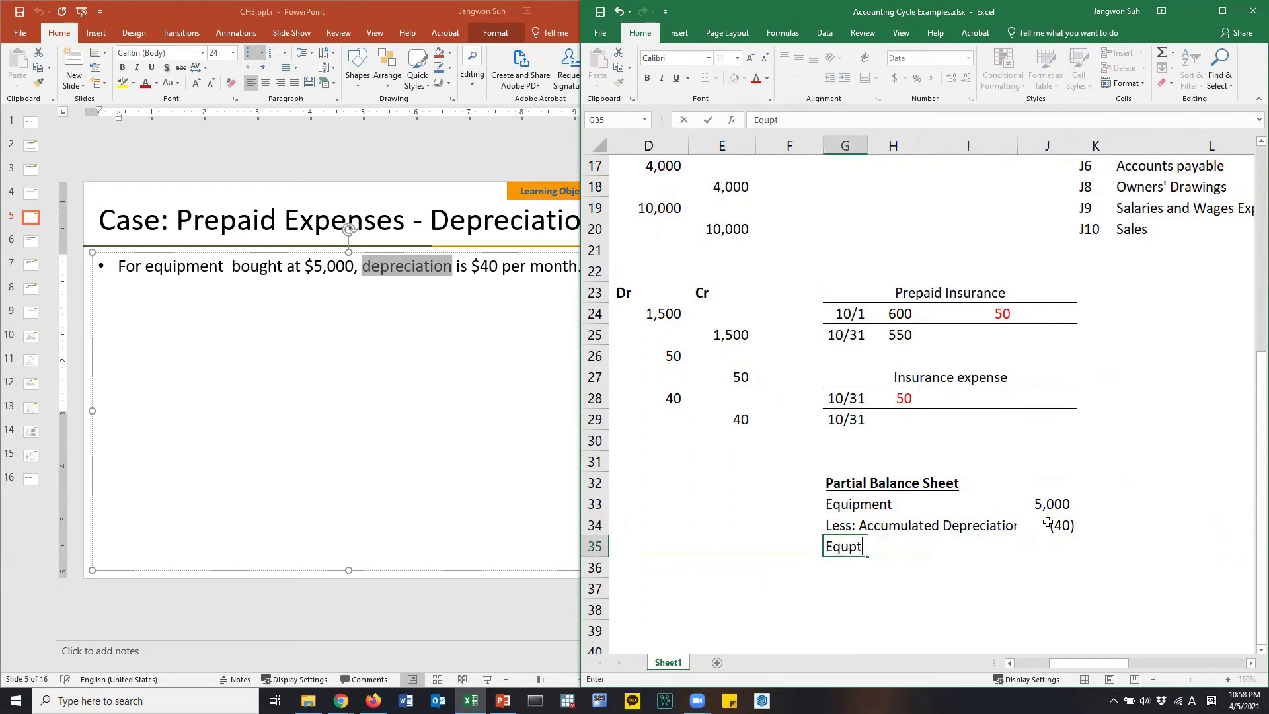
pyautogui.write('Equipment, net')
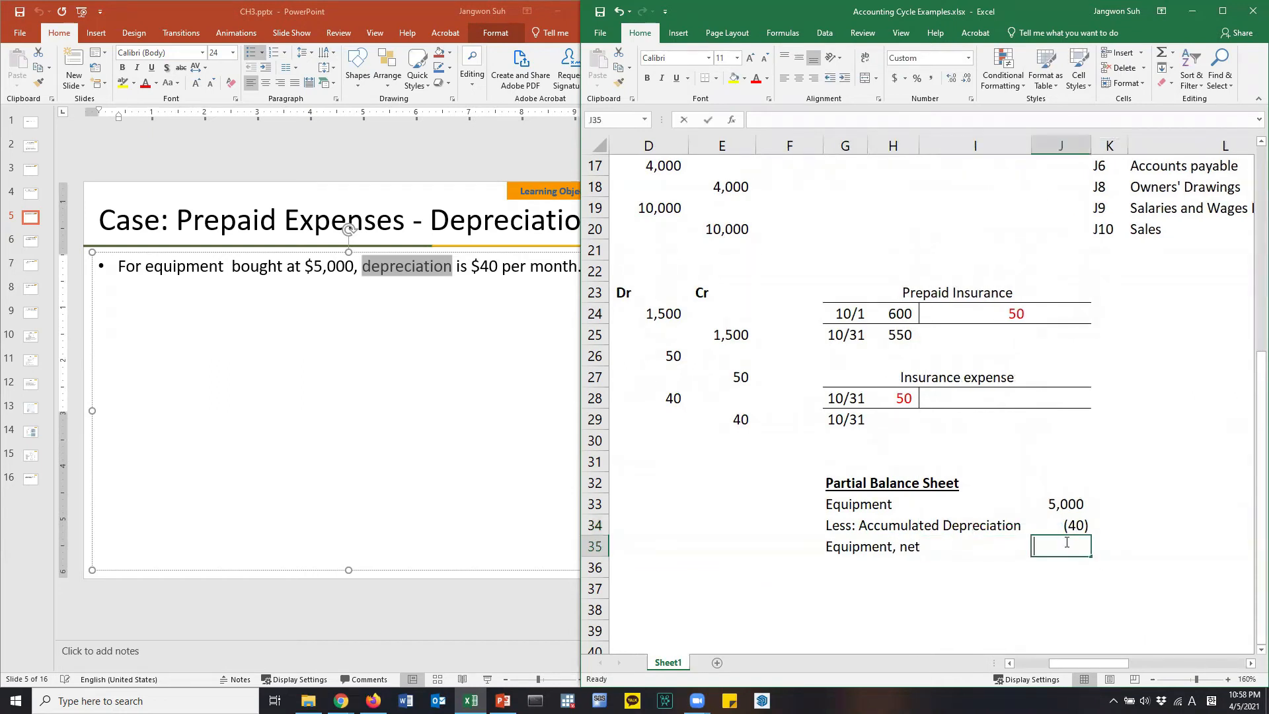
pyautogui.write('=J33+J34')
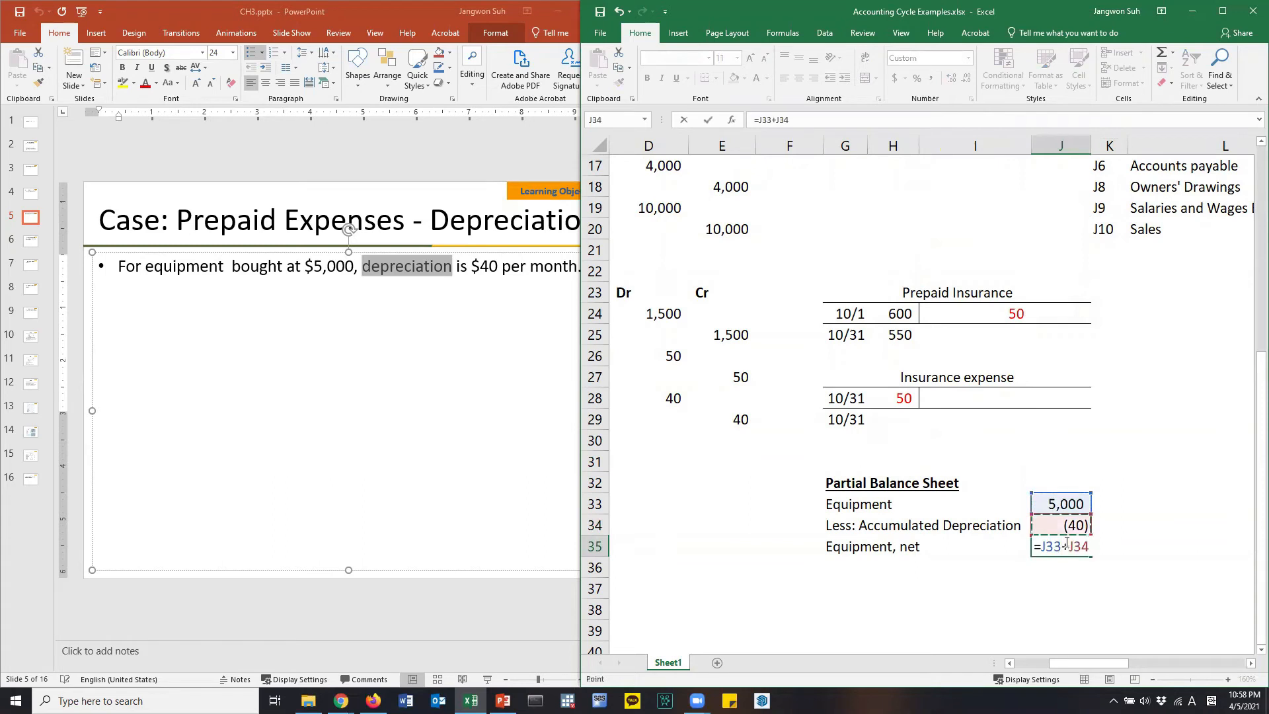
pyautogui.press('enter')
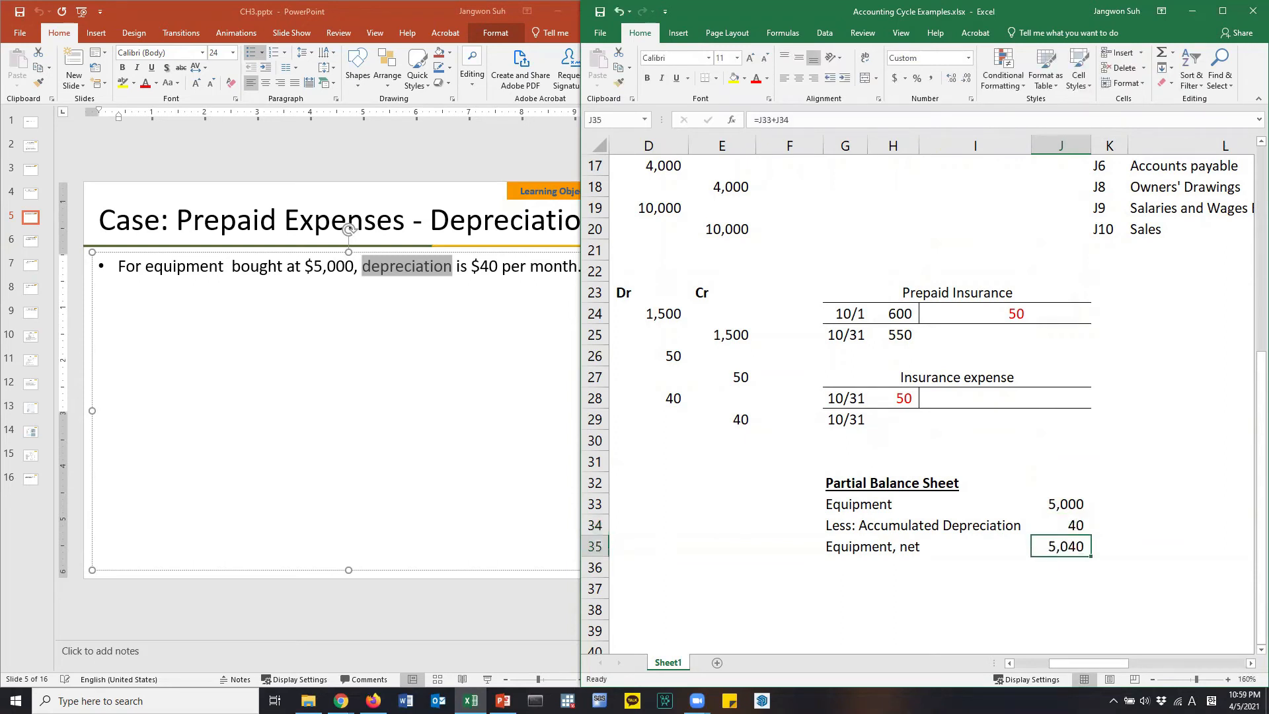
pyautogui.doubleClick(1059, 547)
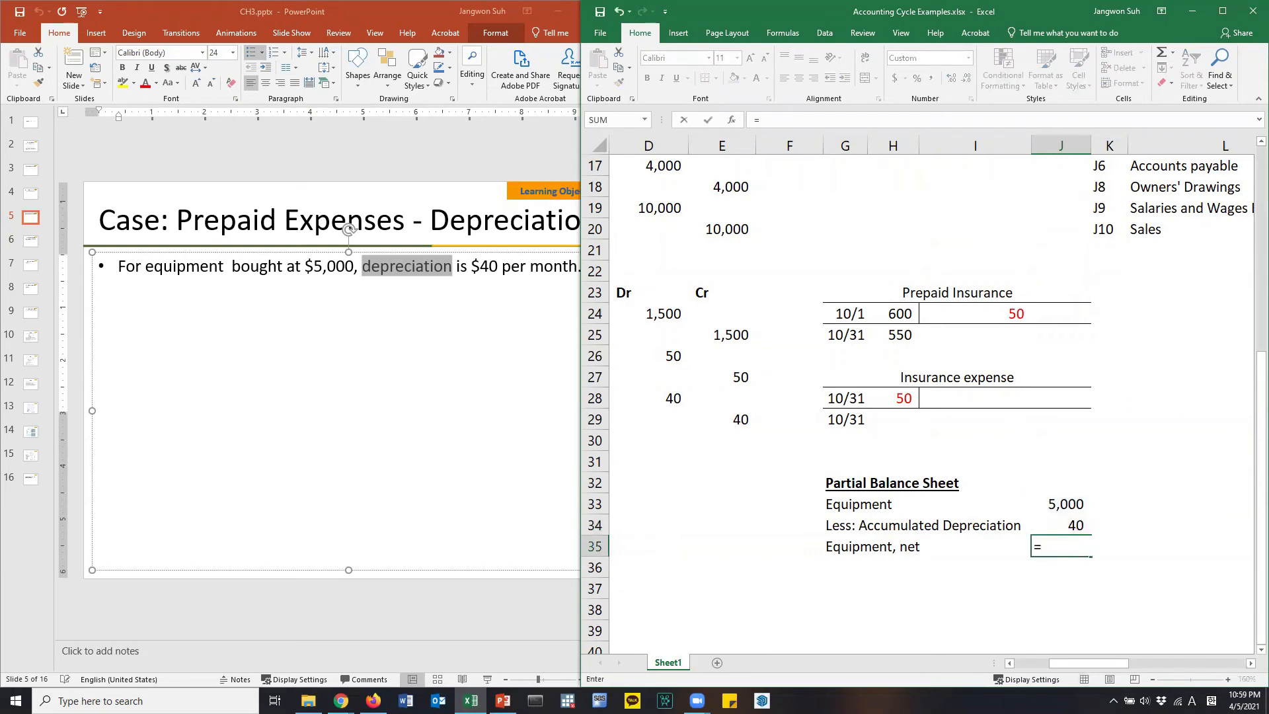
pyautogui.write('=J33-J34')
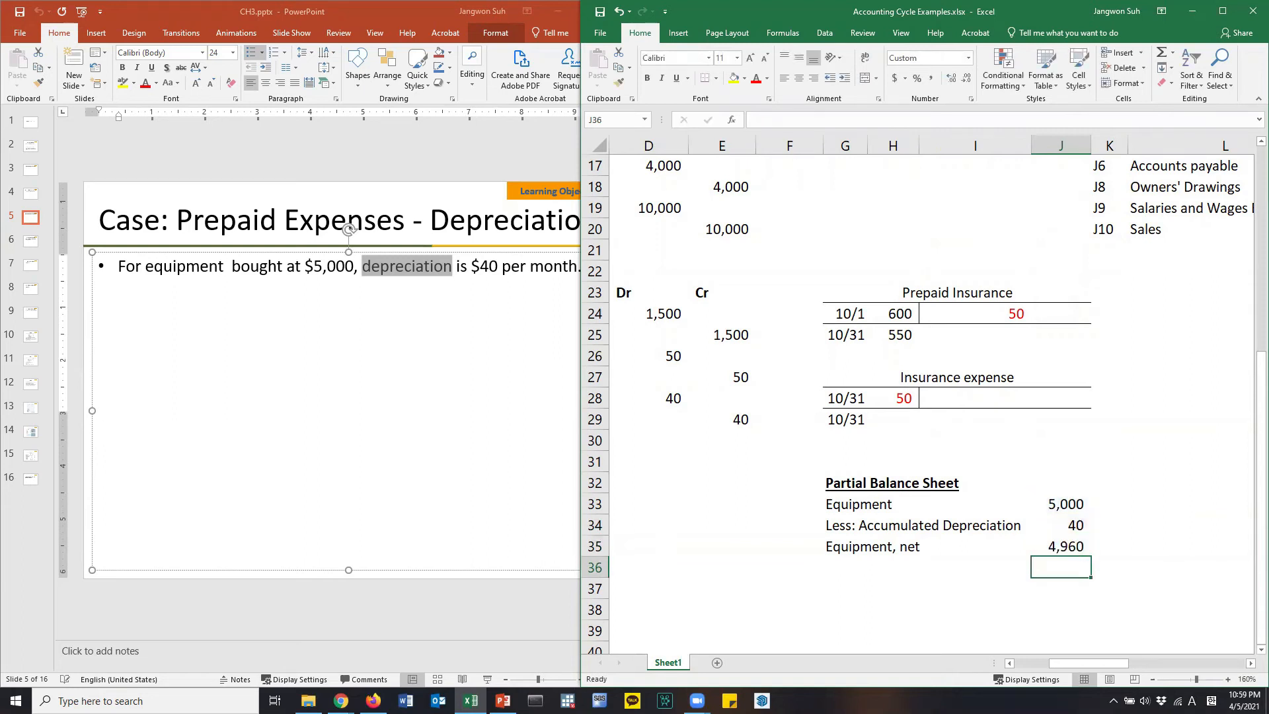
pyautogui.click(1060, 545)
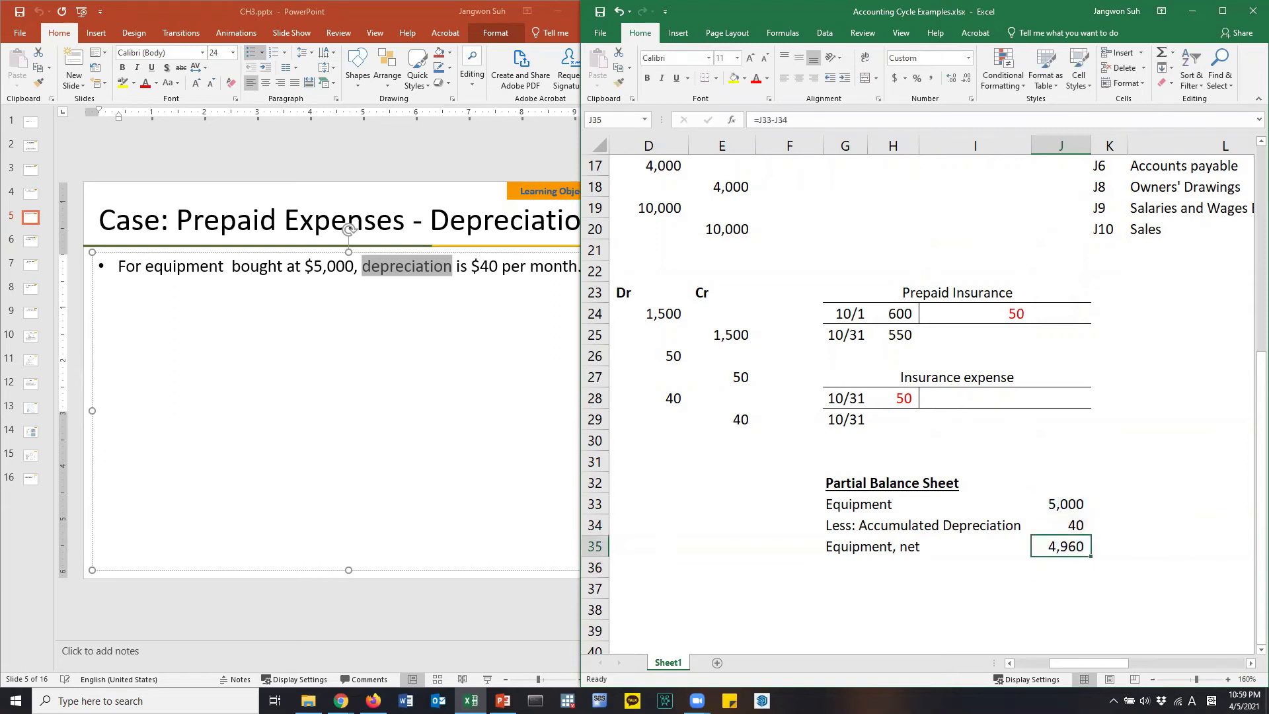
# Step: Edit the heading to read Partial Balance Sheet (11/30)
pyautogui.click(844, 482)
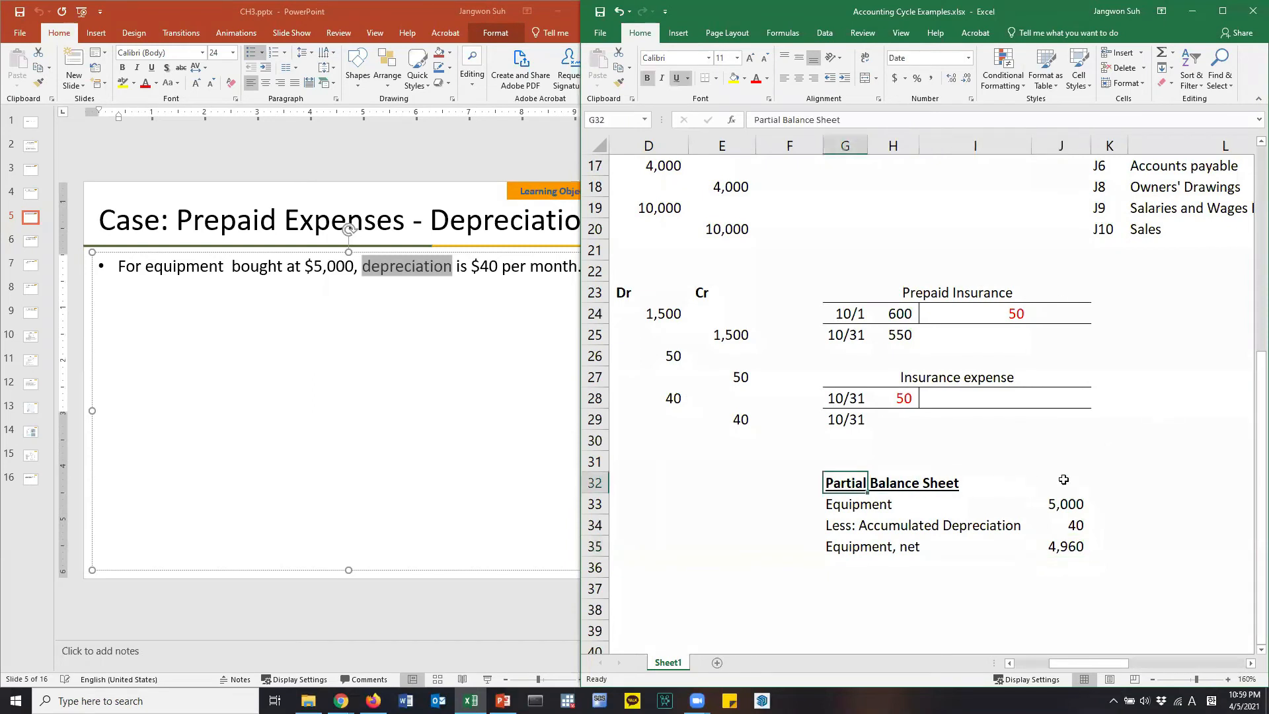
pyautogui.write('(')
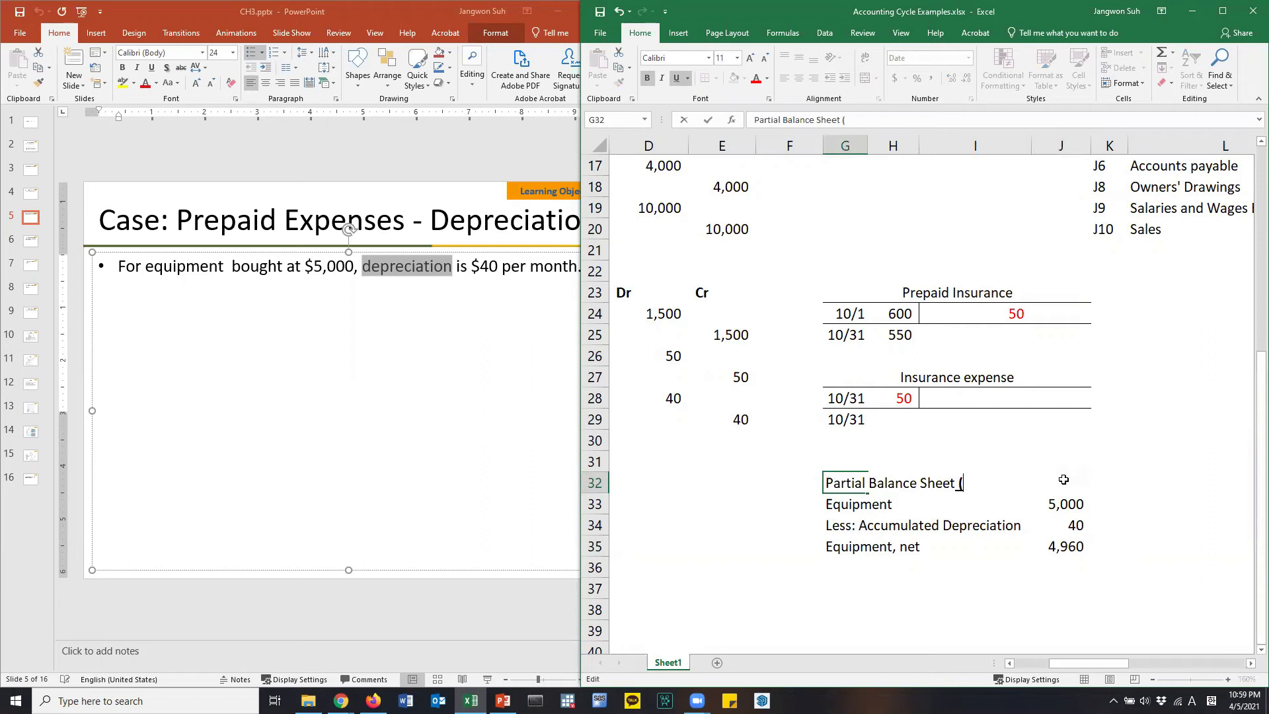
pyautogui.write('10/31/')
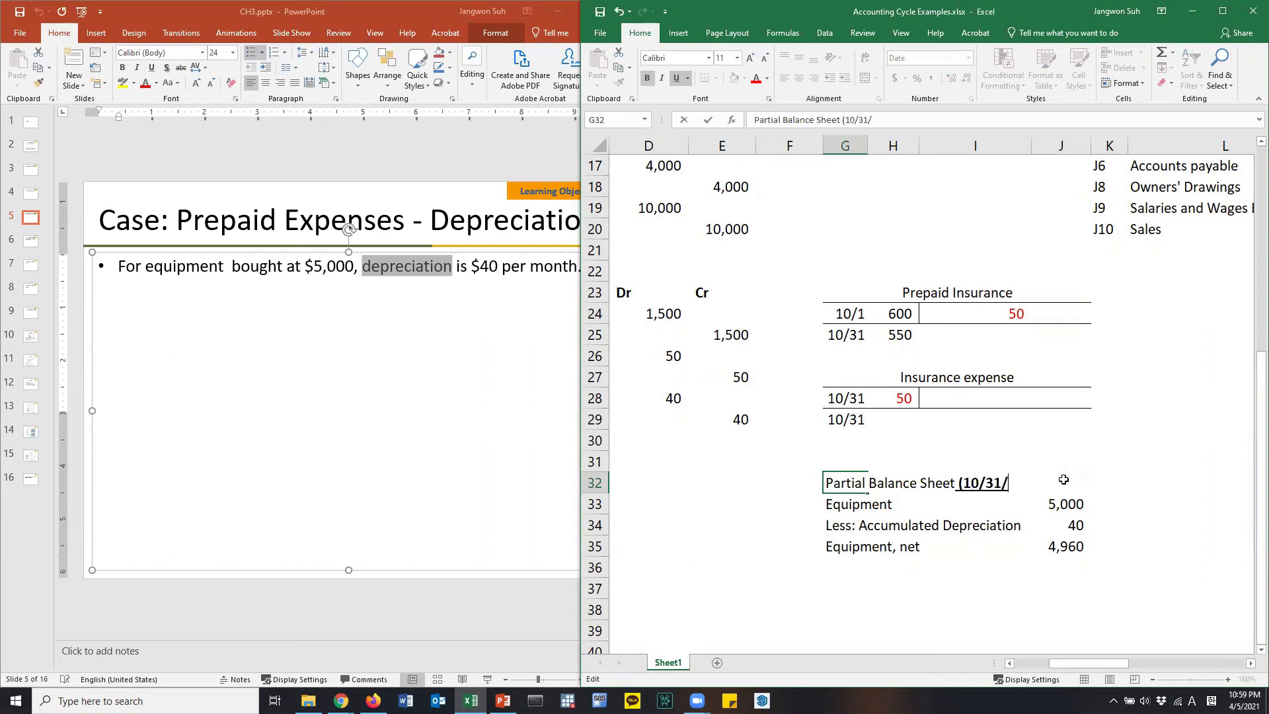
pyautogui.press('Backspace')
pyautogui.write(')')
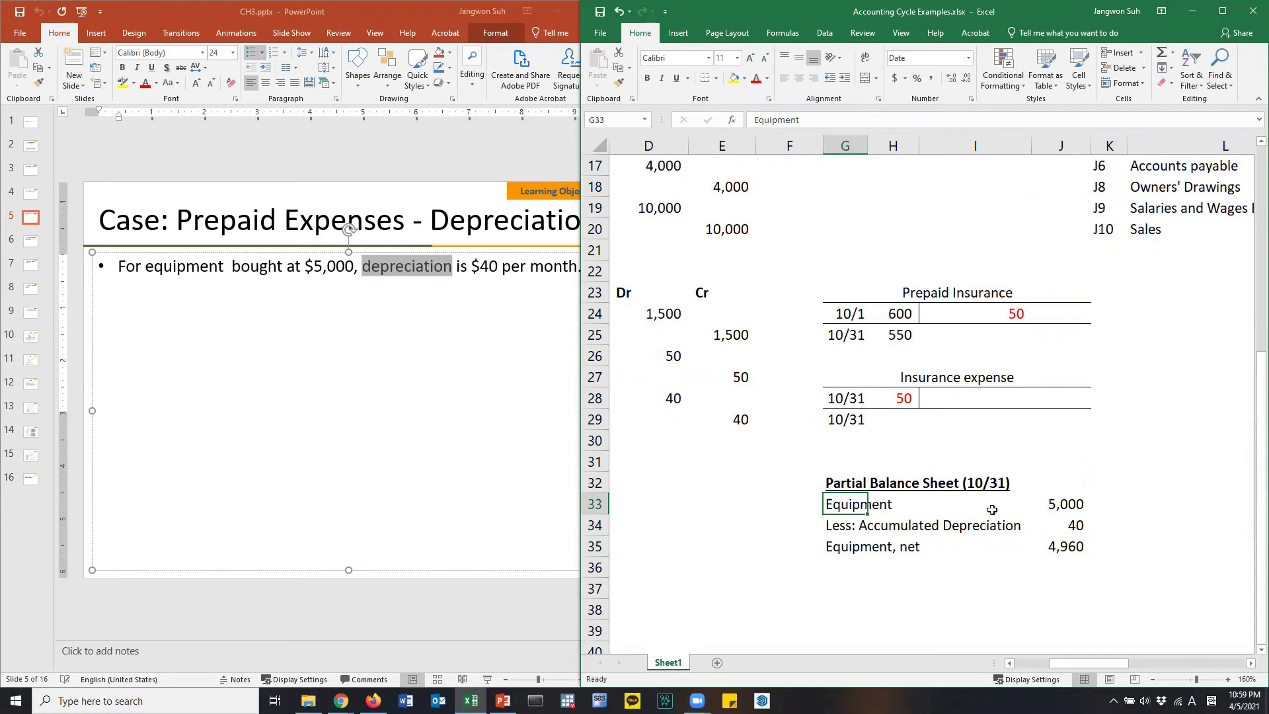
pyautogui.click(844, 482)
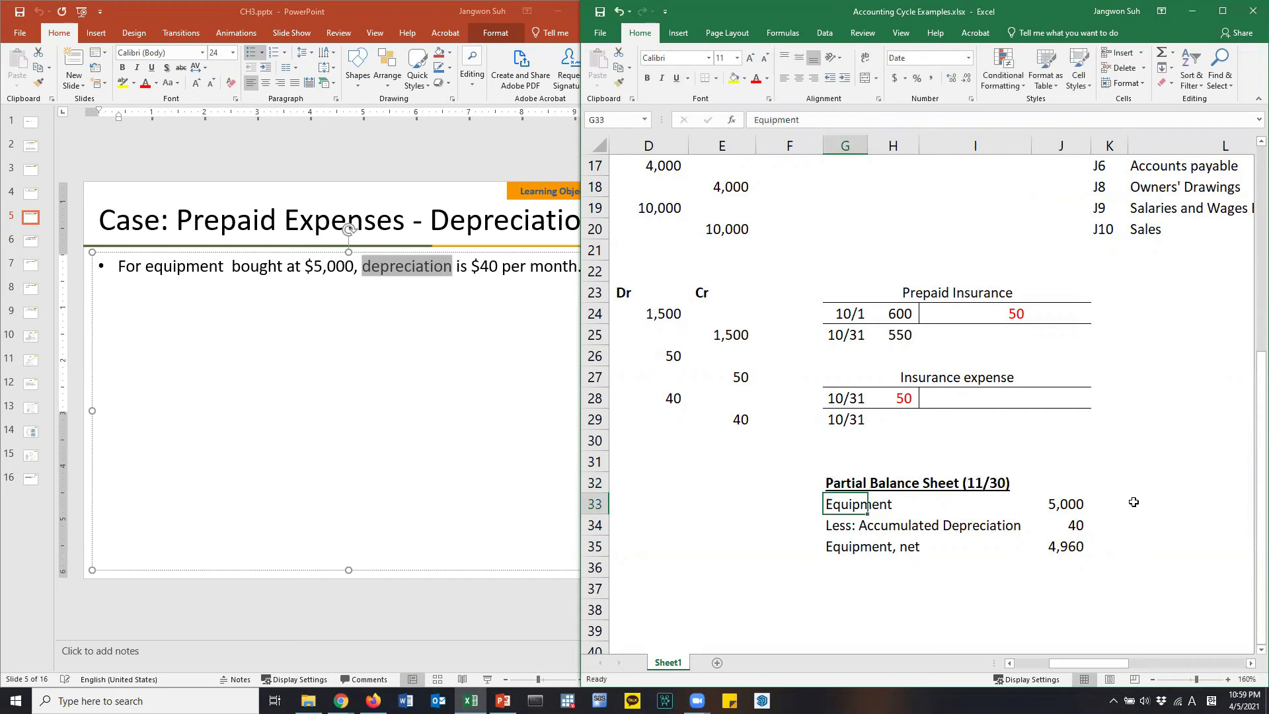
pyautogui.click(845, 483)
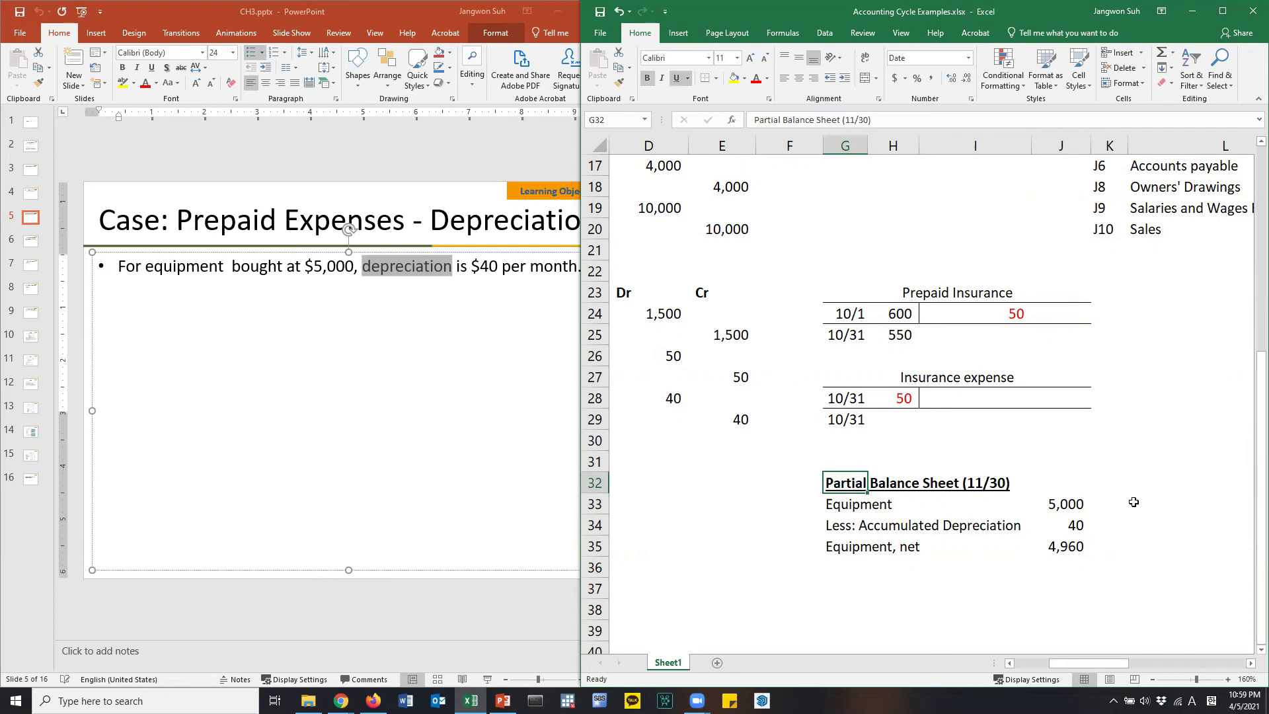
pyautogui.click(721, 481)
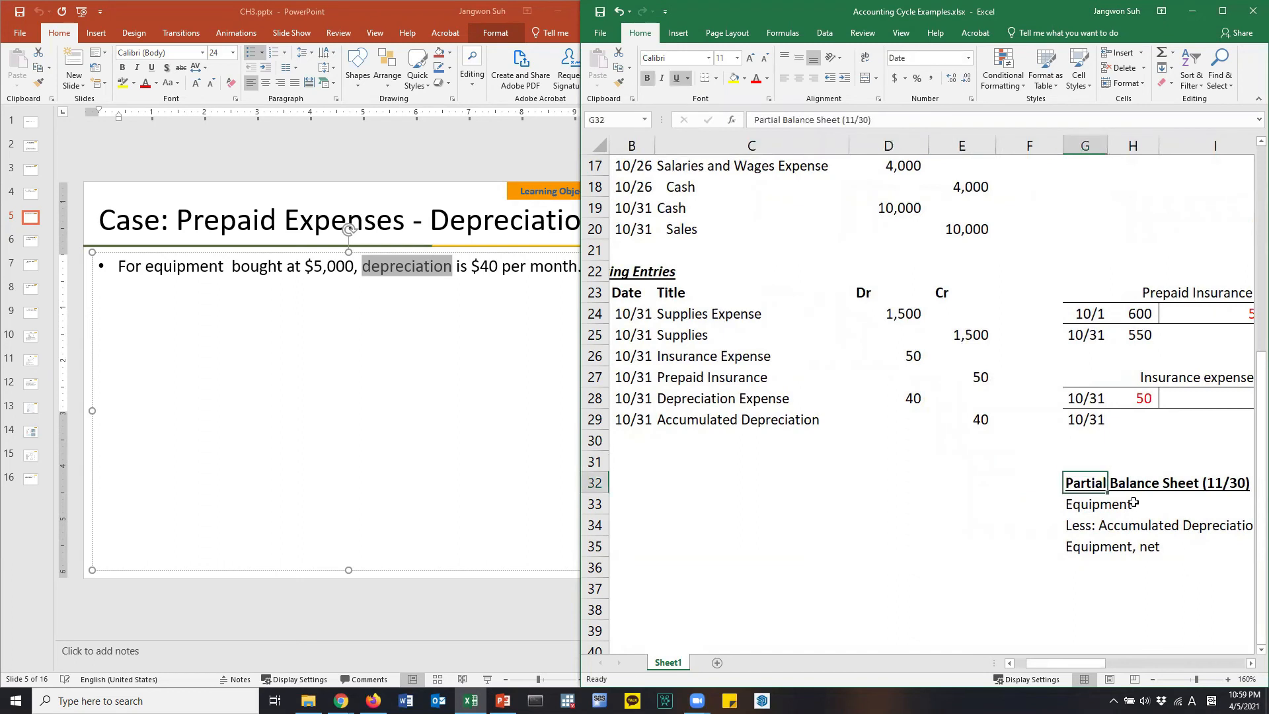
# Step: Paste a copy of the depreciation entry of 40 below the adjusting entries
pyautogui.click(961, 419)
pyautogui.write('11/30')
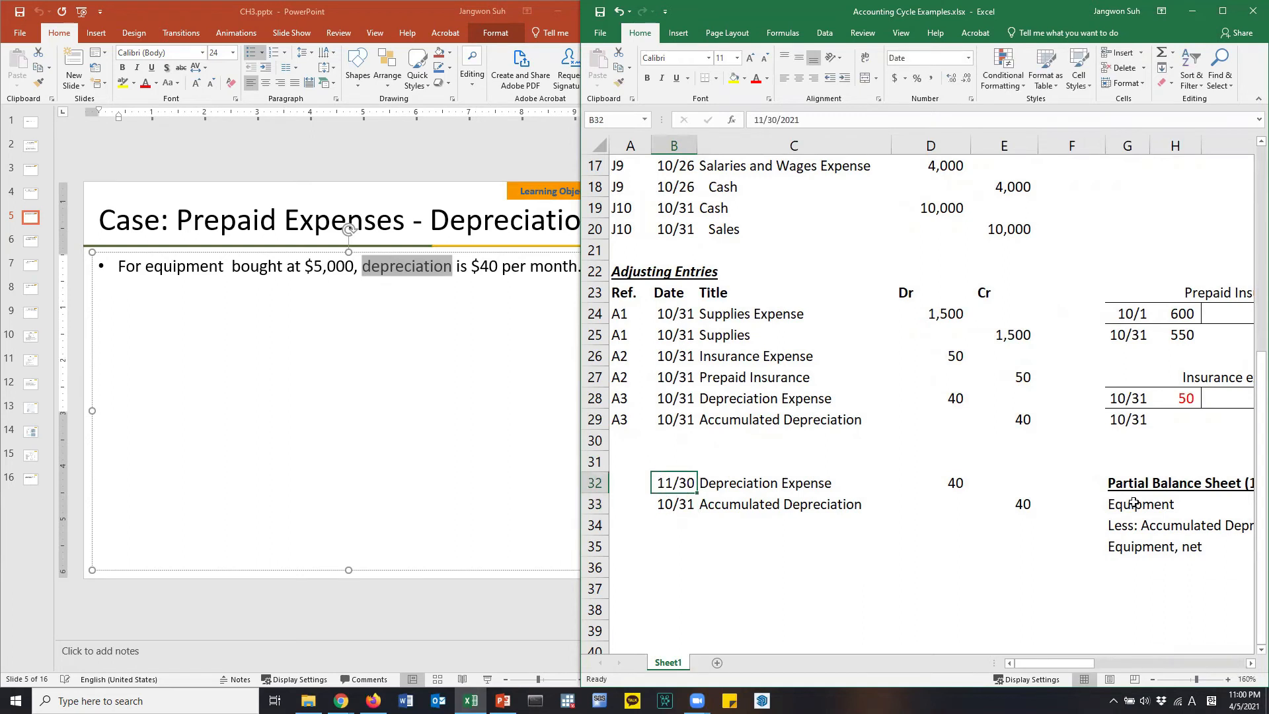
pyautogui.press('ctrl+v')
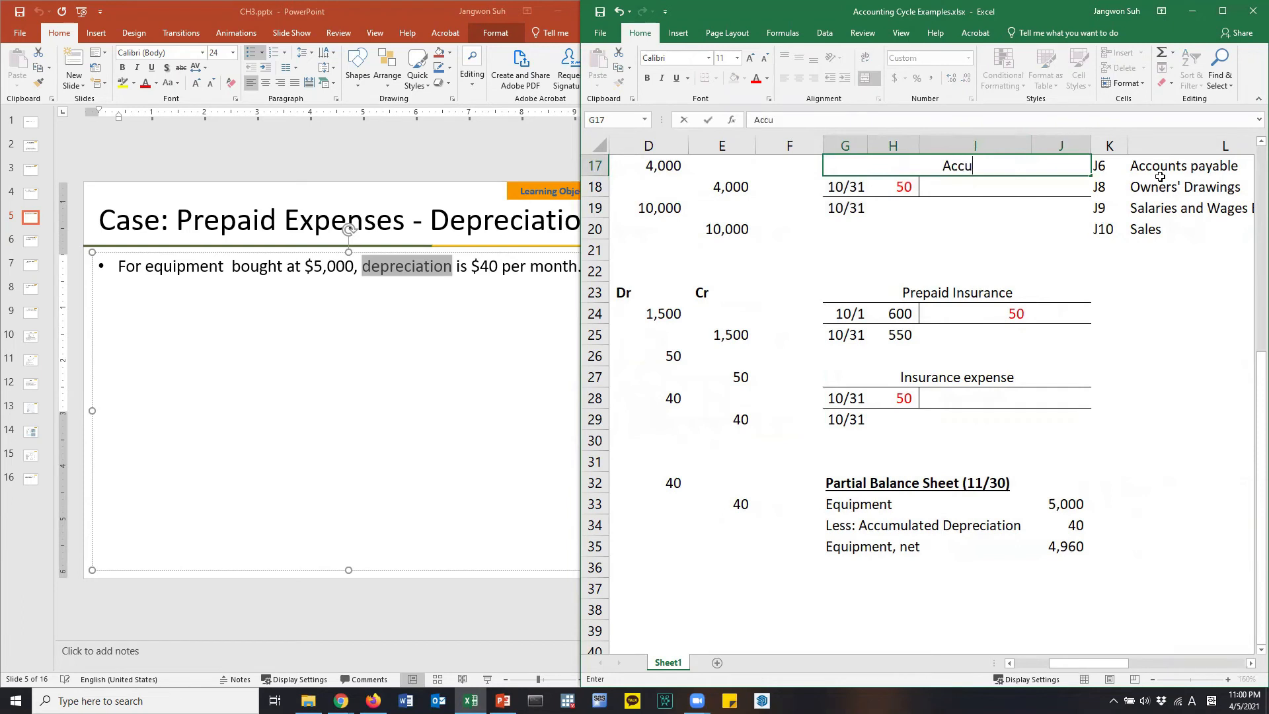
# Step: Title the T-account Accumulated Depreciation, insert a row shifting cells down, and fix borders
pyautogui.write('mulated Depreciation')
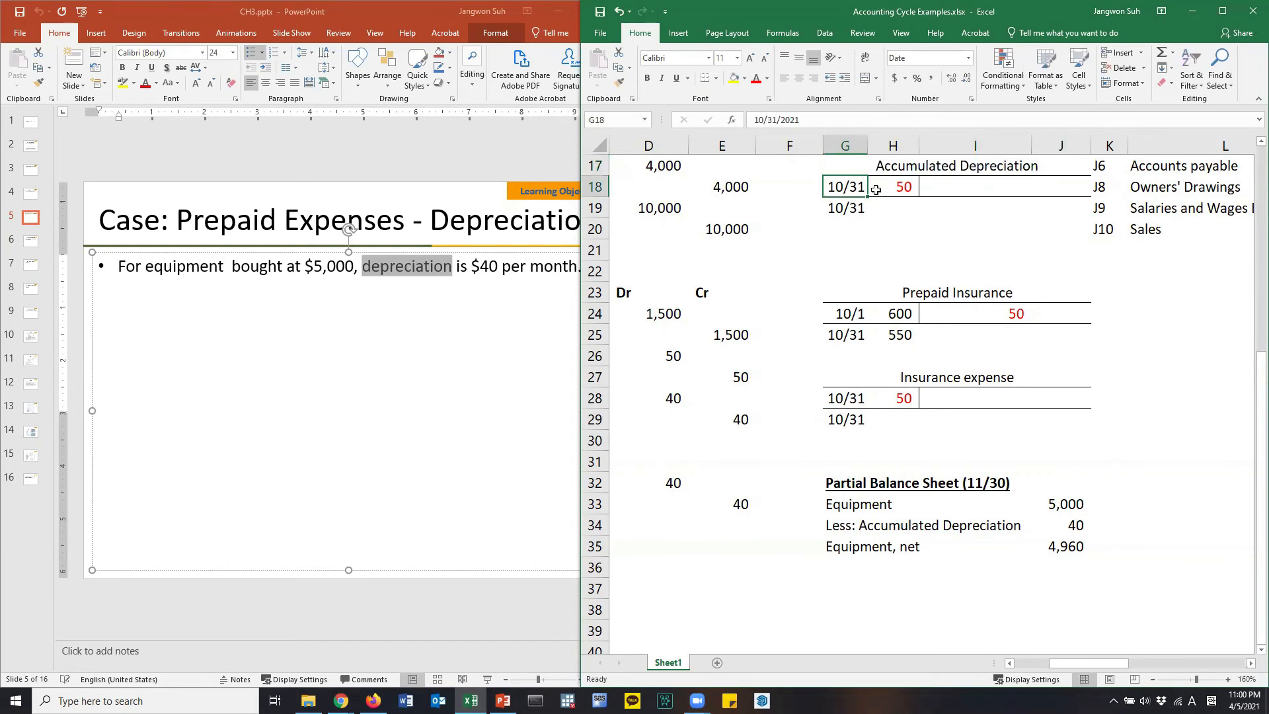
pyautogui.rightClick(904, 186)
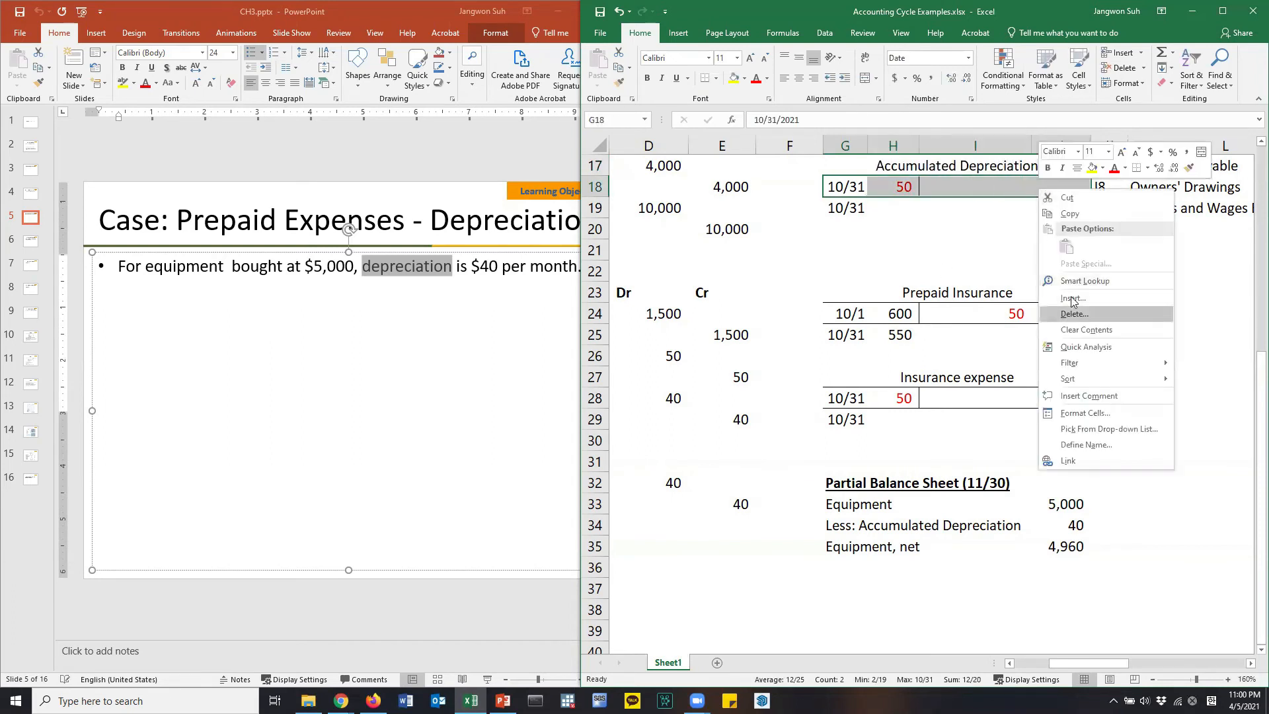
pyautogui.click(1071, 298)
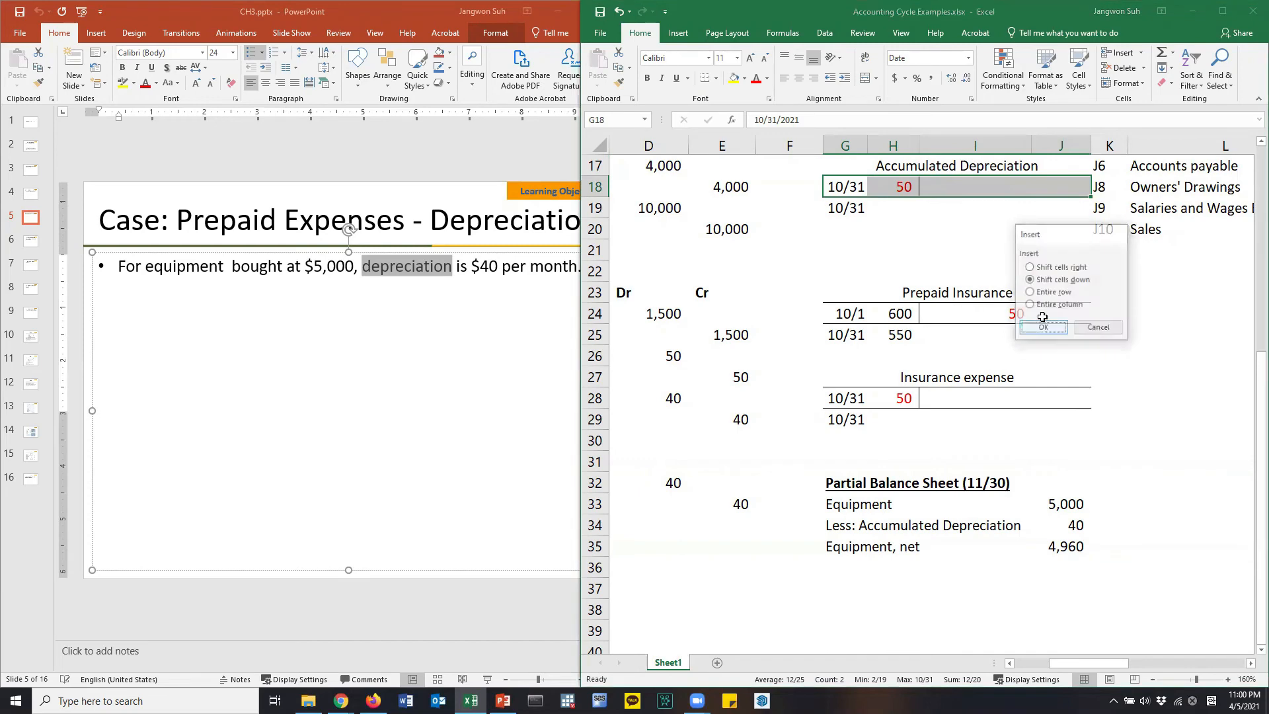
pyautogui.click(1042, 327)
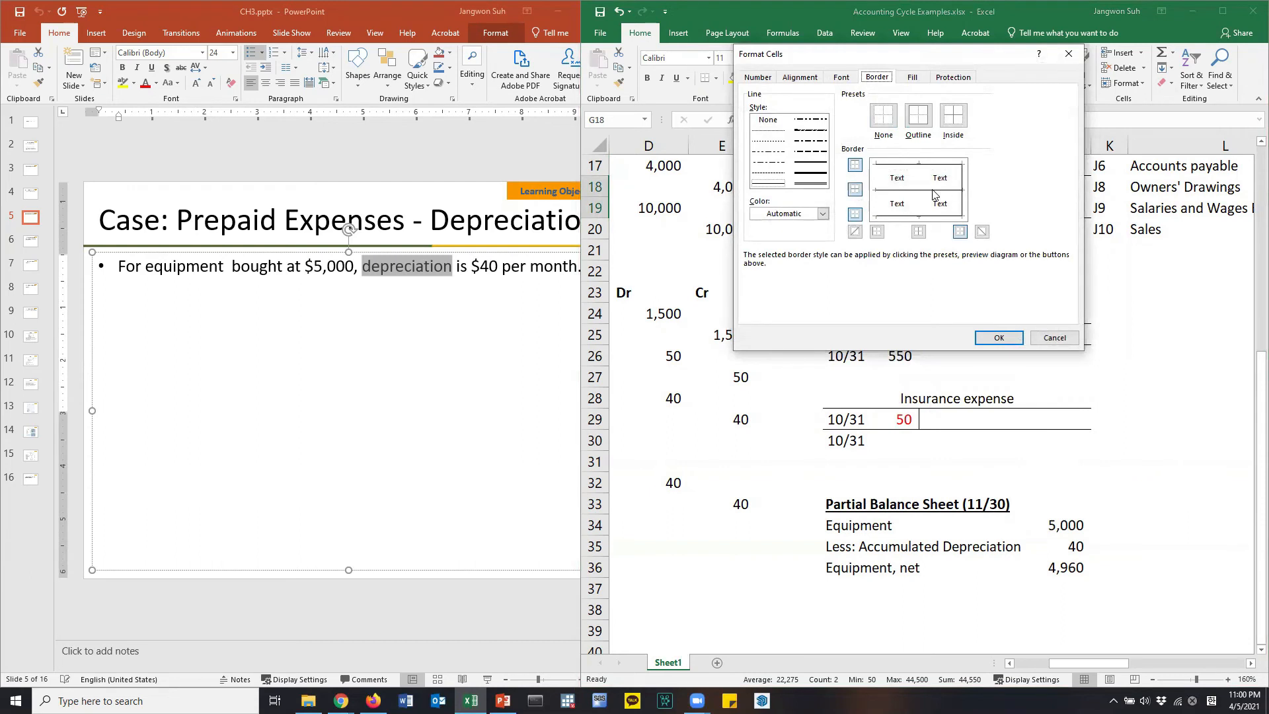
pyautogui.click(997, 337)
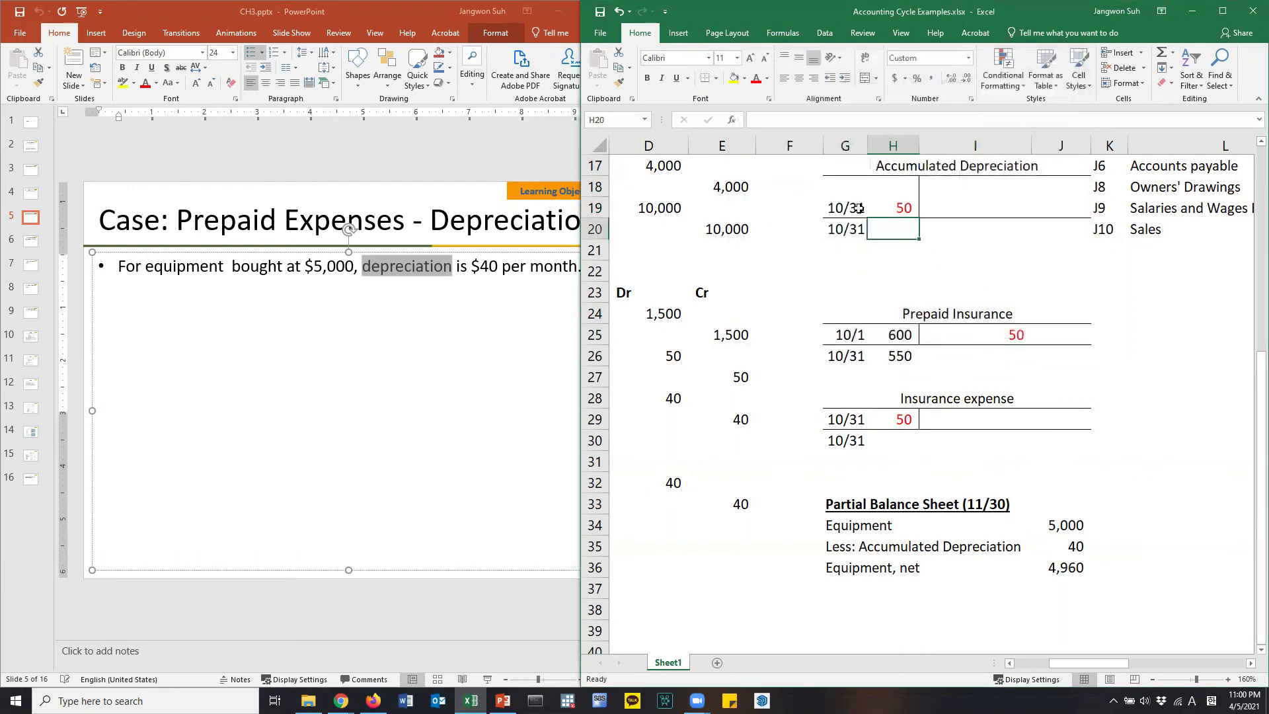
pyautogui.write('10/31')
pyautogui.click(893, 187)
pyautogui.write('50')
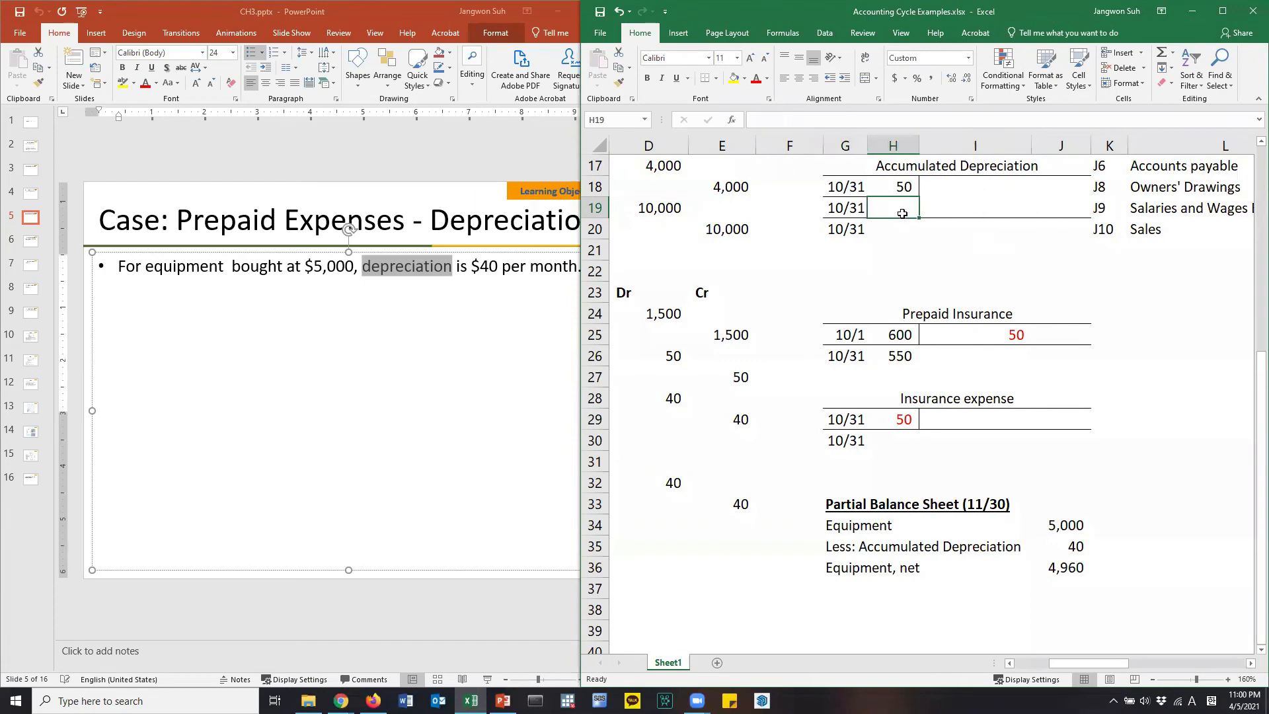
pyautogui.click(844, 186)
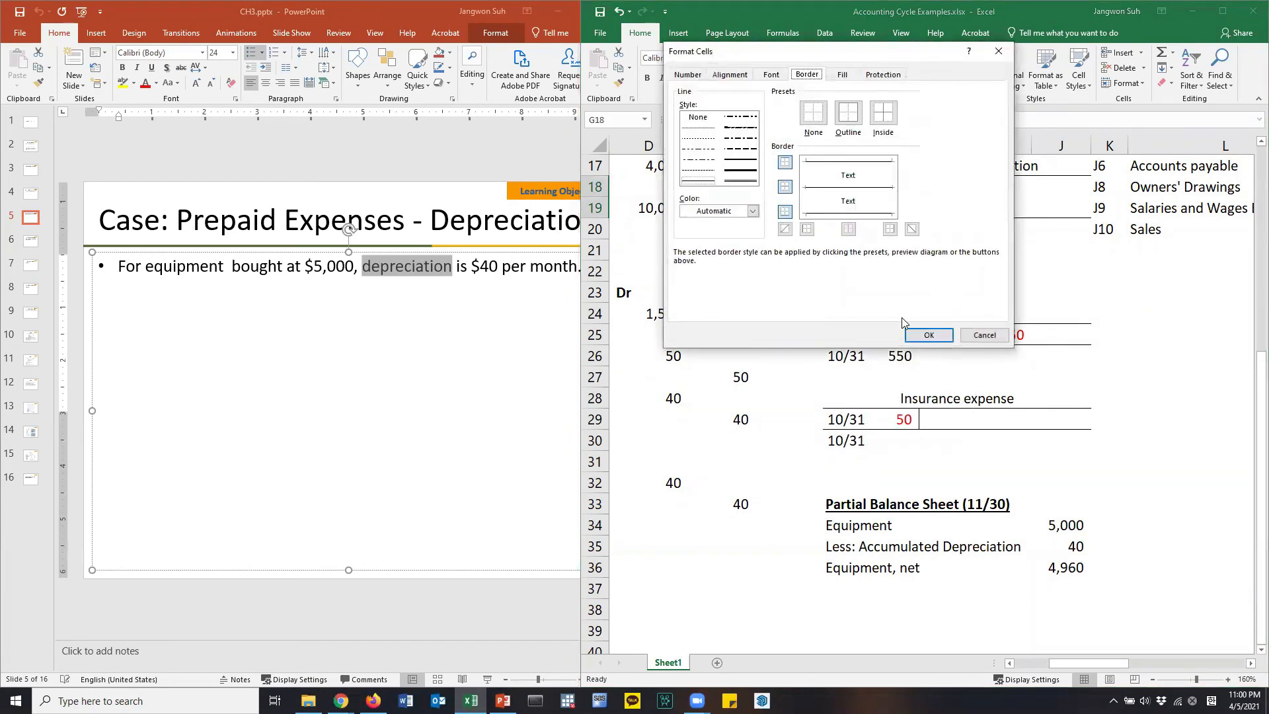
pyautogui.click(928, 335)
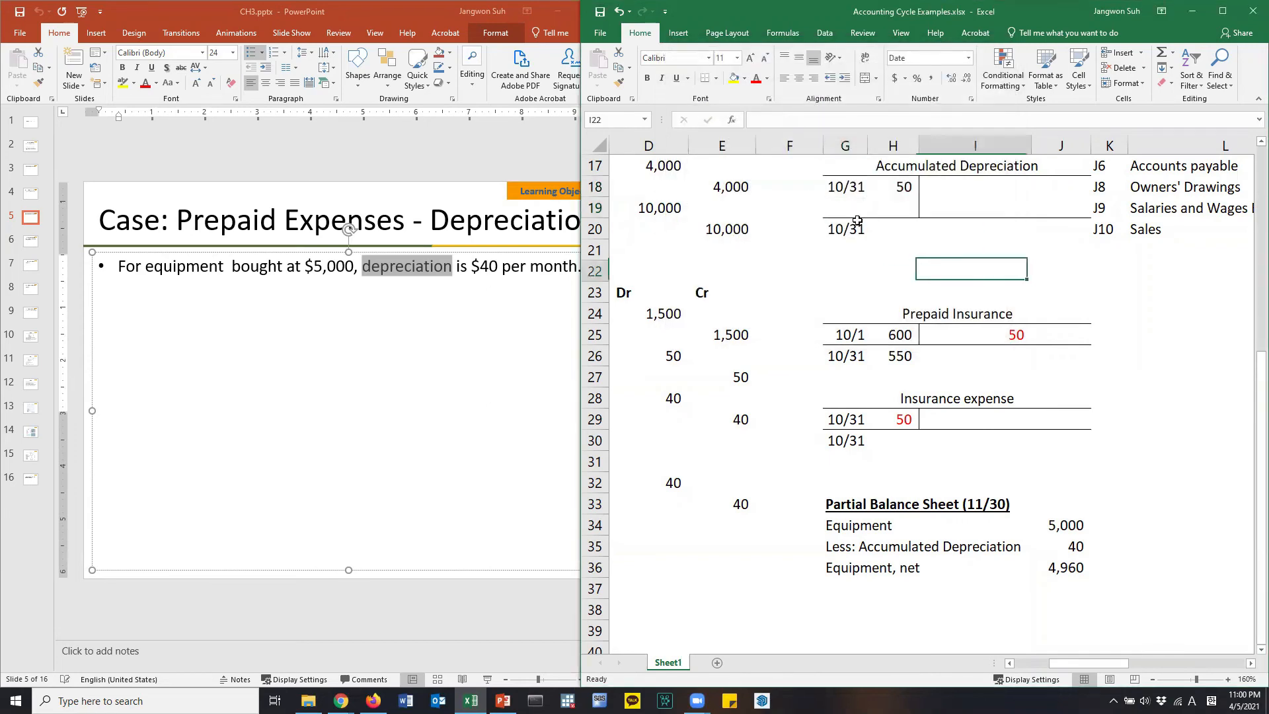
pyautogui.click(844, 229)
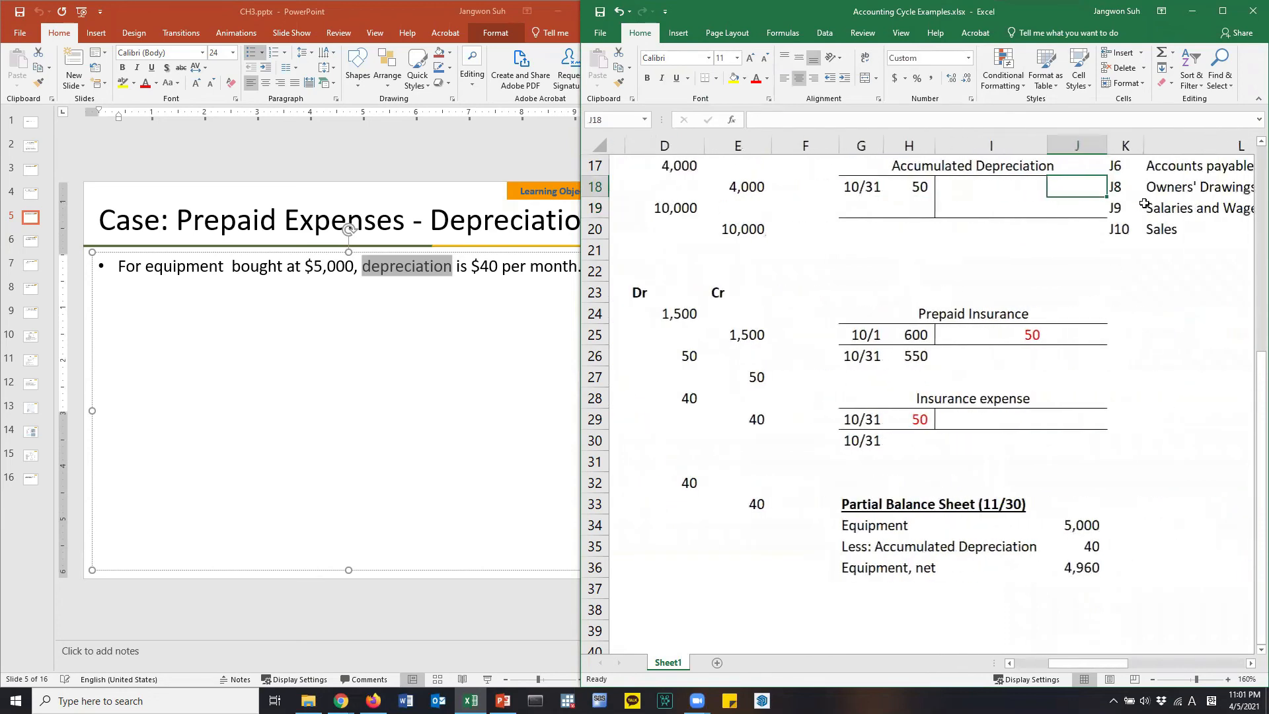
# Step: Add the 11/30 entry and start a SUM formula for the T-account balance
pyautogui.write('11/30')
pyautogui.click(910, 208)
pyautogui.write('50')
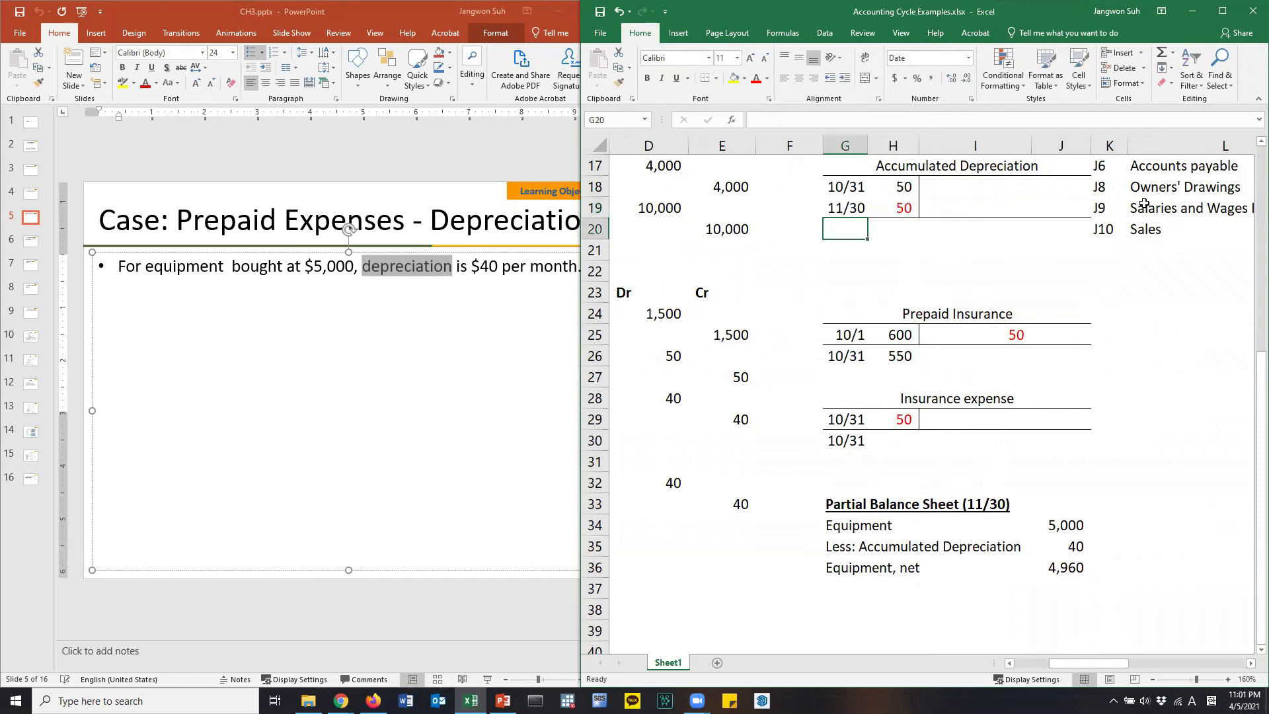
pyautogui.click(893, 228)
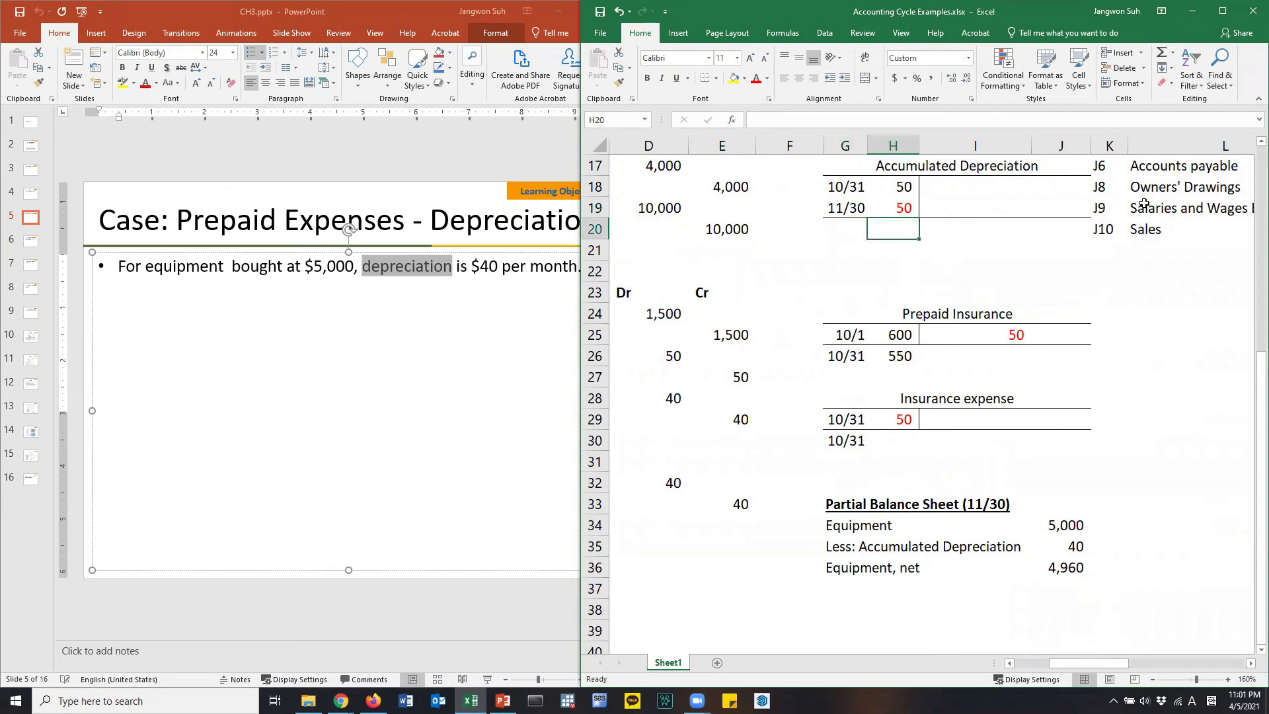
pyautogui.write('sum(H18:H19')
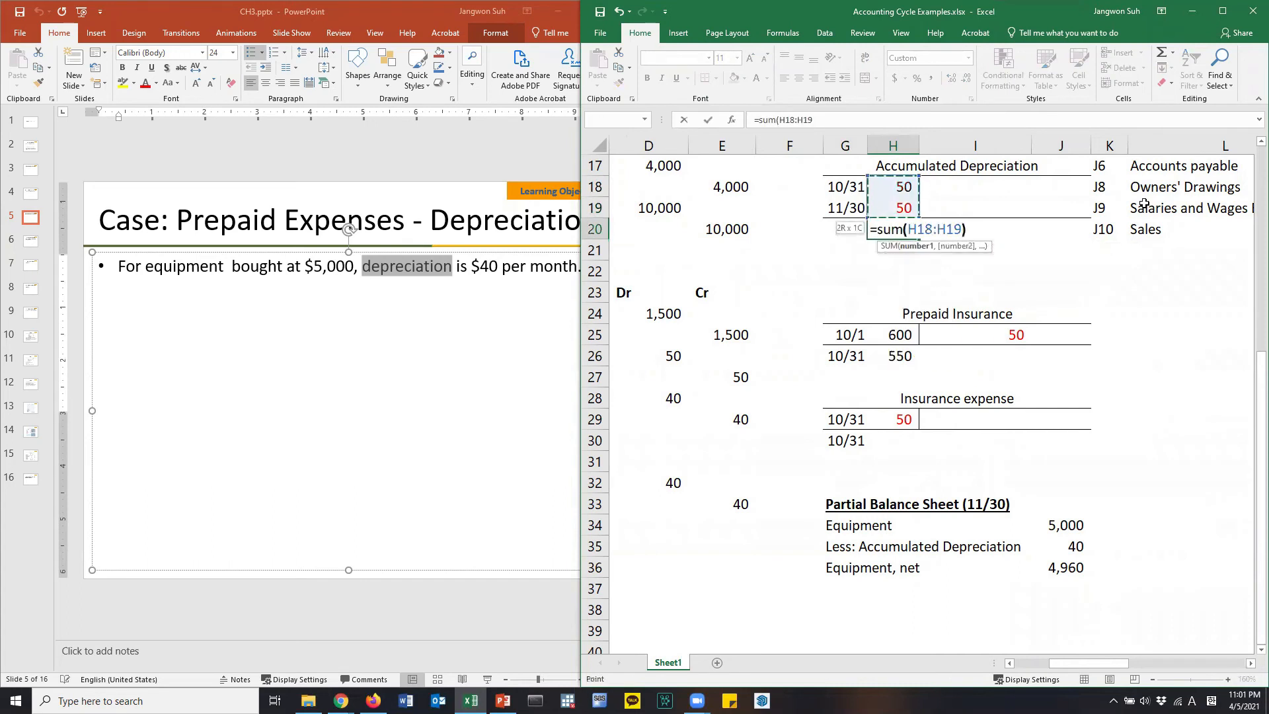
# Step: Date the T-account total 11/30 at 100 and show Equipment, net of 4,900
pyautogui.write('11')
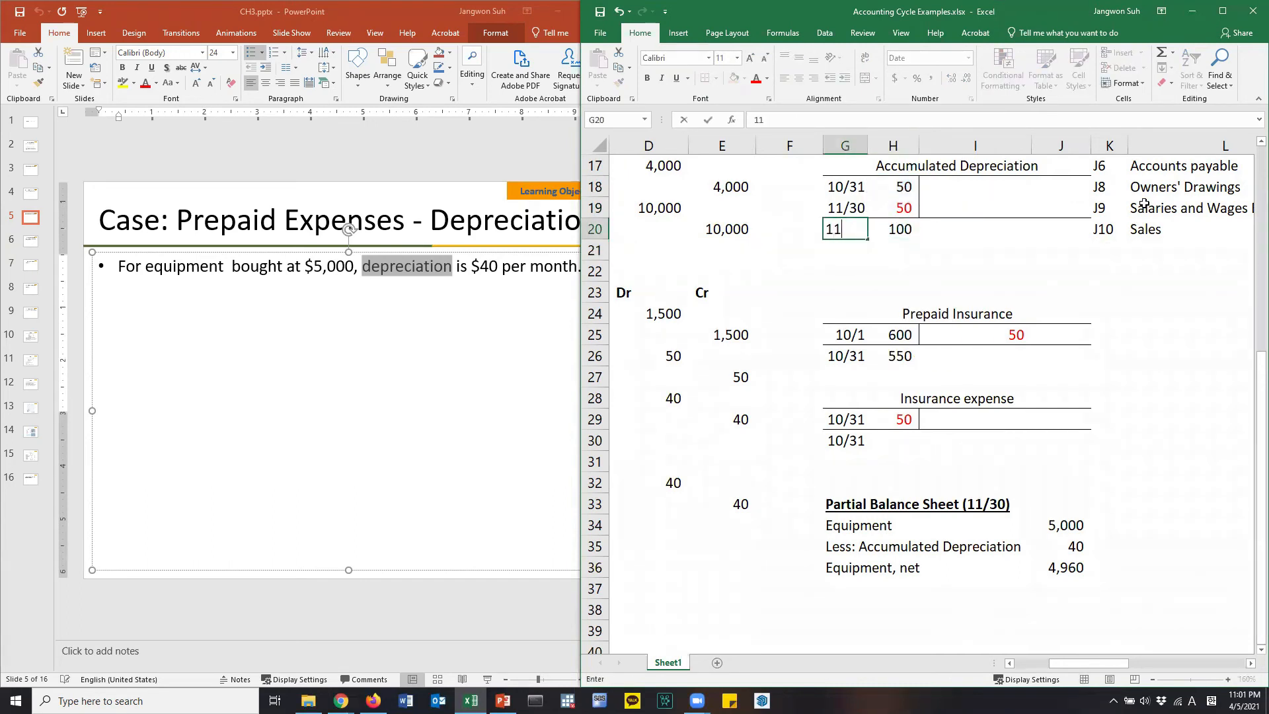
pyautogui.write('11/30')
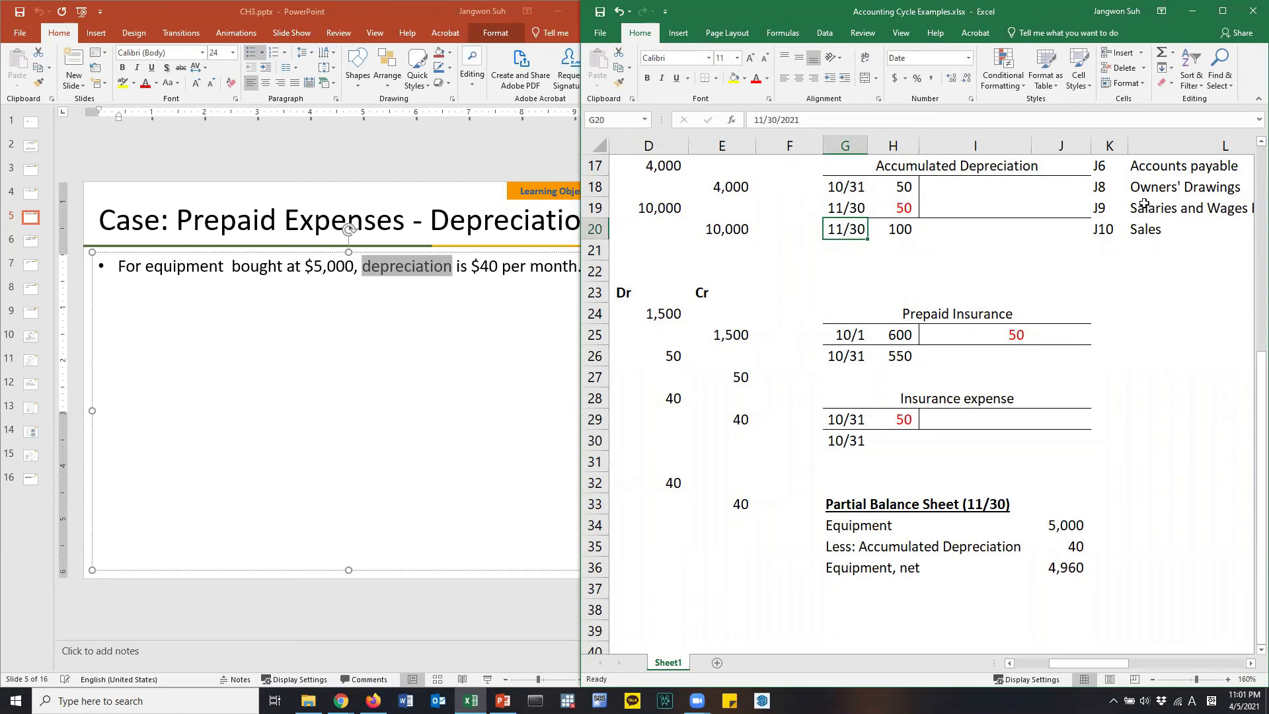
pyautogui.click(892, 229)
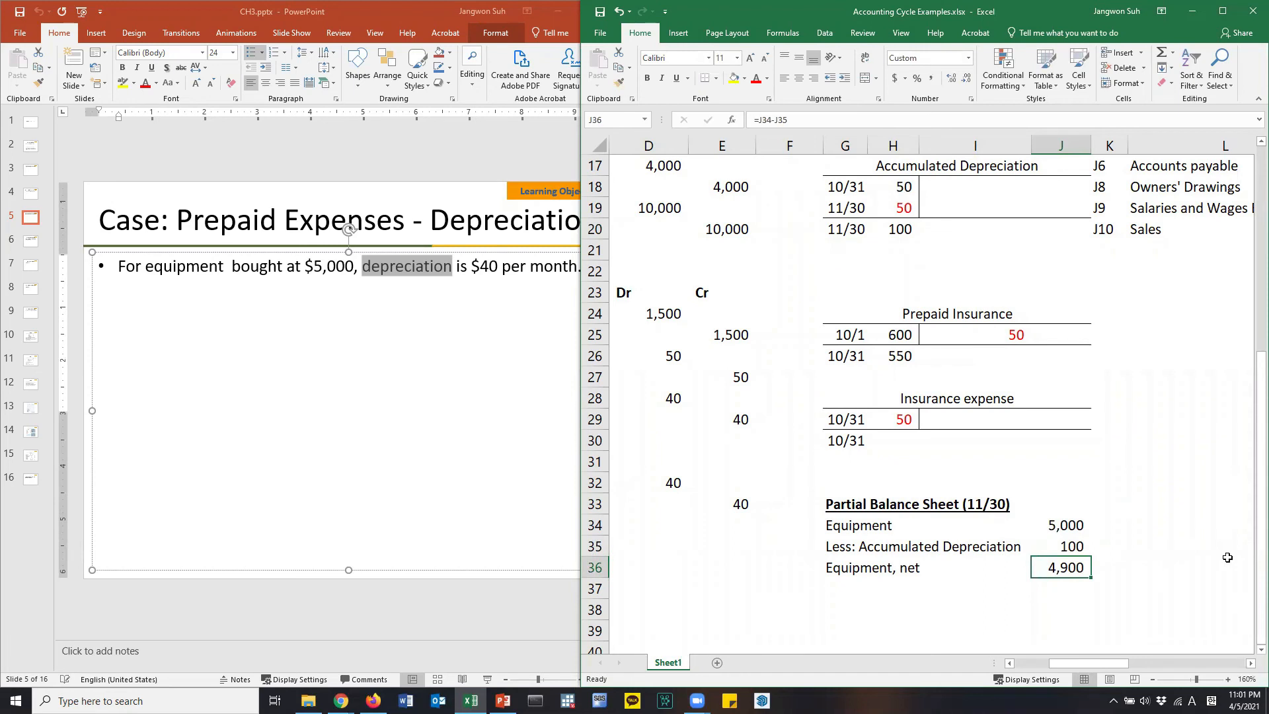
pyautogui.click(1060, 524)
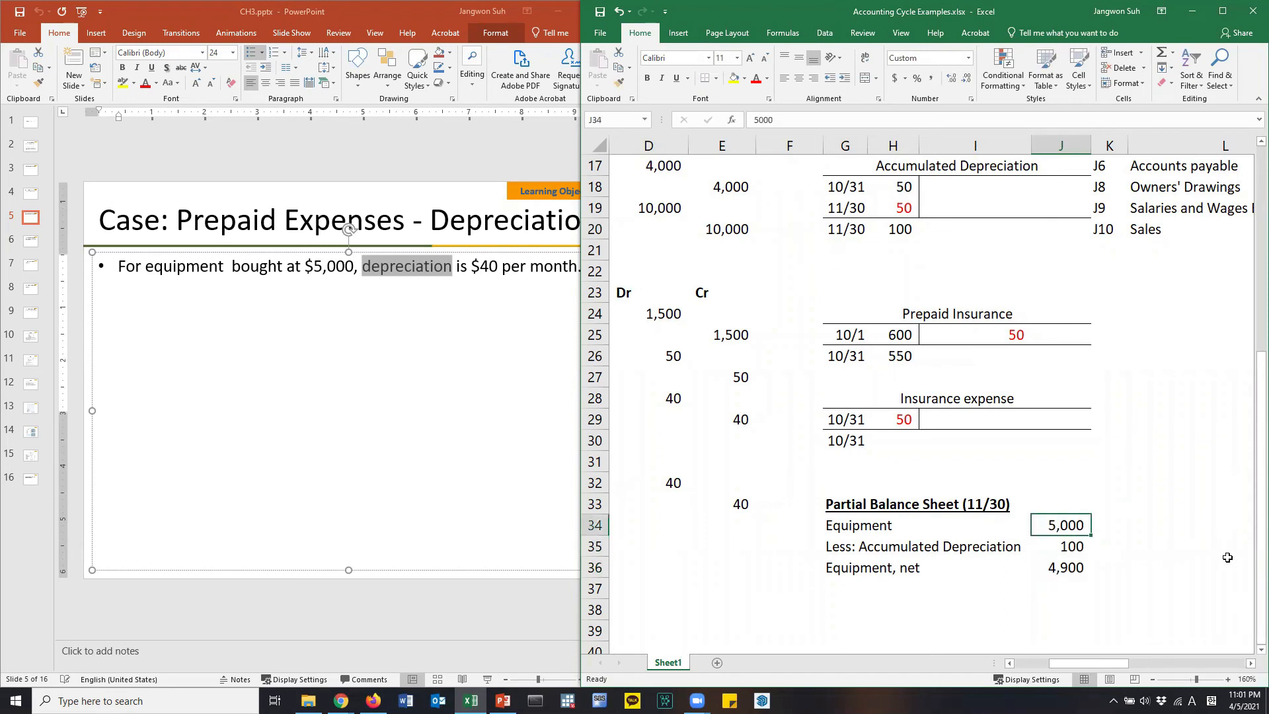
pyautogui.click(1060, 545)
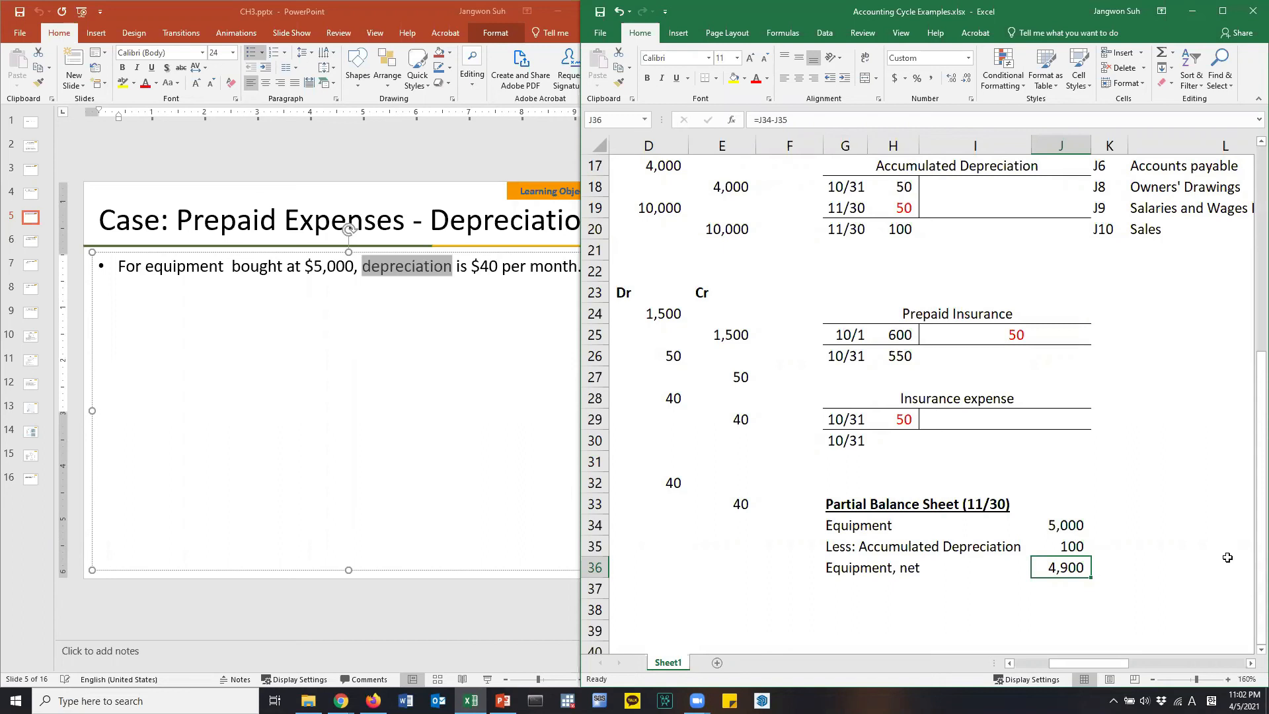
pyautogui.moveTo(1163, 422)
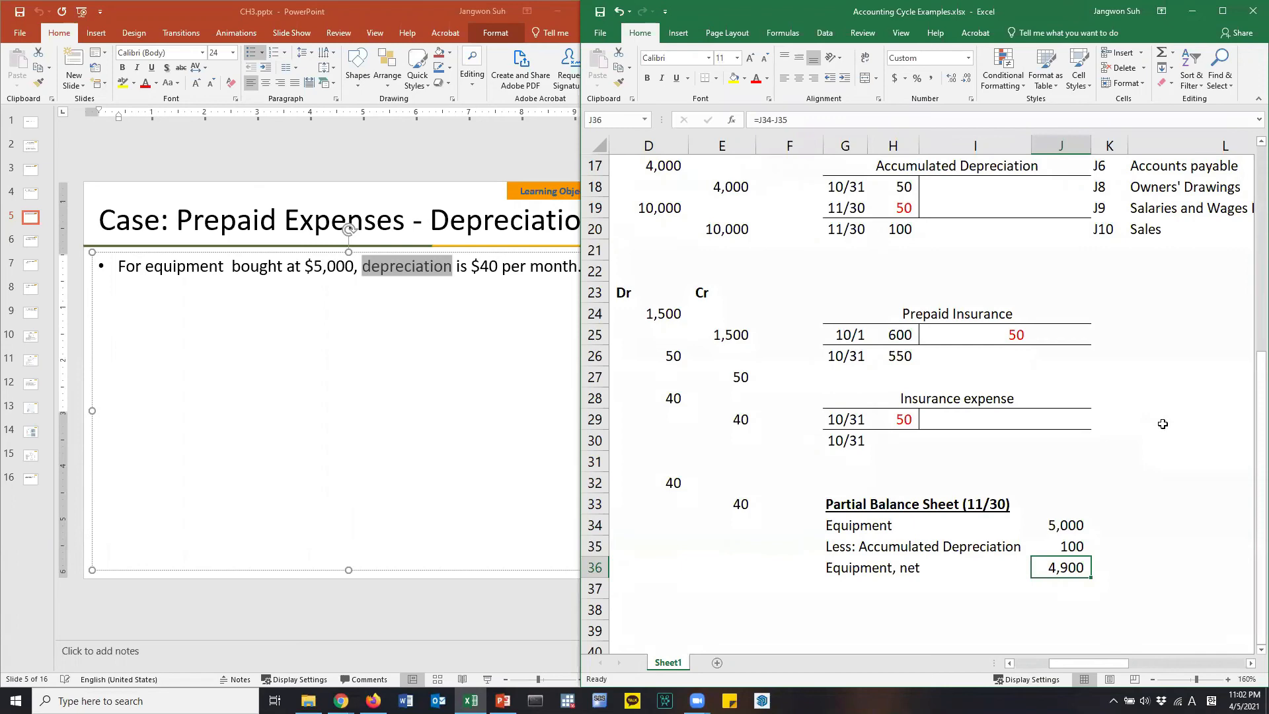
pyautogui.moveTo(1037, 357)
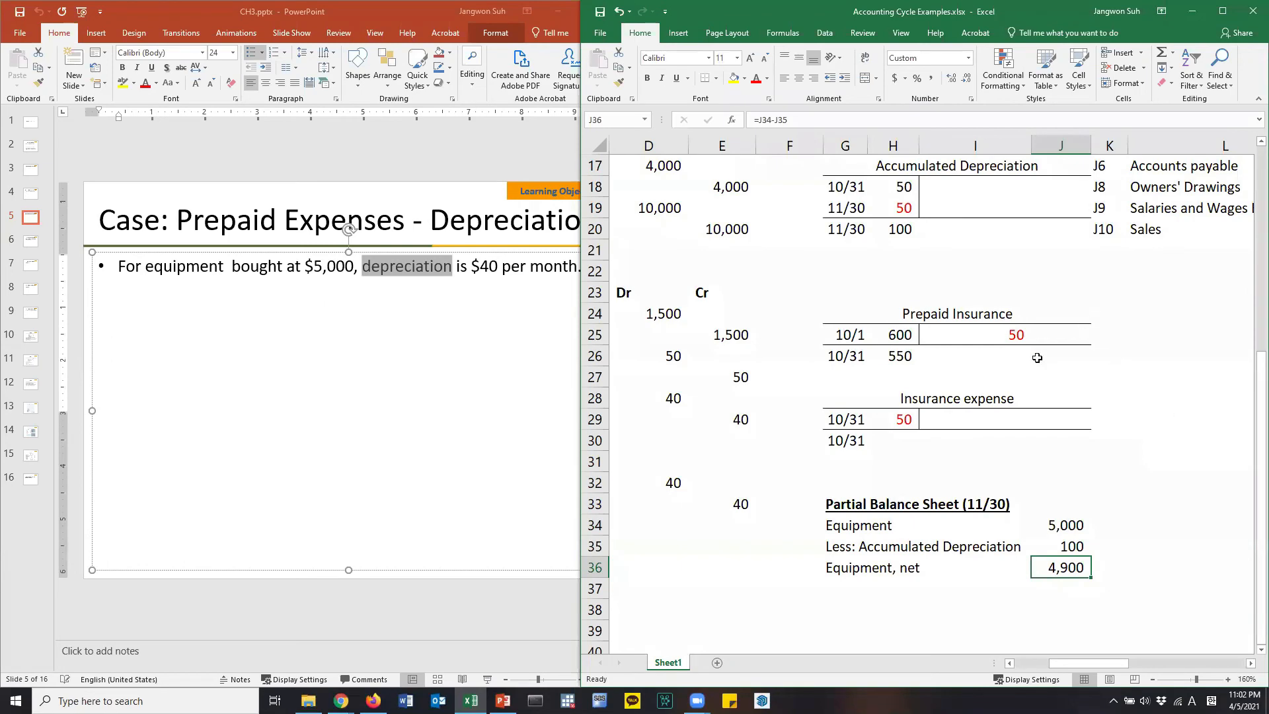
pyautogui.click(721, 482)
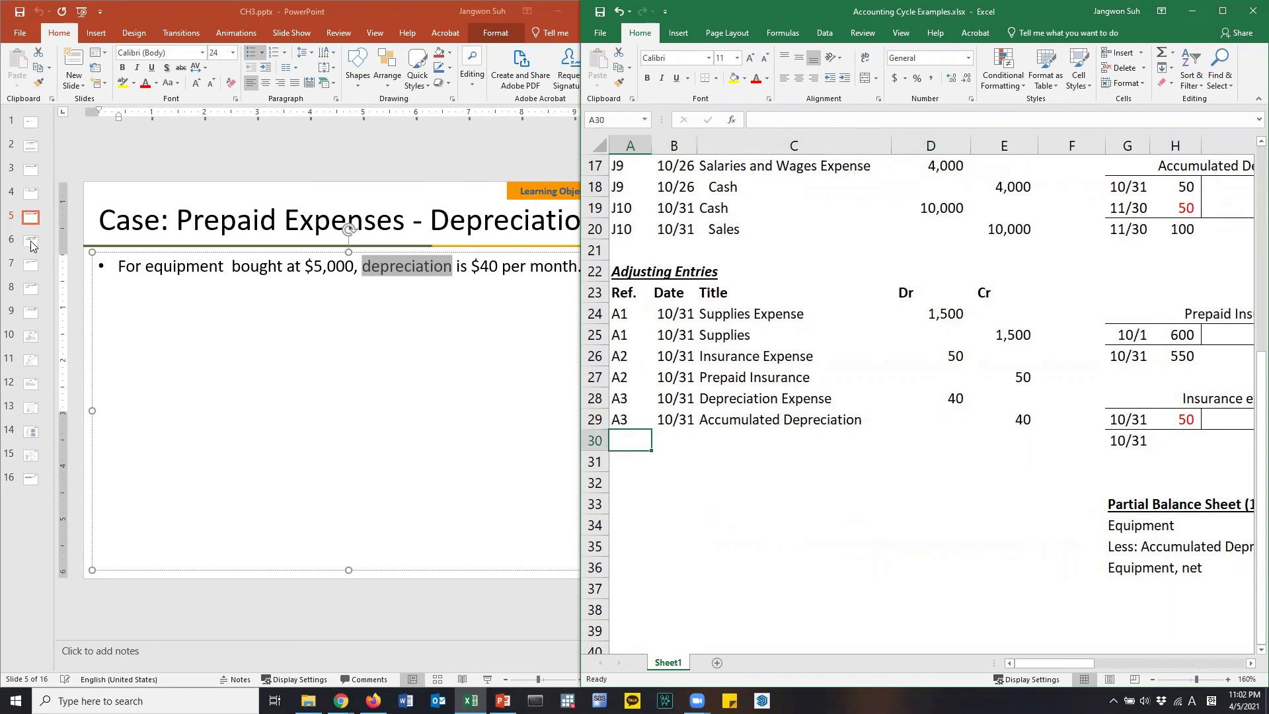
# Step: Settle on the Unearned Revenues slide: $1,200 paid, service completed by 12/31
pyautogui.click(31, 241)
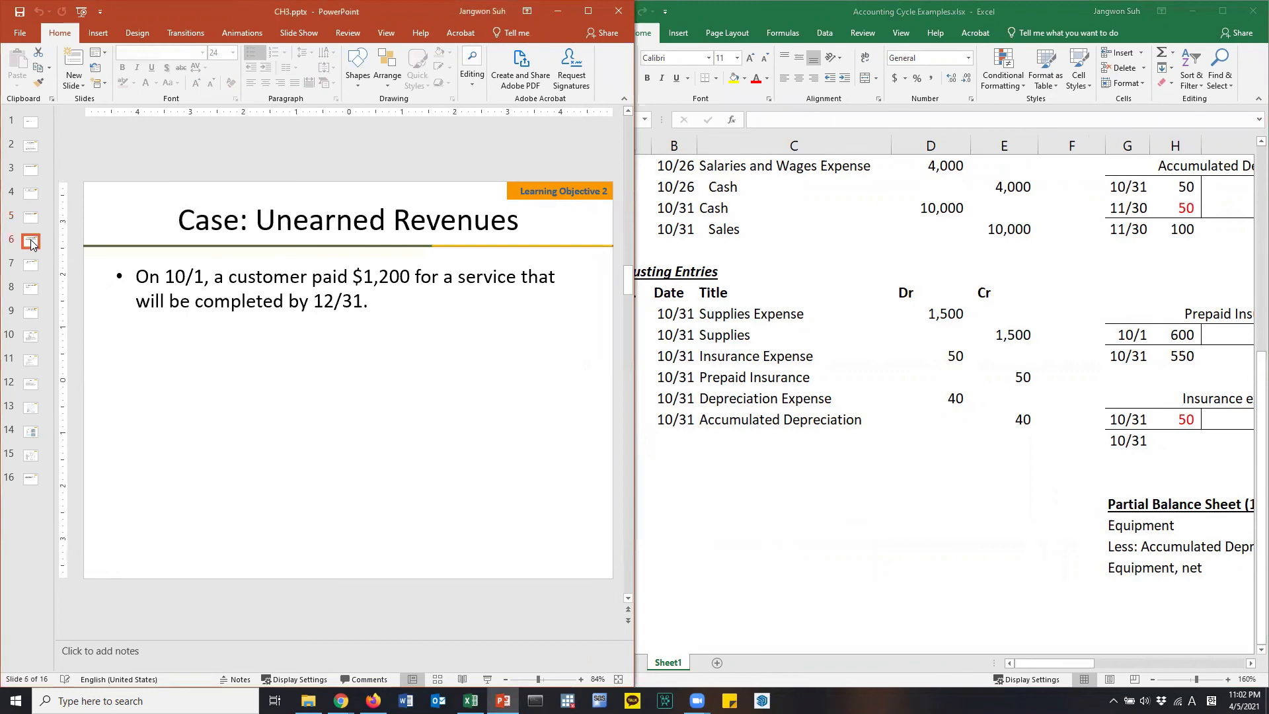
pyautogui.click(31, 312)
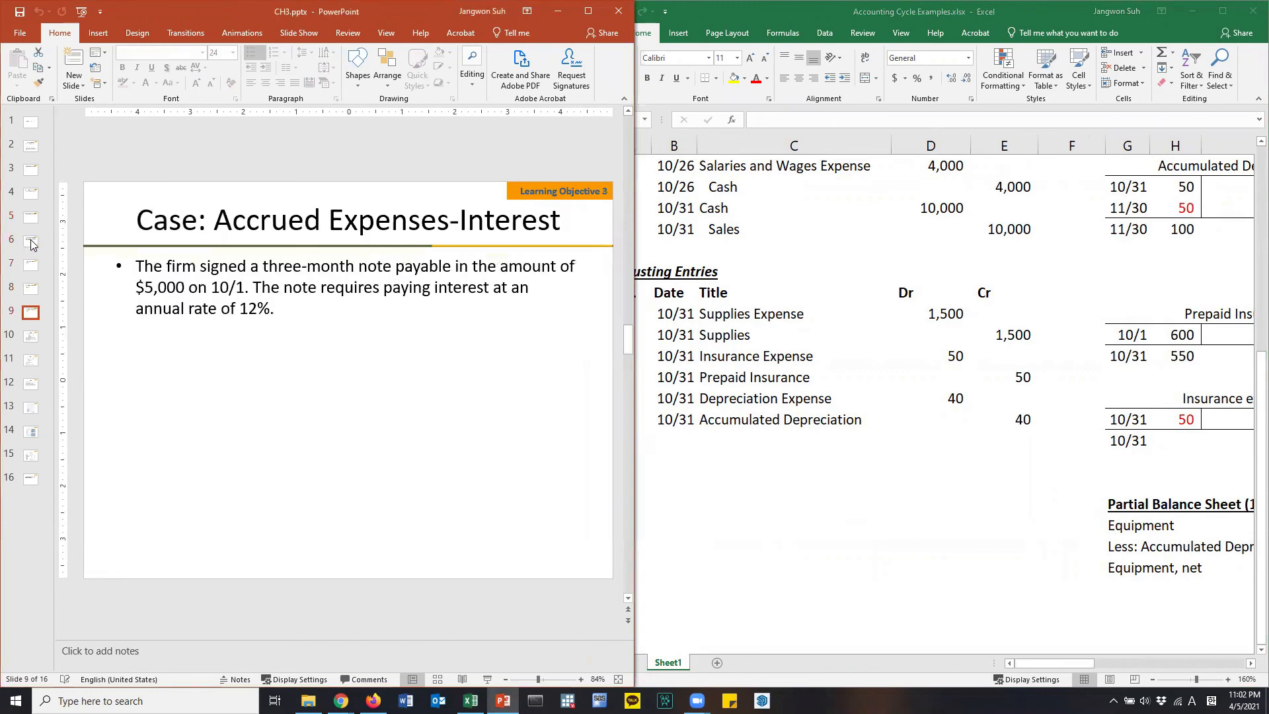
pyautogui.click(30, 240)
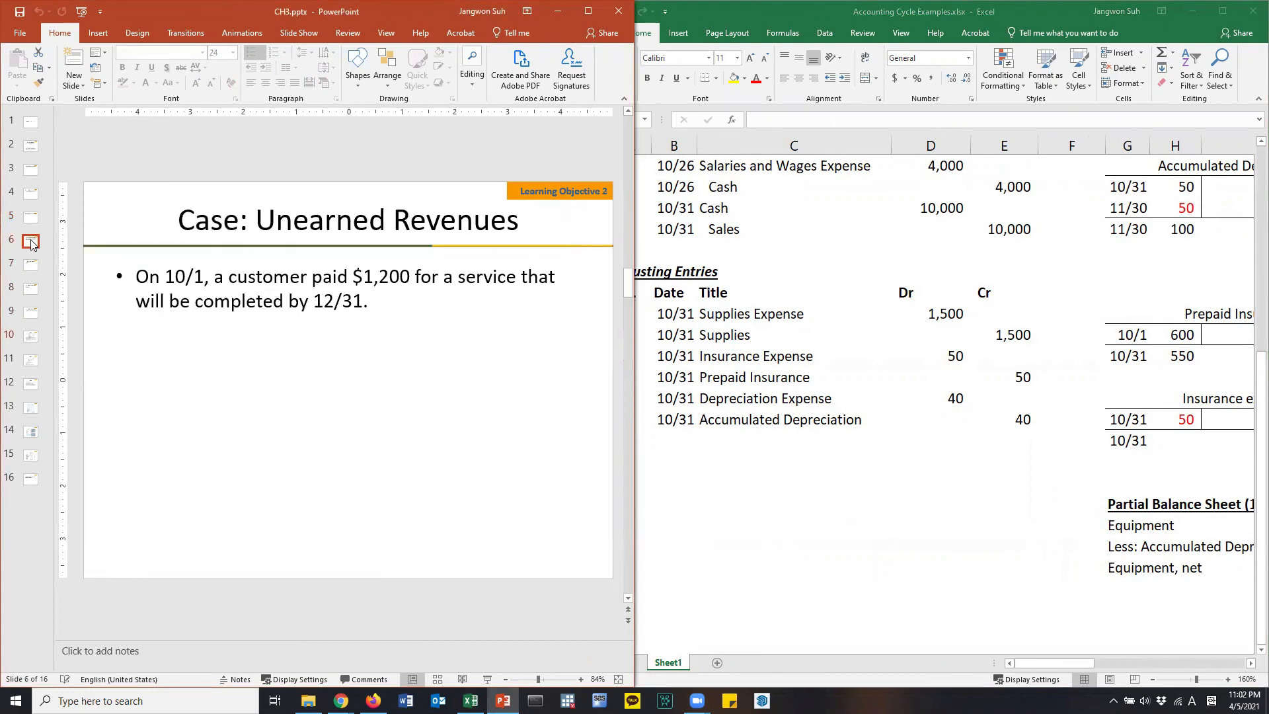
pyautogui.click(29, 216)
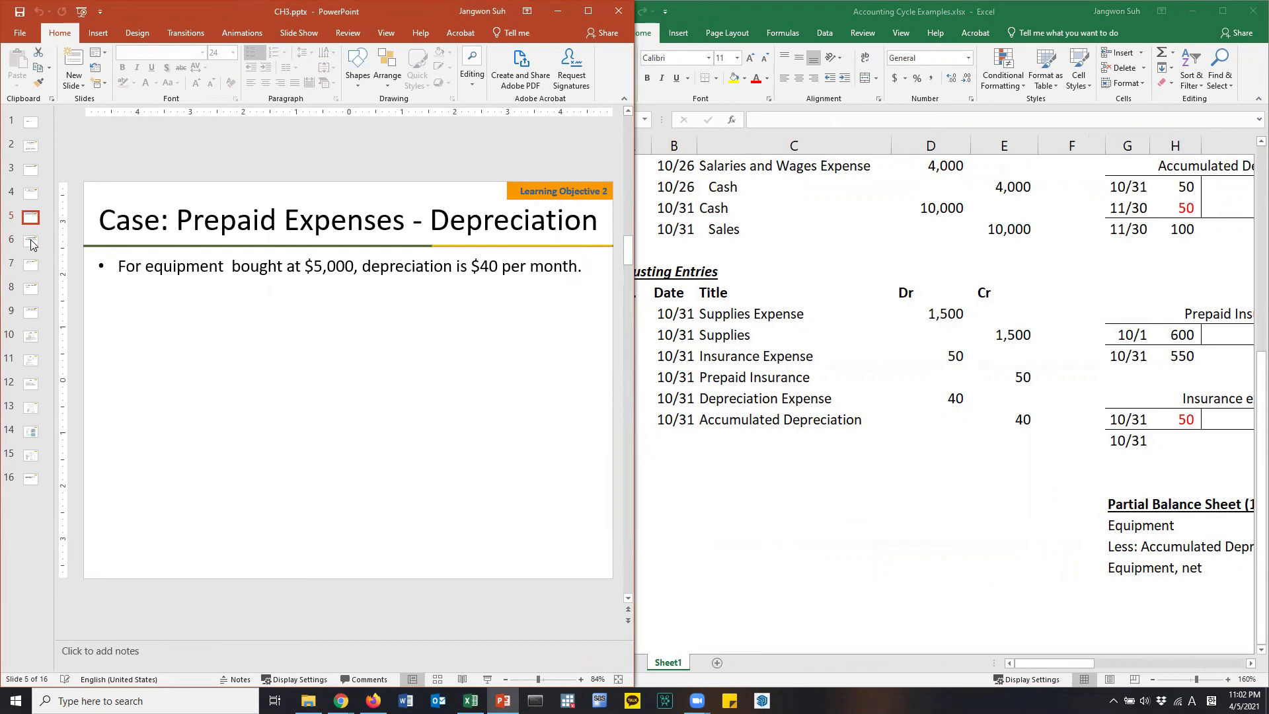
pyautogui.click(31, 240)
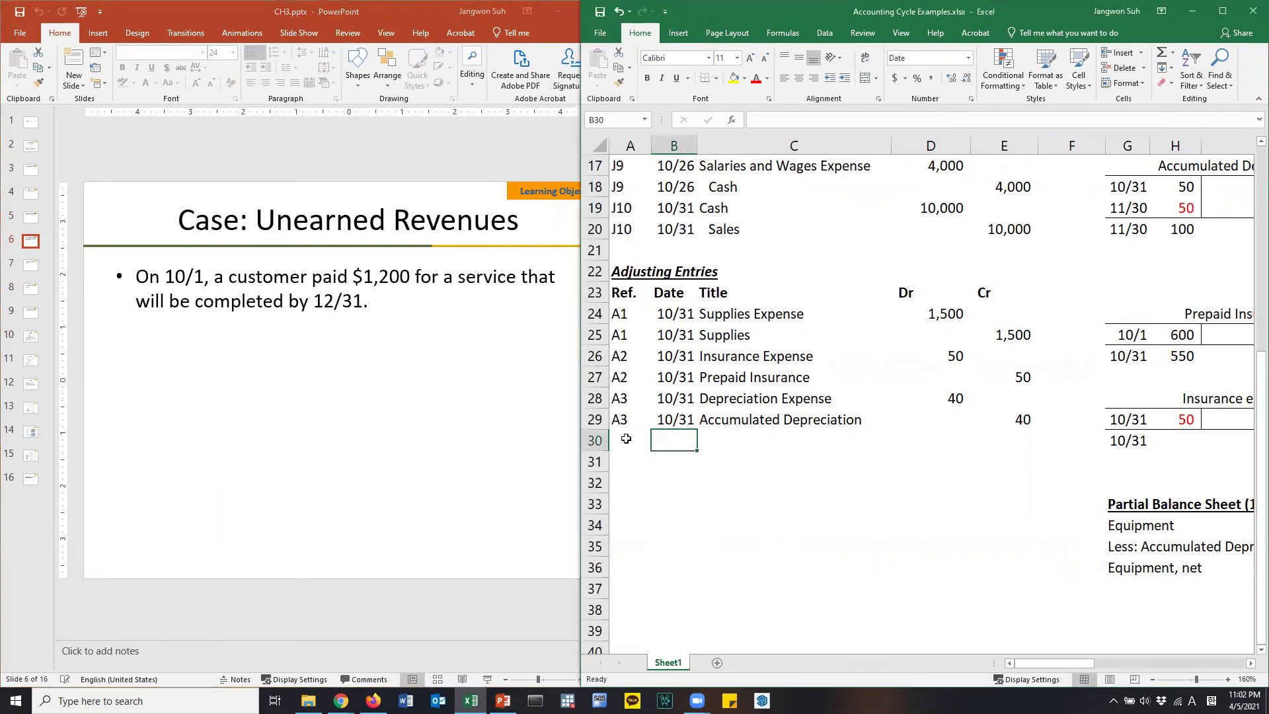
pyautogui.click(630, 439)
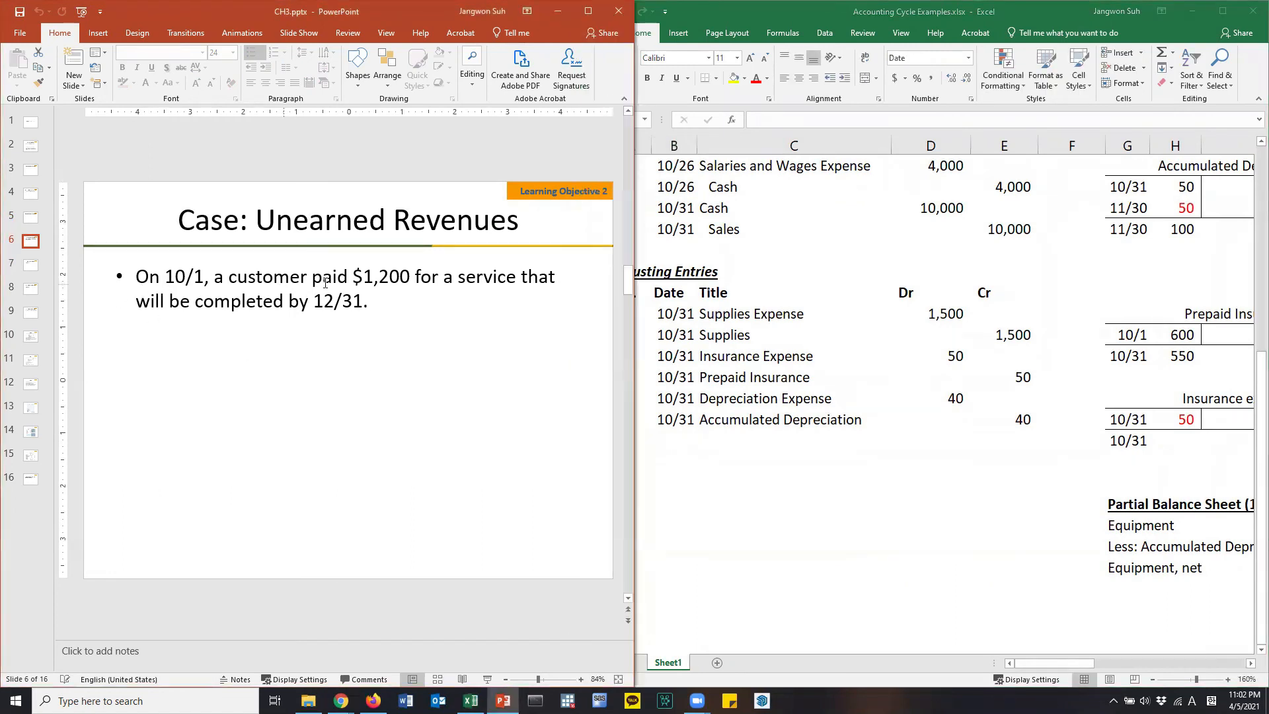
pyautogui.click(464, 277)
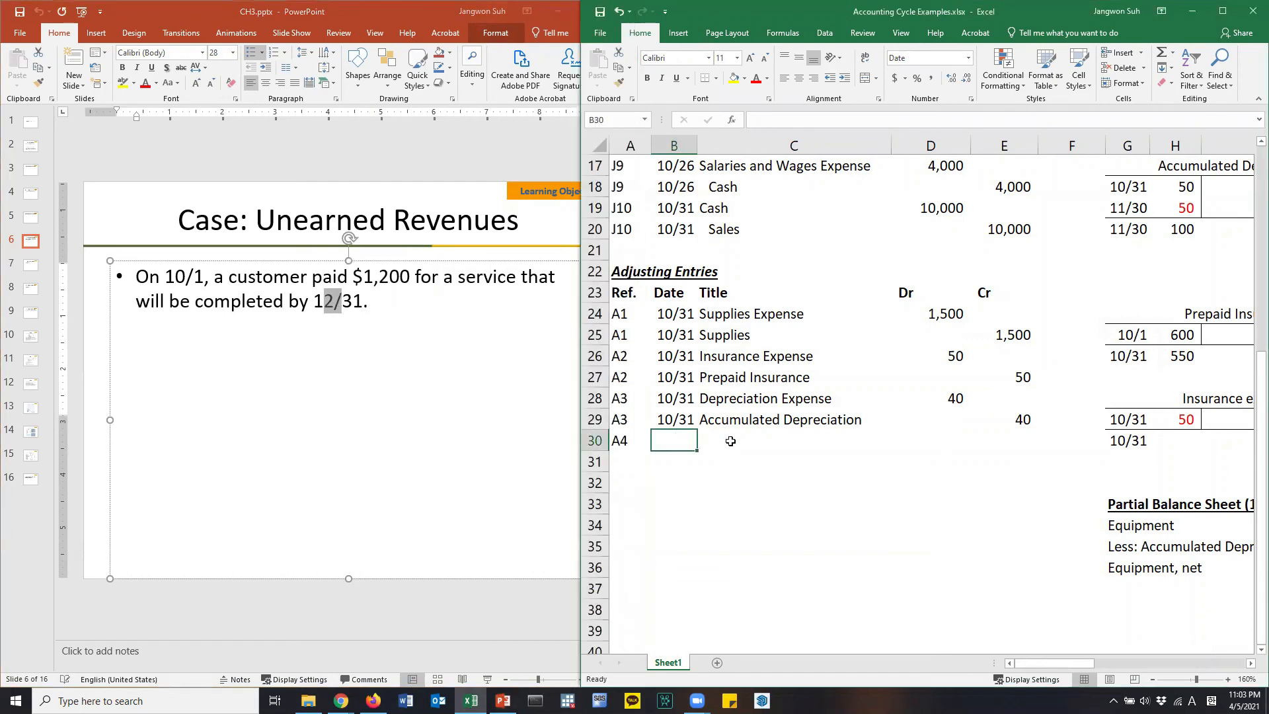
# Step: Check entry J3's dates, then date entry A4 10/31
pyautogui.write('1')
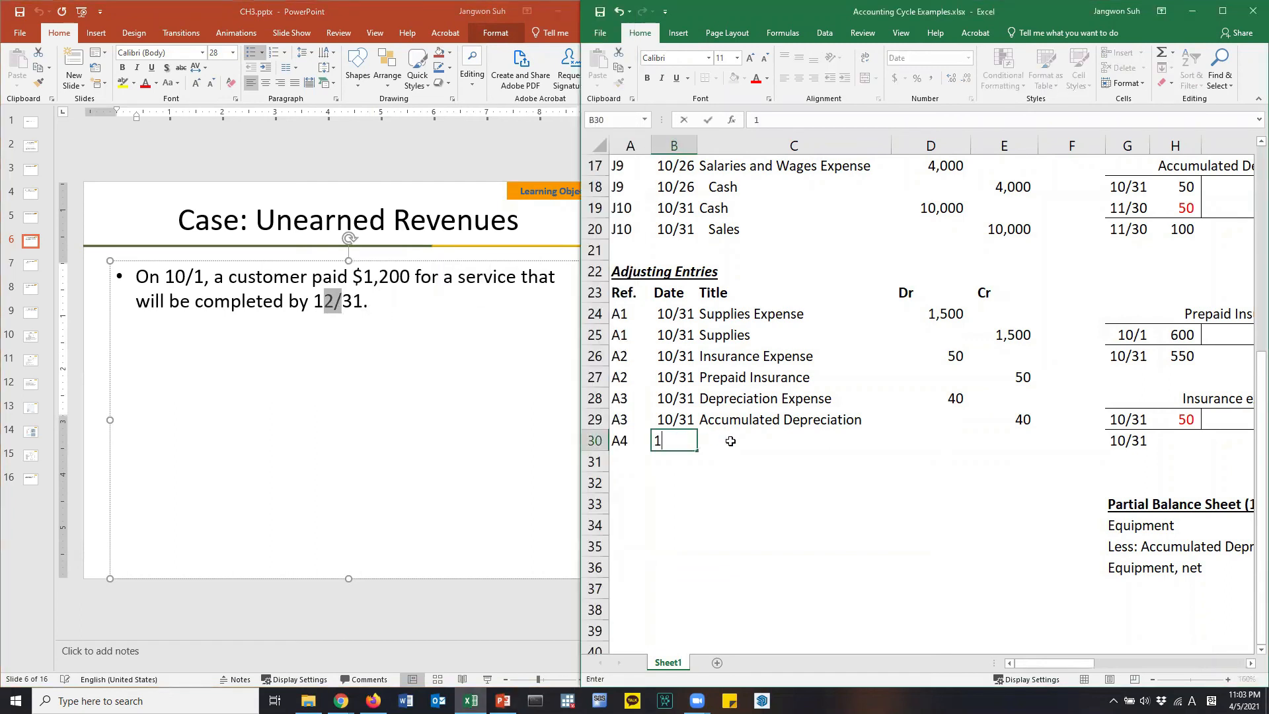
pyautogui.press('Escape')
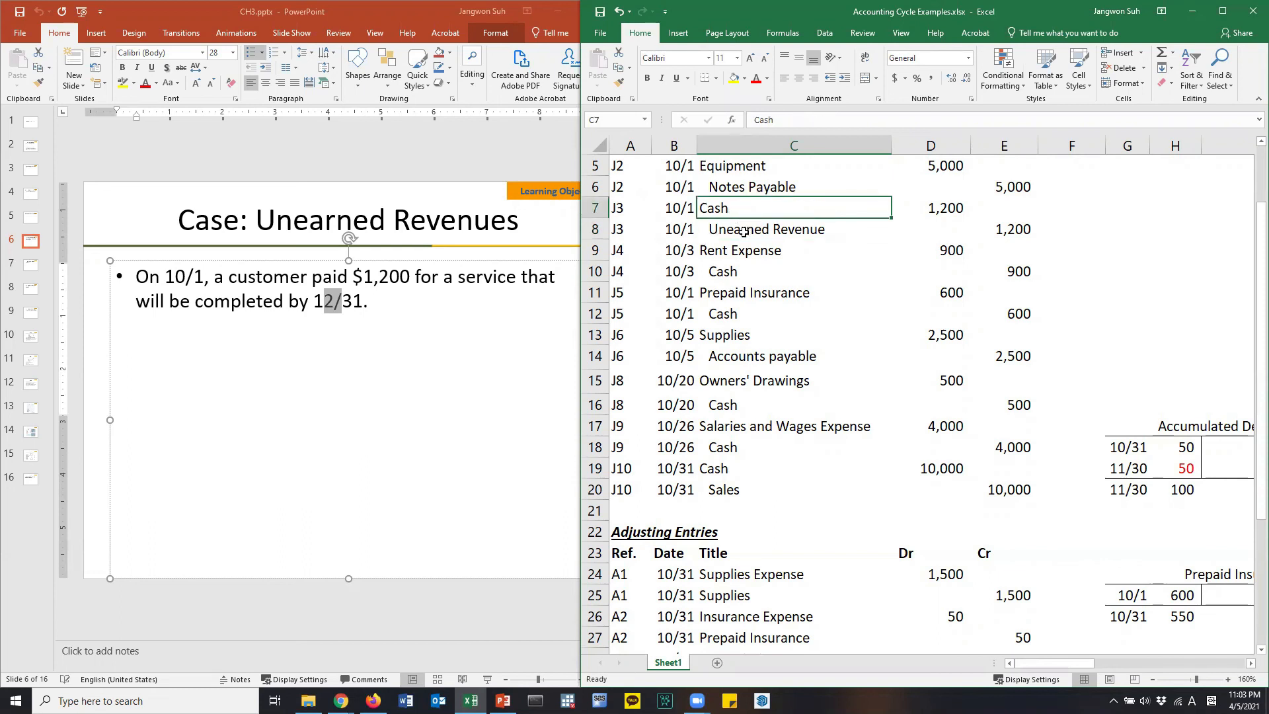
pyautogui.click(792, 229)
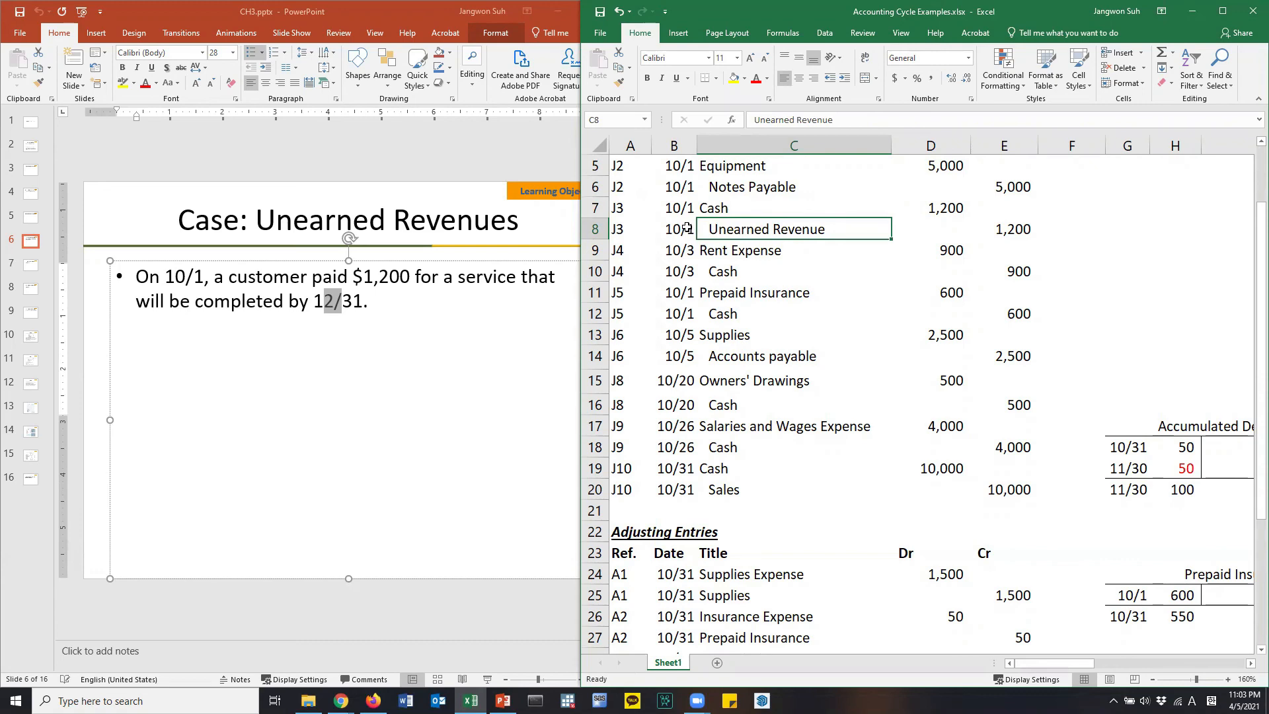
pyautogui.click(677, 229)
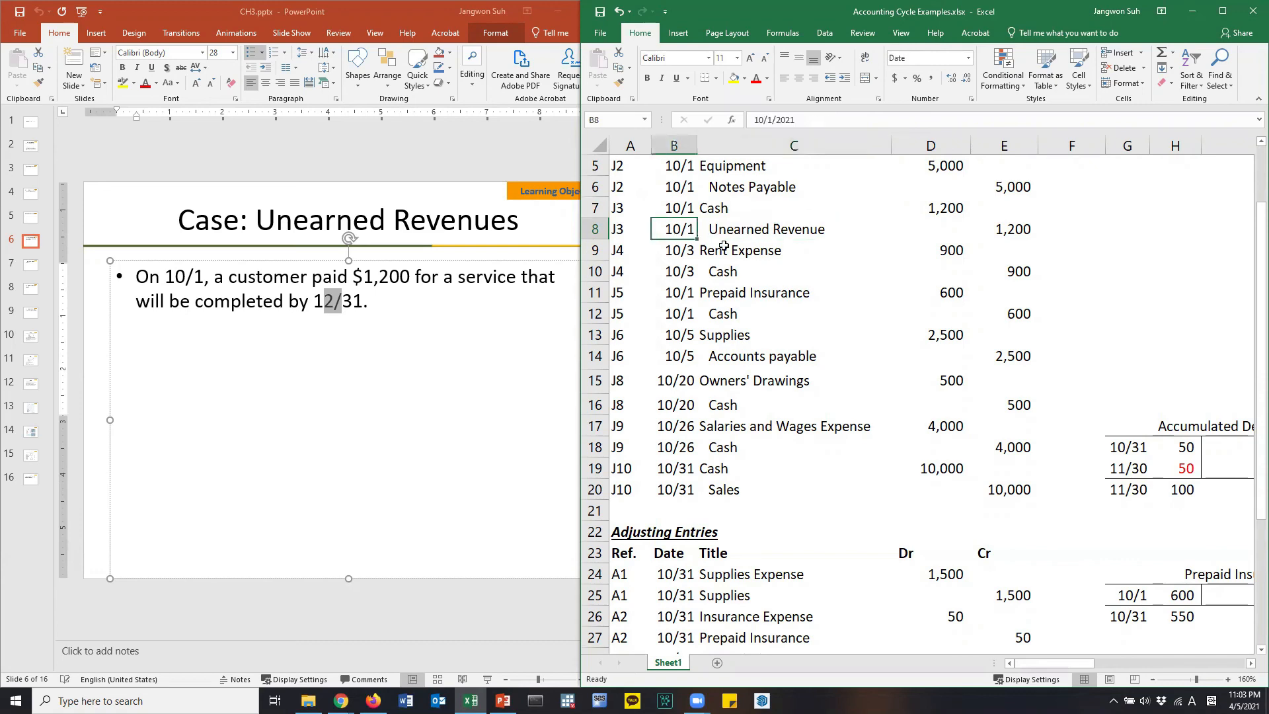
pyautogui.scroll(-3)
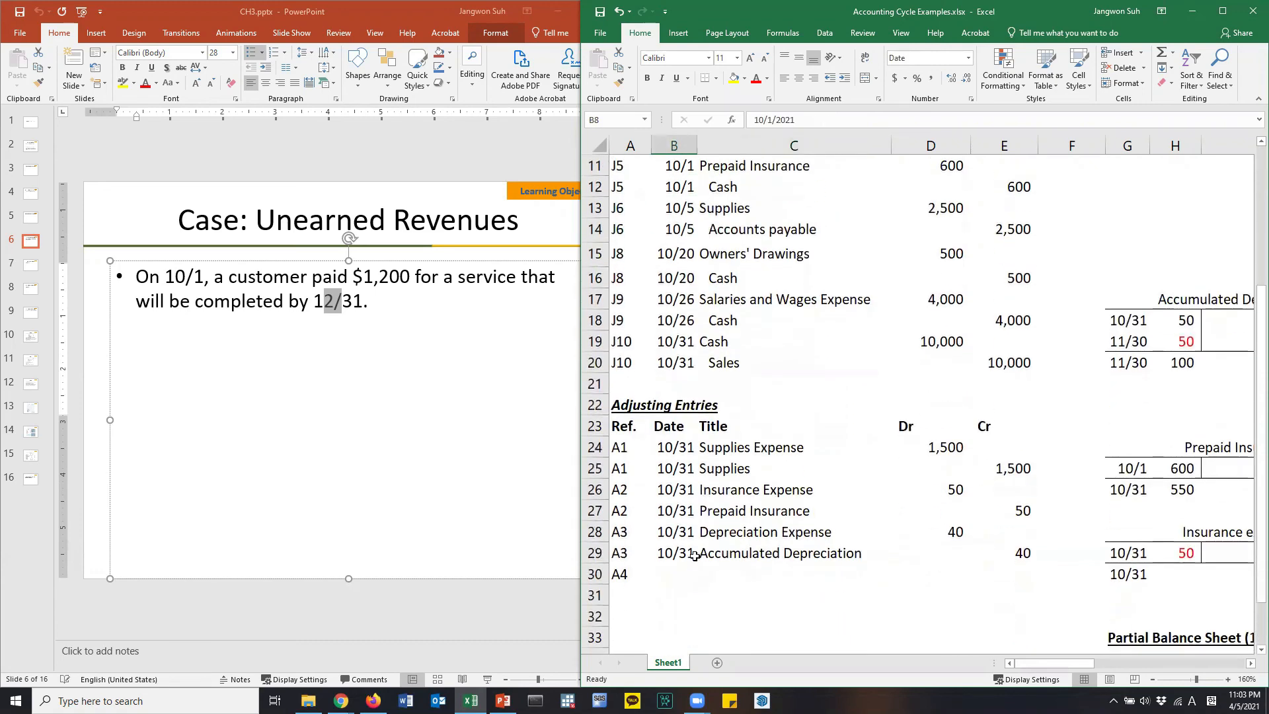
pyautogui.click(673, 573)
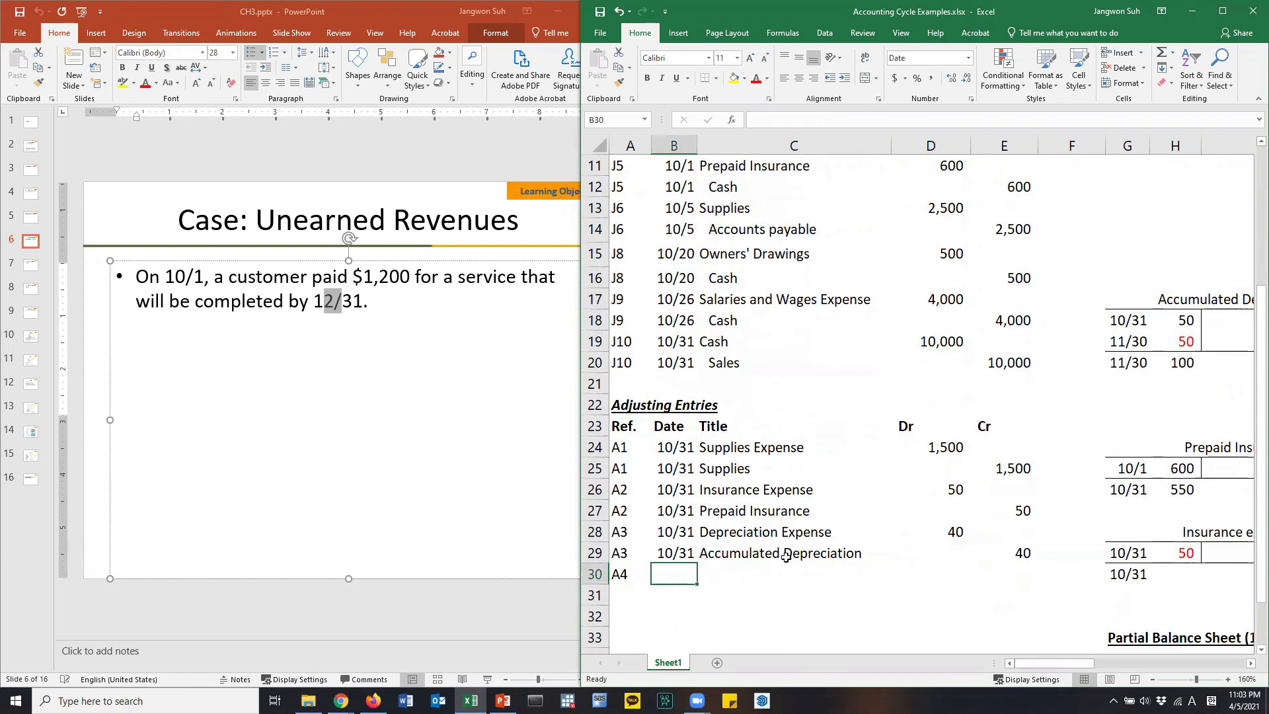
pyautogui.write('10/31')
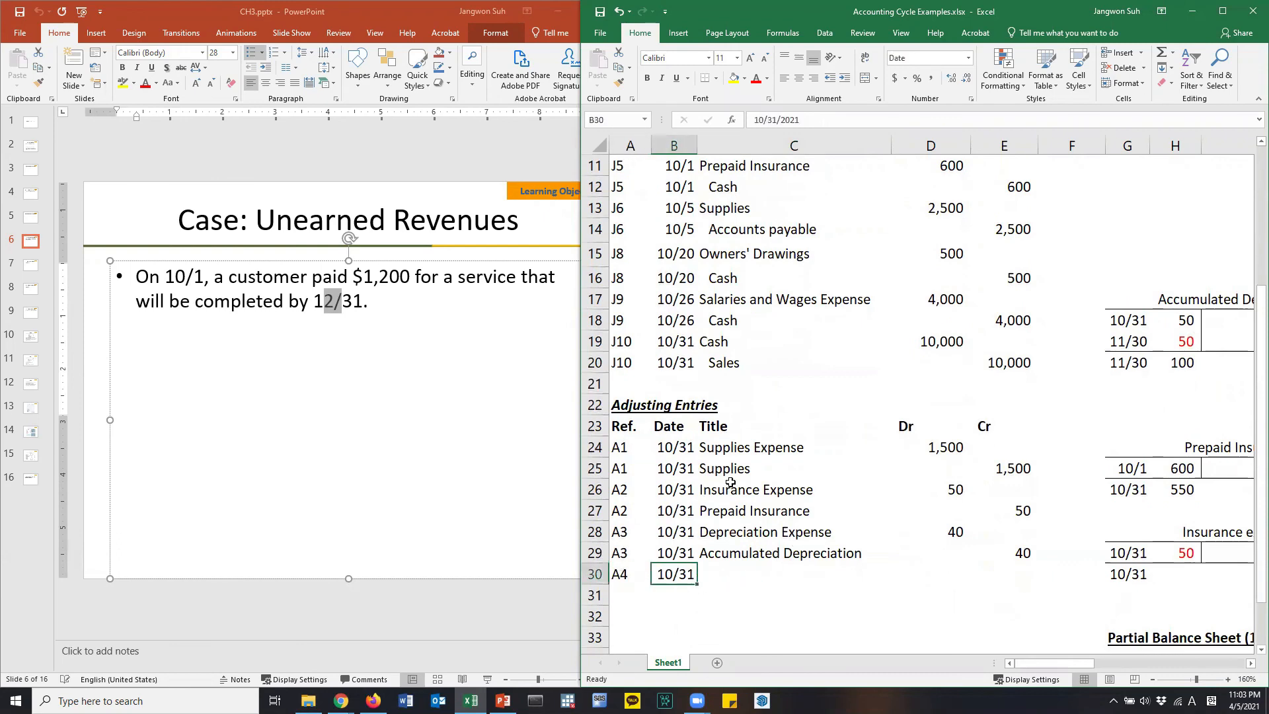
# Step: Check J3's Unearned Revenue account and begin typing Unearned Revenue for A4
pyautogui.scroll(3)
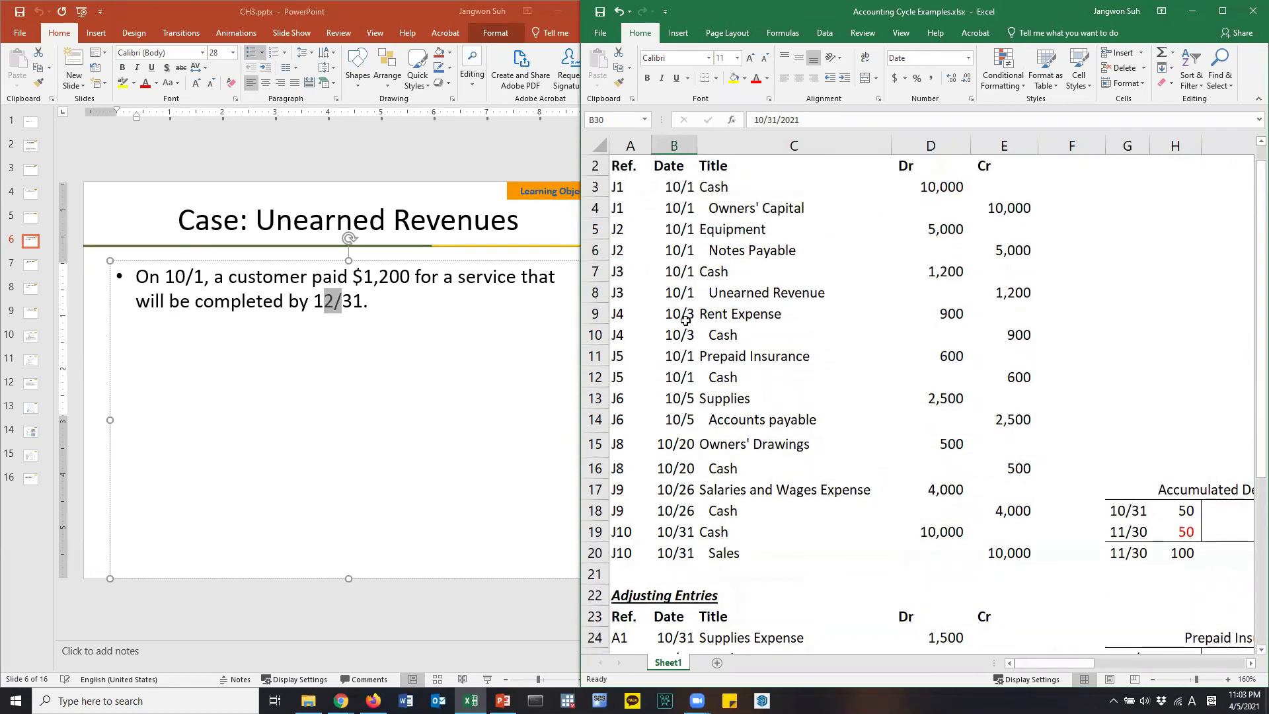
pyautogui.click(674, 292)
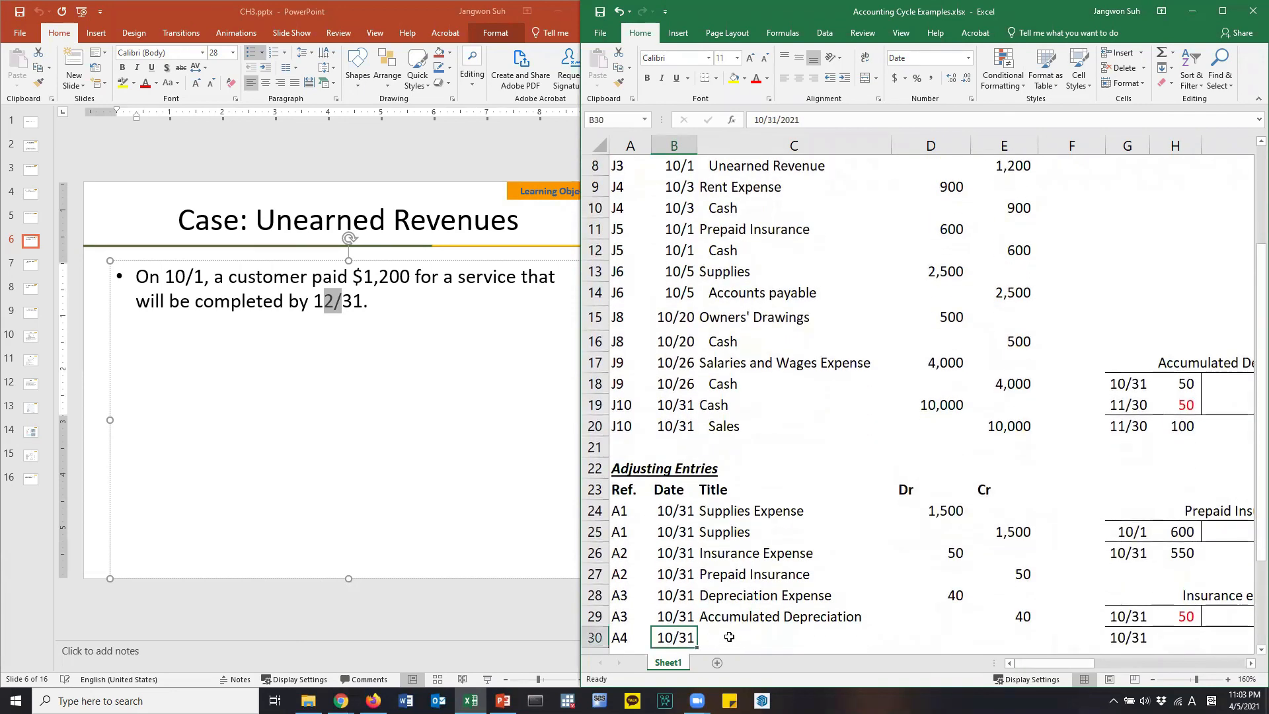
pyautogui.moveTo(750, 341)
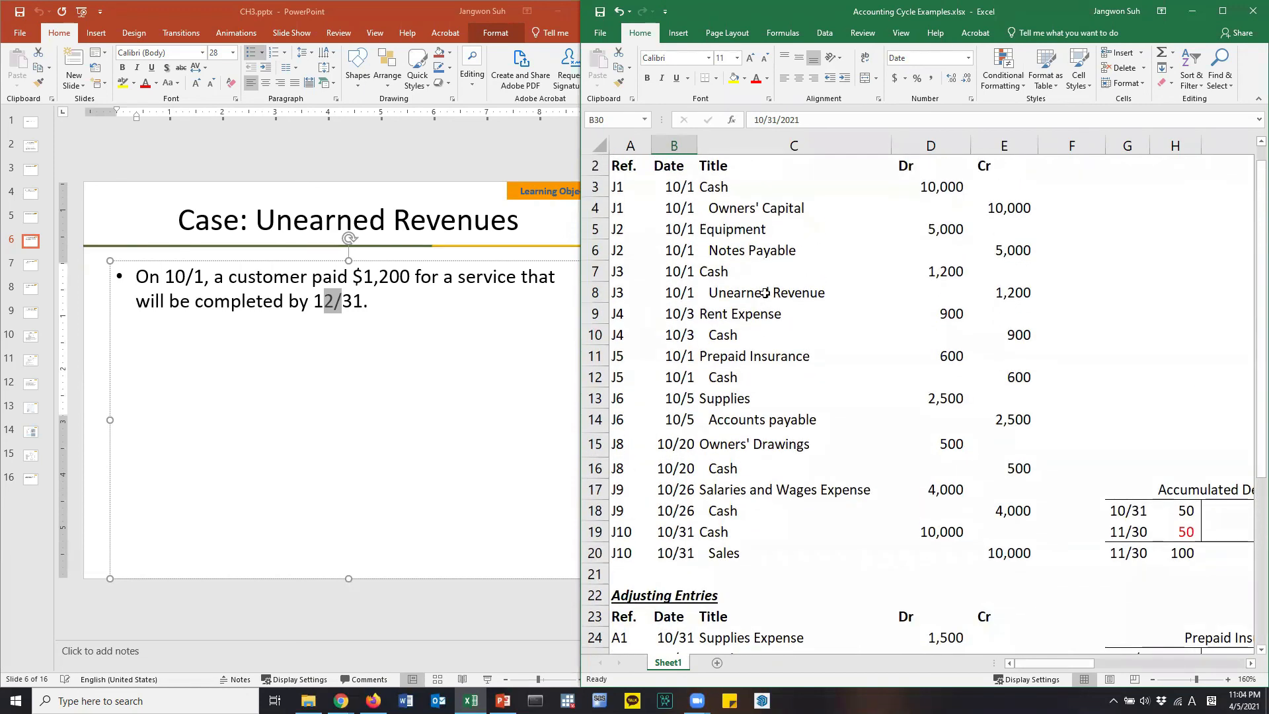
pyautogui.click(793, 292)
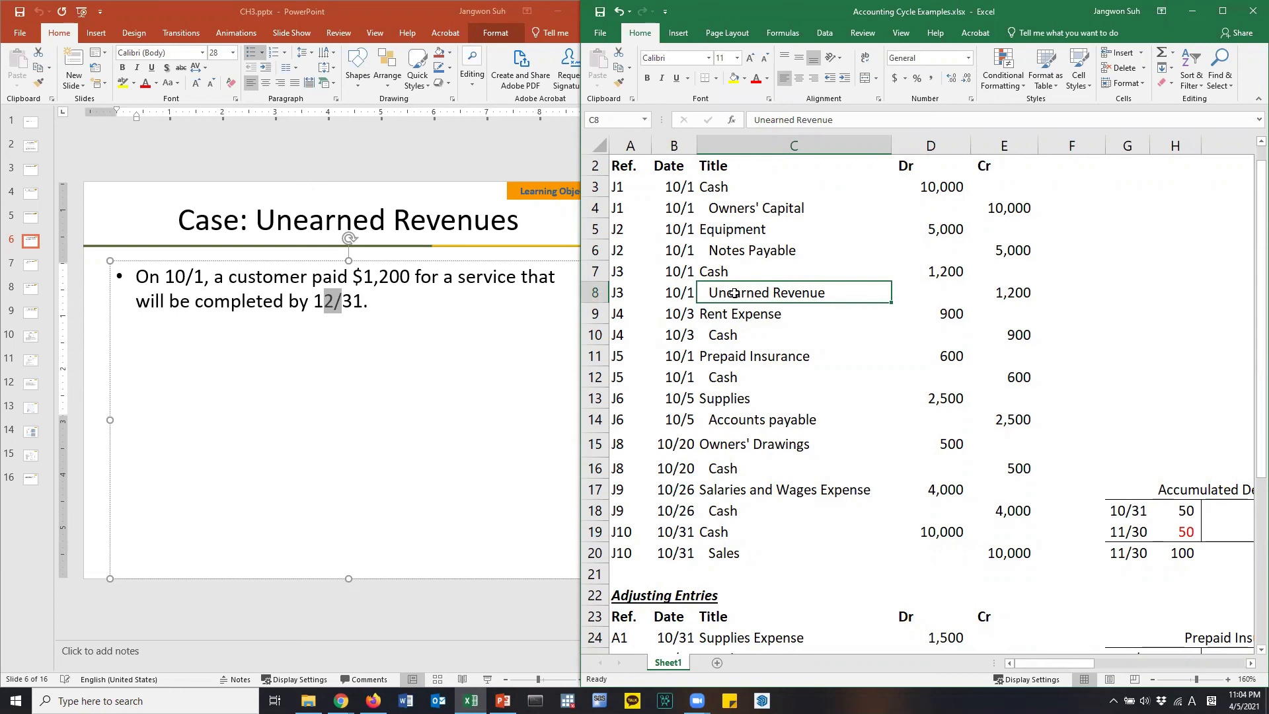
pyautogui.moveTo(764, 326)
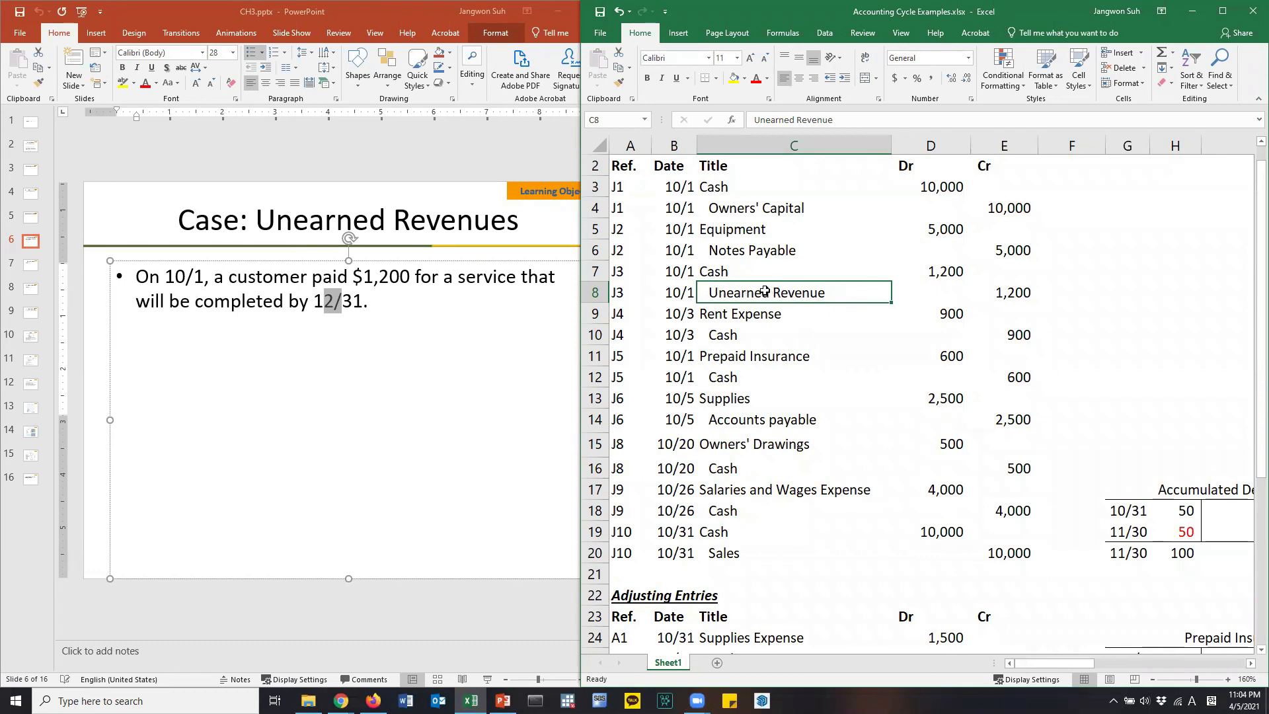
pyautogui.moveTo(778, 293)
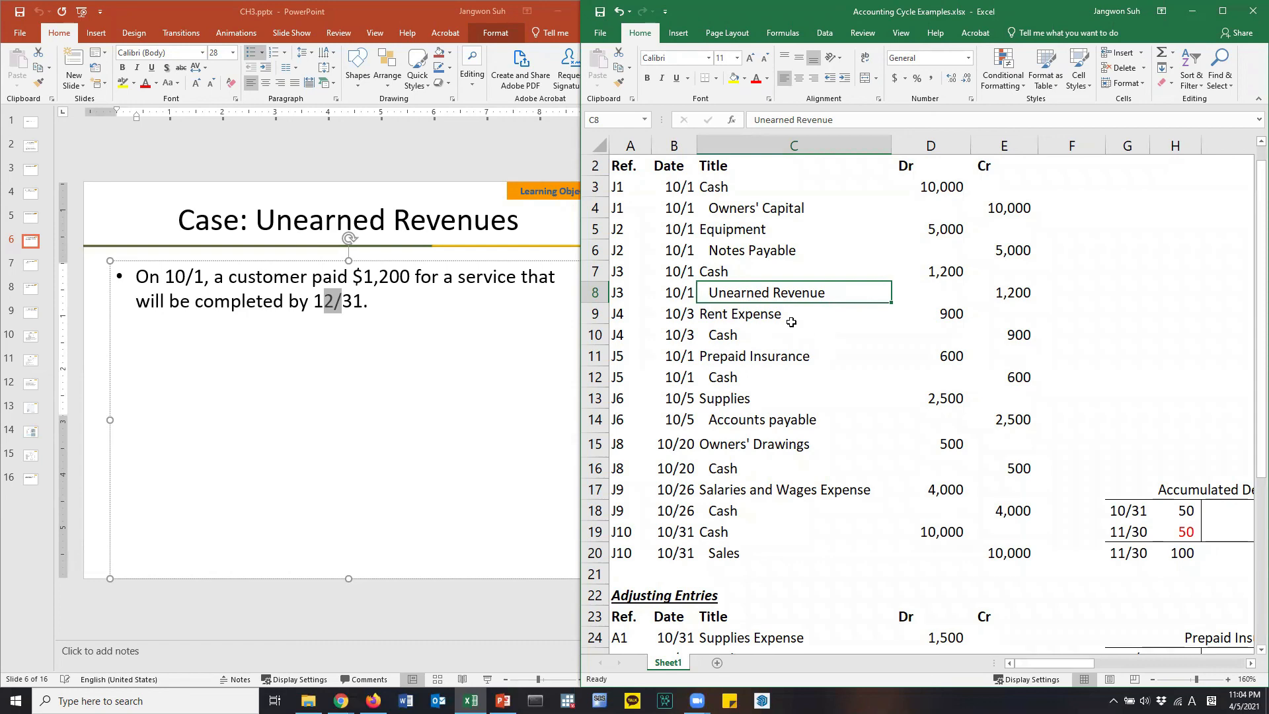
pyautogui.scroll(-3)
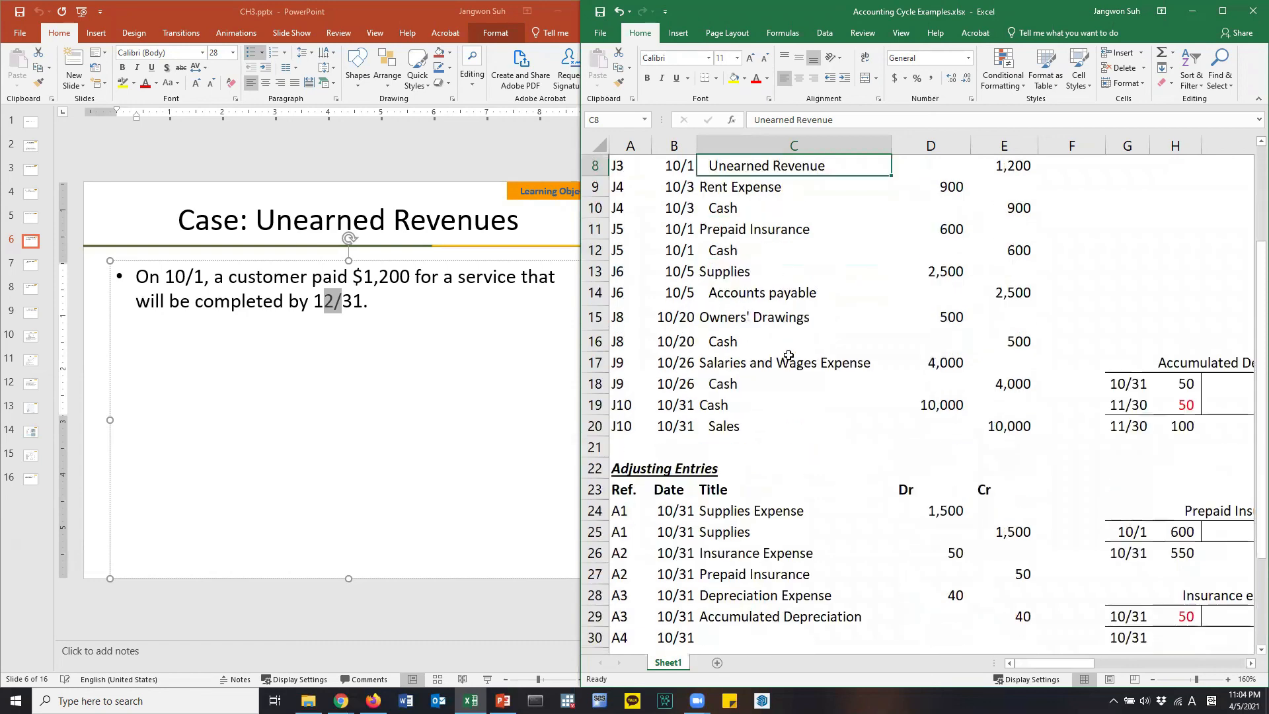
pyautogui.write('Unearned Revenue')
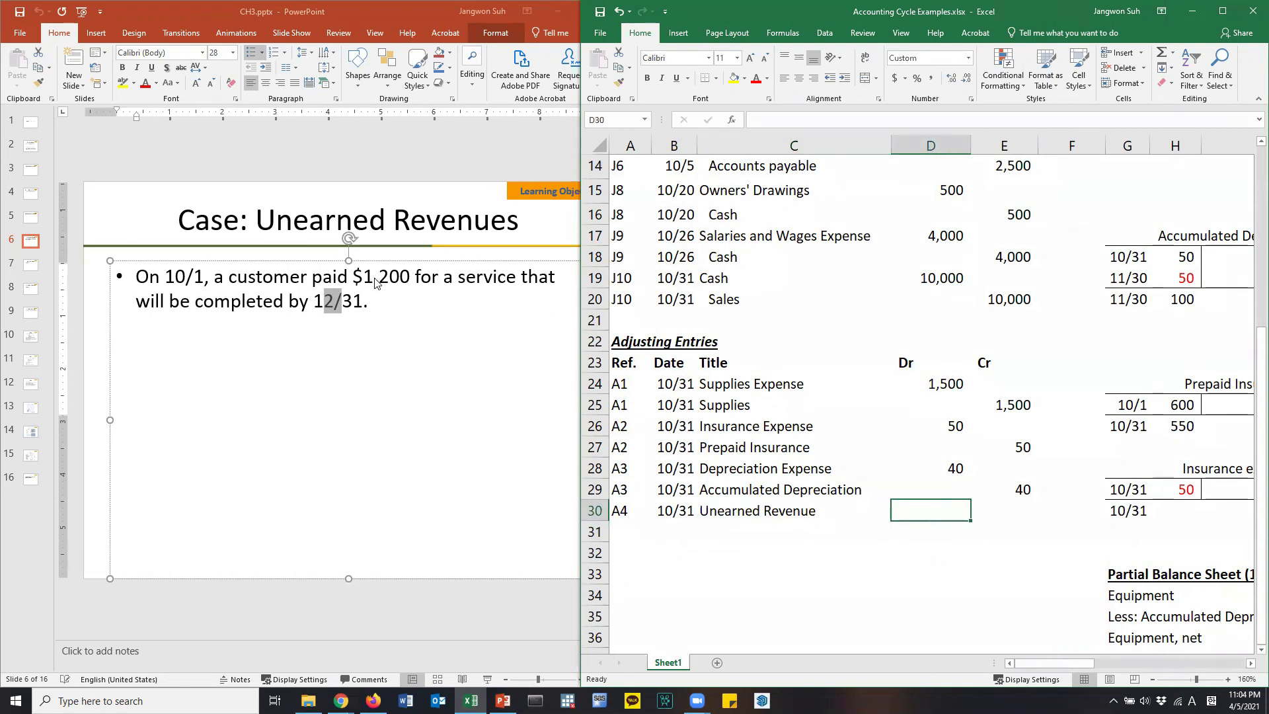
pyautogui.moveTo(762, 508)
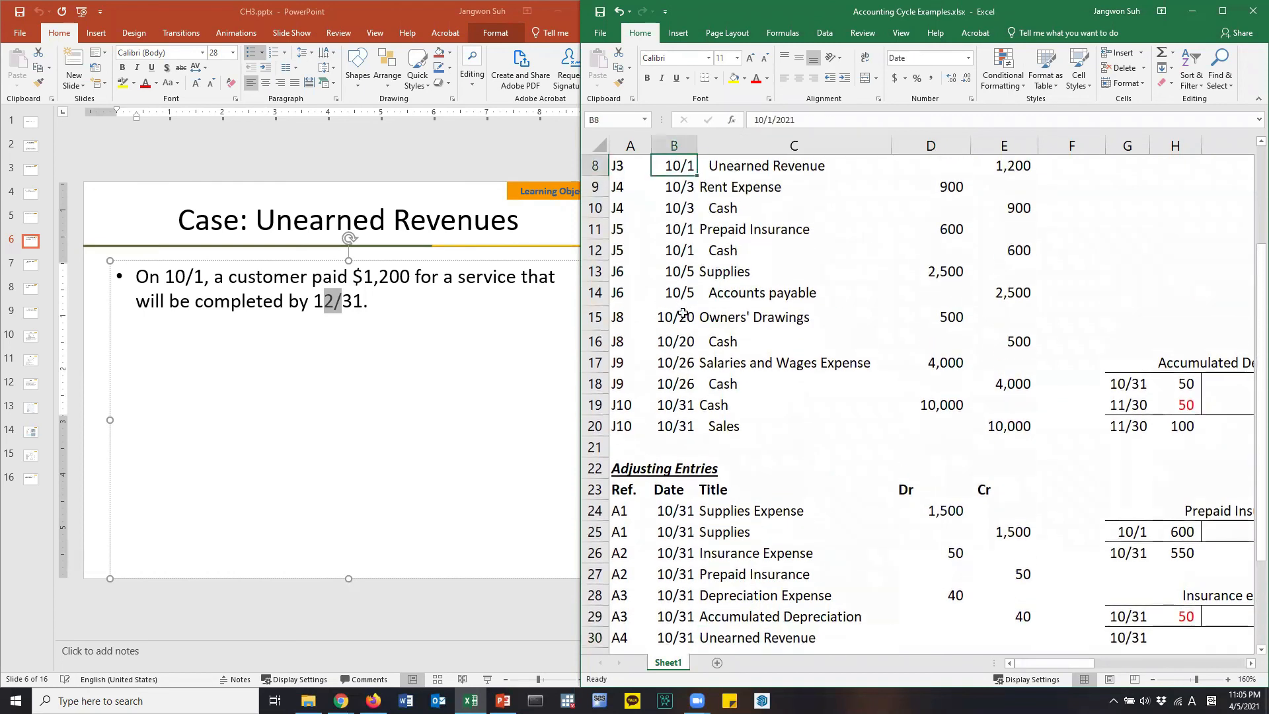
# Step: Enter a 400 debit as =1200*1/3 on A4's Unearned Revenue line
pyautogui.click(674, 637)
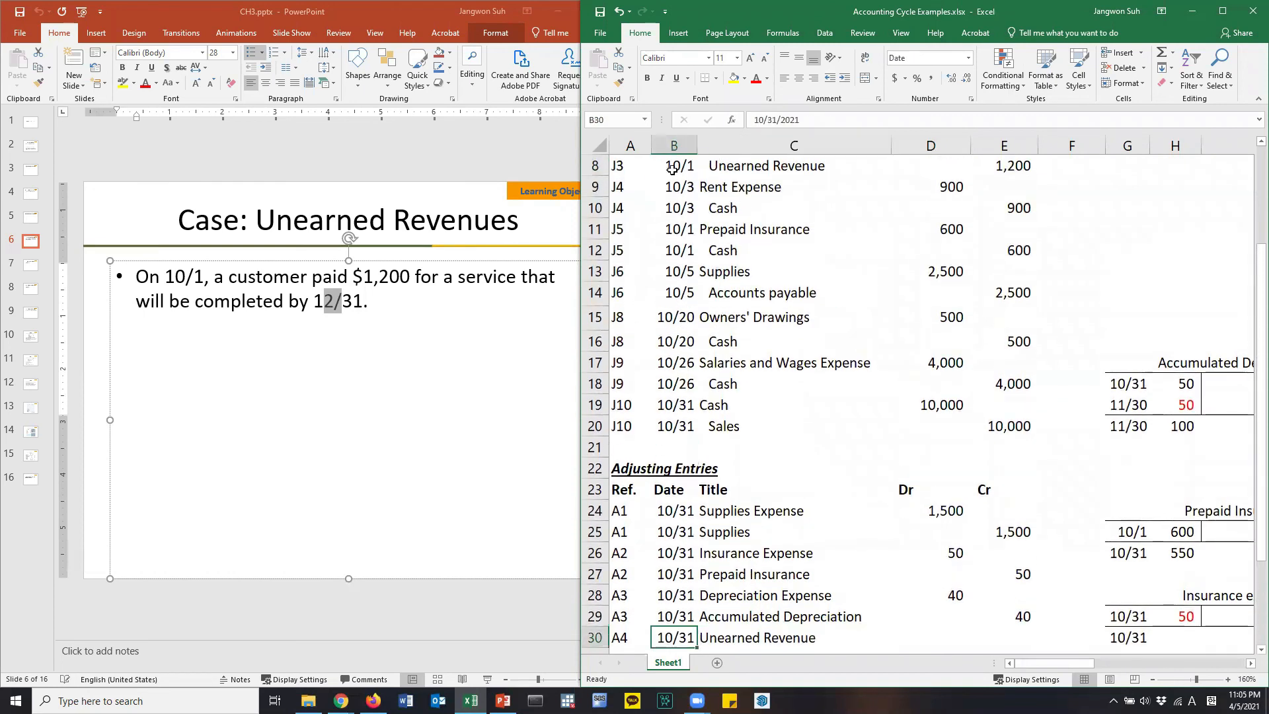
pyautogui.click(678, 165)
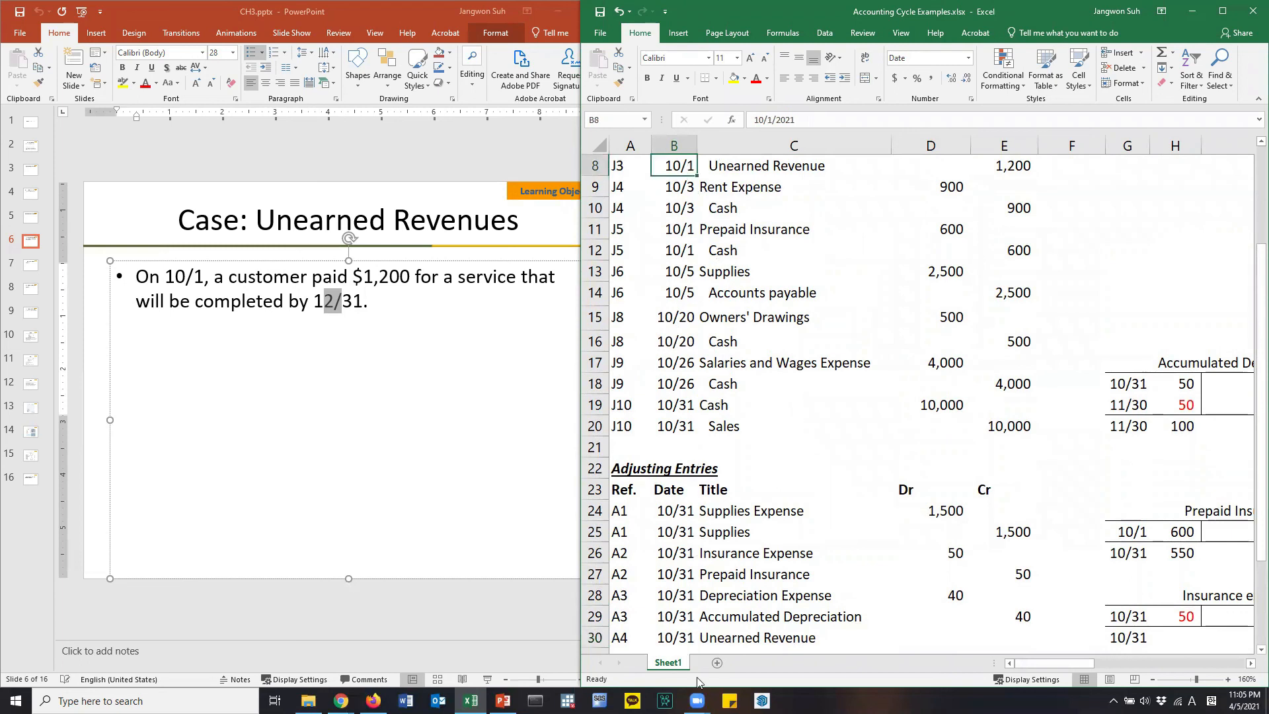
pyautogui.click(674, 637)
pyautogui.write('=')
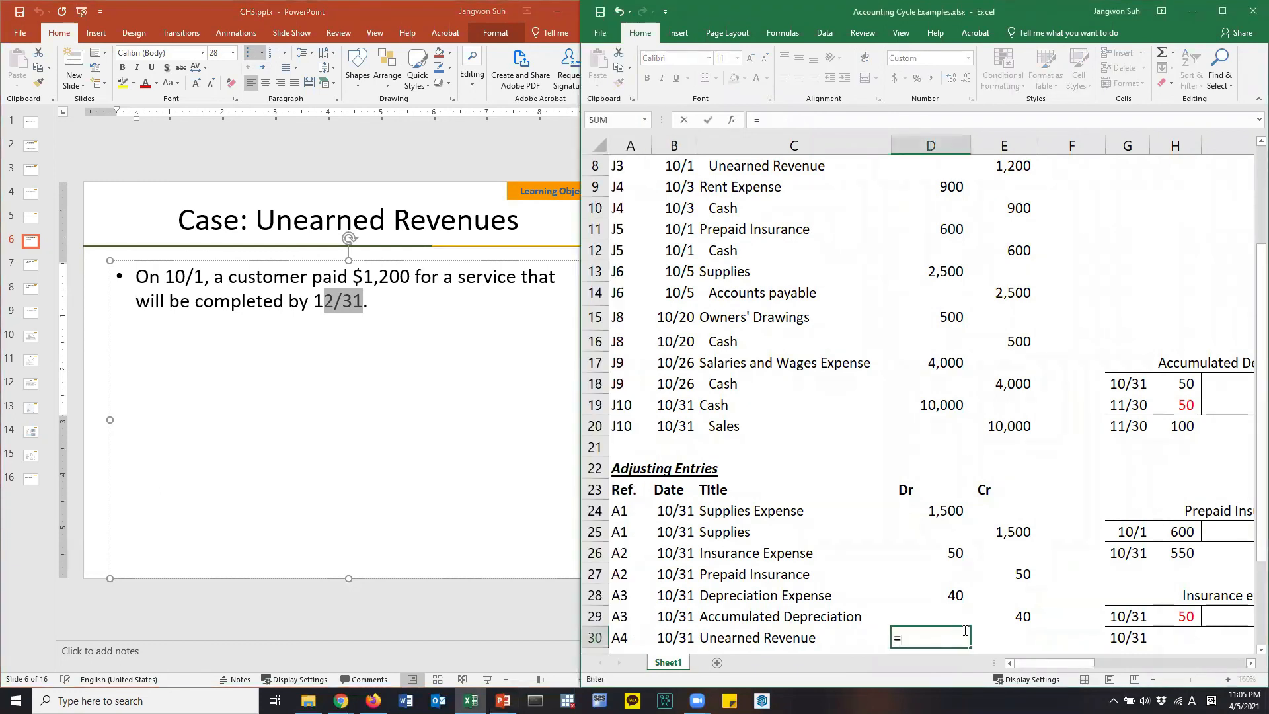
pyautogui.write('1/3')
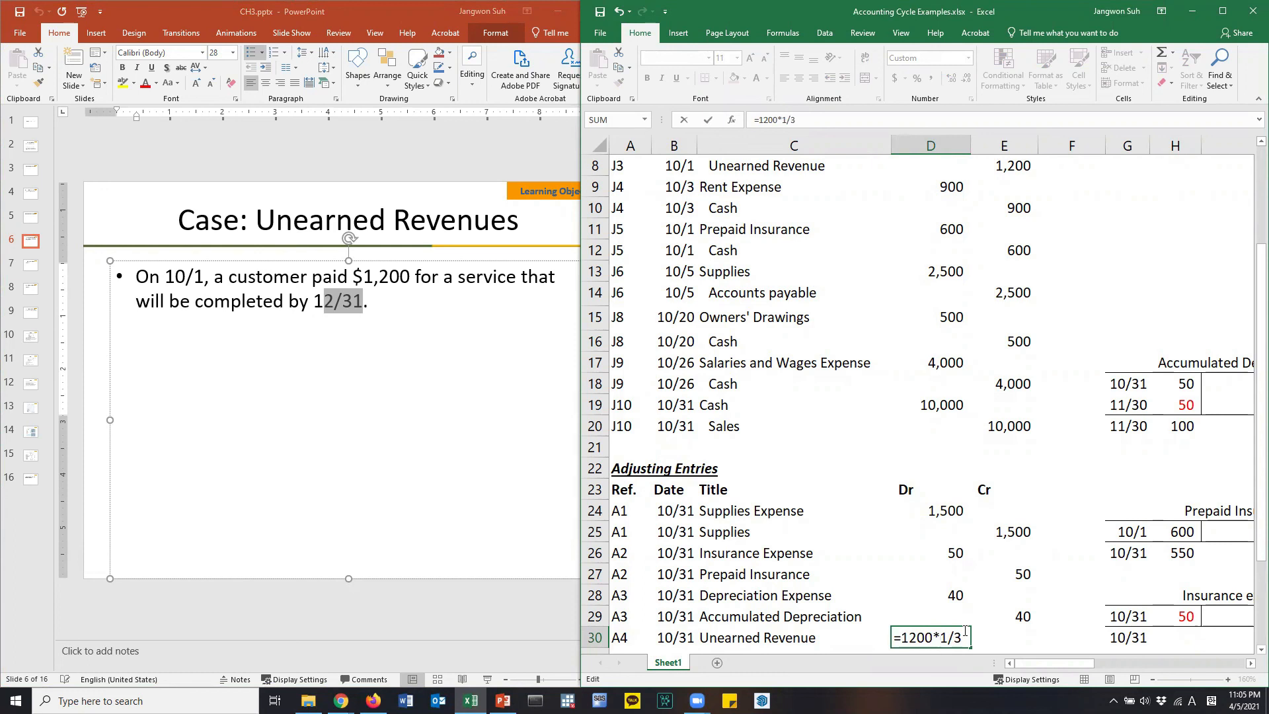
pyautogui.press('Enter')
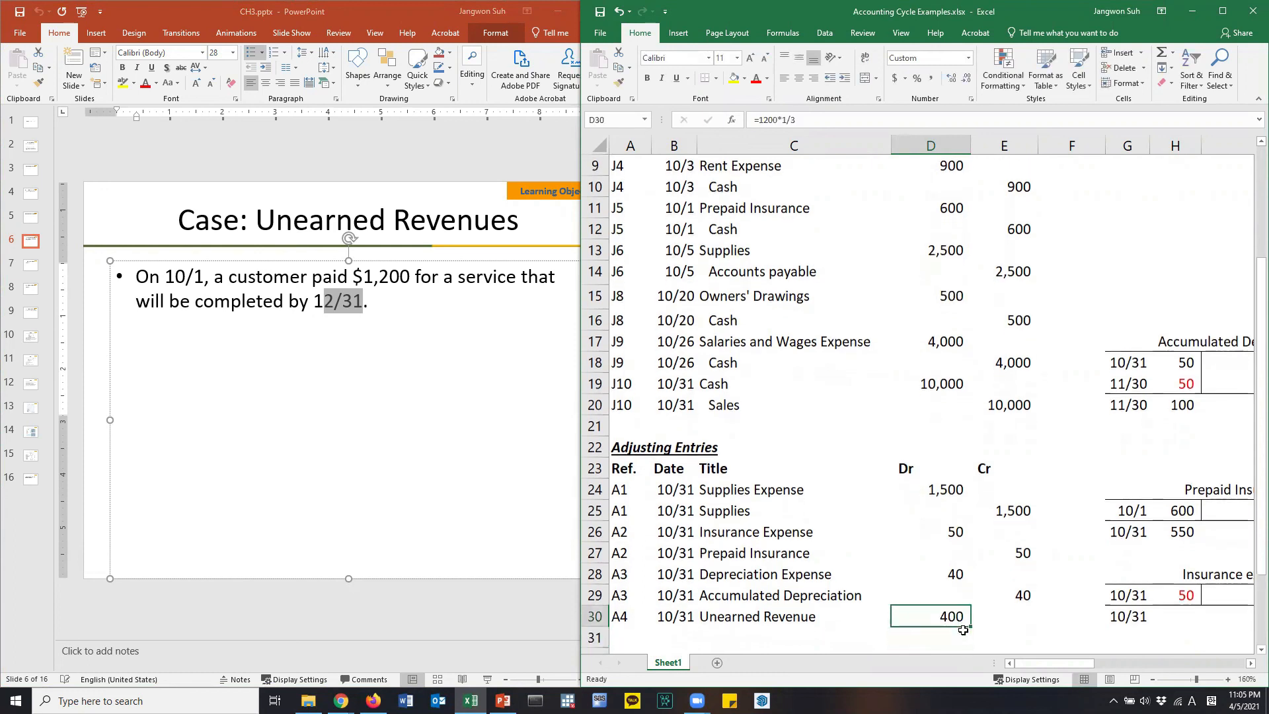
pyautogui.click(792, 637)
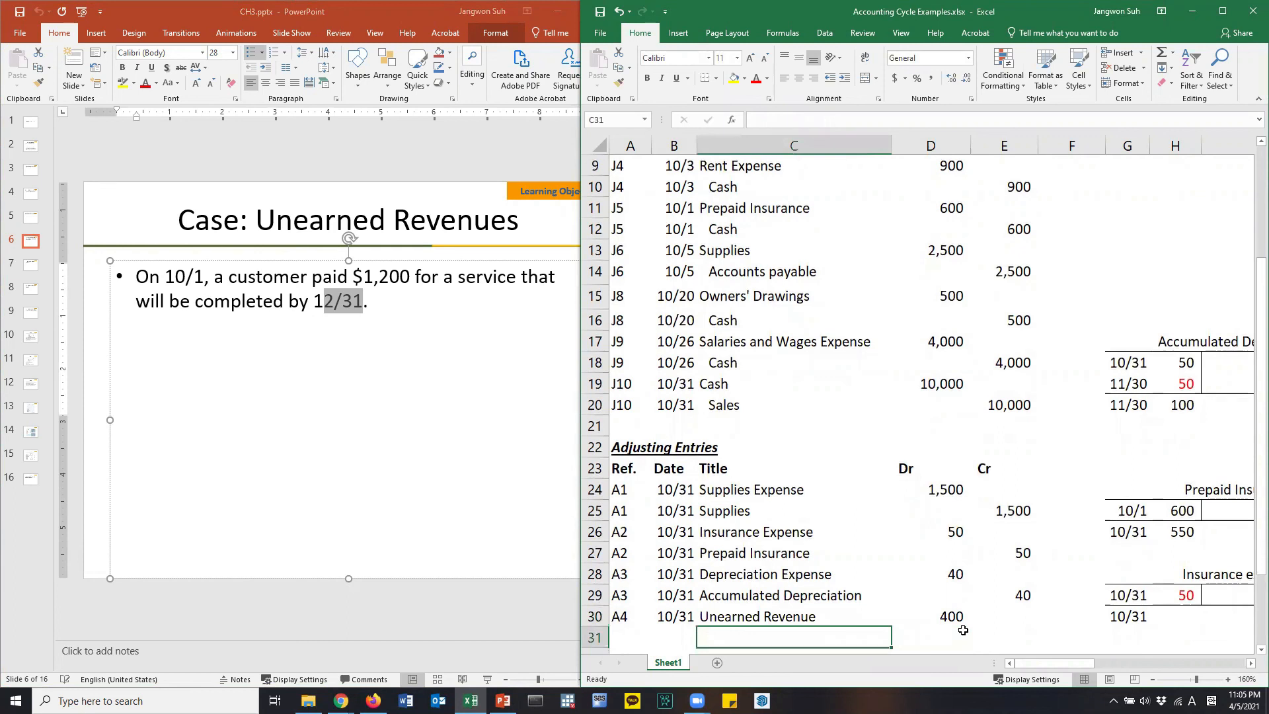
# Step: Enter the Sales credit of 400 for entry A4 and indent the credit account titles
pyautogui.write('Sales')
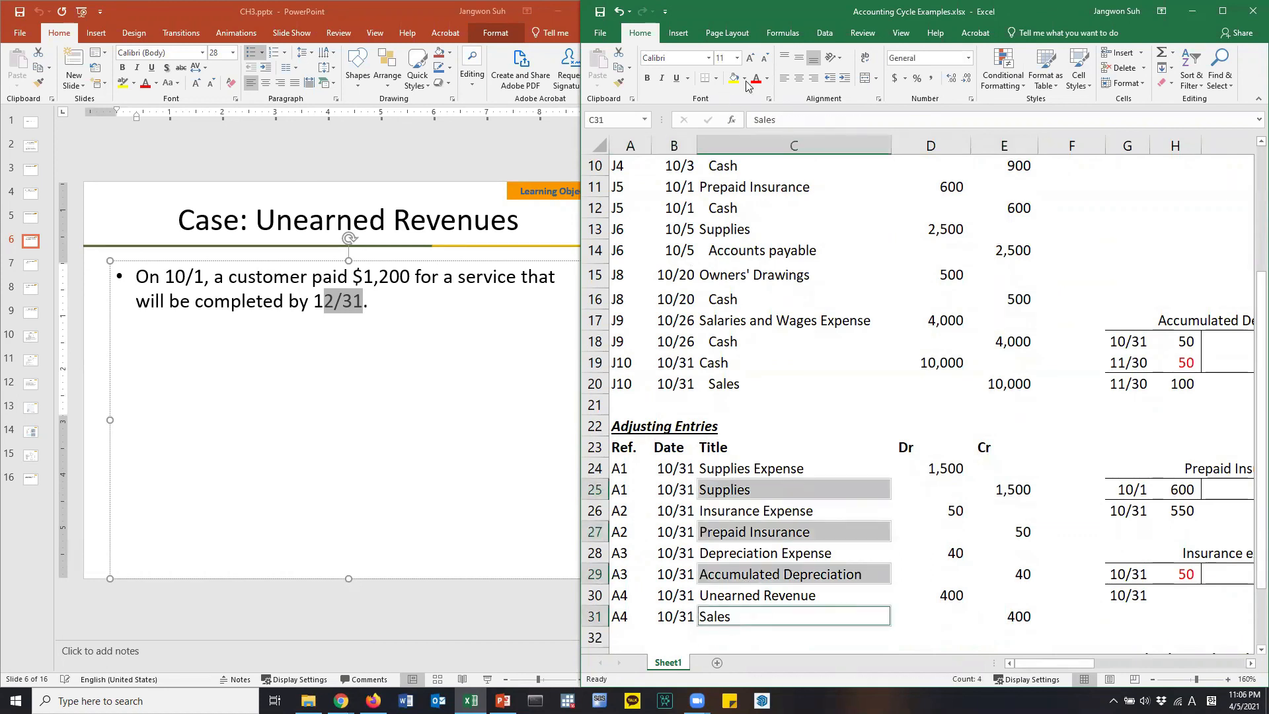
pyautogui.click(792, 446)
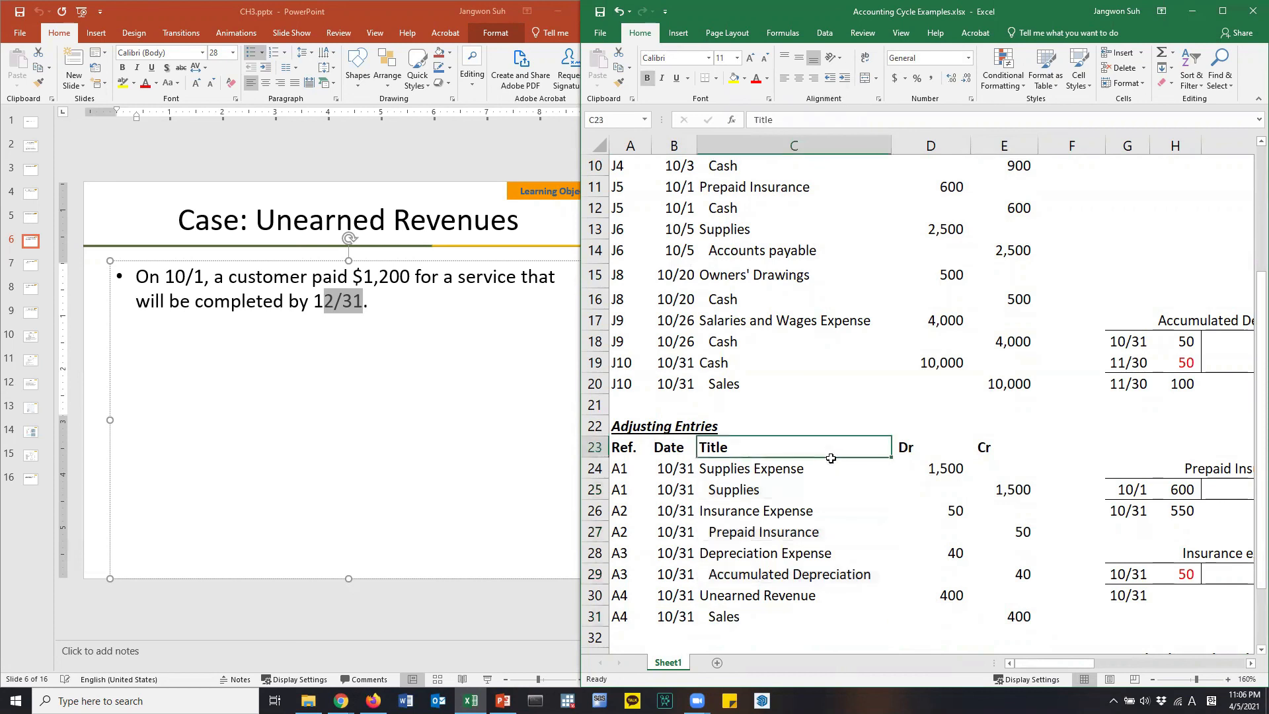
pyautogui.click(793, 468)
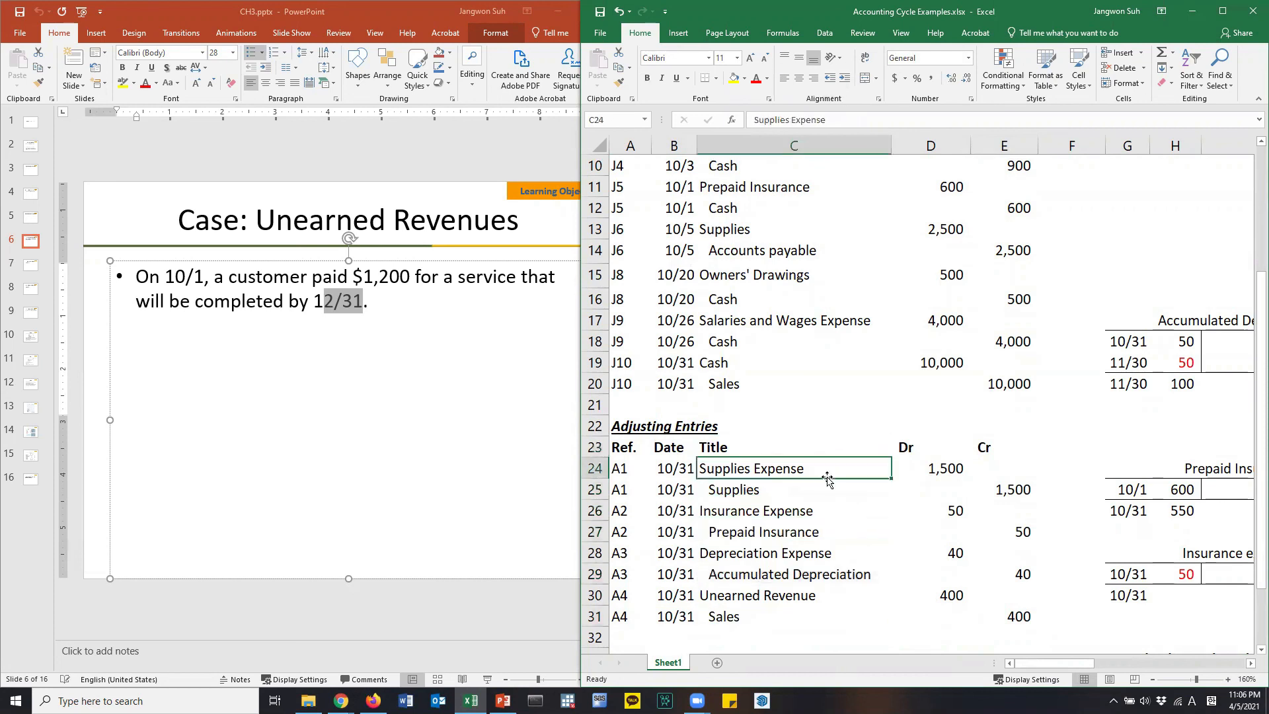